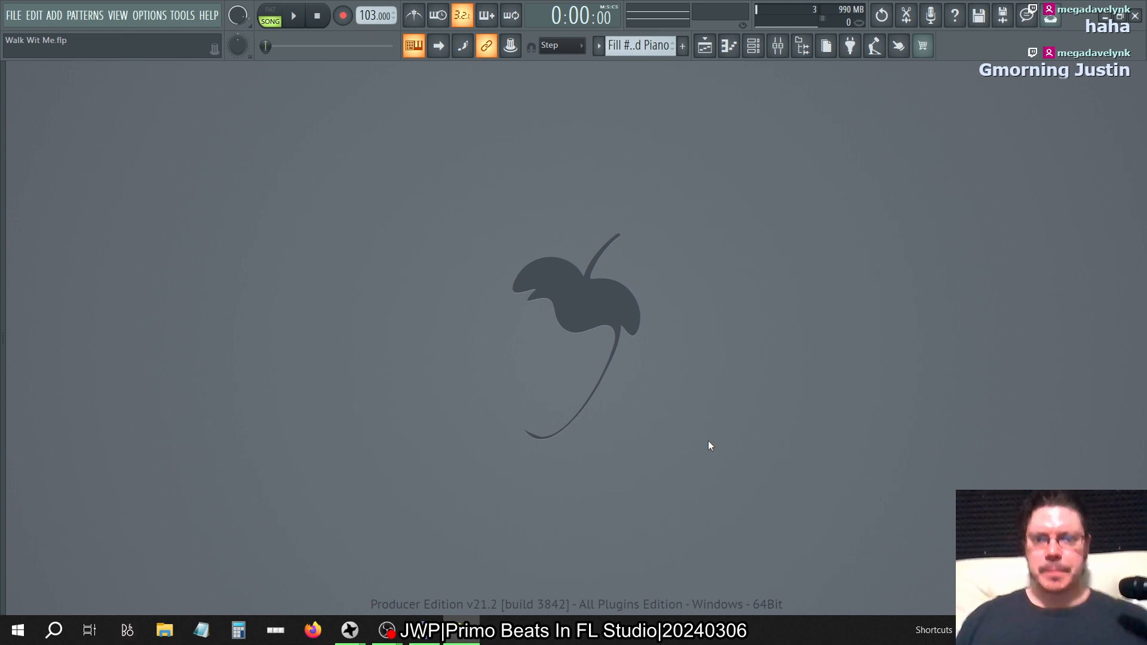
# - Show the mixer and the Patcher's MIDI EQ on the Compressed Piano insert
pyautogui.click(753, 46)
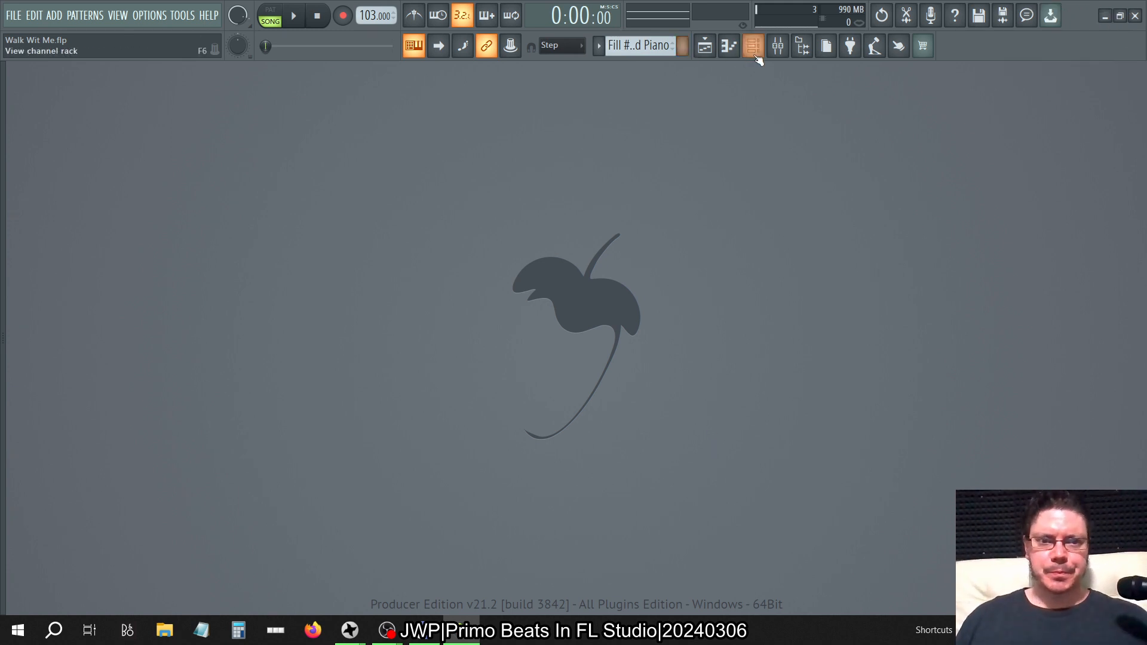
pyautogui.click(776, 47)
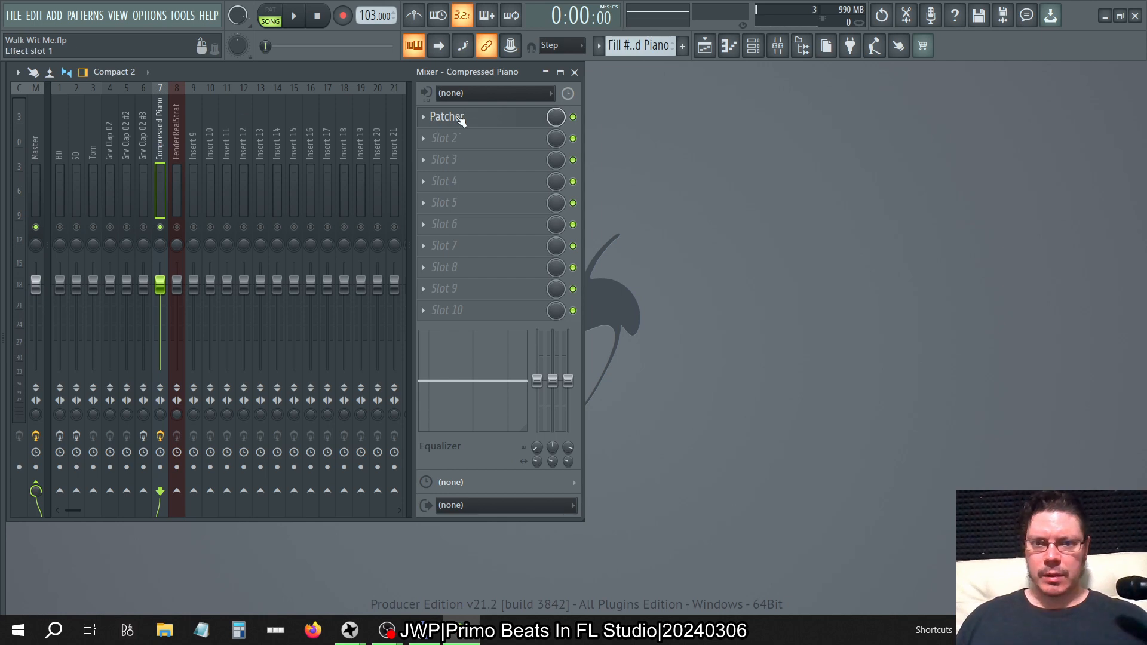
pyautogui.click(446, 115)
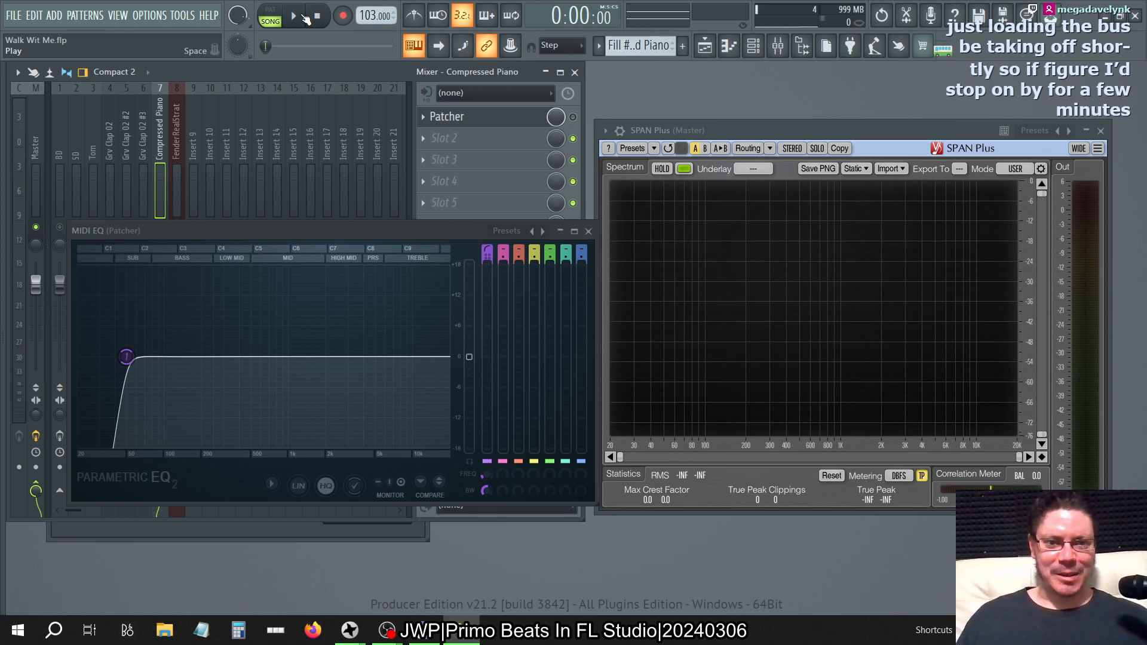
# - Play, stop, and replay the song while watching the SPAN Plus master spectrum
pyautogui.click(293, 15)
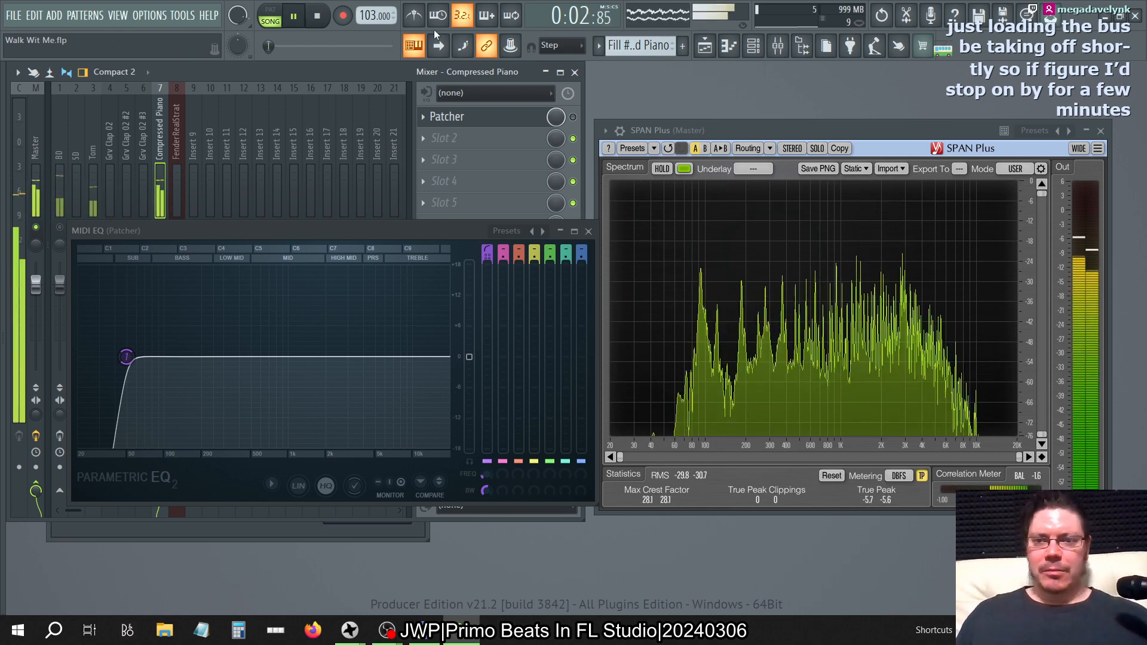
pyautogui.click(316, 15)
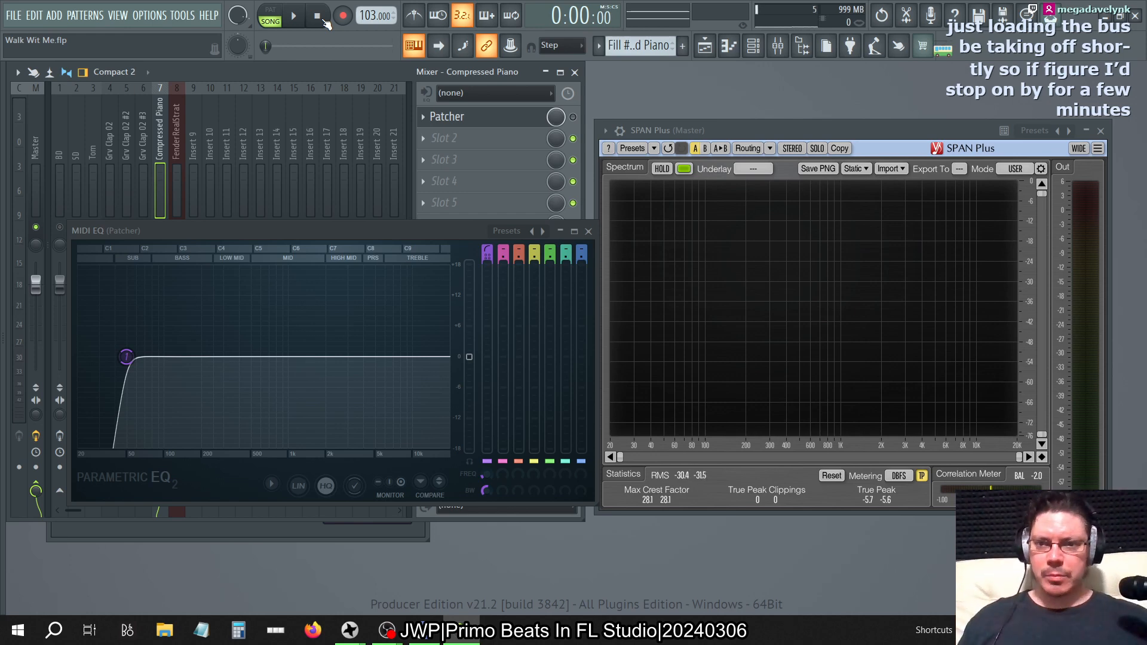
pyautogui.click(292, 14)
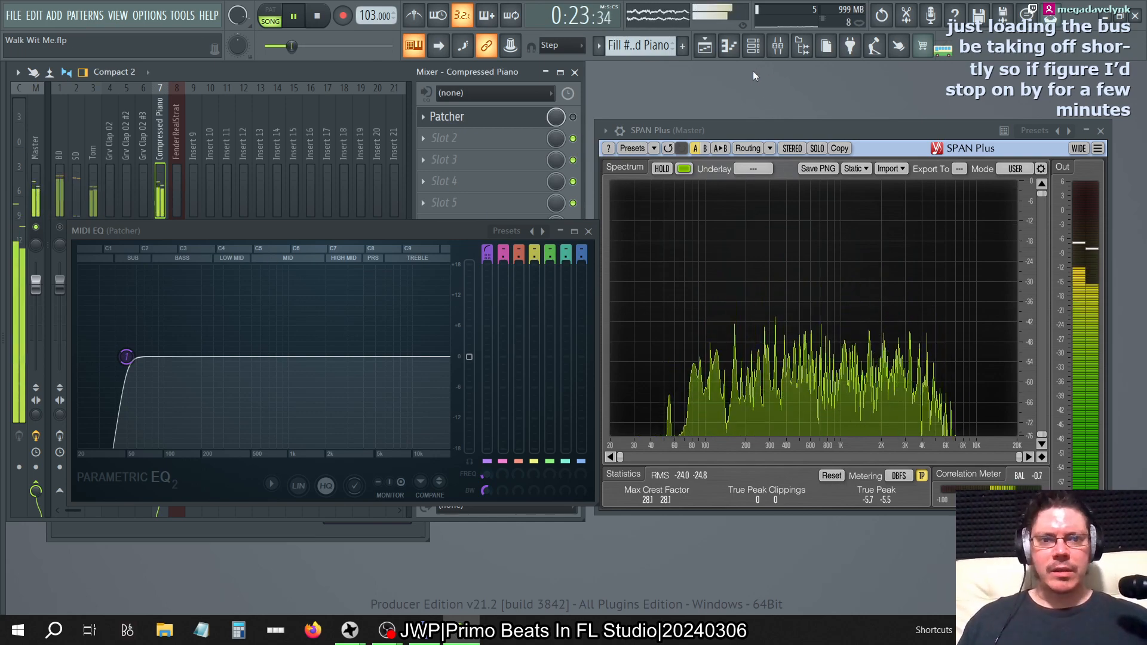
# - Replace the first effect slot on Compressed Piano with Fruity Parametric EQ 2
pyautogui.rightClick(445, 116)
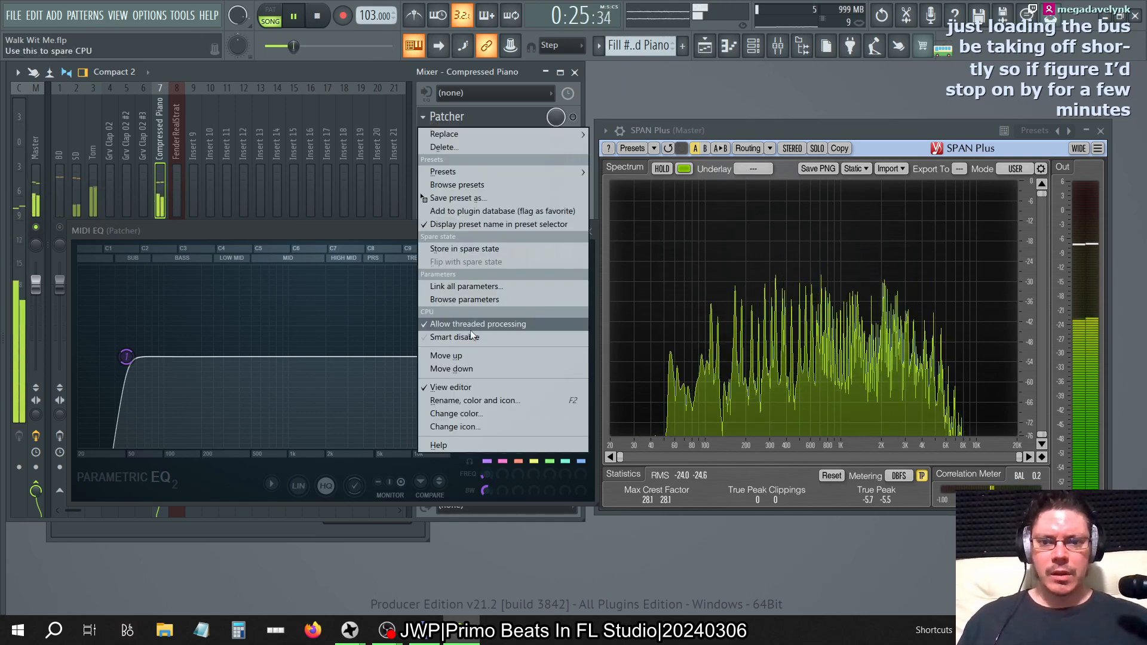
pyautogui.click(443, 134)
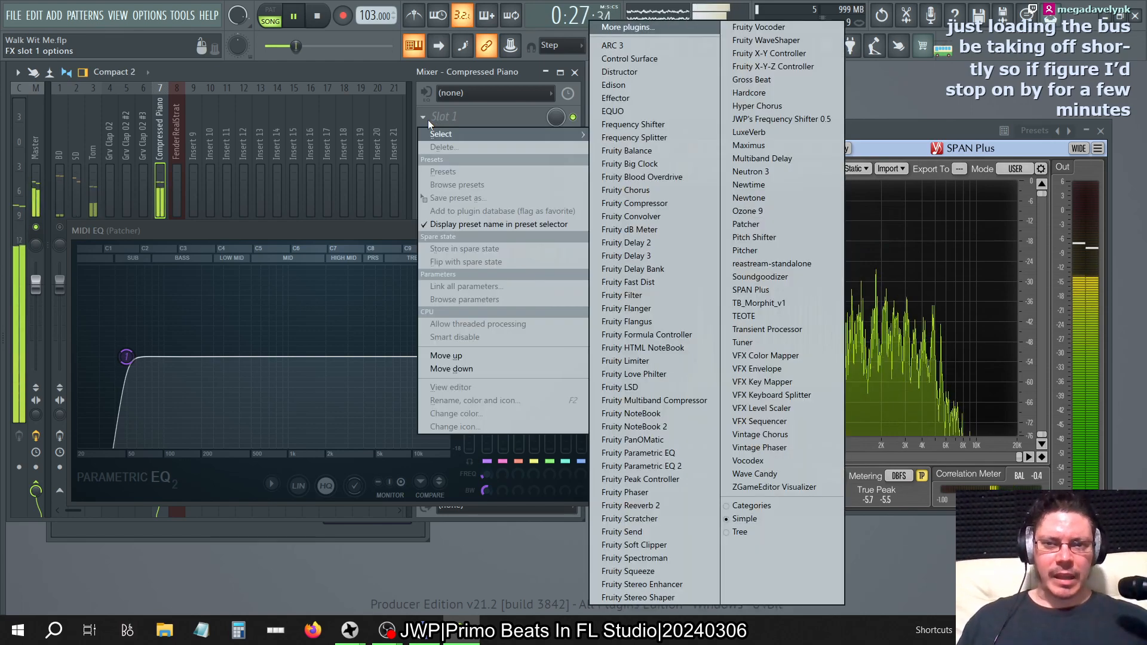
pyautogui.click(640, 466)
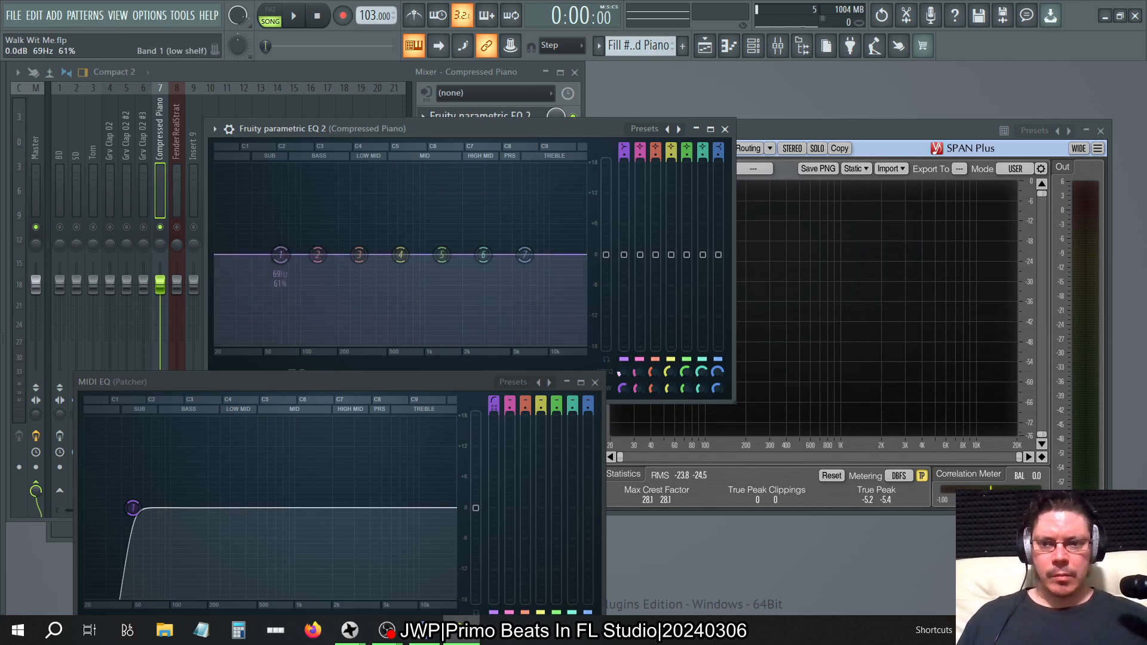
# - Boost the band 1 low shelf about +12 dB below roughly 100 Hz and listen to it
pyautogui.moveTo(279, 254); pyautogui.dragTo(272, 254)
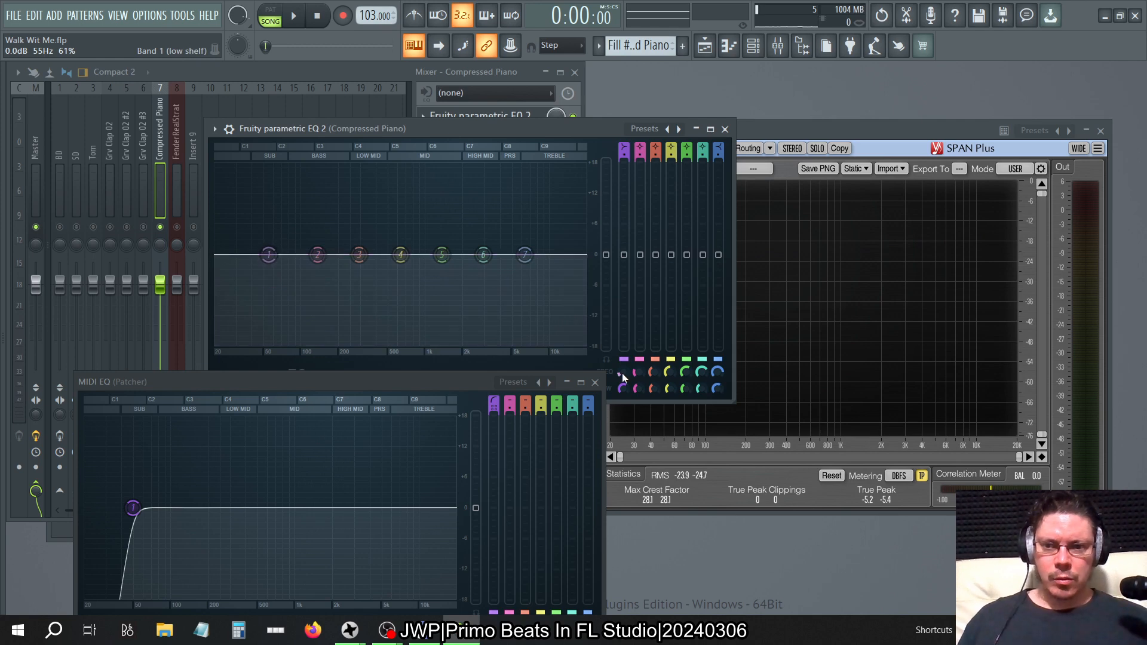
pyautogui.moveTo(268, 254); pyautogui.dragTo(268, 195)
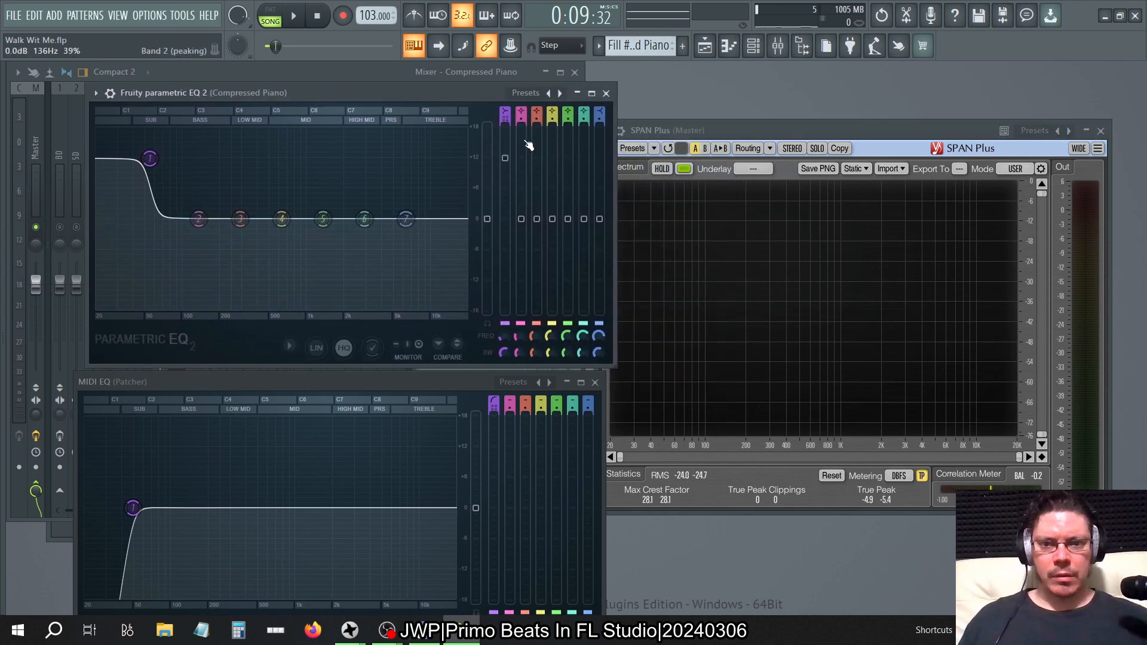
pyautogui.click(293, 15)
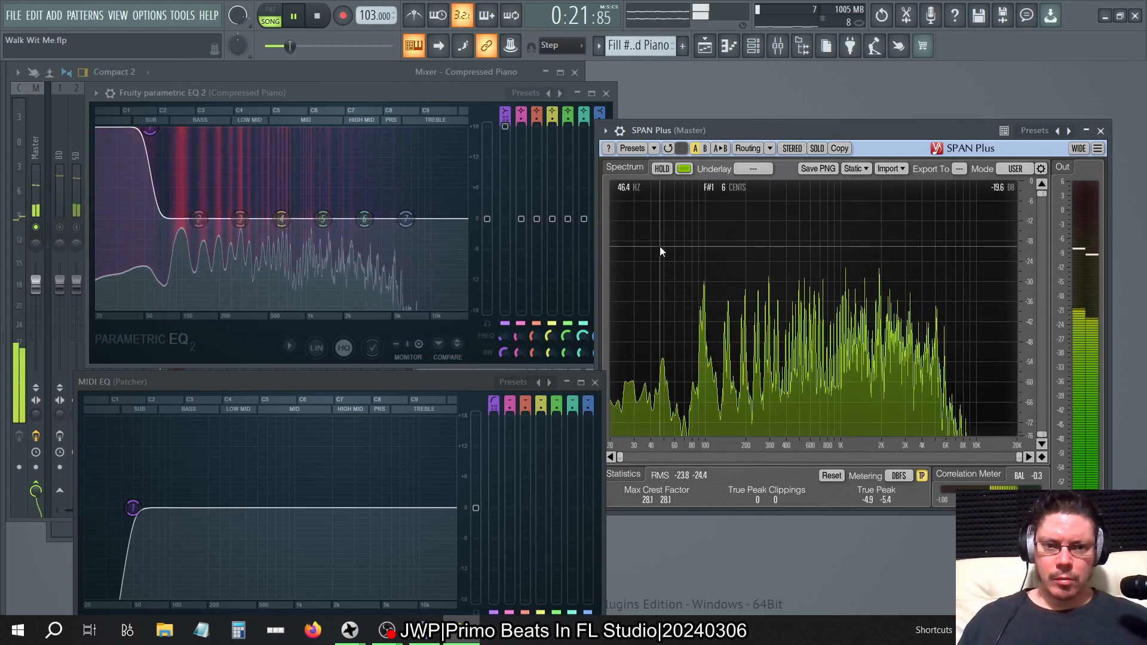
pyautogui.click(316, 14)
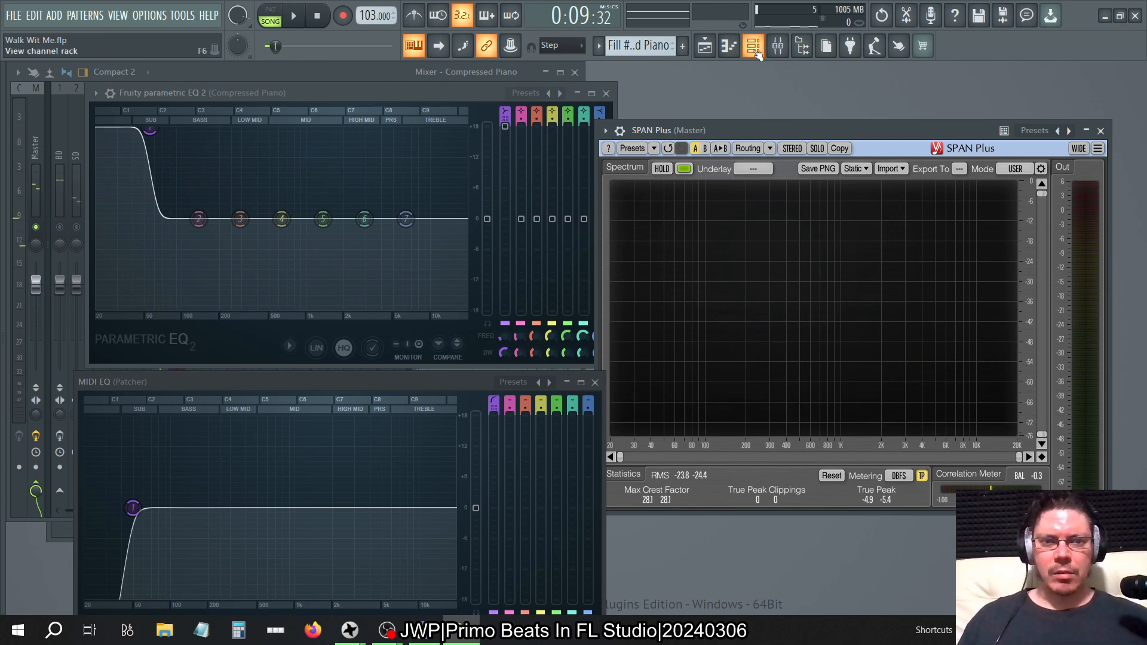
# - Switch Compressed Piano's FL Keys sound to RSS Piano and start playback
pyautogui.click(754, 46)
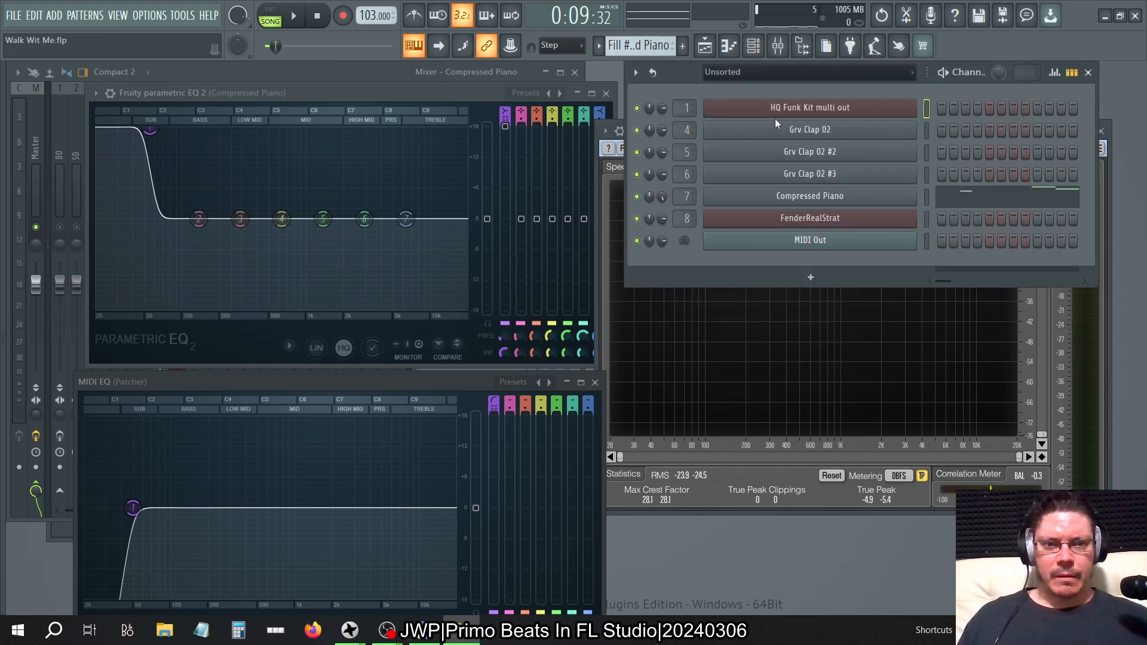
pyautogui.doubleClick(808, 195)
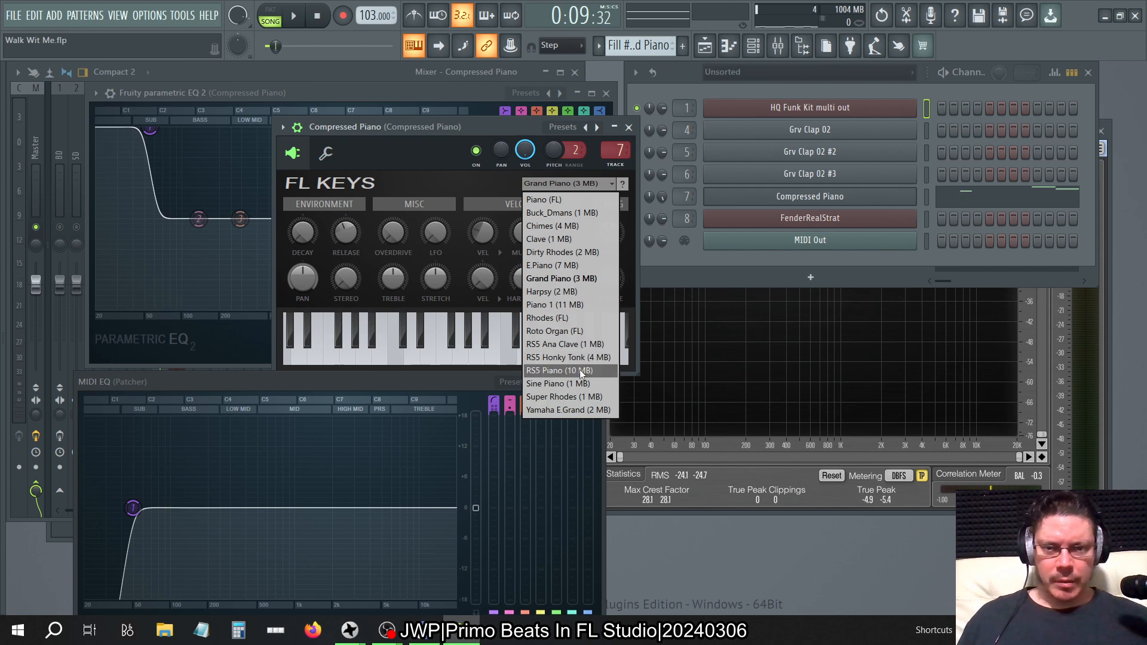
pyautogui.click(559, 370)
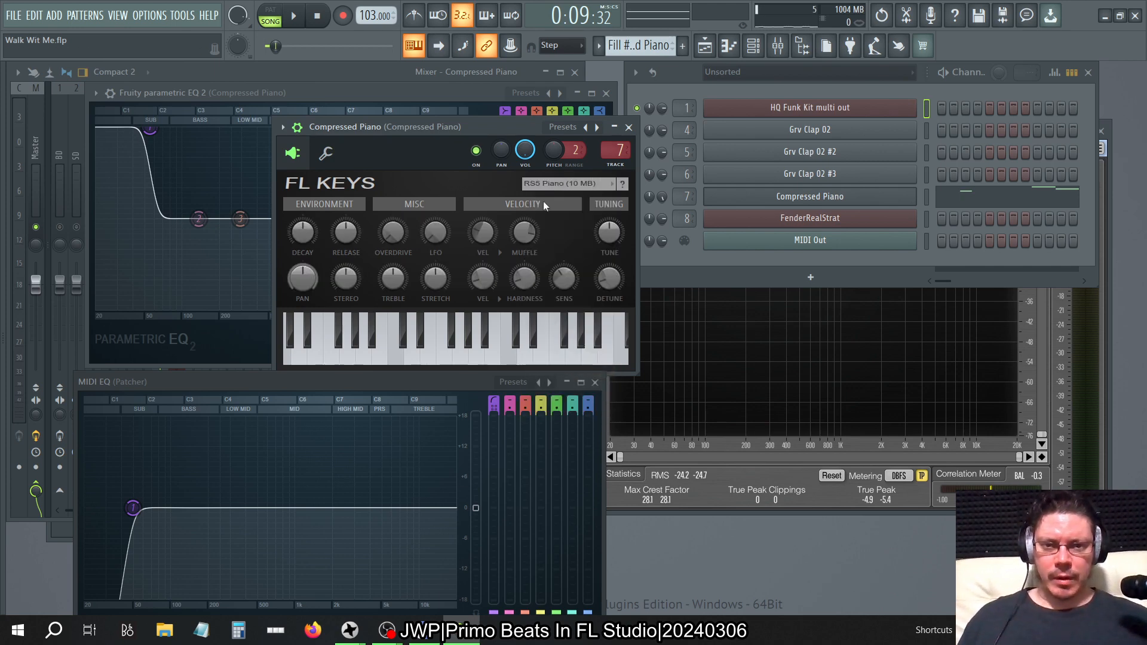
pyautogui.click(292, 15)
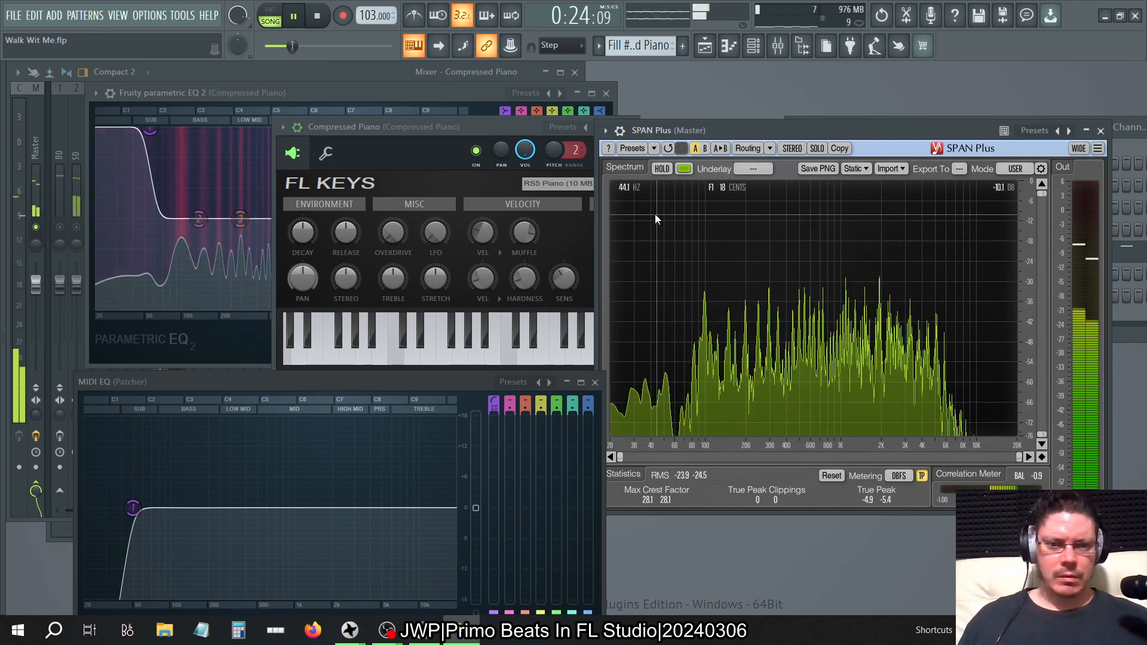
# - Audition the Piano (FL) and Chimes sounds, ending on Grand Piano
pyautogui.click(559, 184)
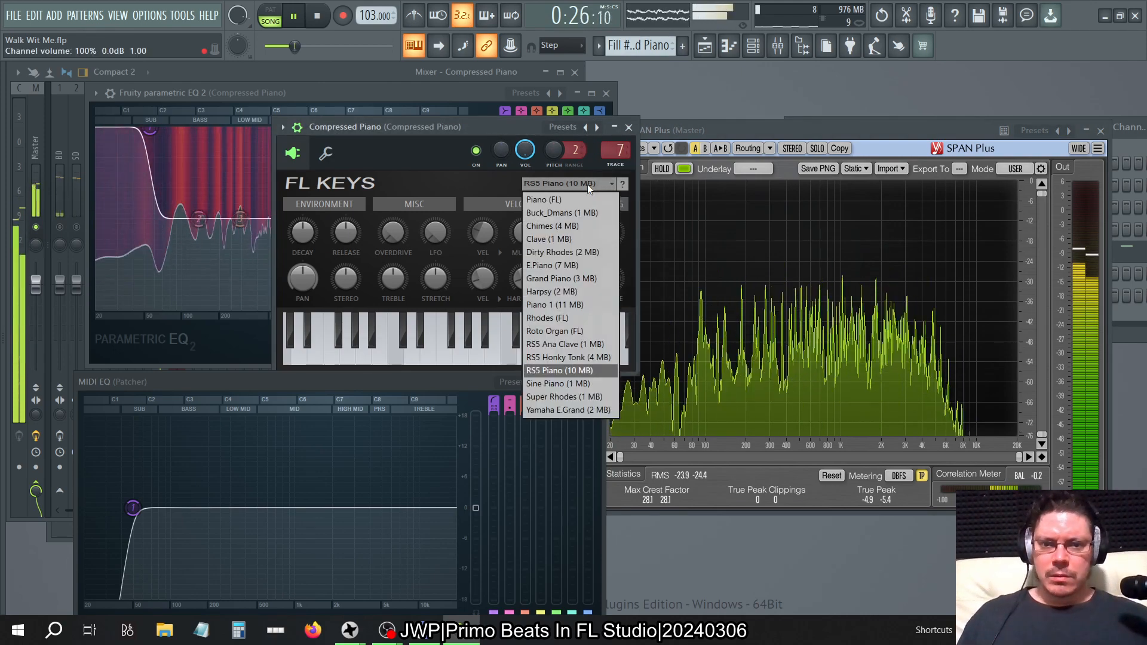
pyautogui.click(544, 199)
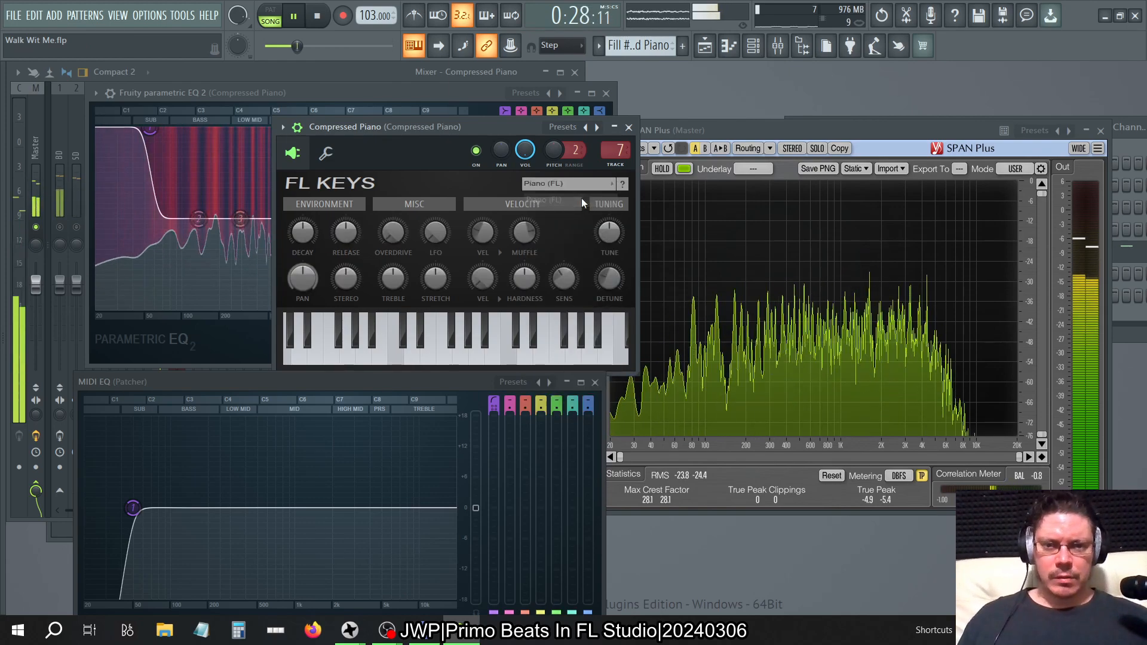
pyautogui.click(569, 183)
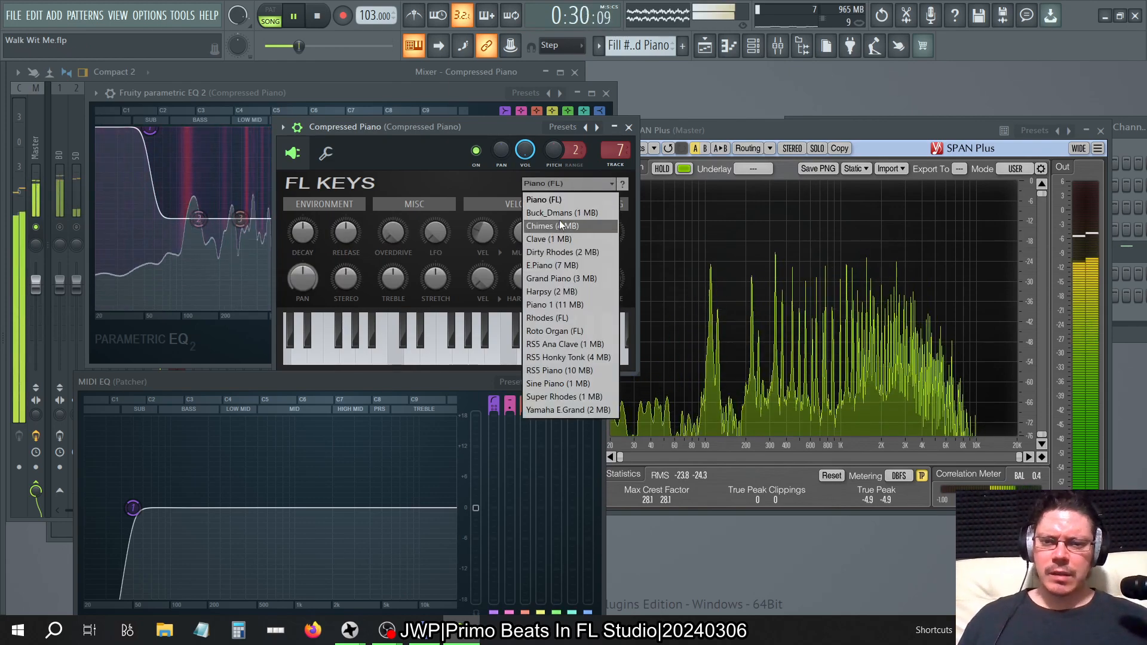
pyautogui.click(552, 226)
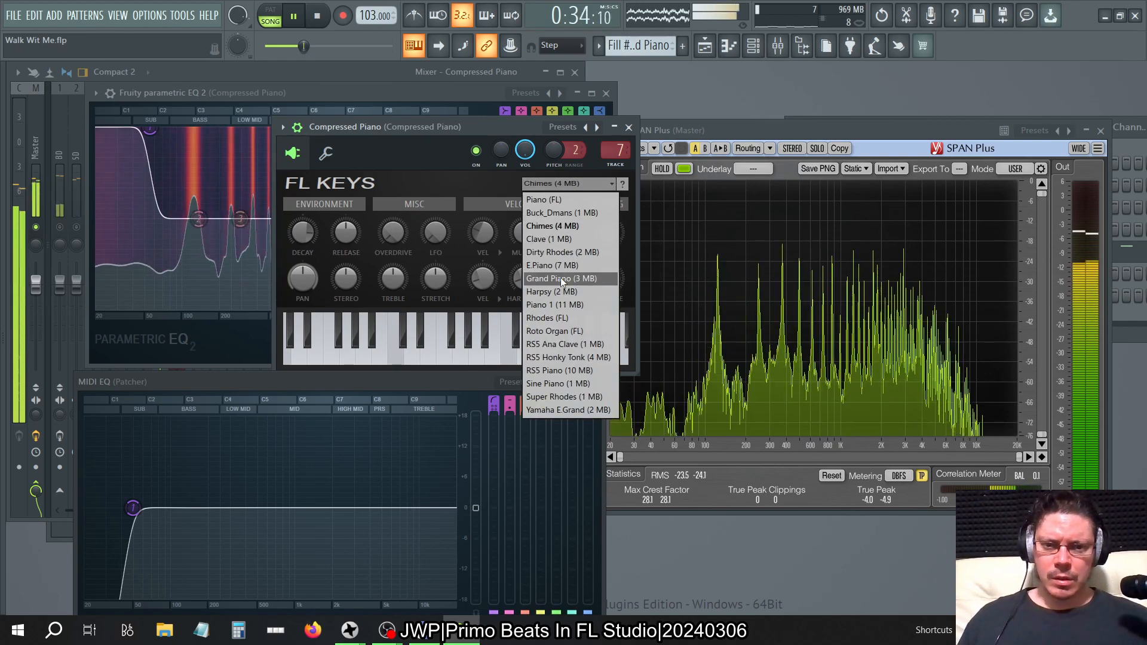
pyautogui.click(562, 278)
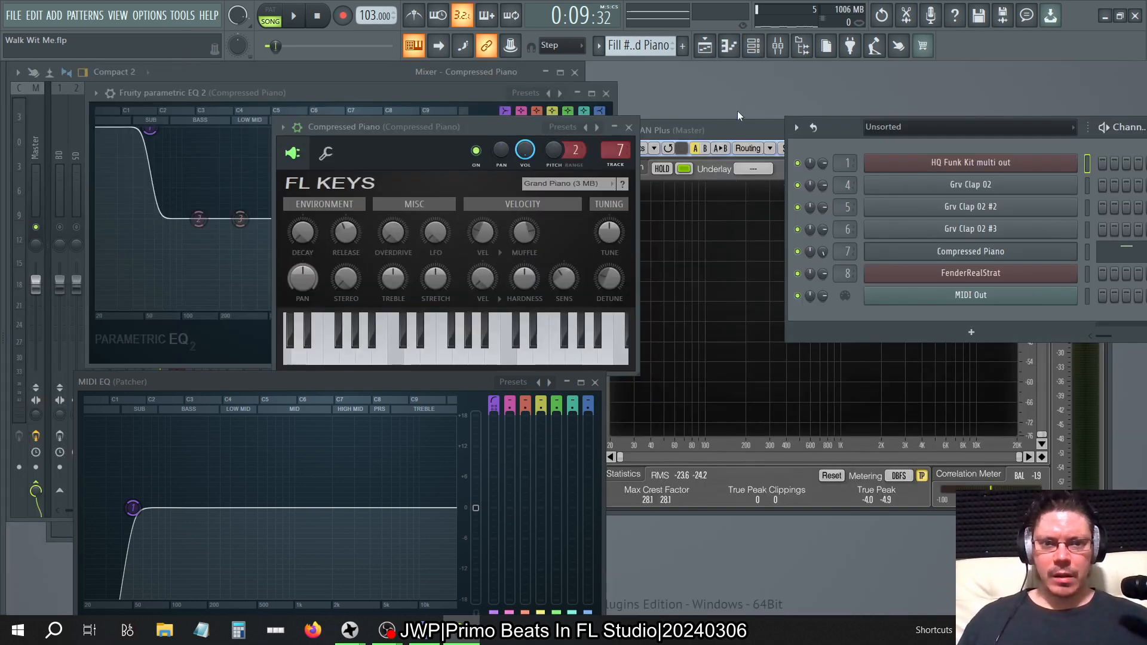
# - During playback, audition RSS Piano, Dirty Rhodes and Yamaha E.Grand sounds in FL Keys
pyautogui.click(293, 14)
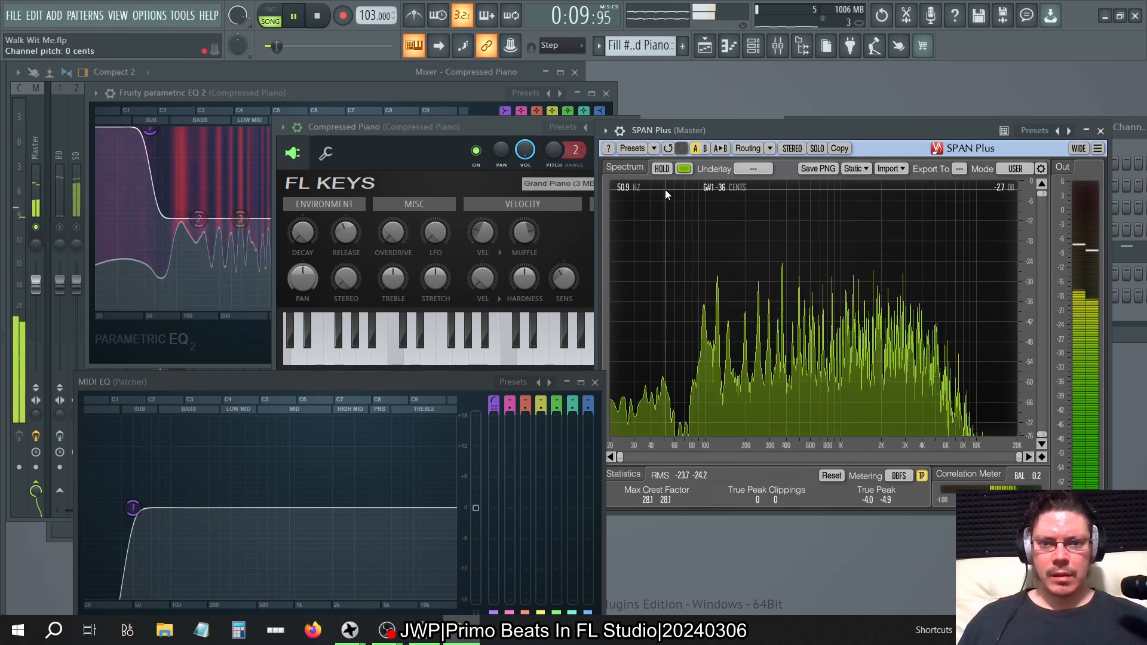
pyautogui.click(566, 183)
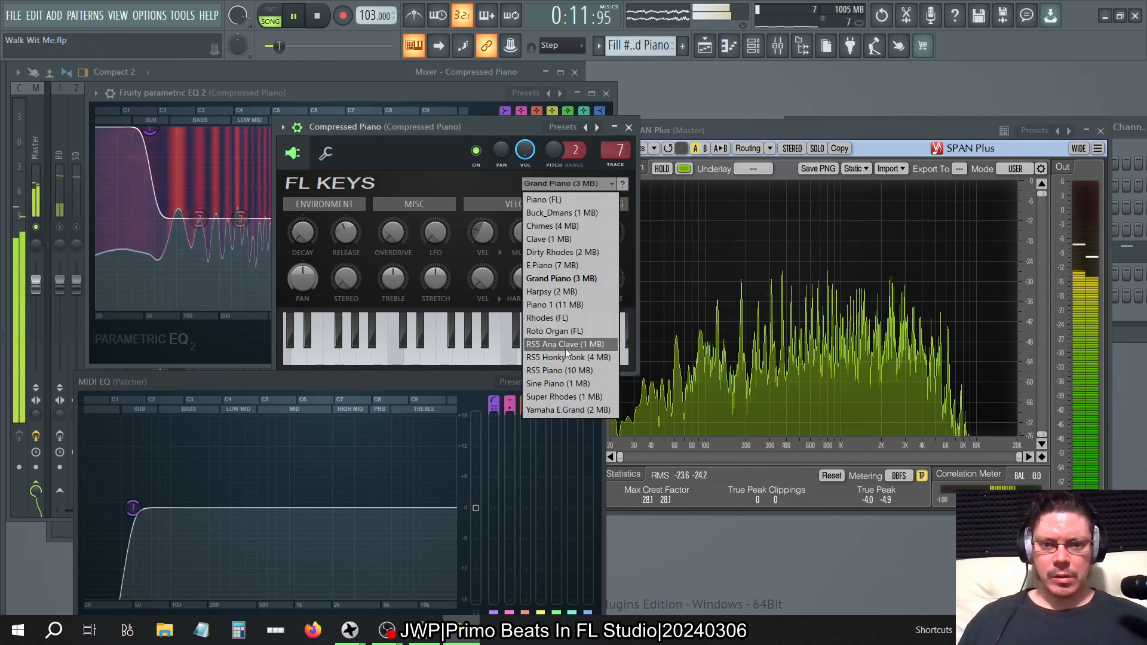
pyautogui.click(559, 370)
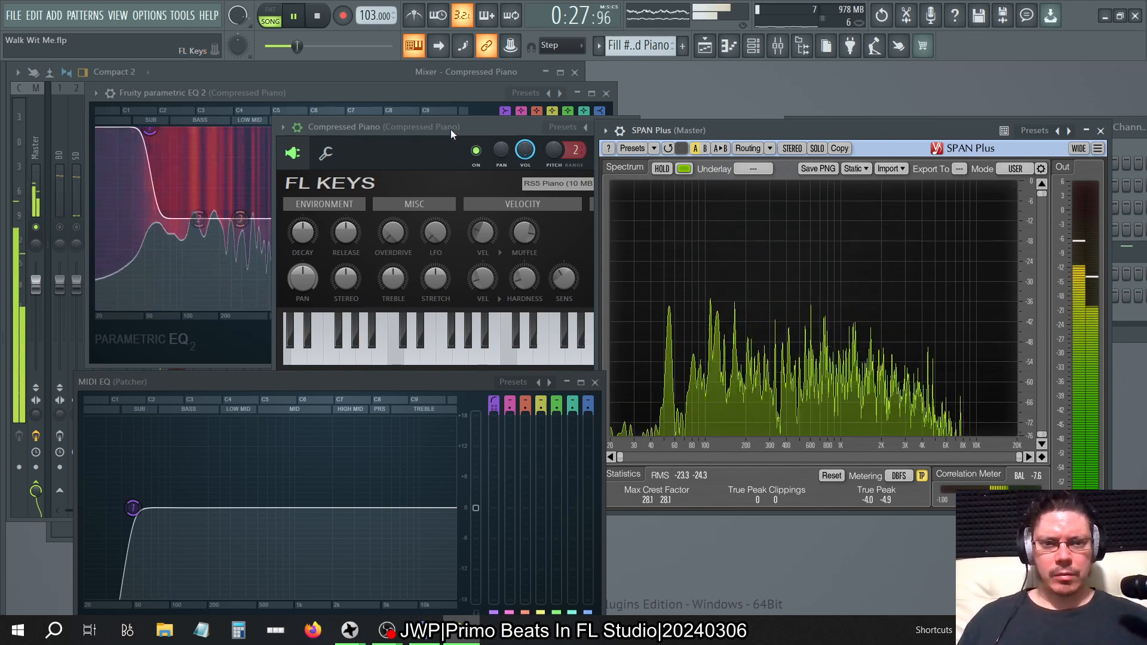
pyautogui.click(559, 184)
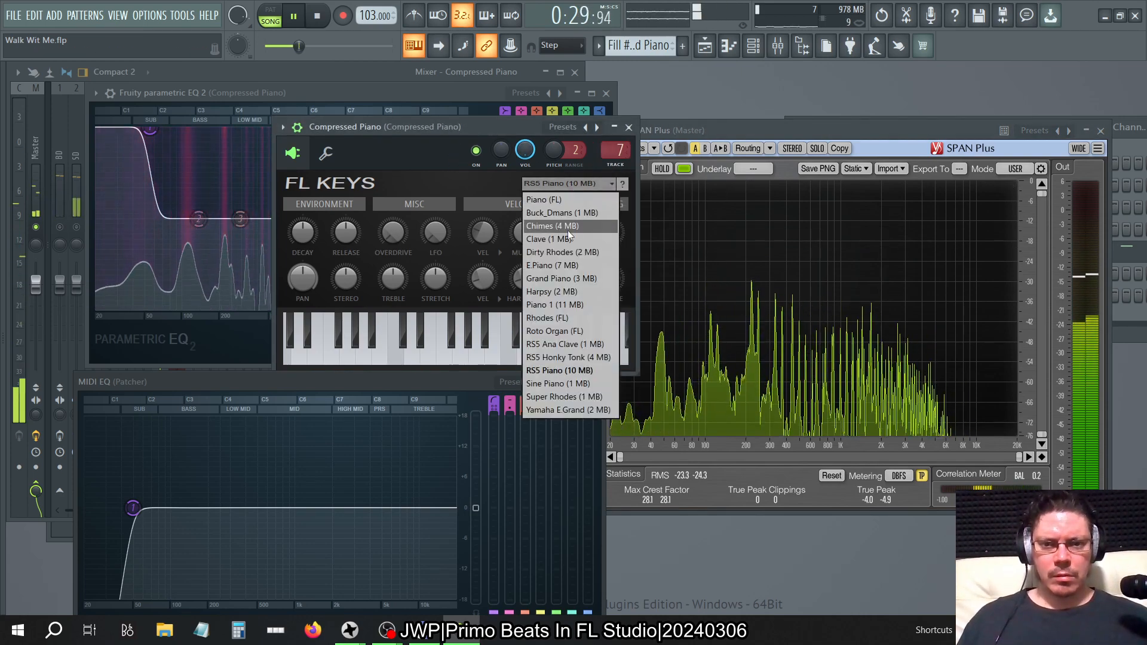
pyautogui.click(562, 252)
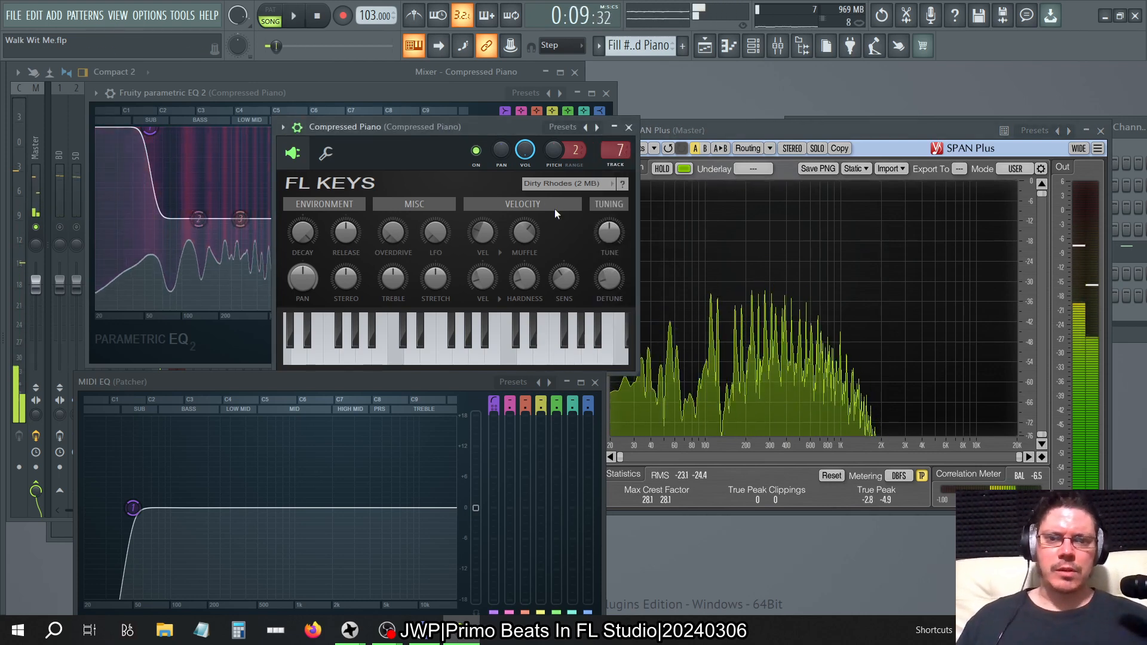
pyautogui.click(569, 184)
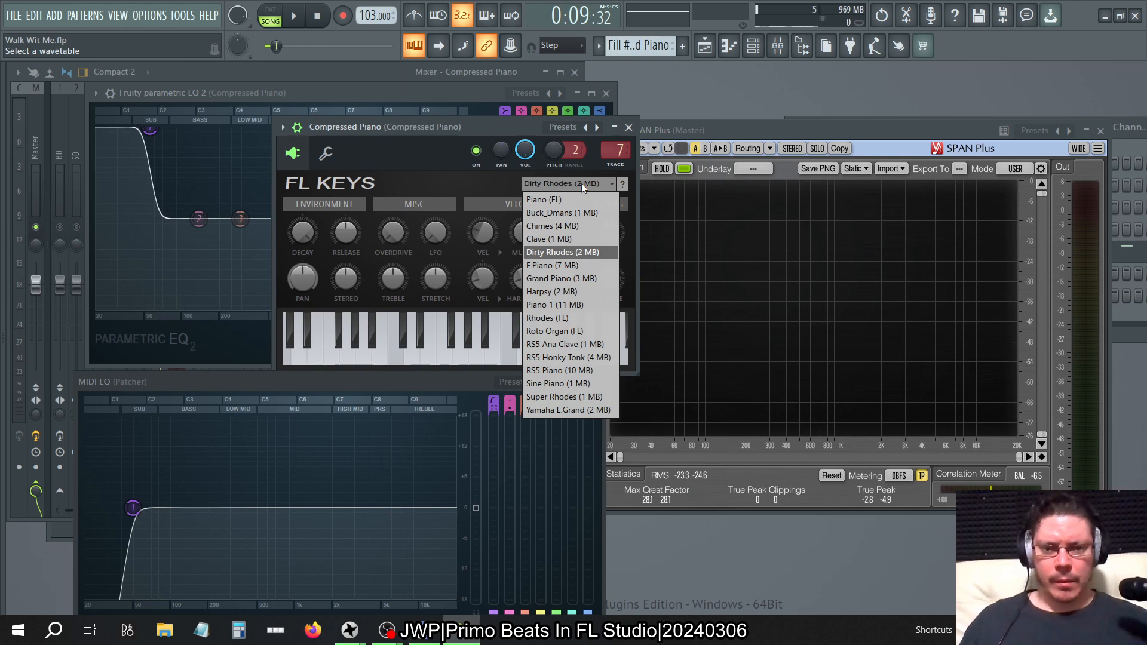
pyautogui.click(569, 410)
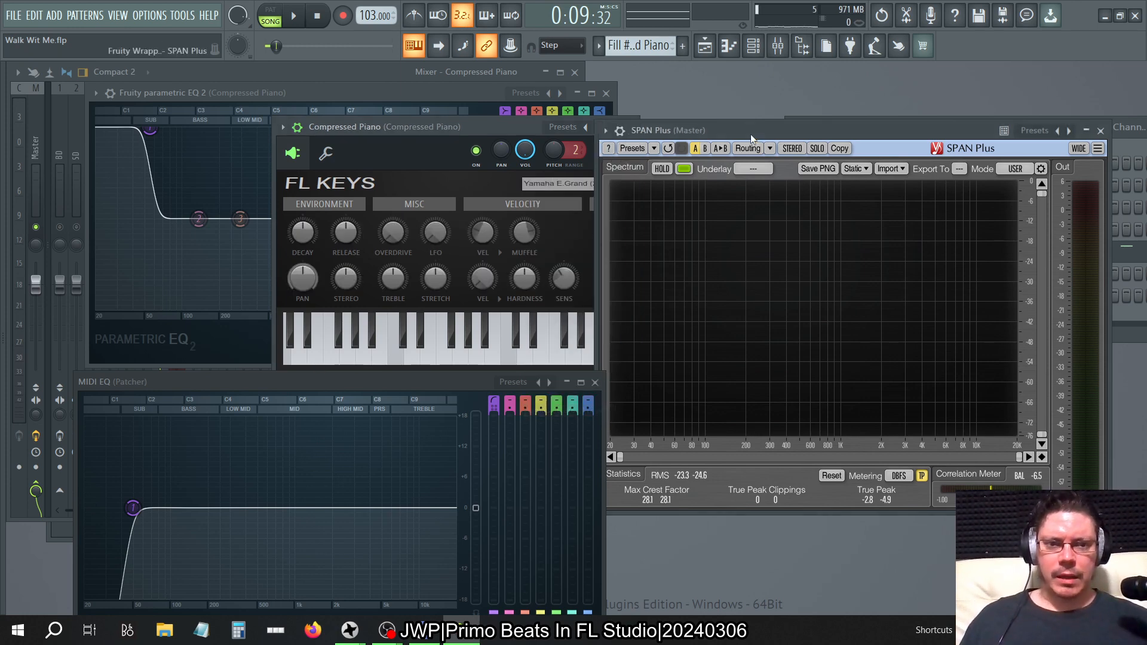
# - Try two more FL Keys sound sets for the Compressed Piano keys
pyautogui.click(293, 14)
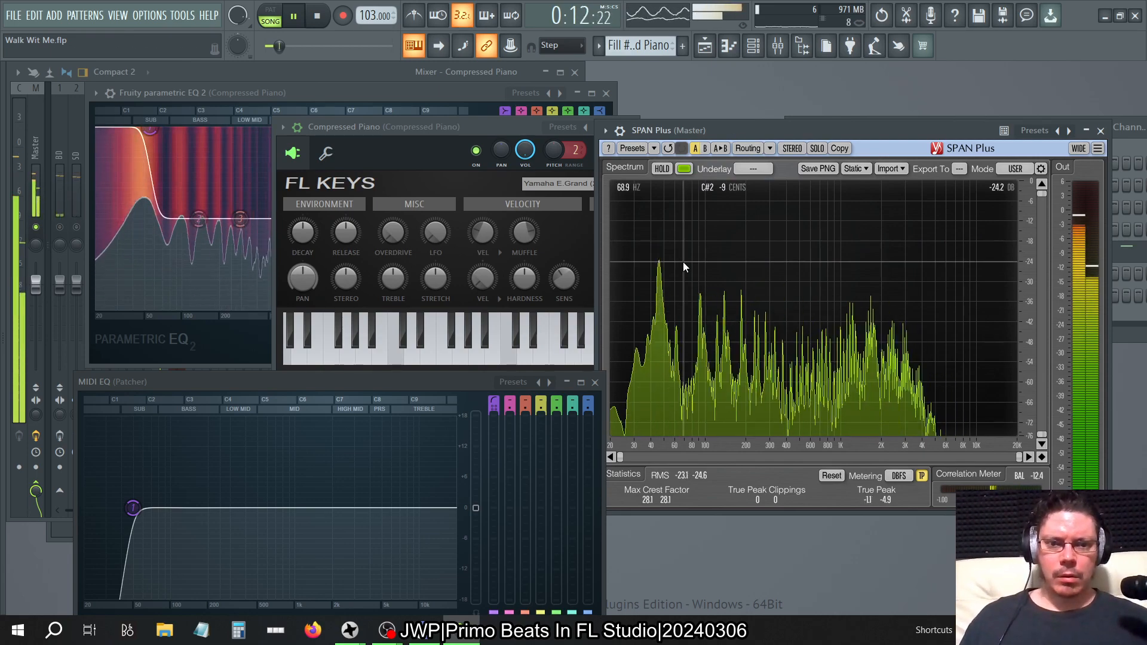
pyautogui.click(562, 184)
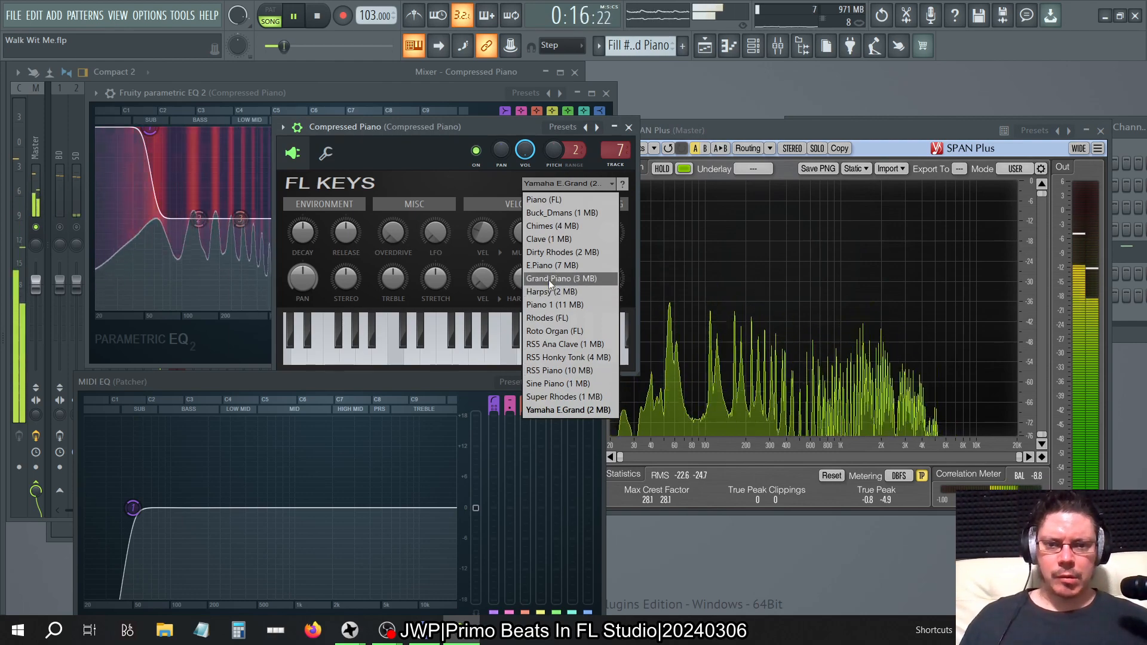
pyautogui.click(542, 199)
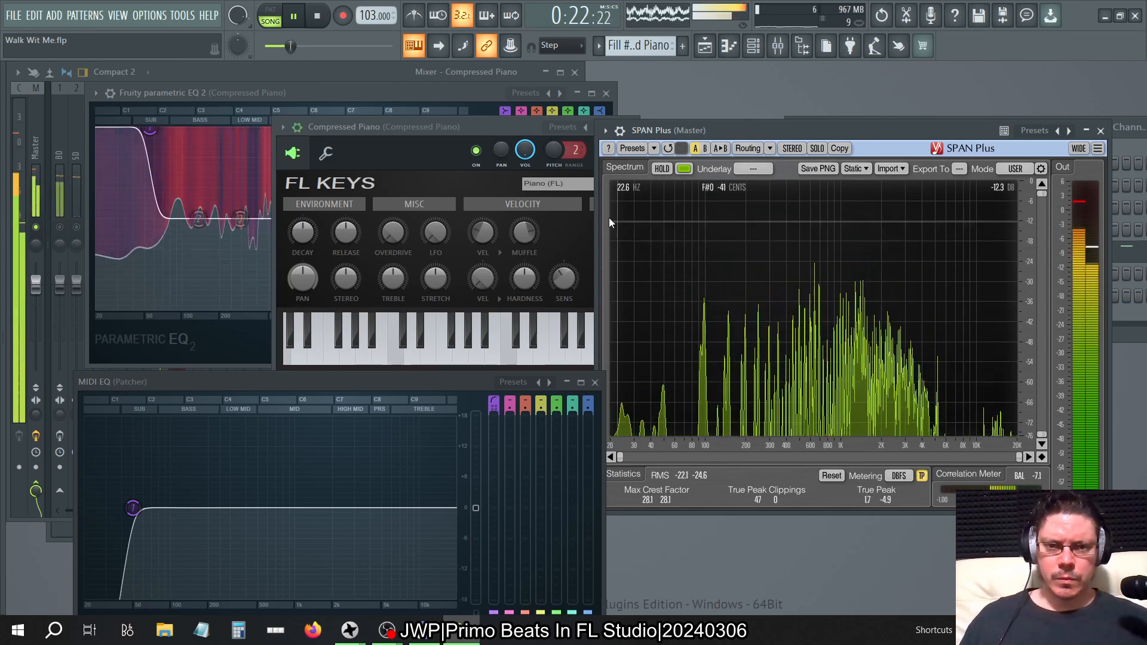
pyautogui.click(562, 184)
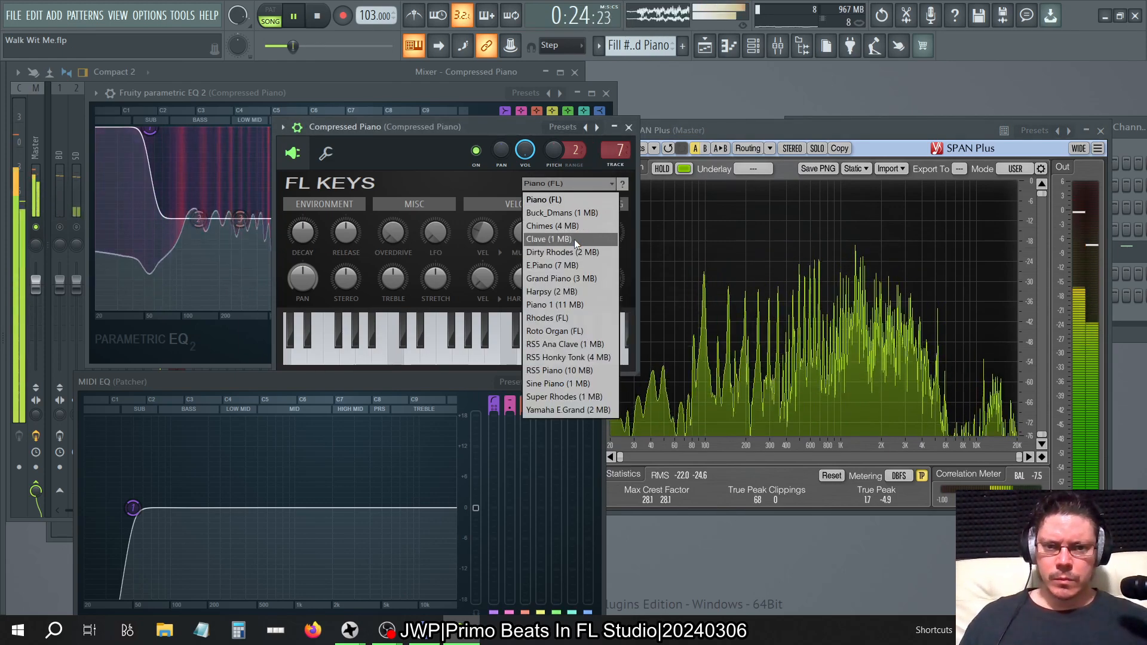
pyautogui.click(560, 279)
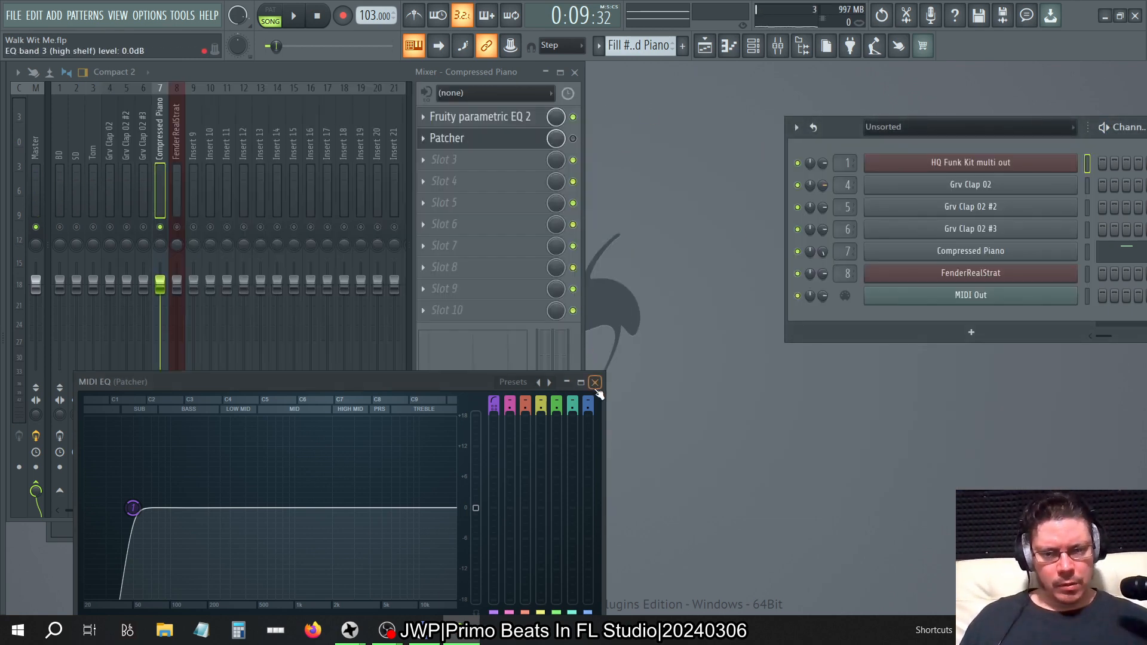
# - Close the Patcher's MIDI EQ window, leaving the mixer and channel rack visible
pyautogui.click(595, 382)
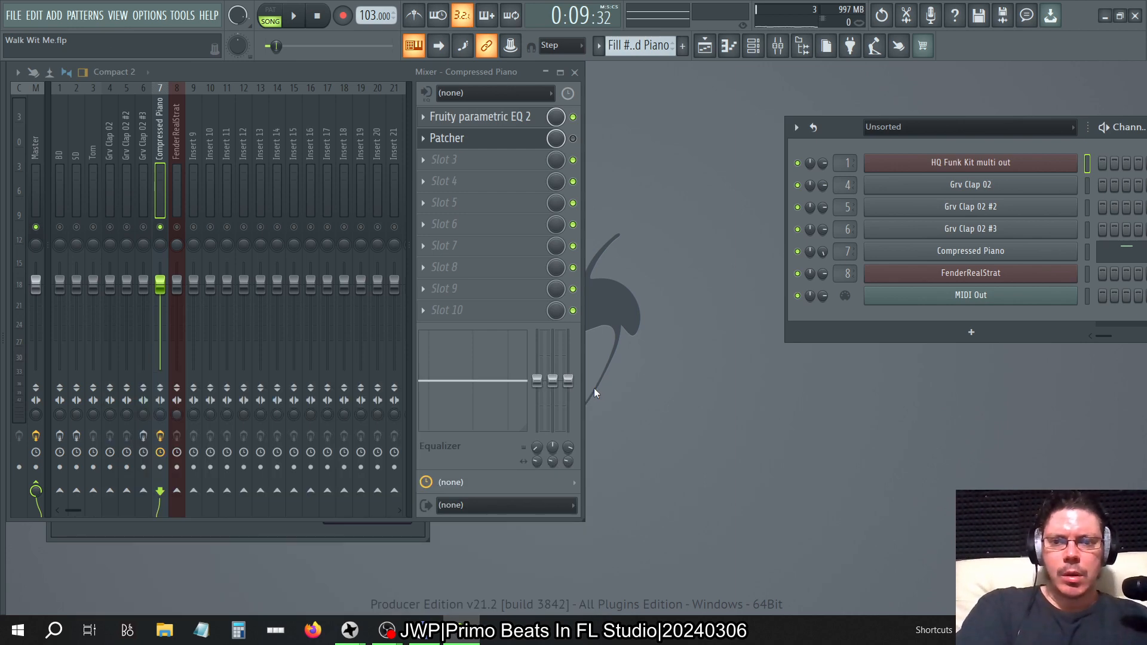
pyautogui.moveTo(855, 146)
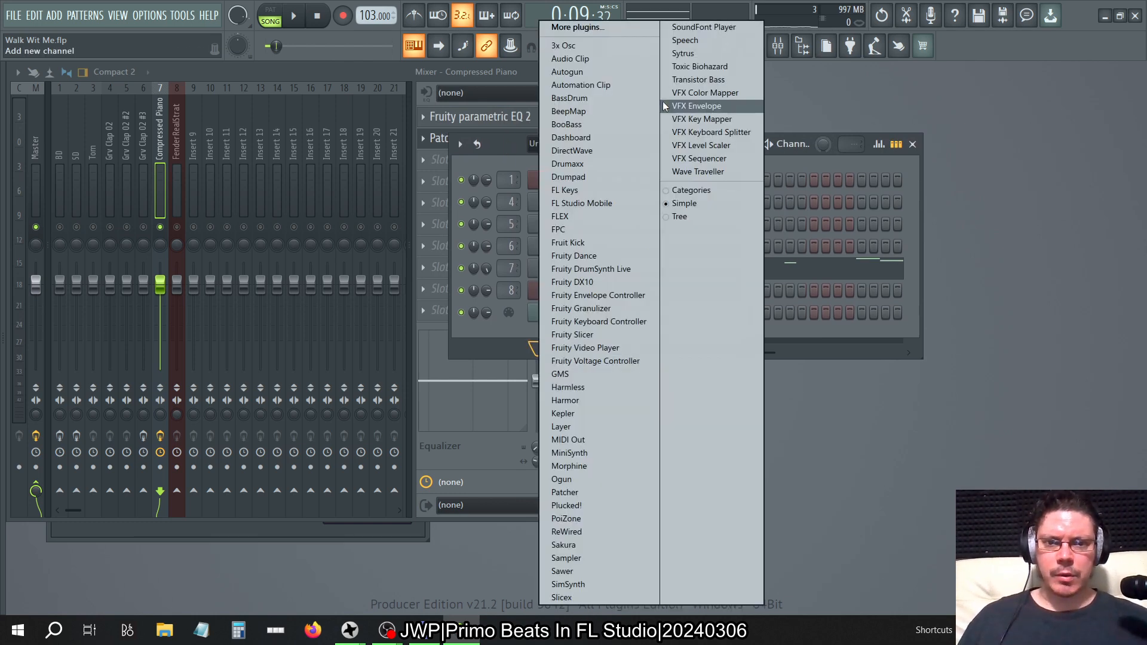
# - Add a 3x Osc channel, edit its piano roll notes, and return to the playlist
pyautogui.click(563, 45)
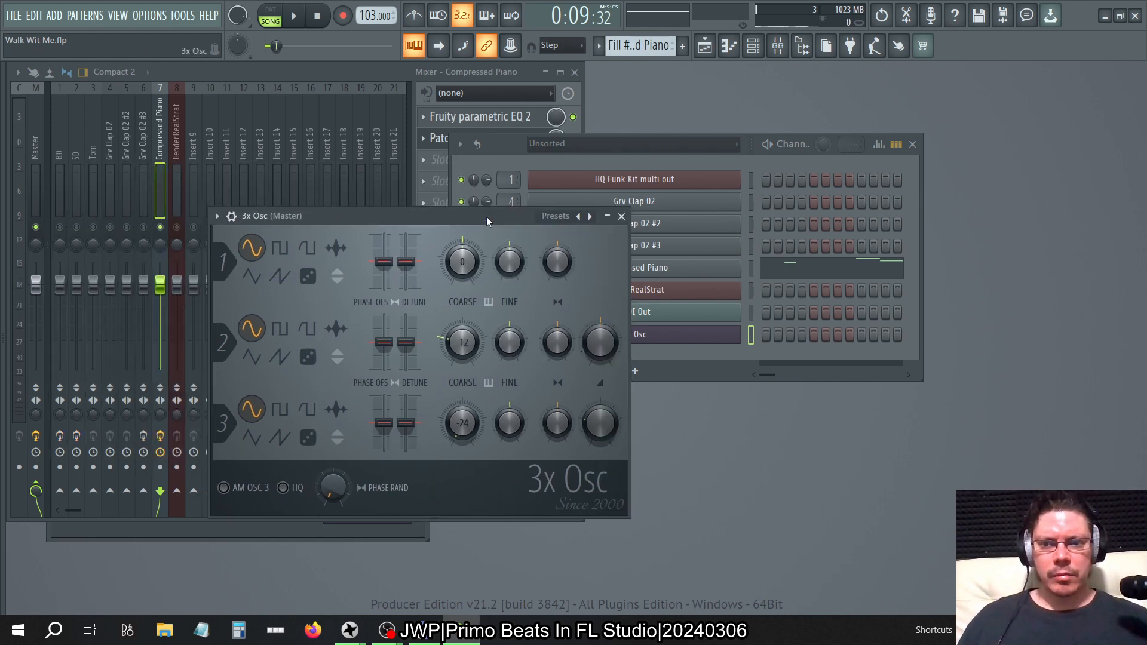
pyautogui.moveTo(598, 342); pyautogui.dragTo(598, 337)
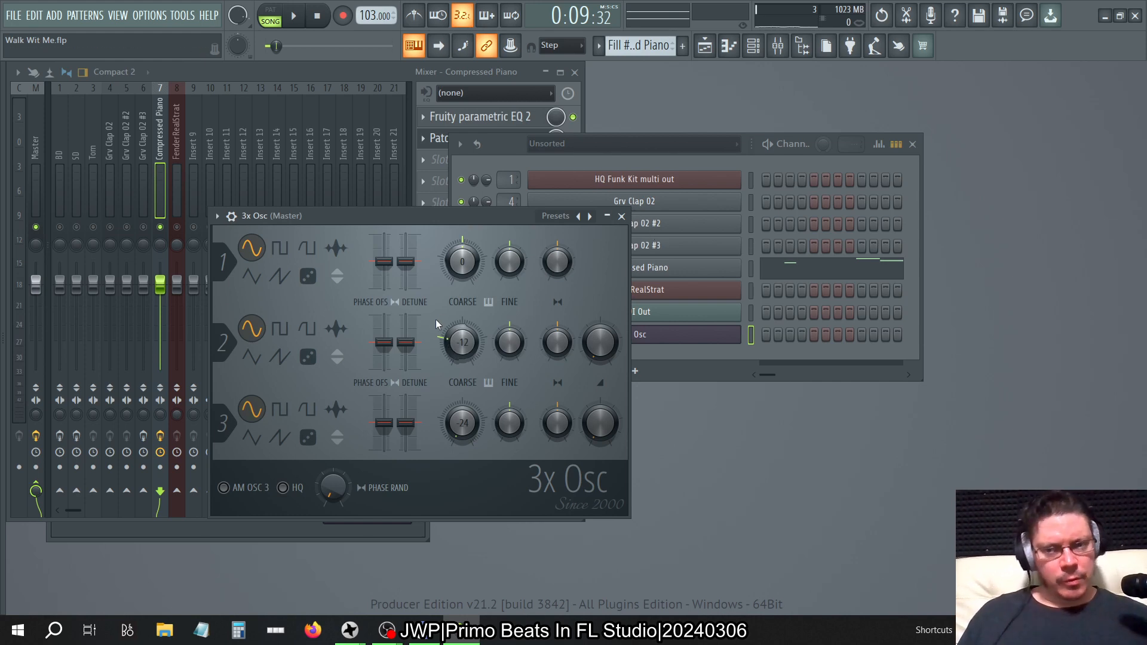
pyautogui.click(633, 179)
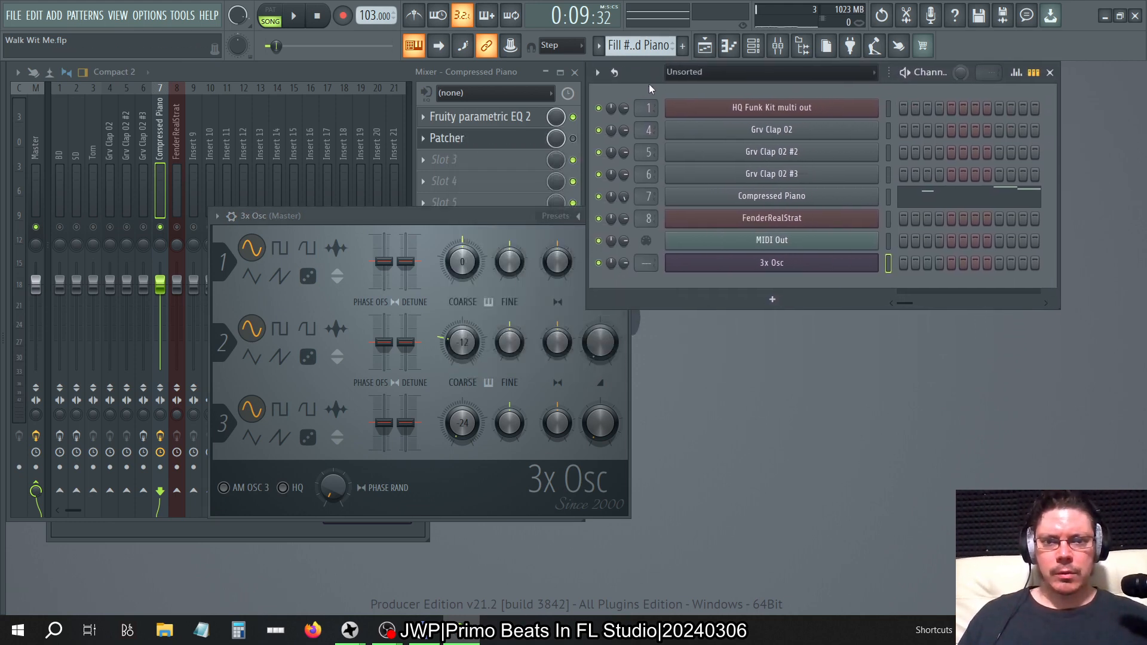
pyautogui.moveTo(256, 215); pyautogui.dragTo(185, 248)
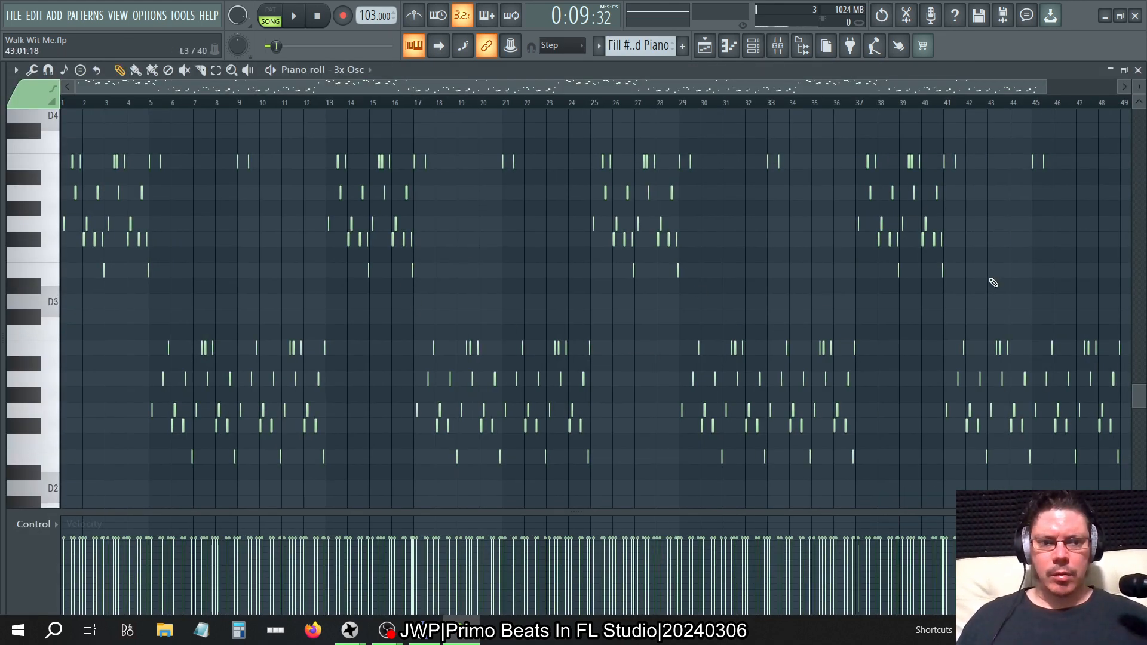
pyautogui.moveTo(213, 208); pyautogui.dragTo(1020, 303)
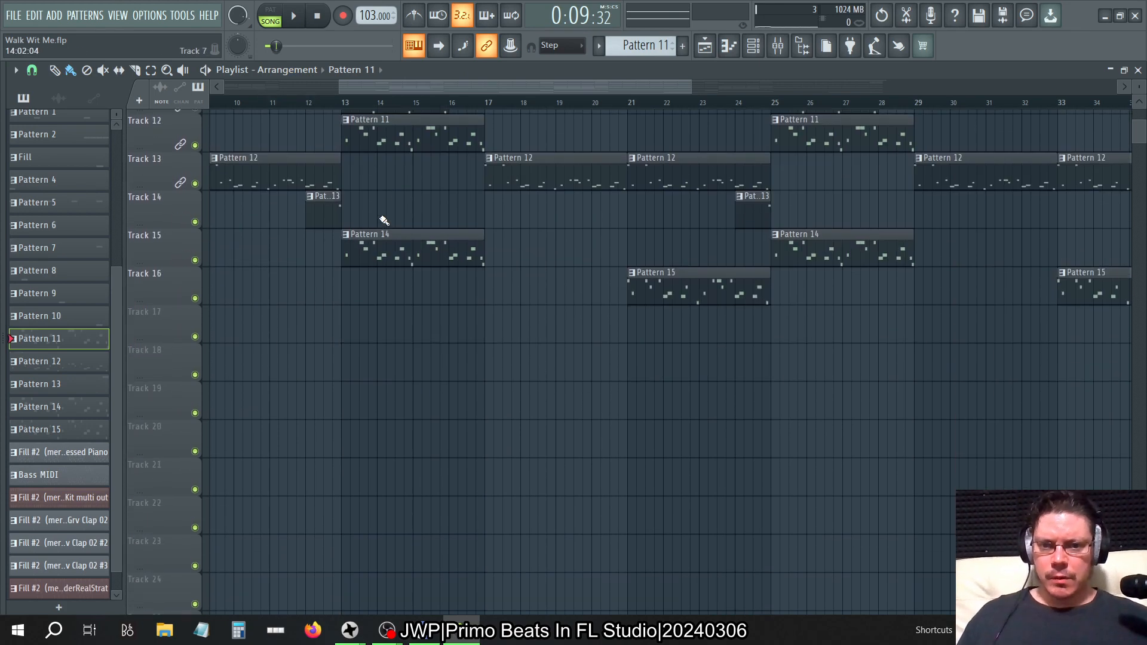
# - Switch the playlist to the Merged arrangement and show the channel rack
pyautogui.scroll(-3)
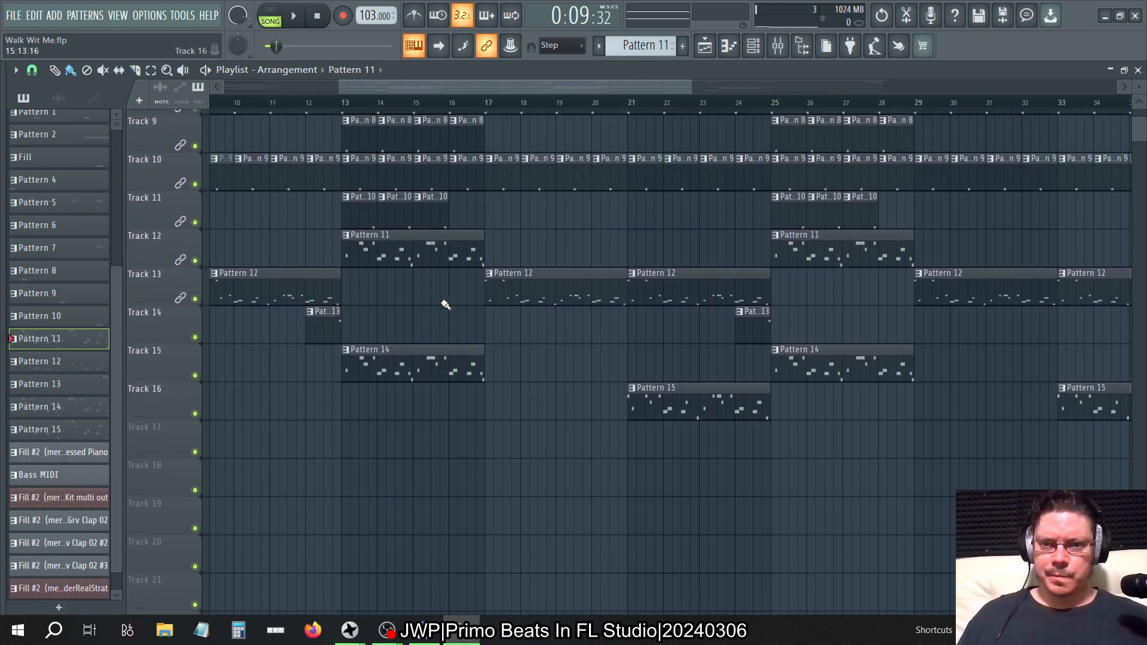
pyautogui.click(287, 69)
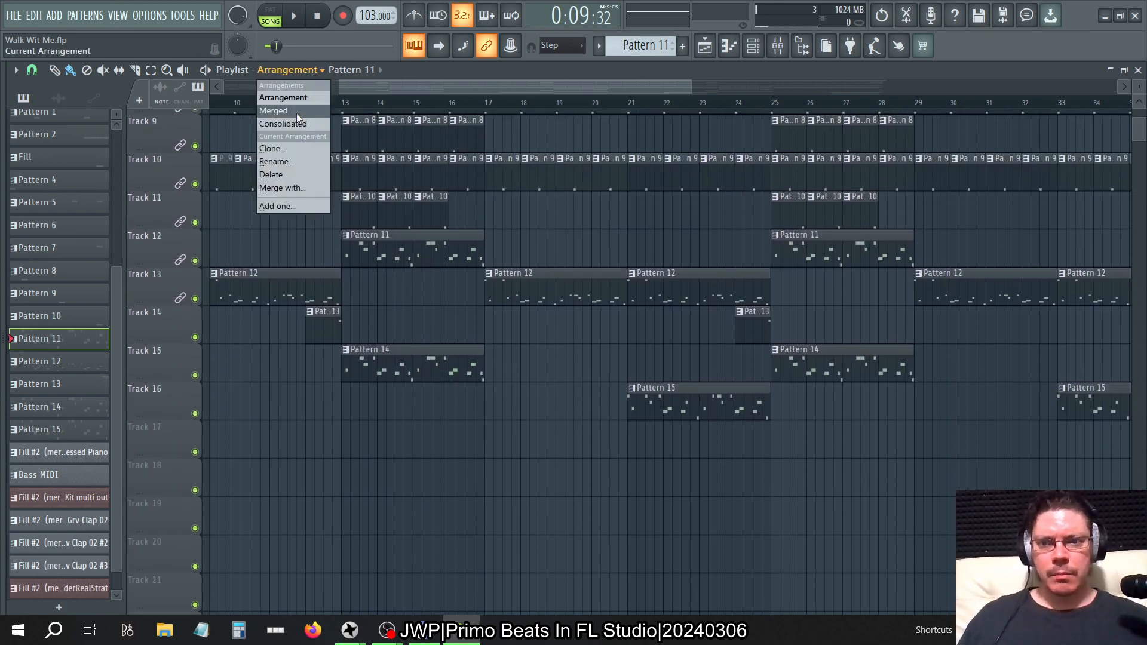
pyautogui.click(272, 110)
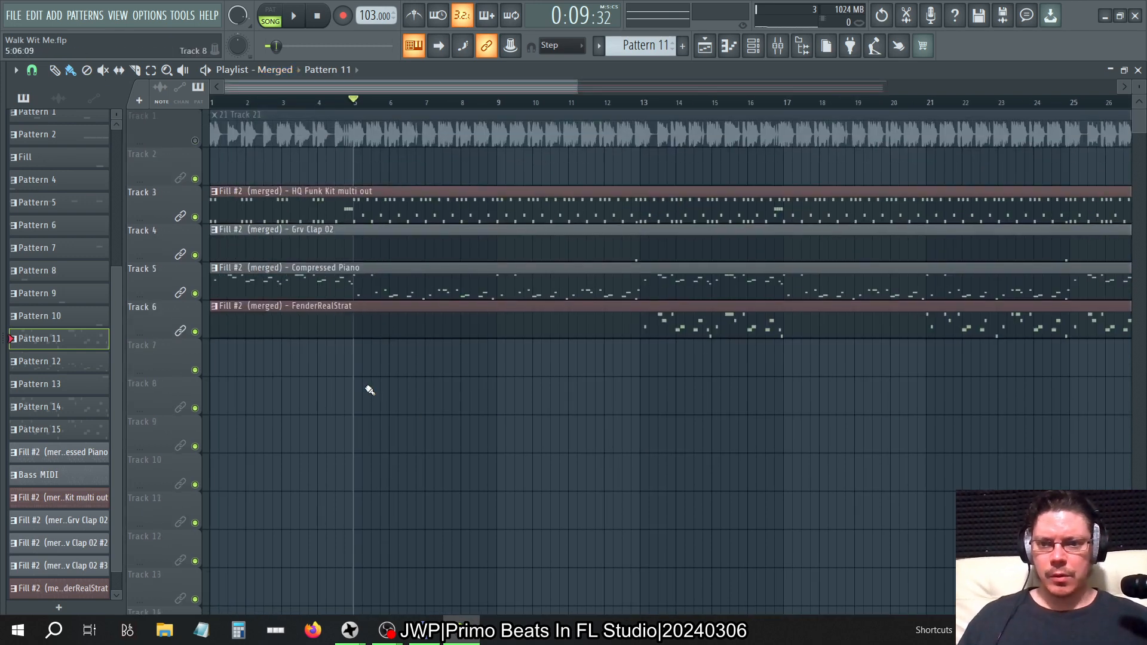
pyautogui.click(754, 46)
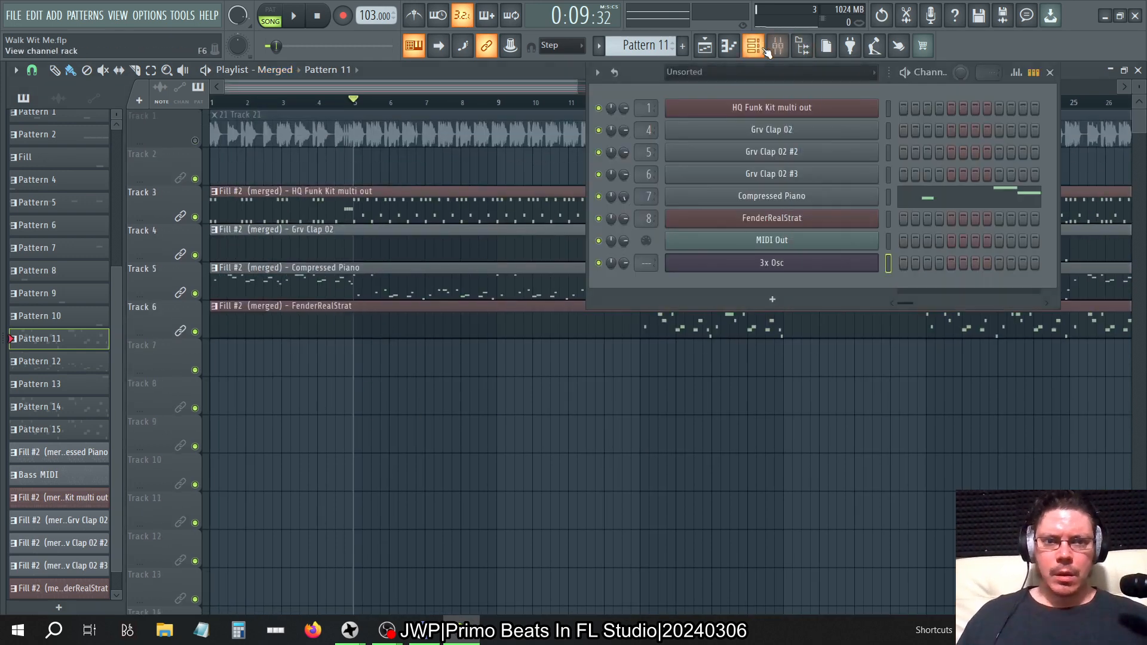
# - Select Pattern 6, Pattern 10, then the merged Compressed Piano fill pattern
pyautogui.click(41, 234)
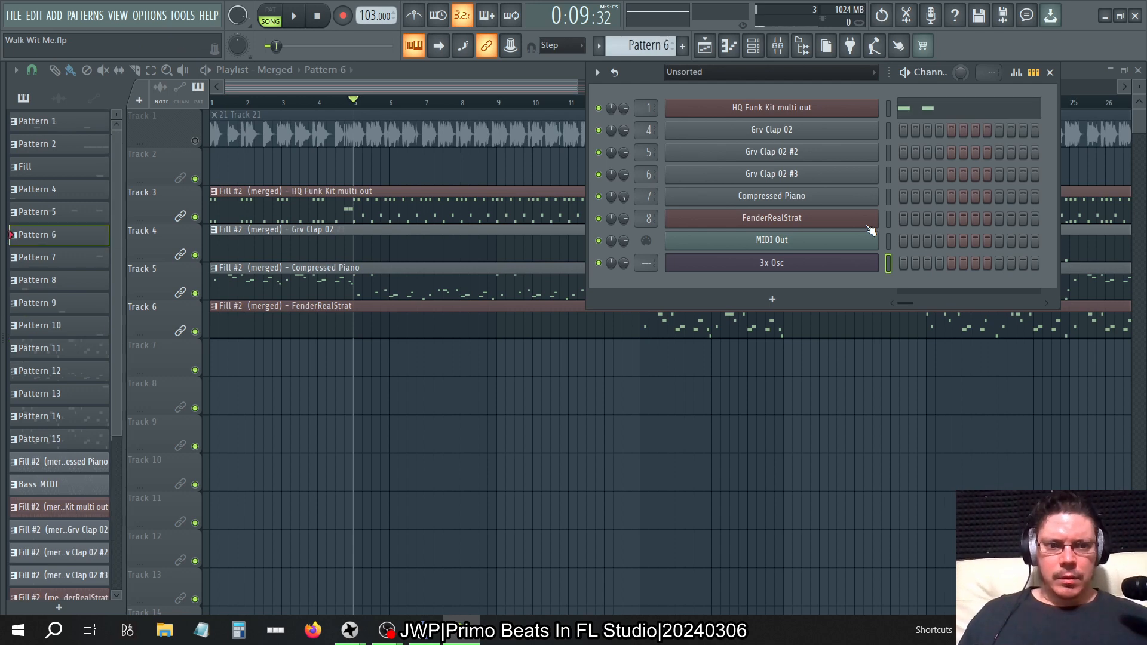
pyautogui.click(40, 325)
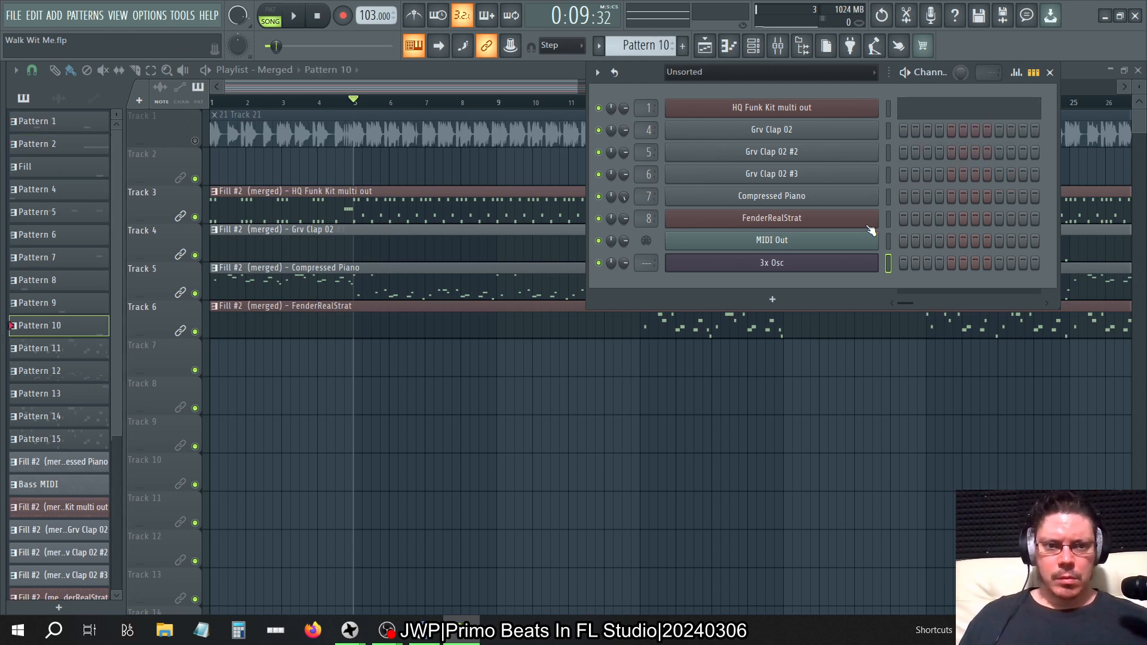
pyautogui.click(39, 339)
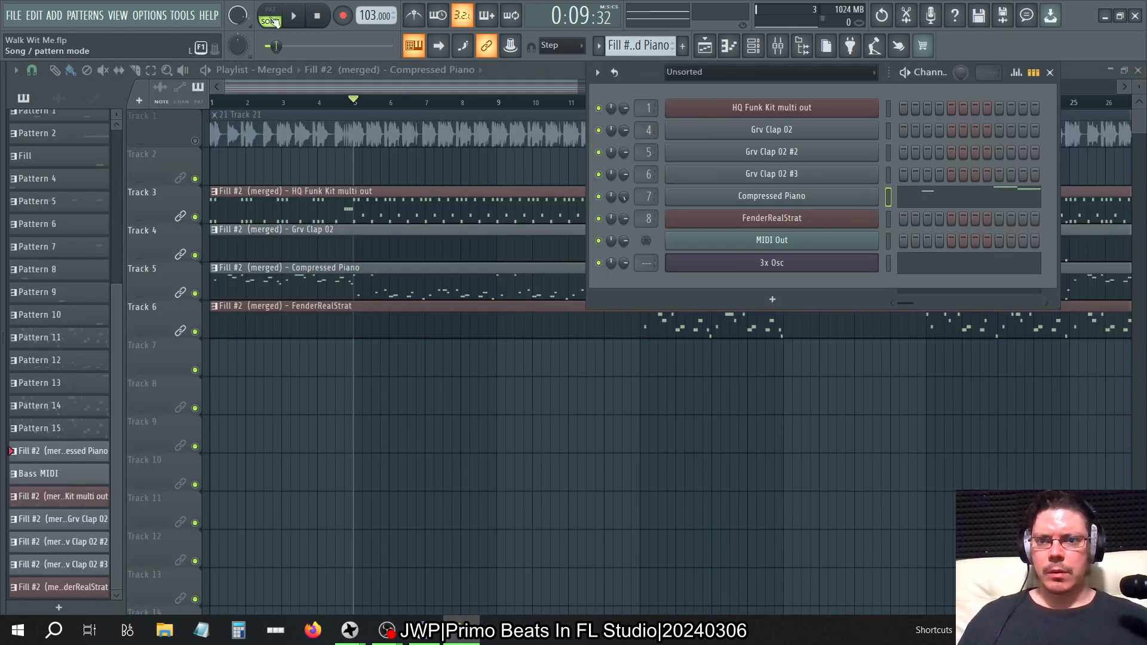
# - Play the song in song mode, then bring the 3x Osc notes up for editing
pyautogui.click(293, 15)
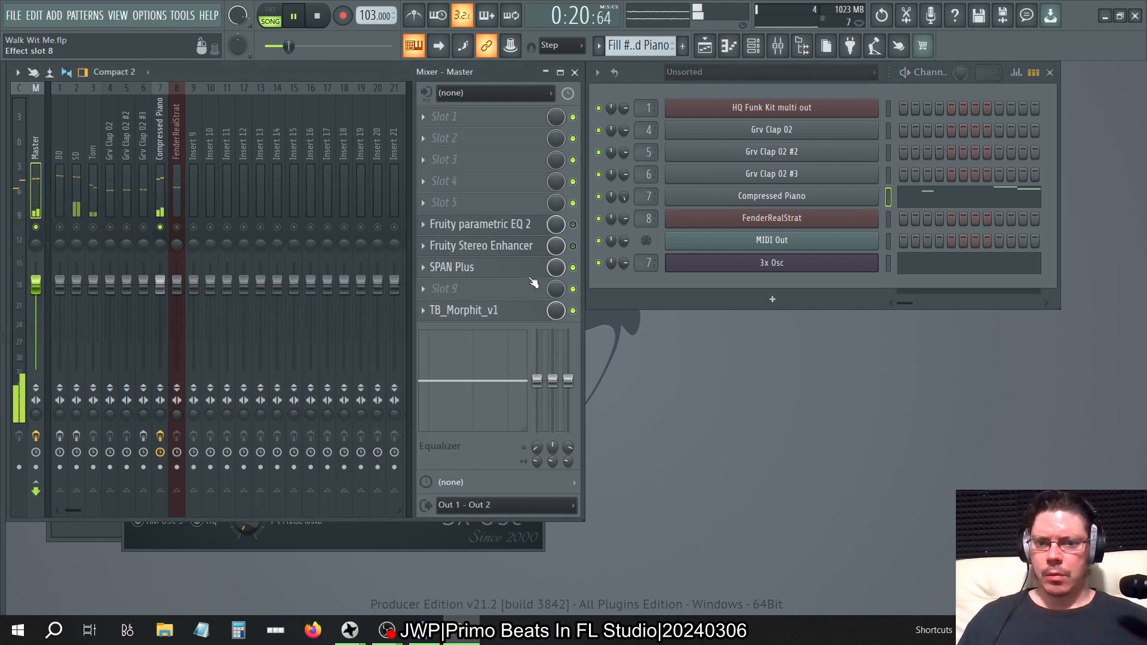
pyautogui.click(452, 266)
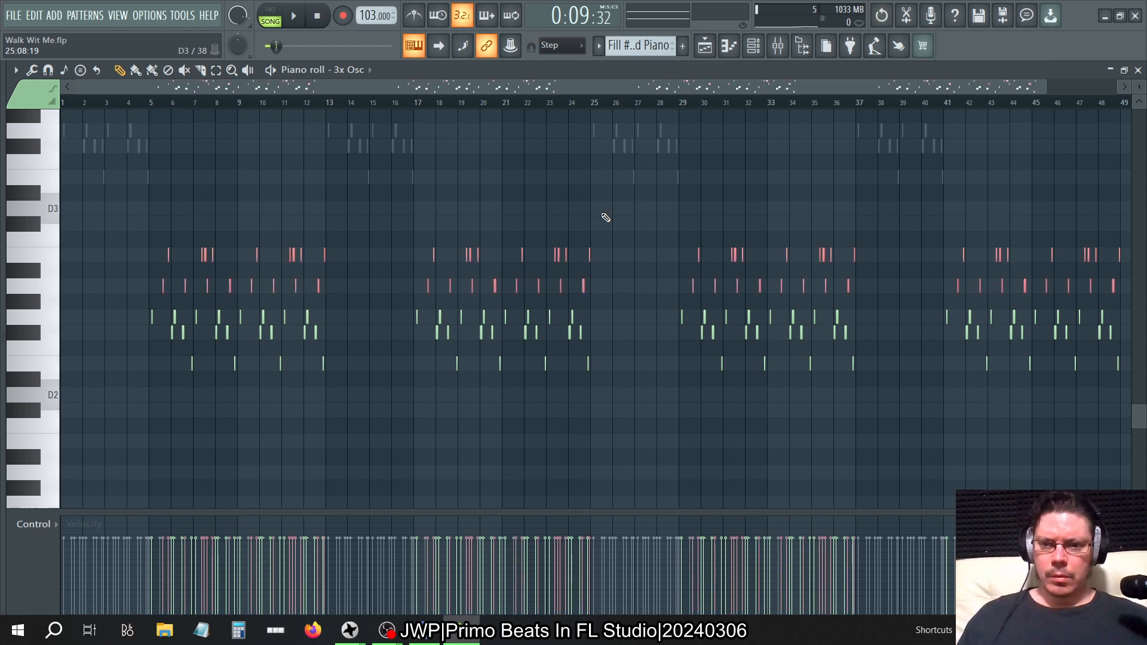
# - Reopen the 3x Osc notes and boost their velocities with a Scale levels offset of about 96%
pyautogui.click(293, 14)
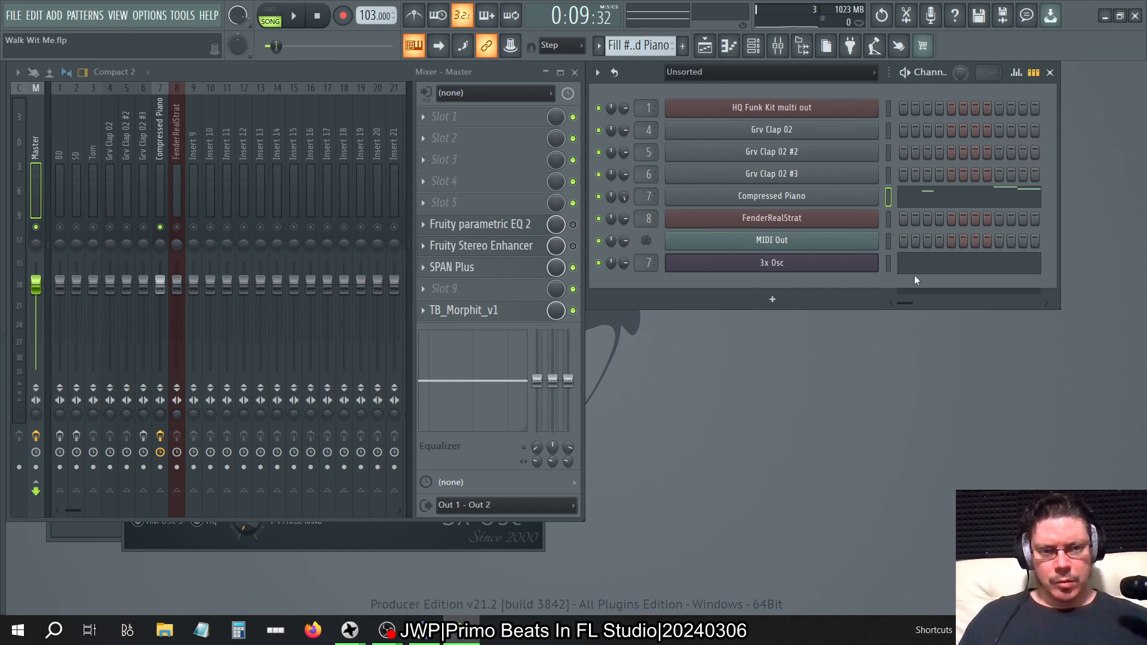
pyautogui.doubleClick(771, 263)
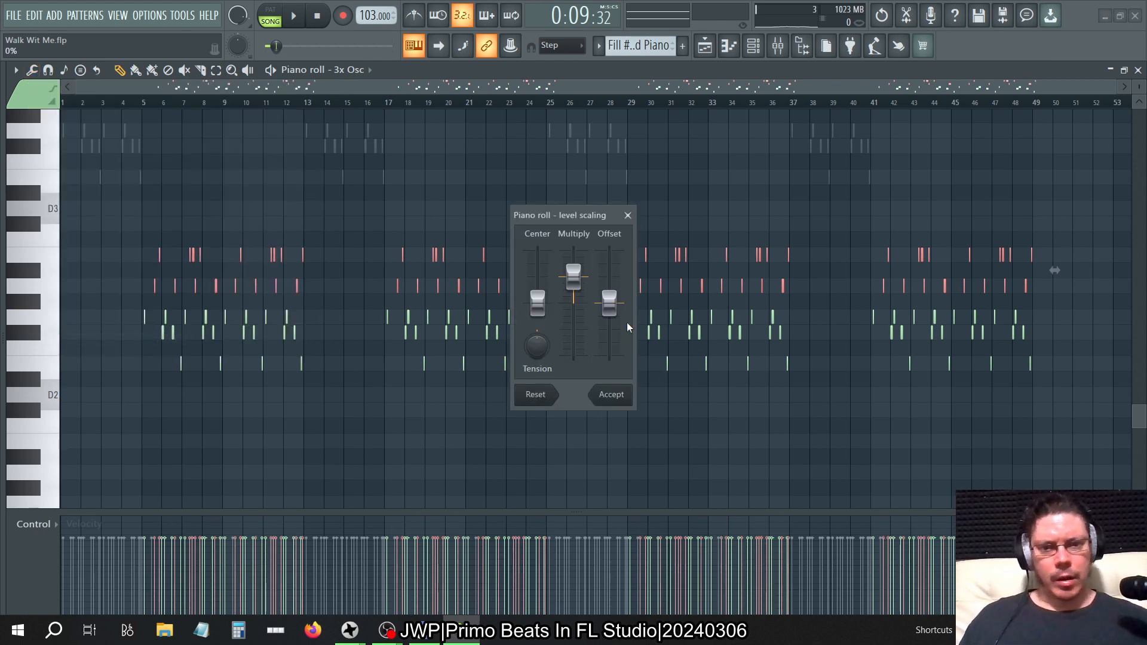
pyautogui.moveTo(609, 302); pyautogui.dragTo(609, 320)
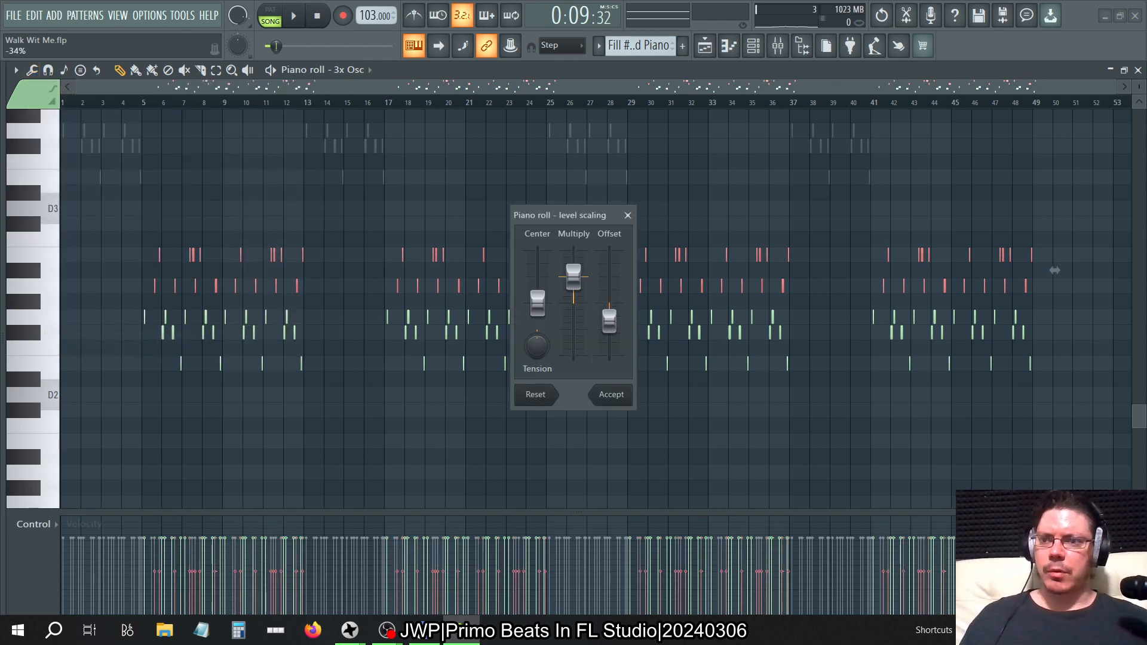
pyautogui.moveTo(609, 322); pyautogui.dragTo(609, 252)
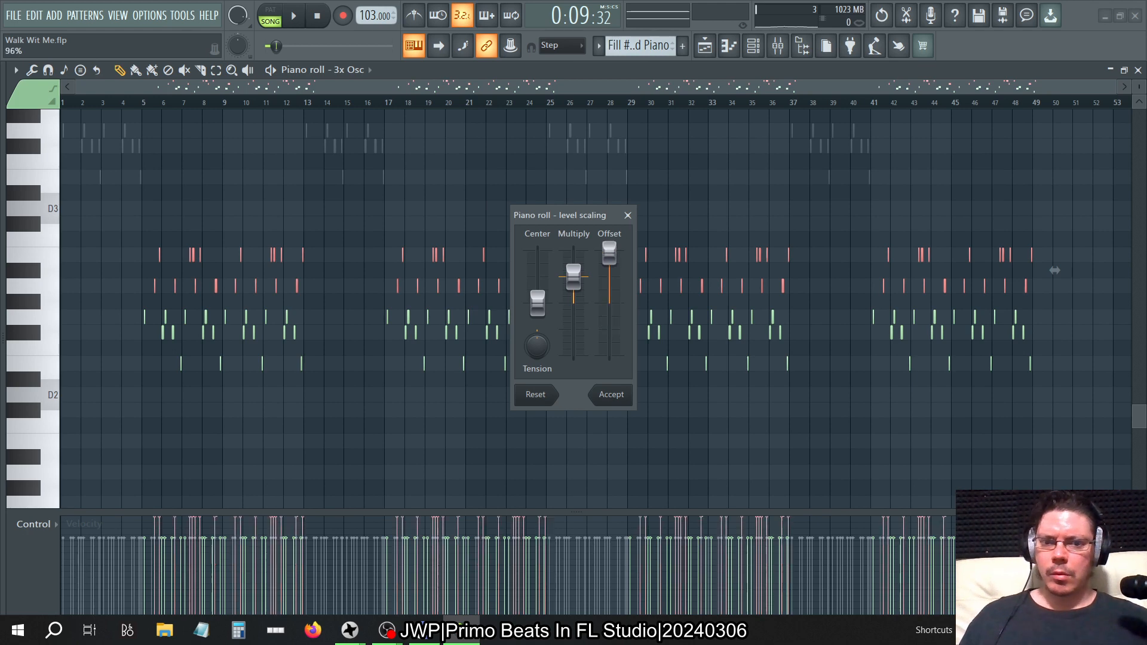
pyautogui.click(80, 69)
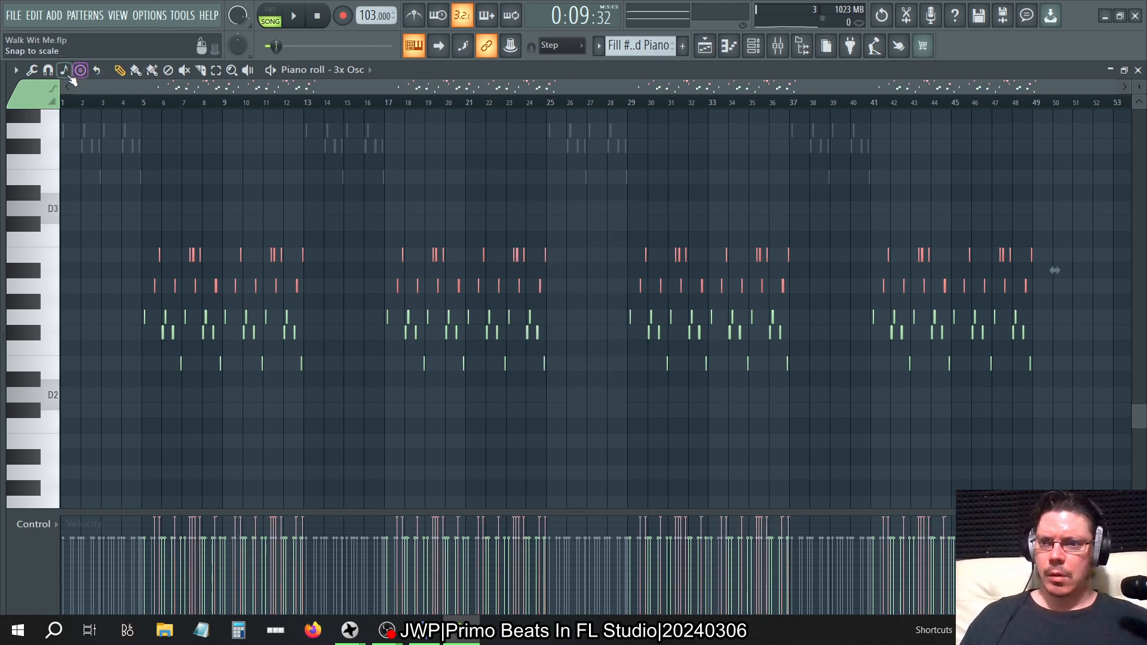
# - Rescale the 3x Osc velocities again with a negative offset of about -25% and accept it
pyautogui.click(32, 69)
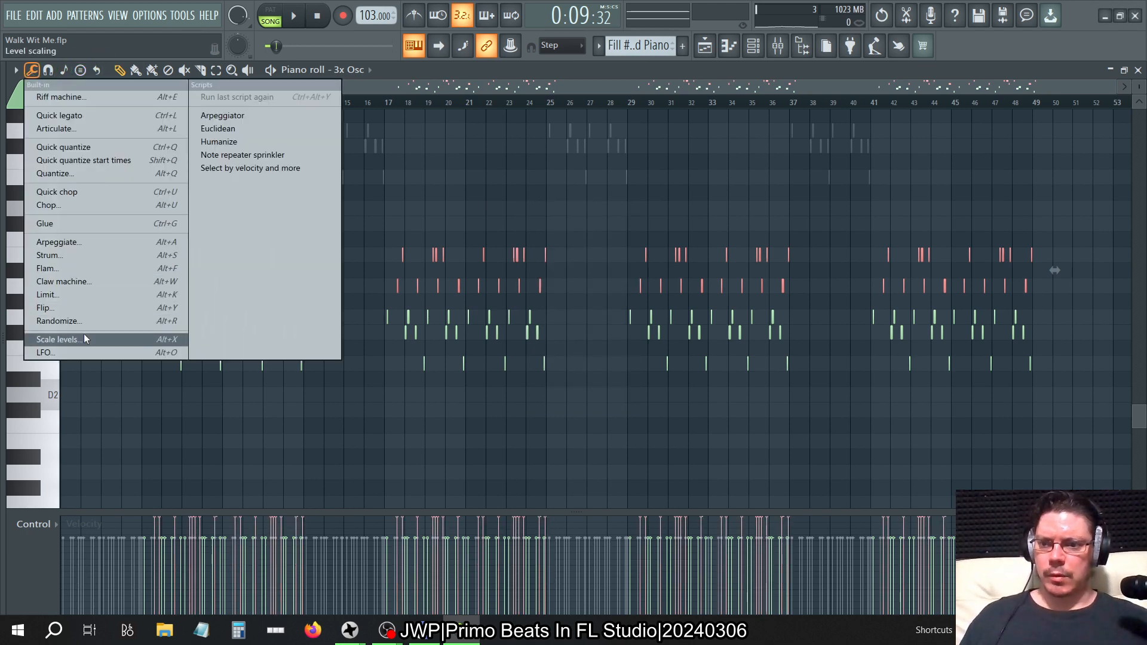
pyautogui.click(58, 338)
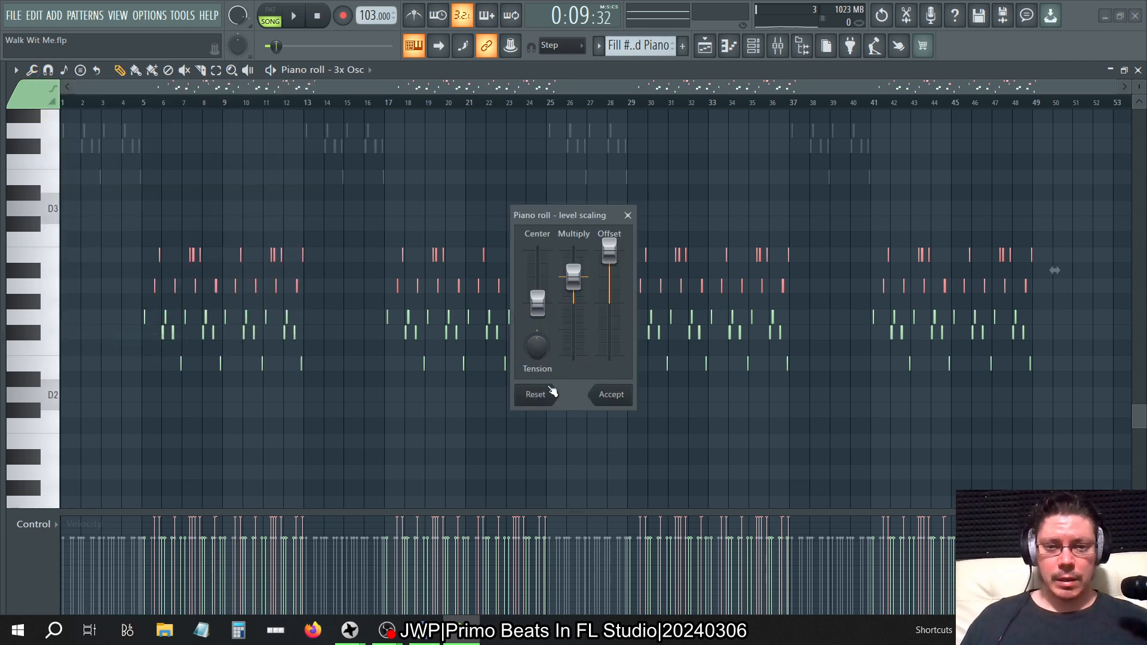
pyautogui.moveTo(609, 252); pyautogui.dragTo(609, 318)
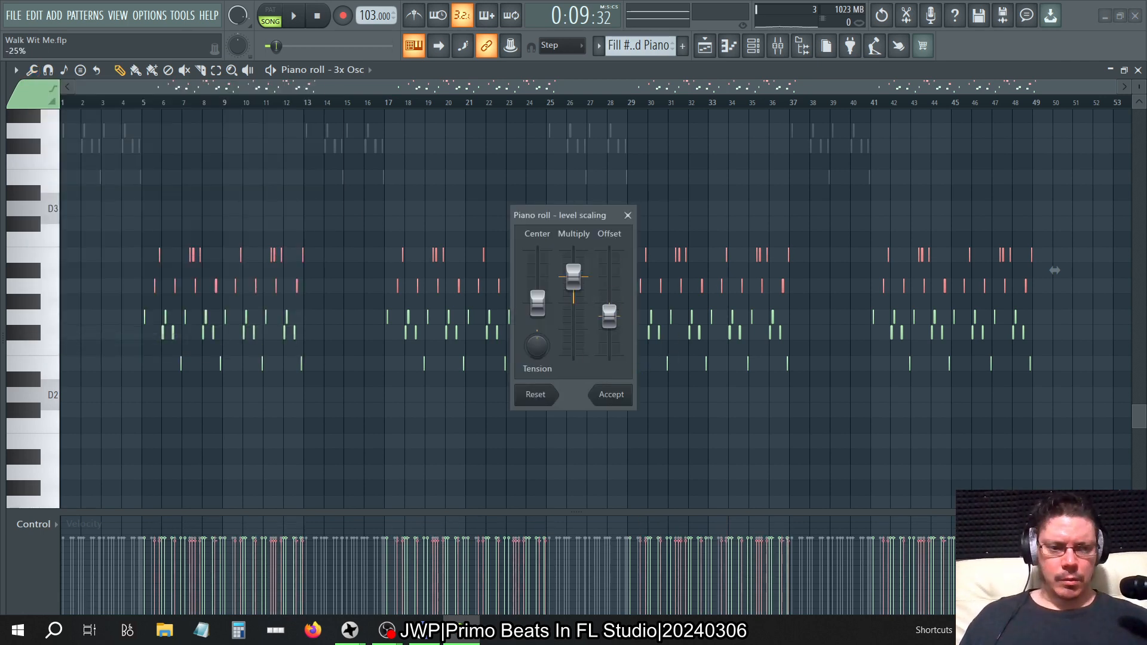
pyautogui.moveTo(608, 315); pyautogui.dragTo(608, 327)
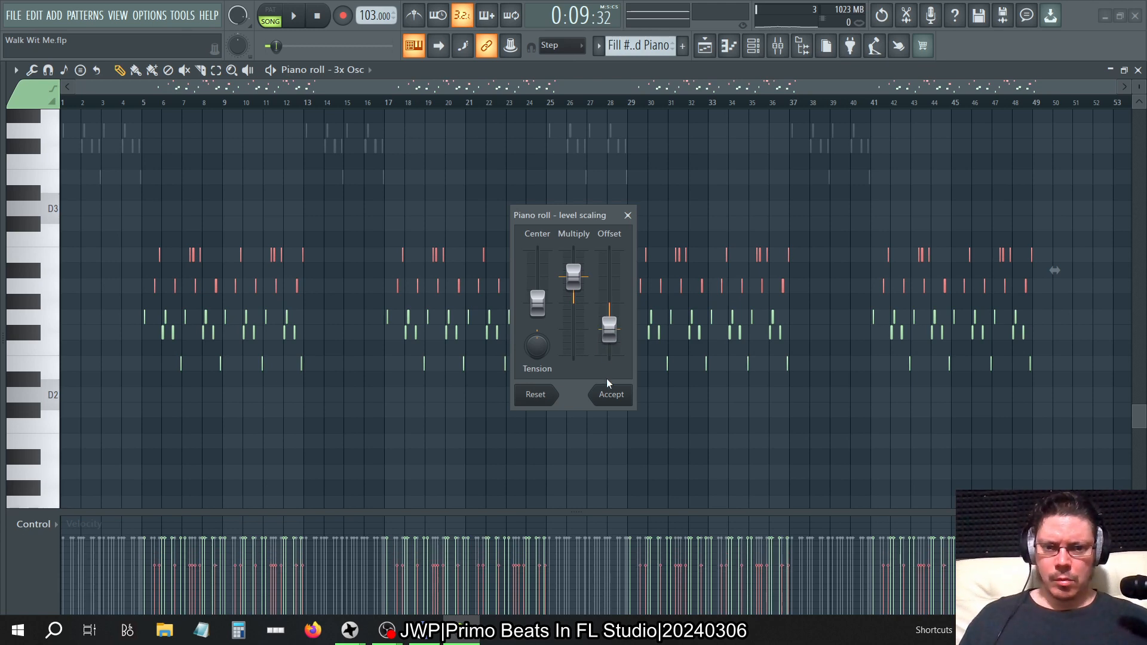
pyautogui.click(611, 394)
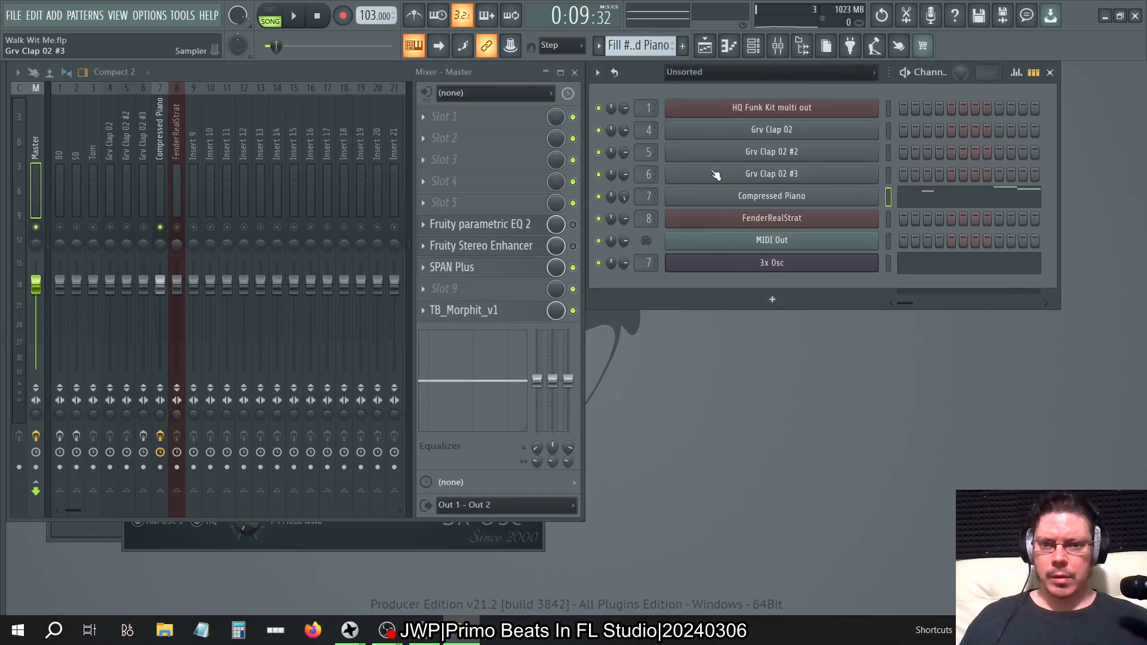
# - Show SPAN Plus on the Master track and watch the spectrum during a short playback
pyautogui.click(452, 266)
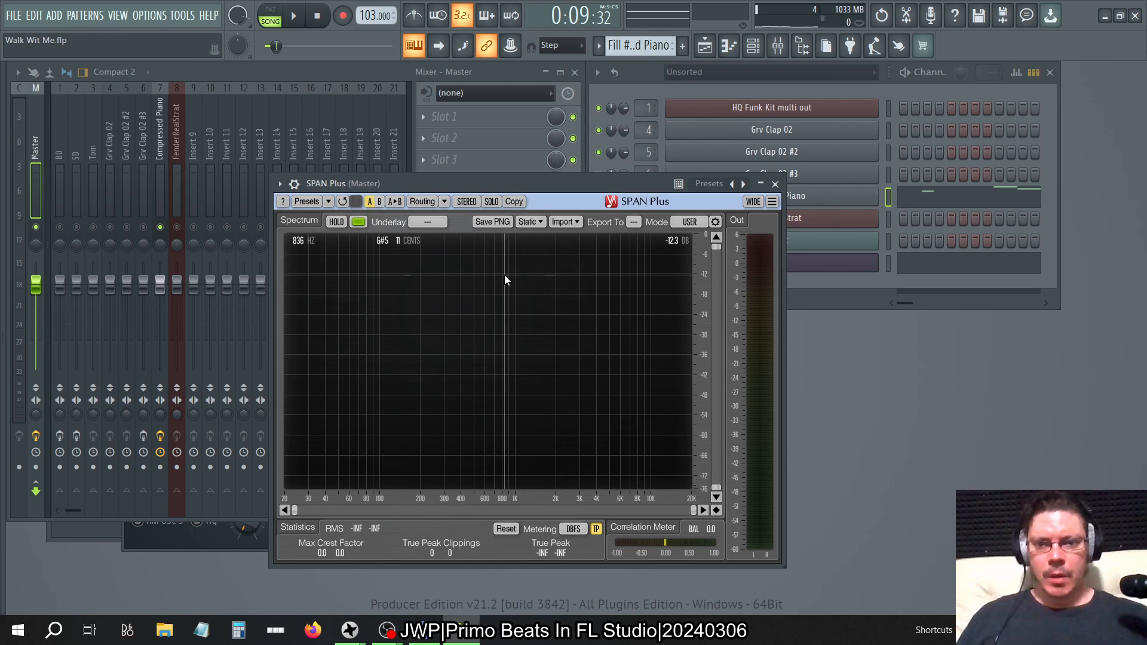
pyautogui.click(292, 15)
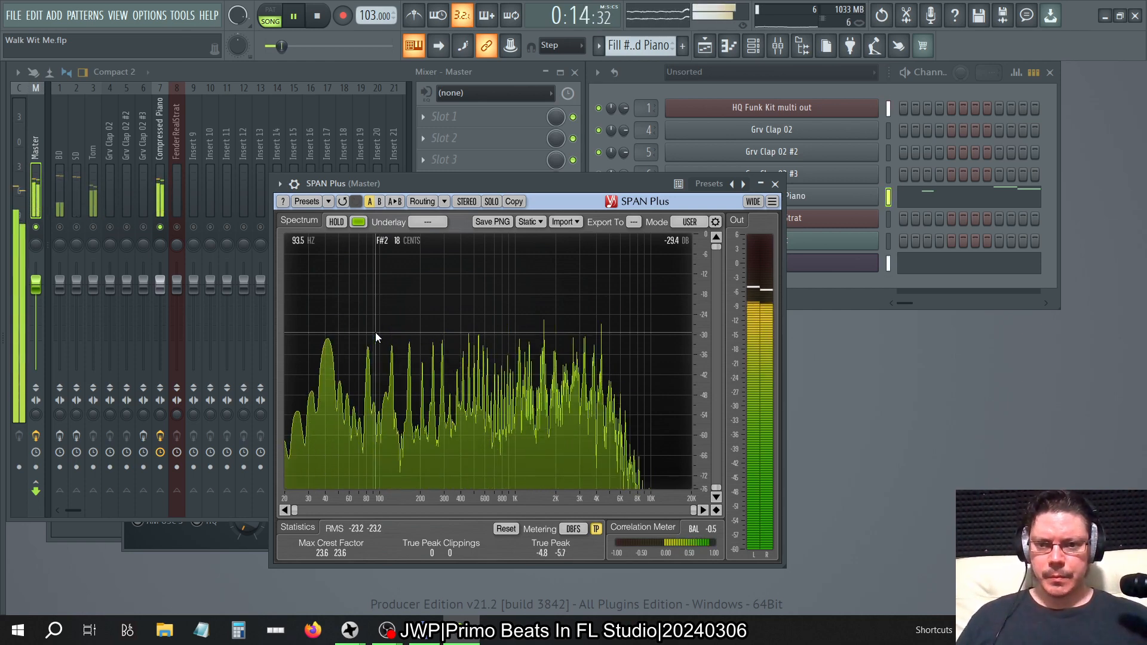
pyautogui.click(294, 14)
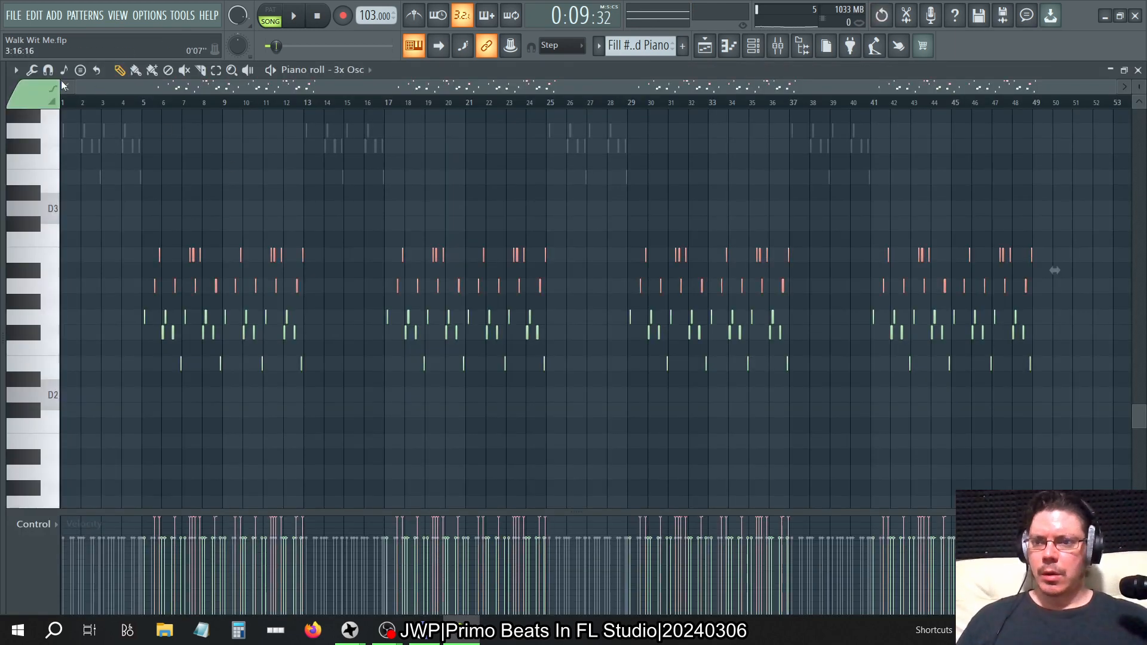
pyautogui.click(31, 69)
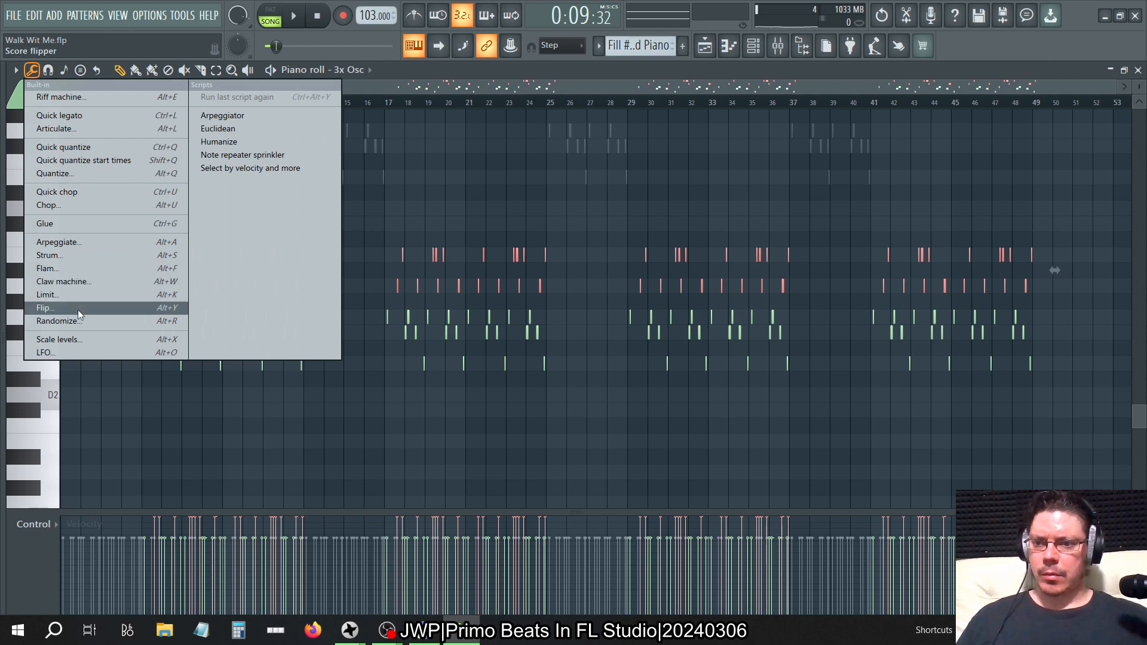
pyautogui.click(59, 338)
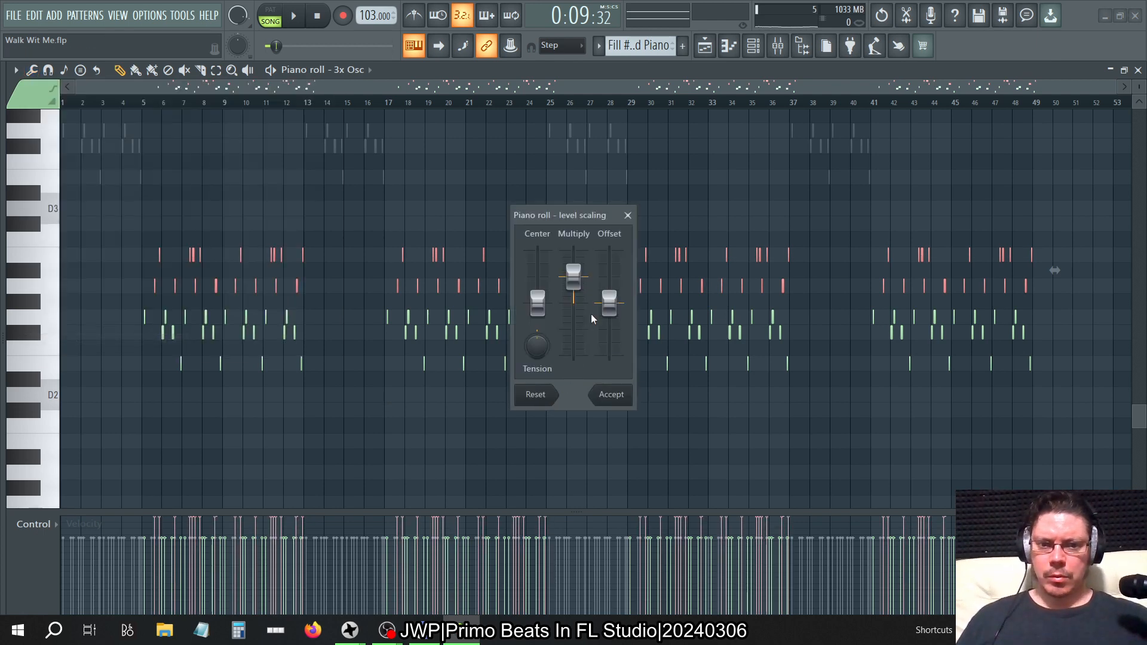
pyautogui.moveTo(609, 303); pyautogui.dragTo(609, 317)
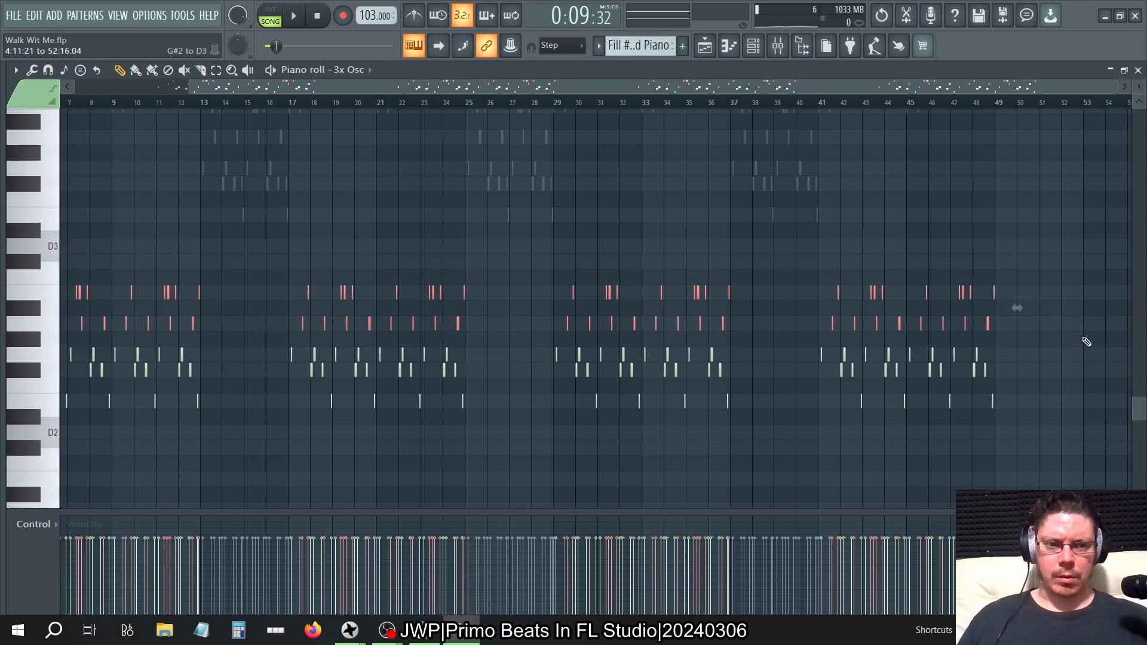
# - Run Scale levels on the 3x Osc notes, trying a negative amount and a lowered offset, then close it
pyautogui.click(32, 69)
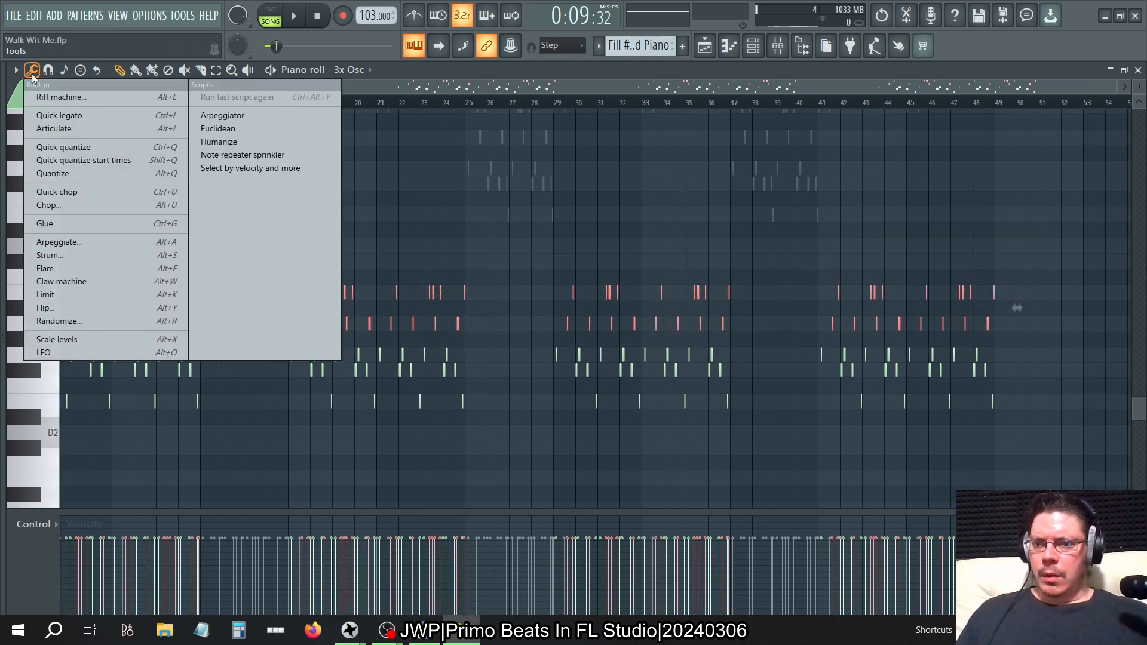
pyautogui.click(58, 320)
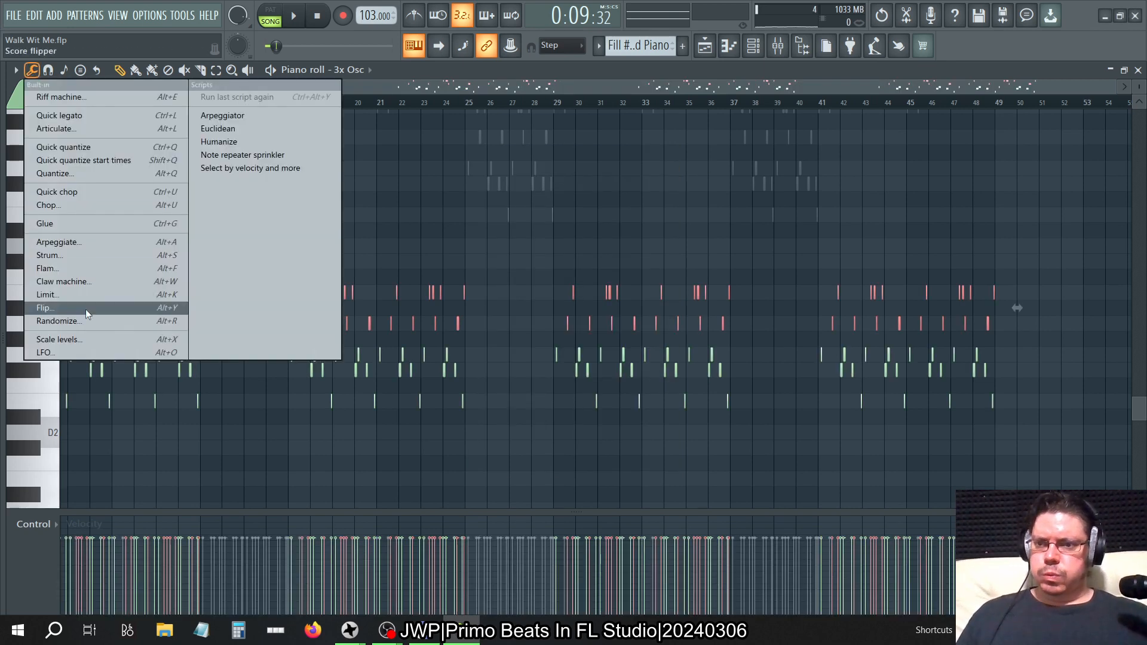
pyautogui.click(59, 338)
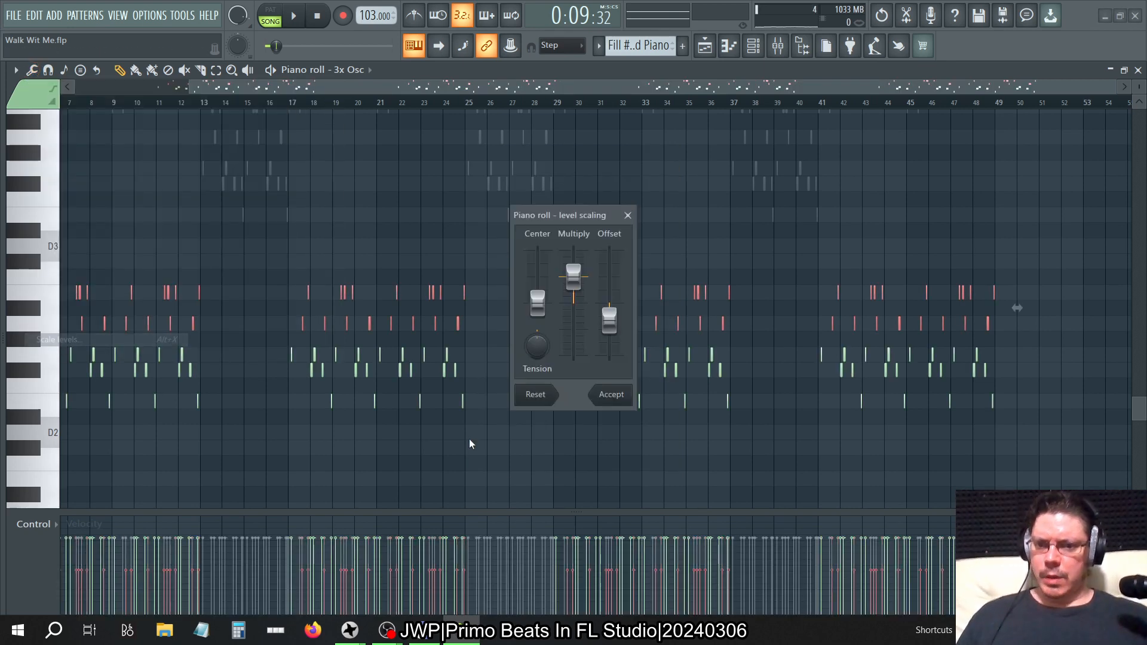
pyautogui.moveTo(609, 321); pyautogui.dragTo(609, 310)
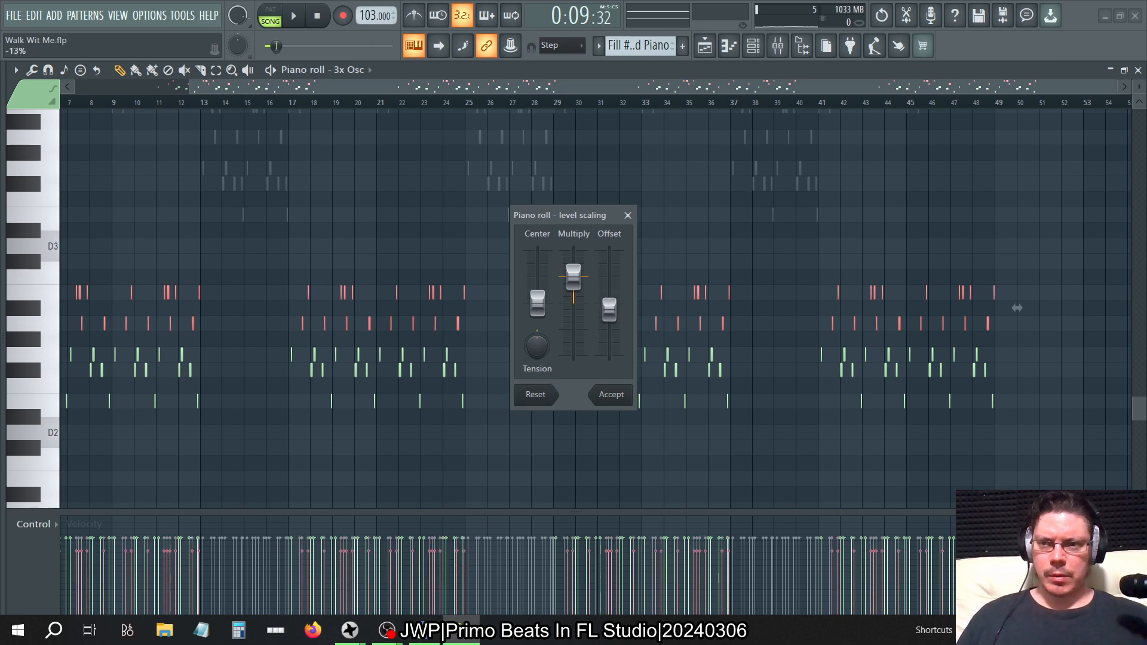
pyautogui.moveTo(609, 307); pyautogui.dragTo(609, 250)
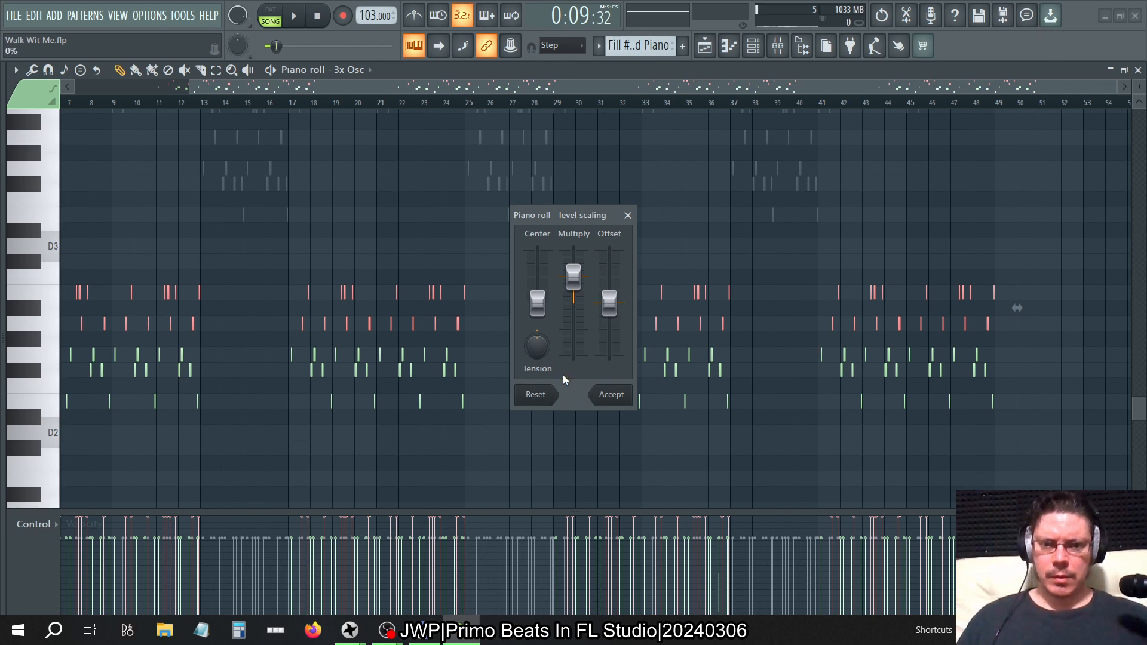
pyautogui.moveTo(608, 303); pyautogui.dragTo(608, 329)
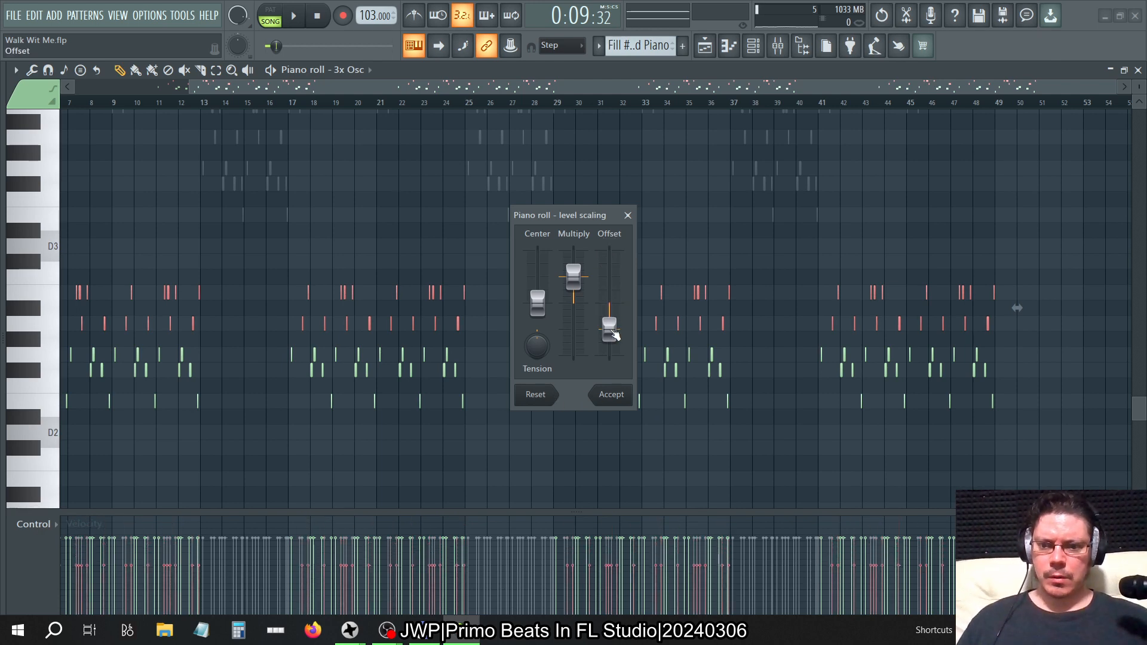
pyautogui.click(611, 394)
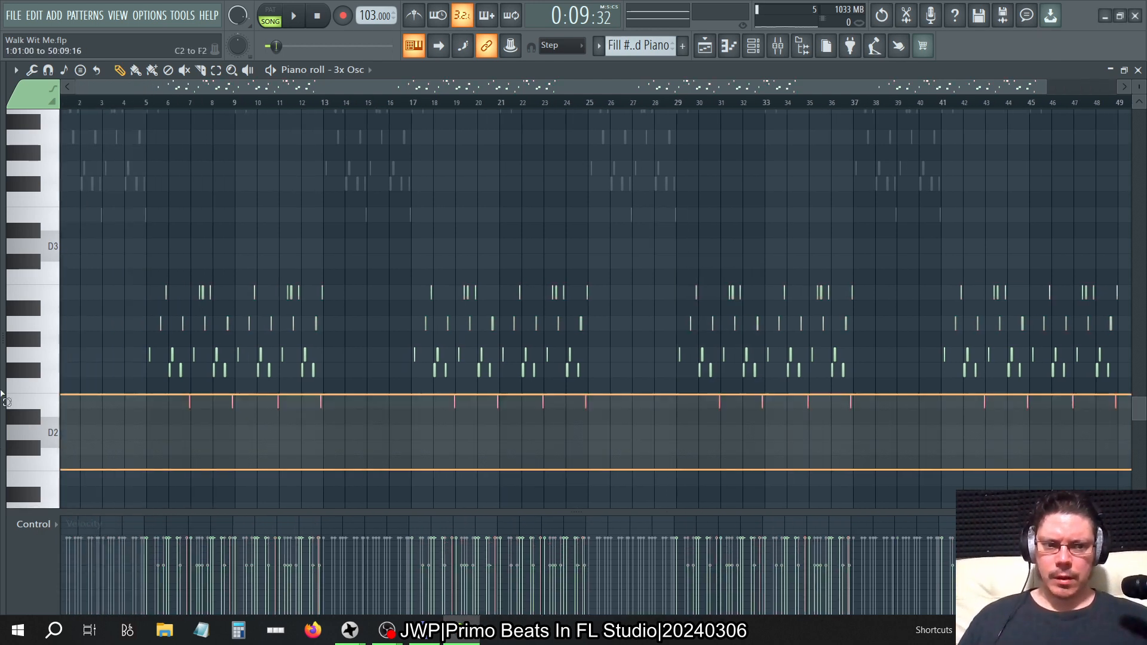
# - Bring Scale levels up again for the selected low notes and nudge their velocity offset
pyautogui.click(31, 70)
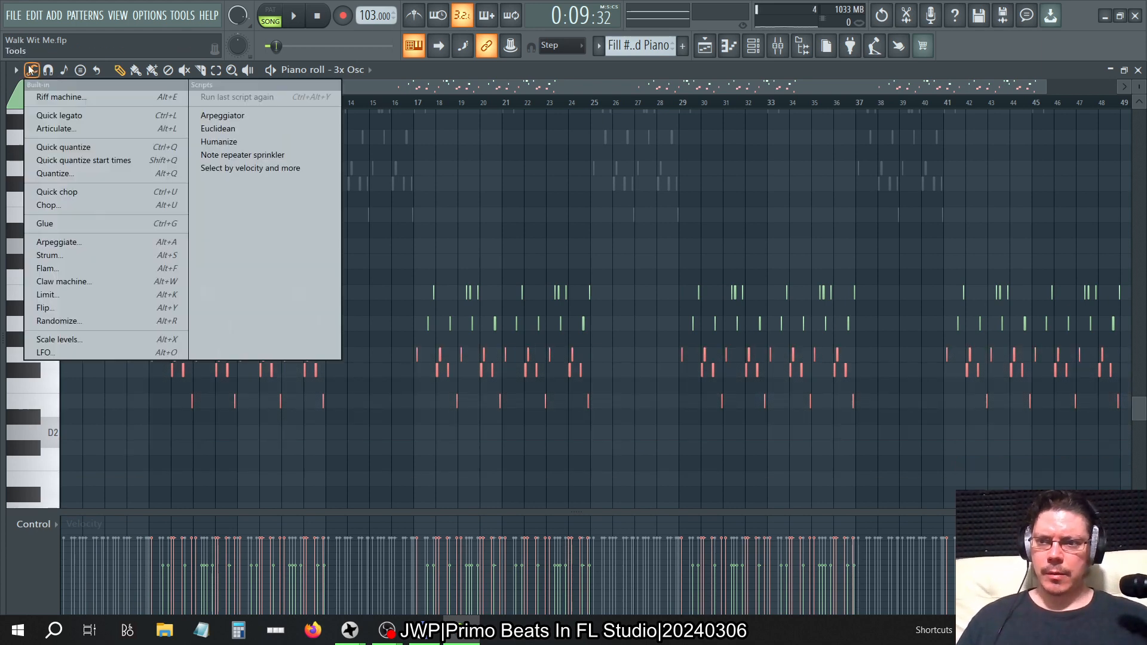
pyautogui.click(59, 338)
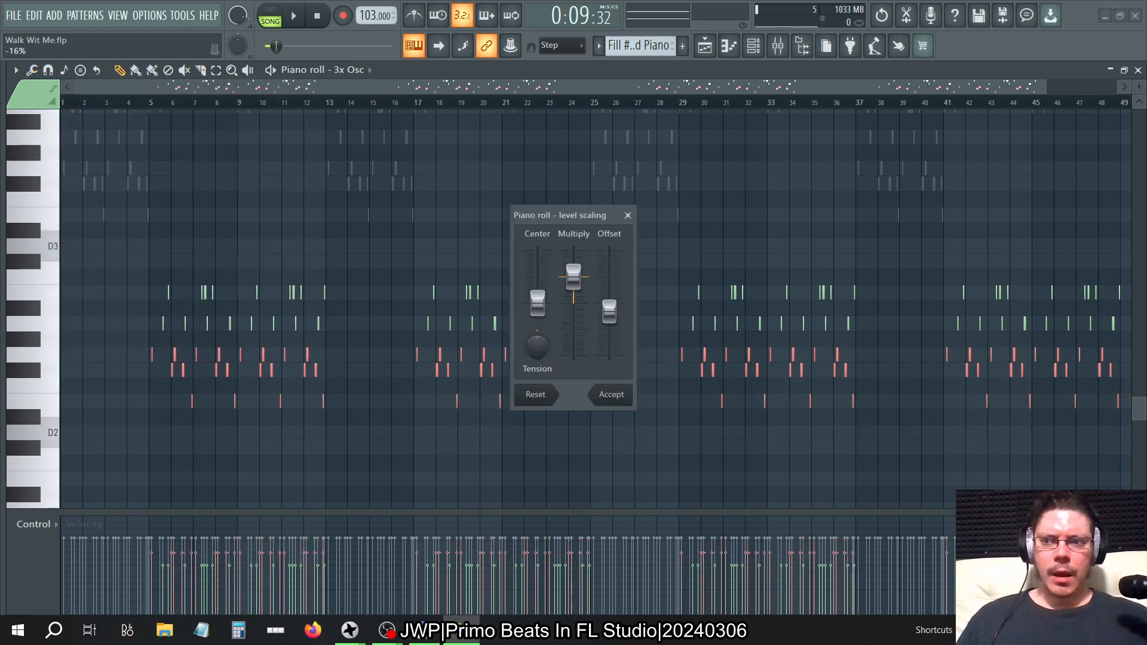
pyautogui.moveTo(610, 302); pyautogui.dragTo(609, 315)
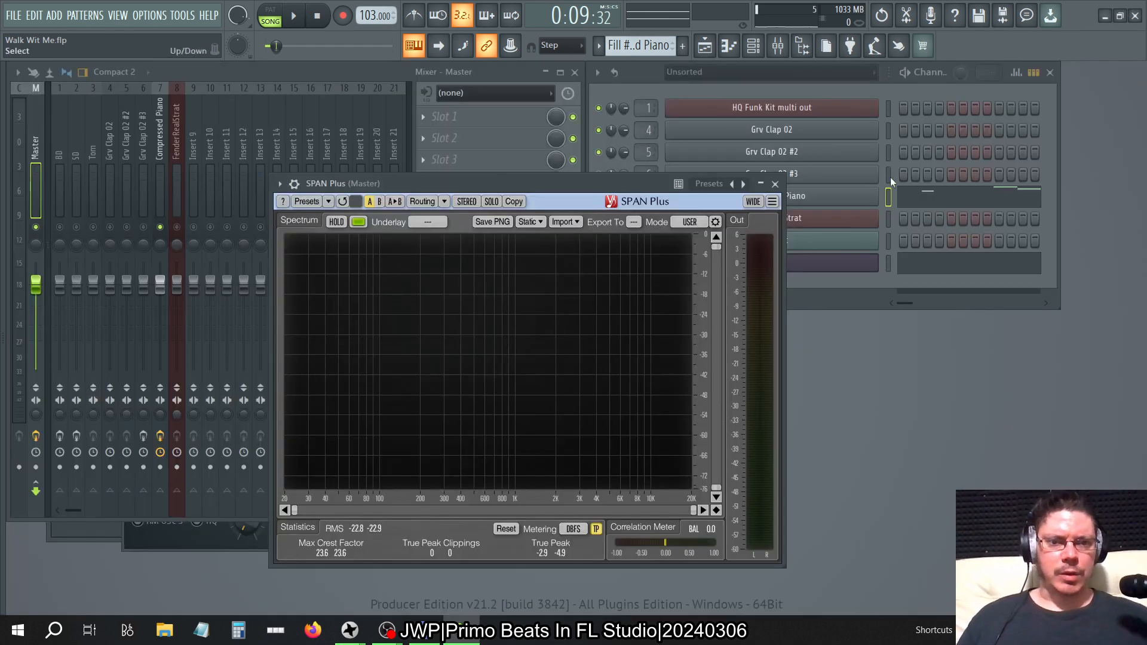
# - Start the song playing before raising the upper notes' velocity offset
pyautogui.click(292, 16)
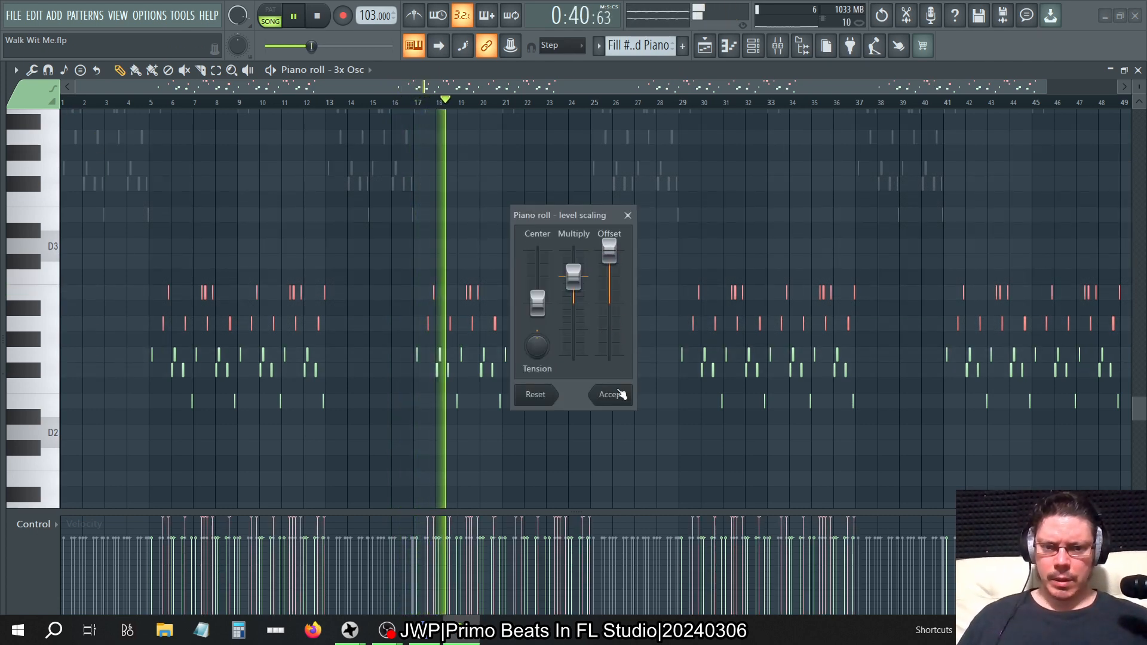
# - Pull the 3x Osc velocity offset back toward neutral and stop playback
pyautogui.click(608, 394)
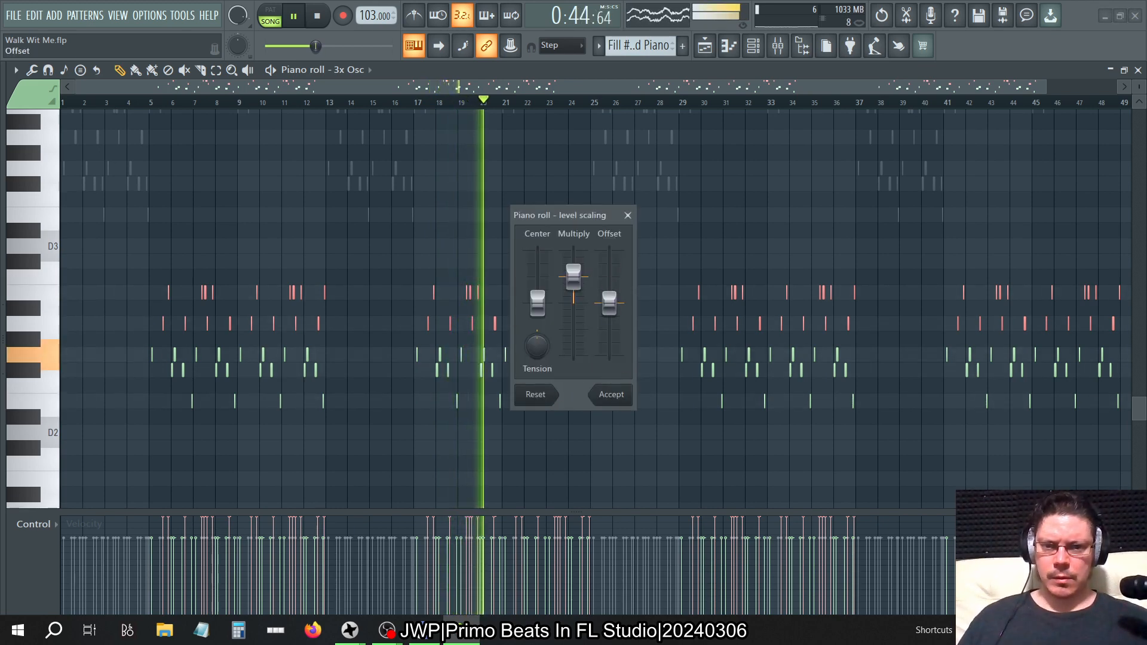
pyautogui.moveTo(608, 303); pyautogui.dragTo(608, 317)
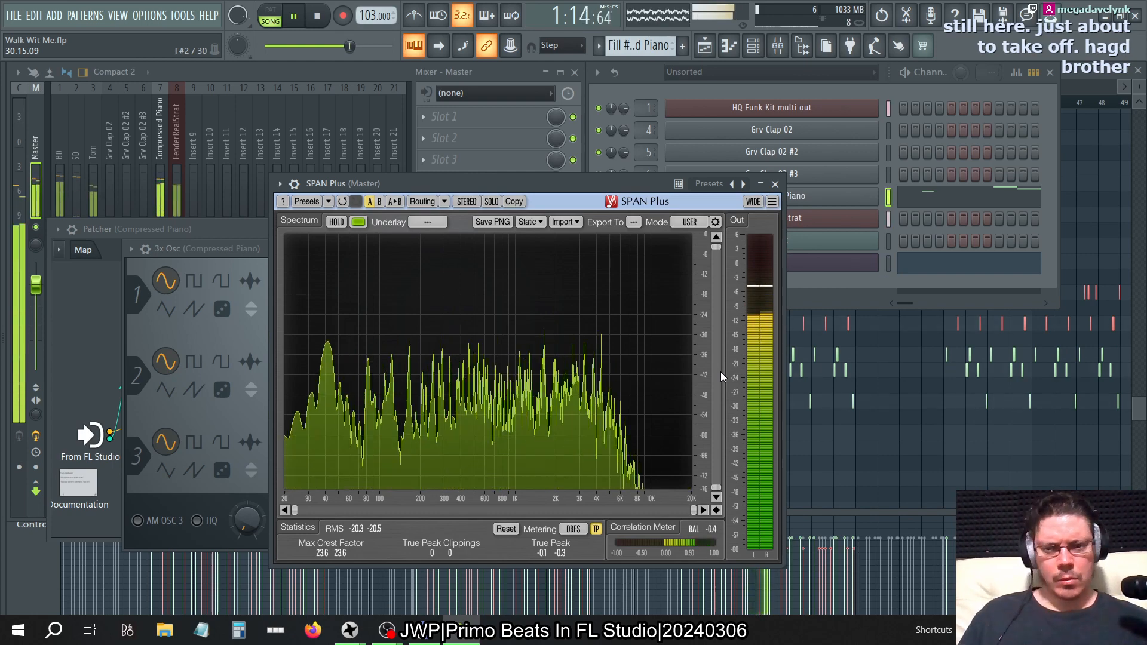
pyautogui.click(316, 14)
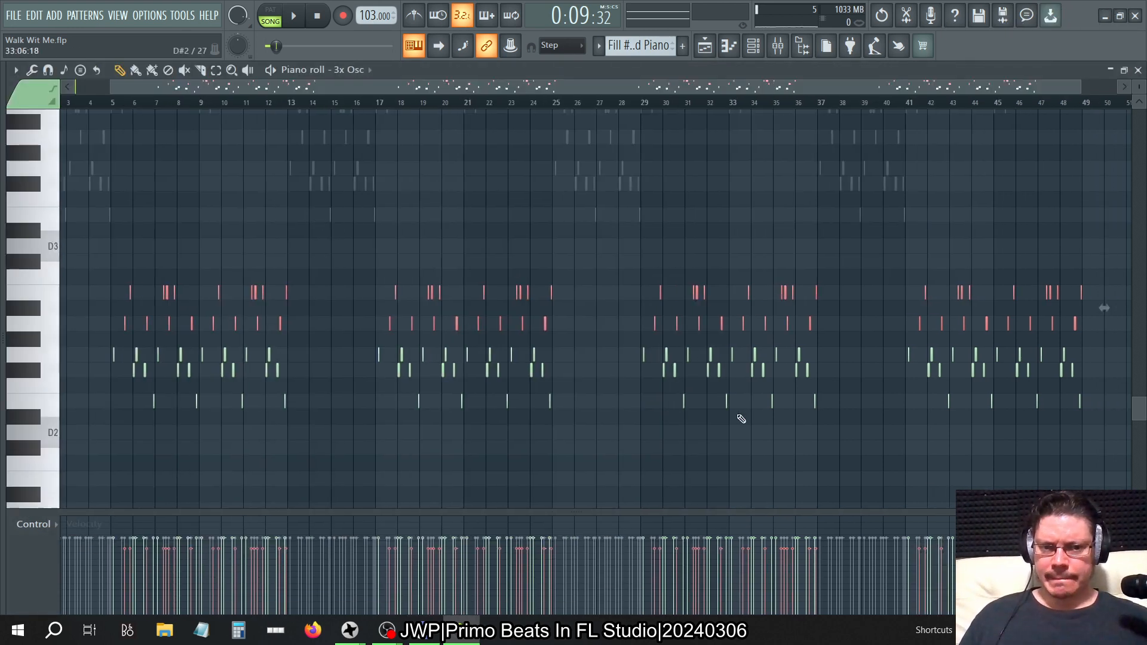
# - Select the low 3x Osc note rows and apply a Scale levels offset of about -50% to them
pyautogui.moveTo(213, 365); pyautogui.dragTo(1089, 384)
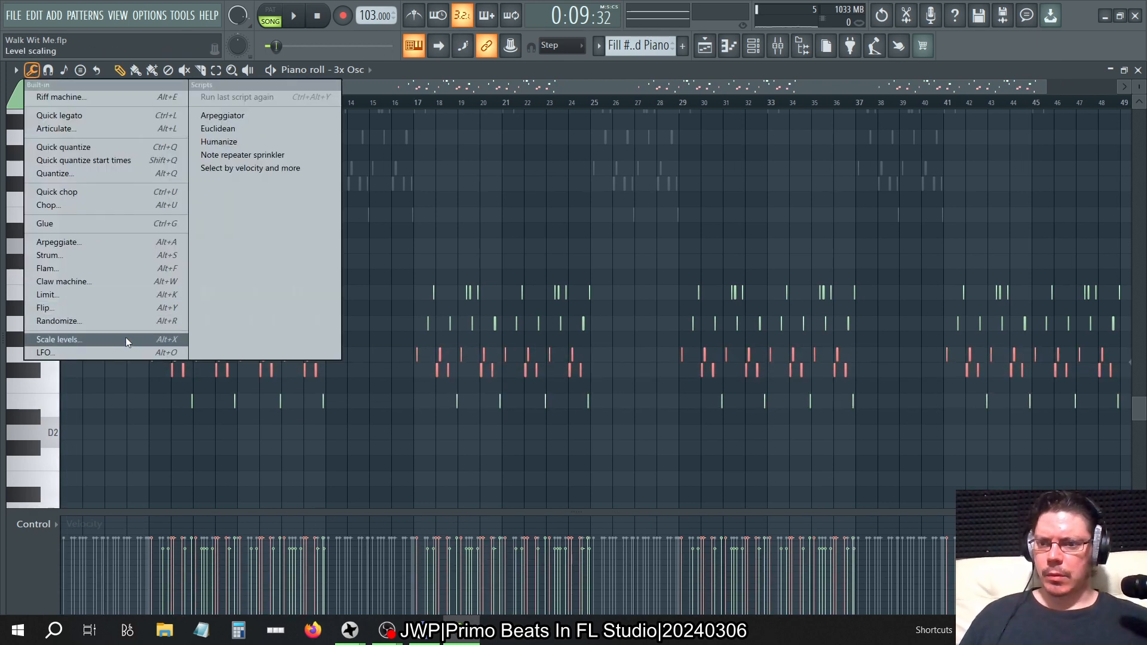
pyautogui.click(58, 338)
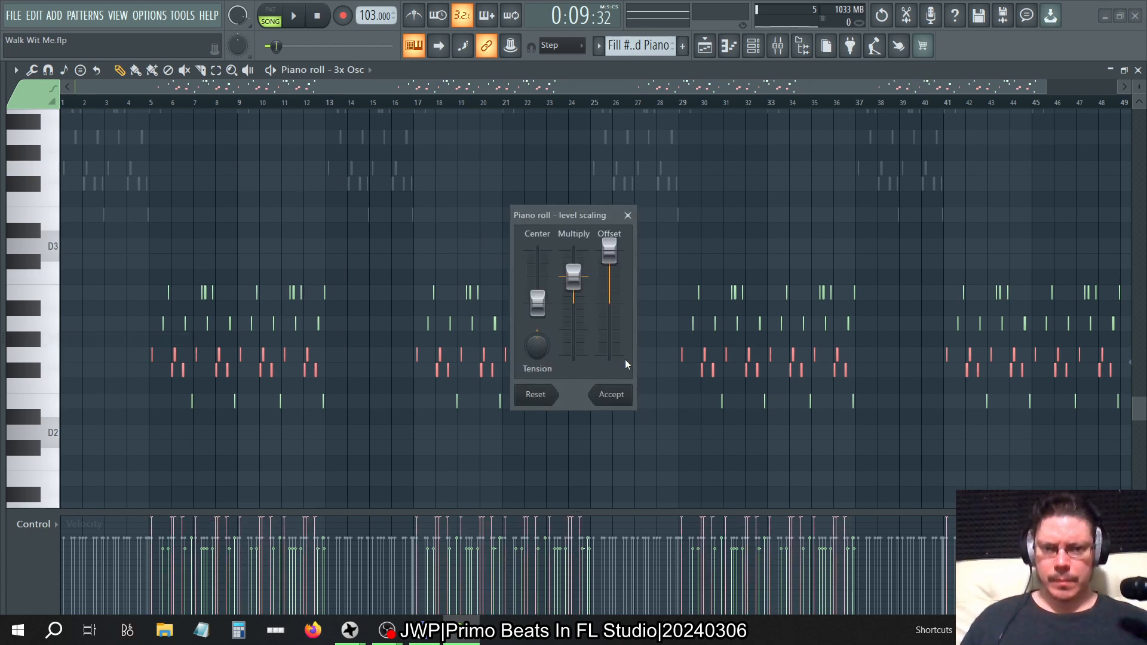
pyautogui.moveTo(609, 252); pyautogui.dragTo(609, 318)
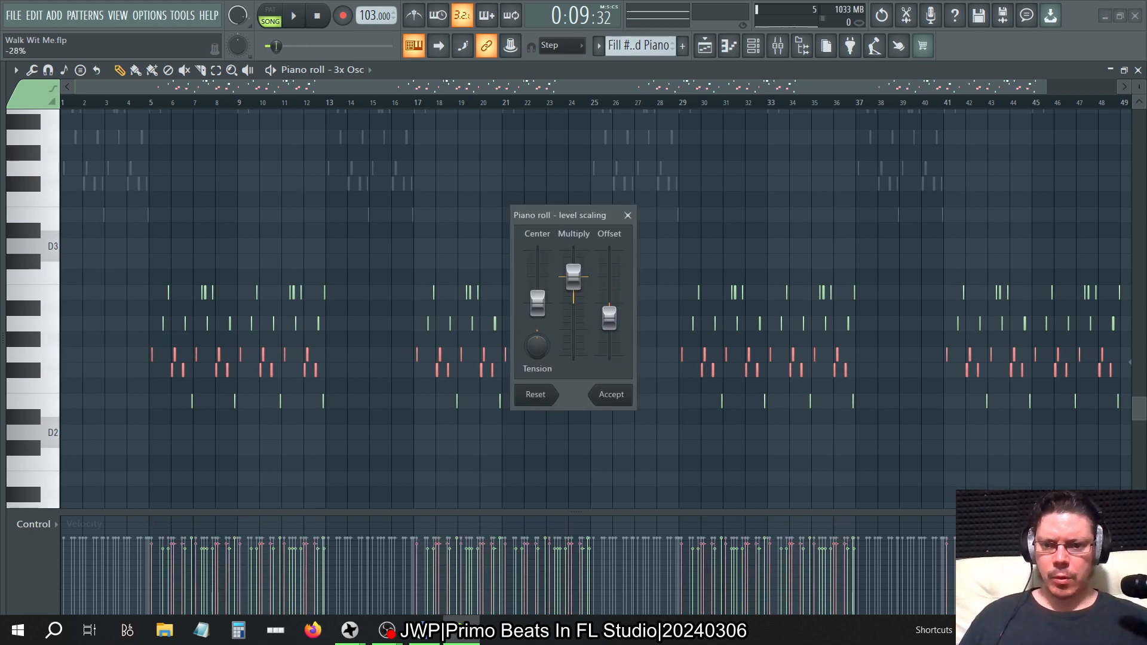
pyautogui.moveTo(609, 315); pyautogui.dragTo(610, 329)
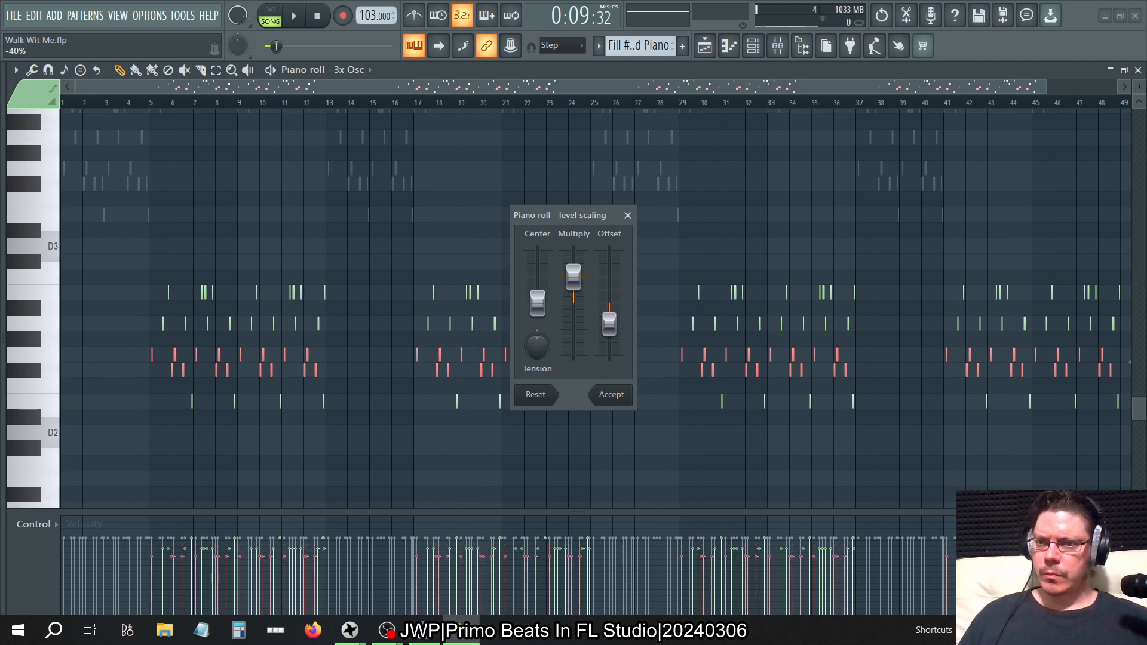
pyautogui.click(610, 394)
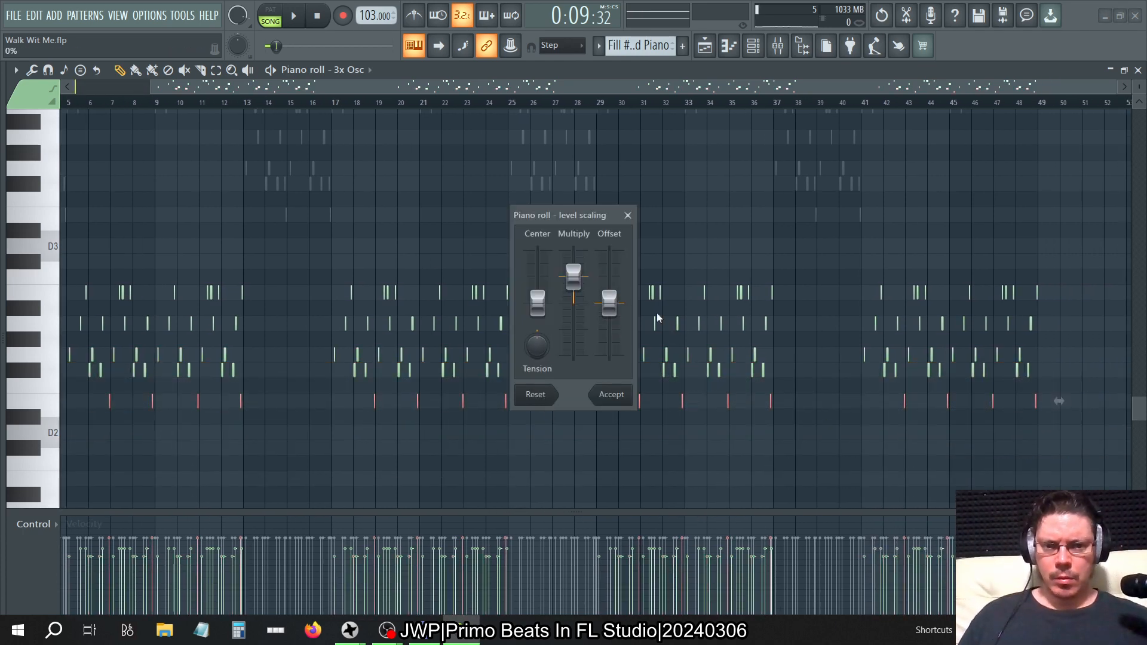
pyautogui.click(611, 394)
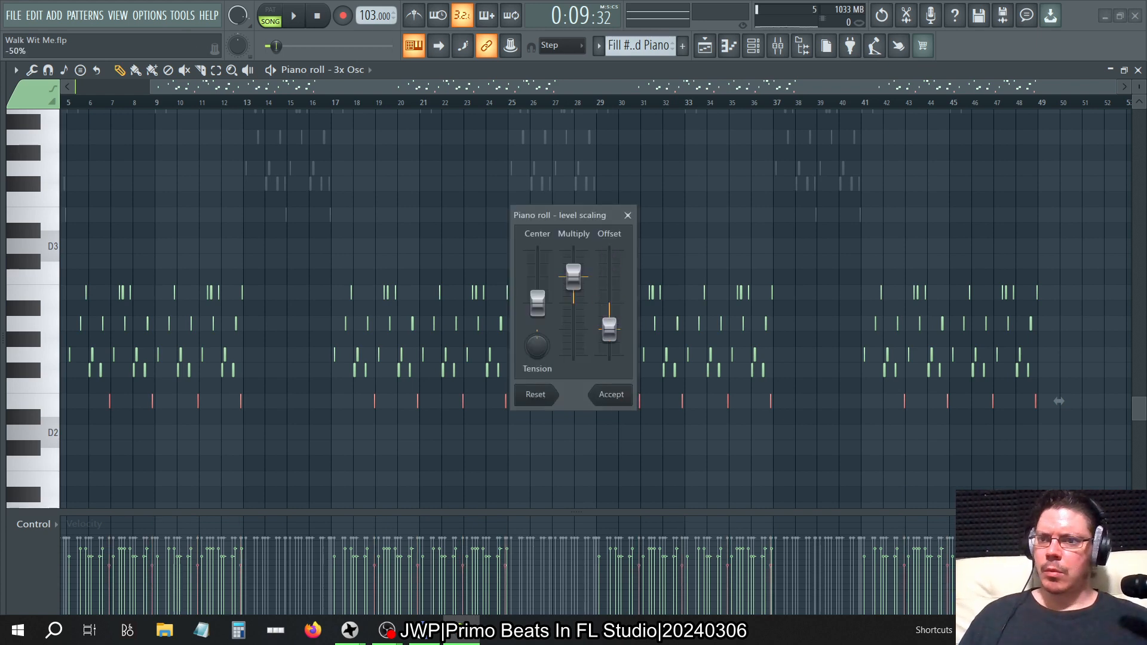
pyautogui.click(610, 394)
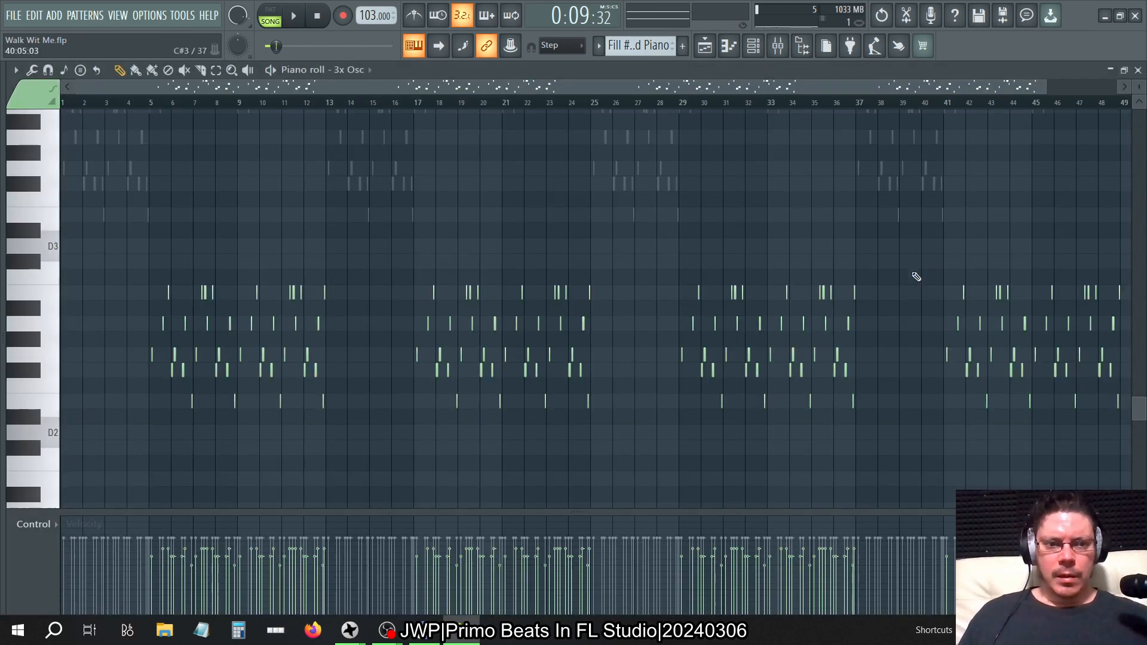
pyautogui.moveTo(672, 358)
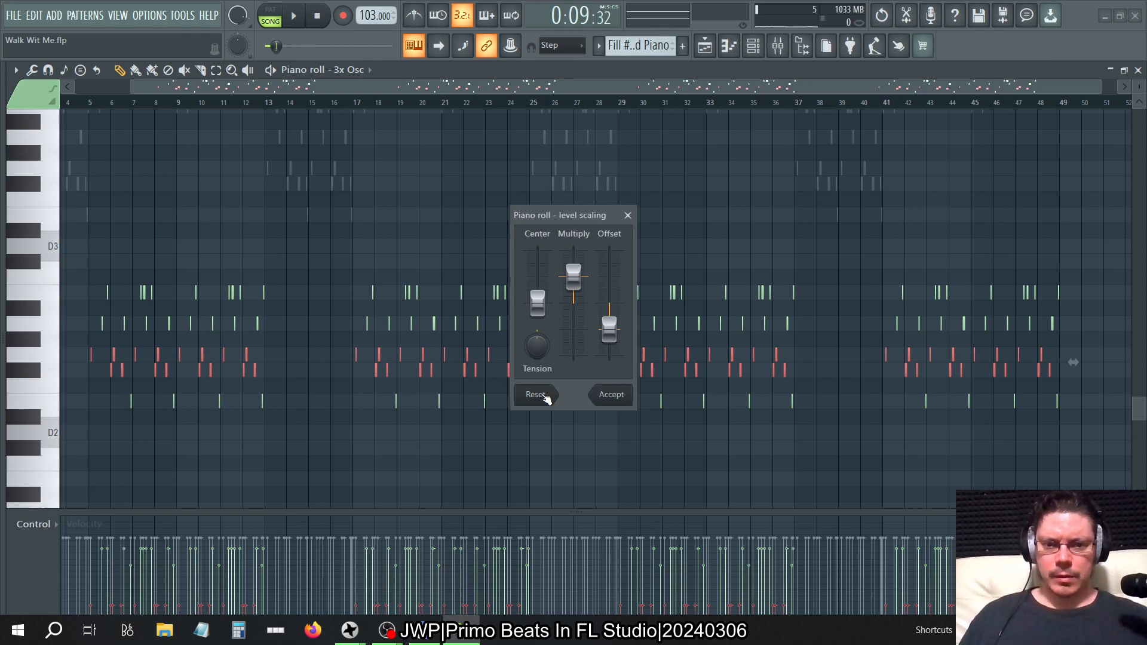
# - Lower the velocity offset of another 3x Osc note group to about -49%
pyautogui.click(610, 394)
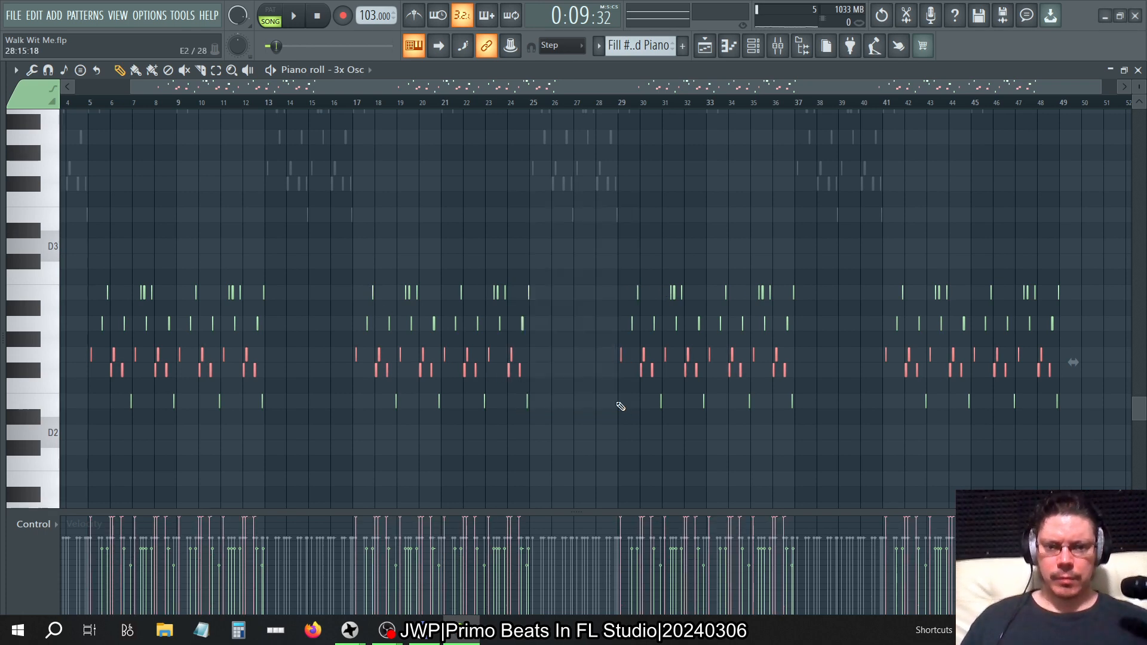
pyautogui.click(620, 406)
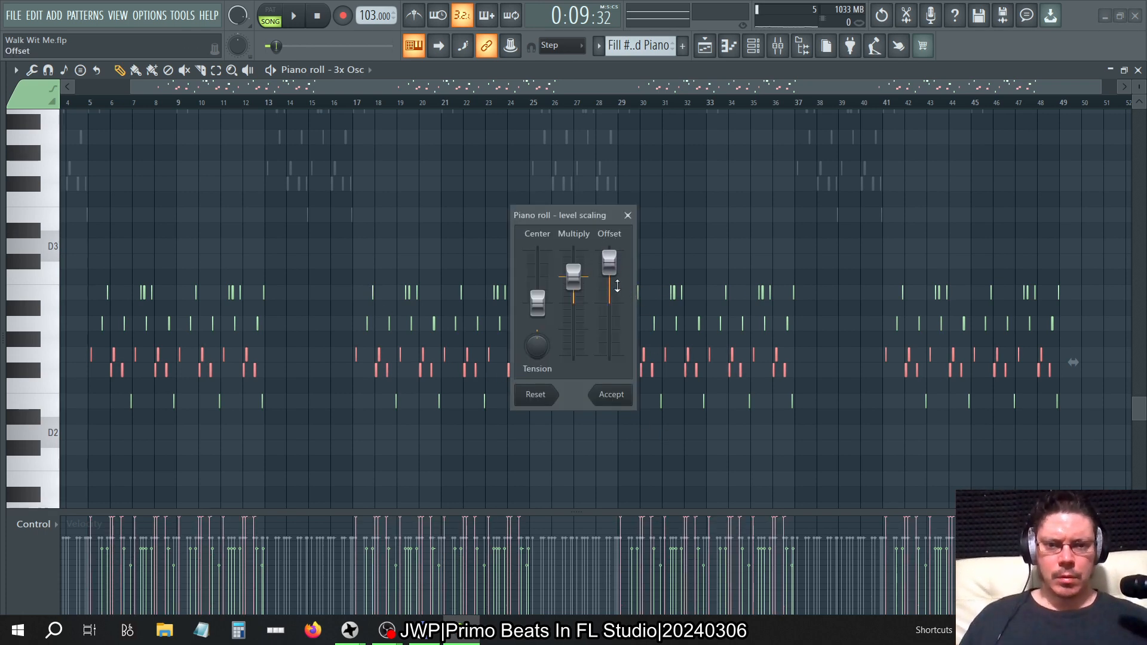
pyautogui.moveTo(609, 262); pyautogui.dragTo(609, 327)
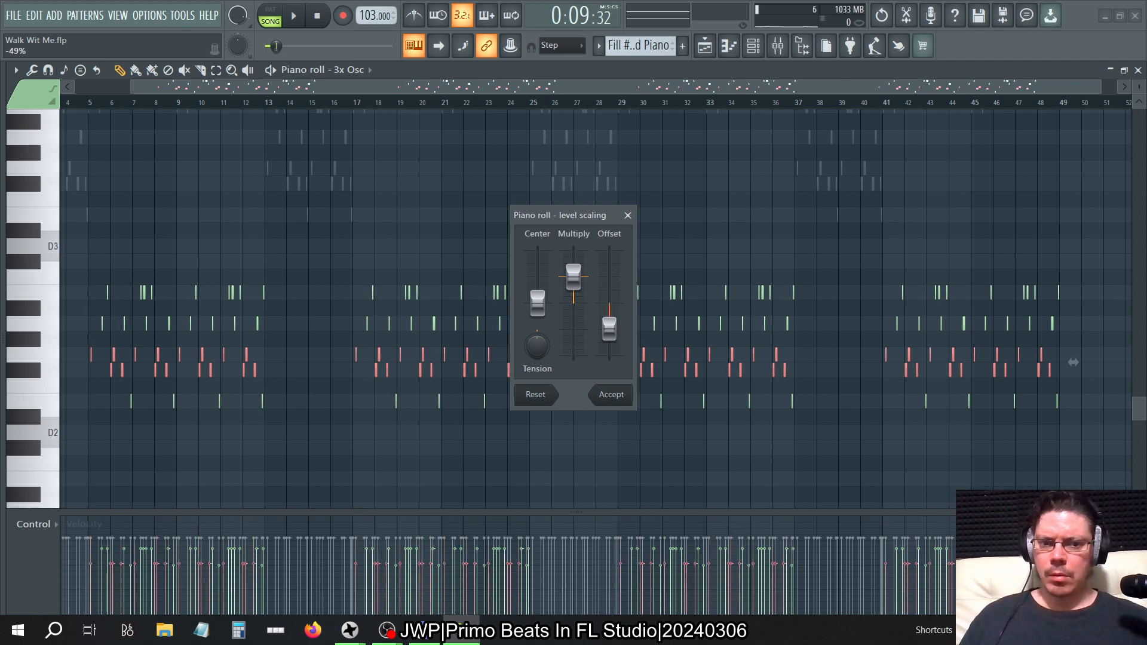
pyautogui.click(610, 394)
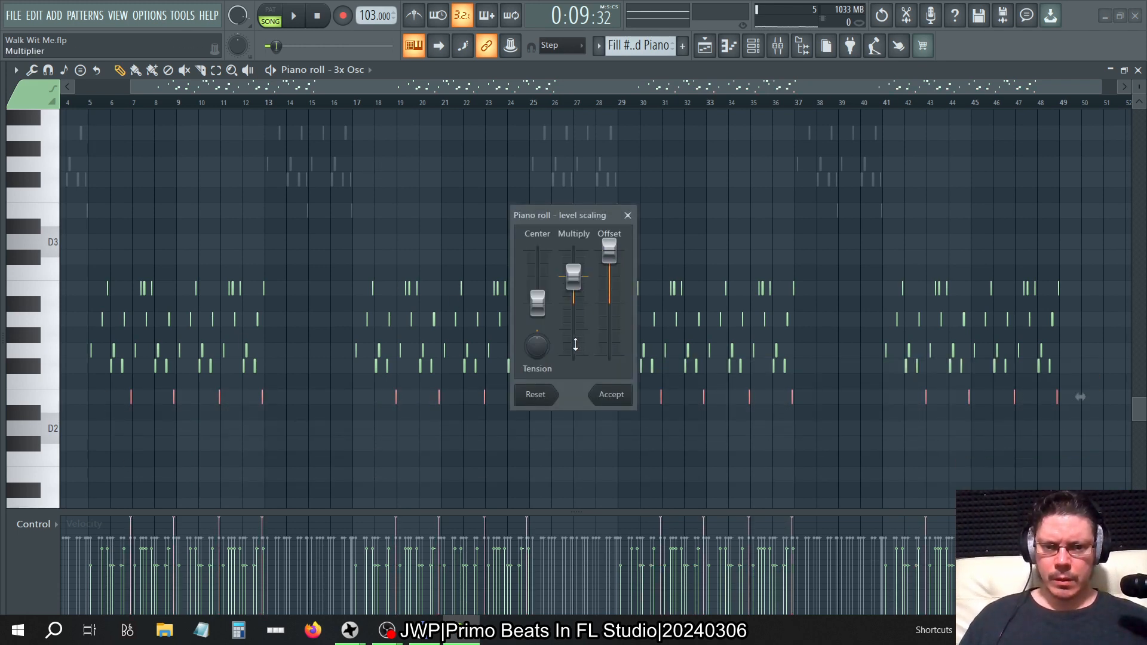
# - Settle the offset near -42%, accept the scaling and bring Scale levels back up
pyautogui.moveTo(609, 251); pyautogui.dragTo(611, 304)
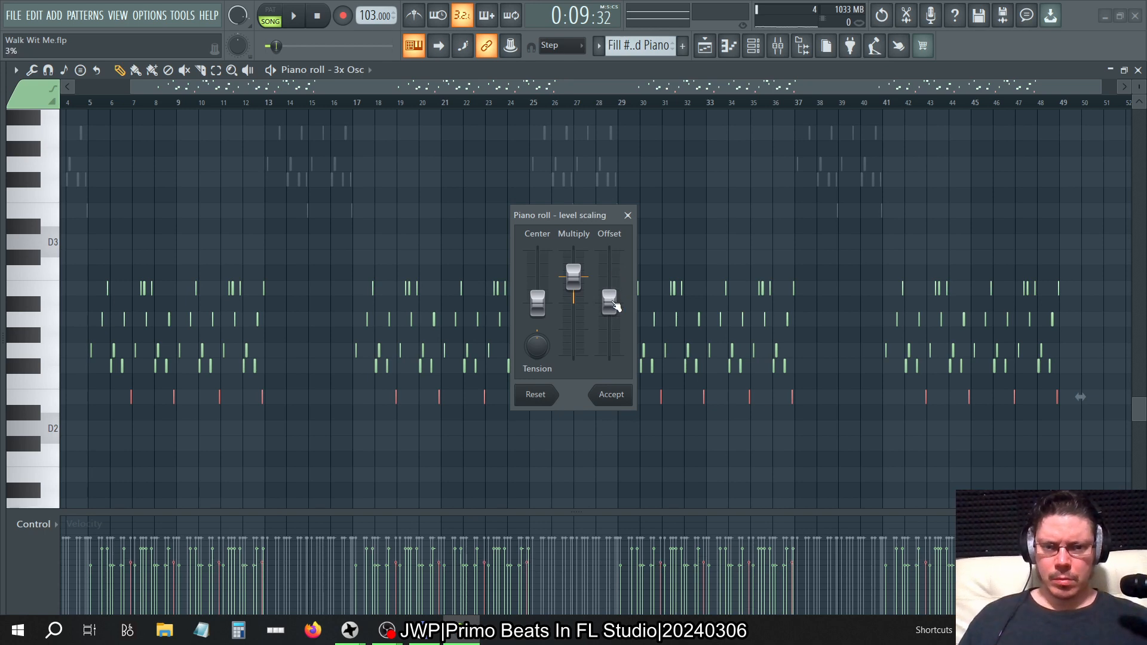
pyautogui.click(610, 394)
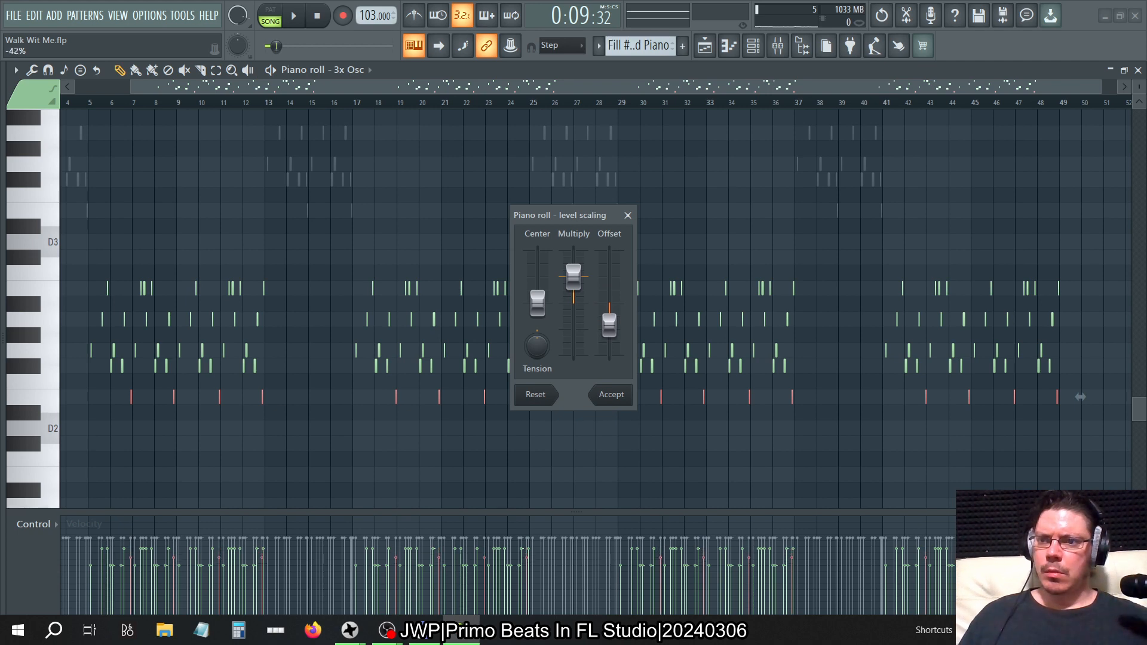
pyautogui.click(610, 394)
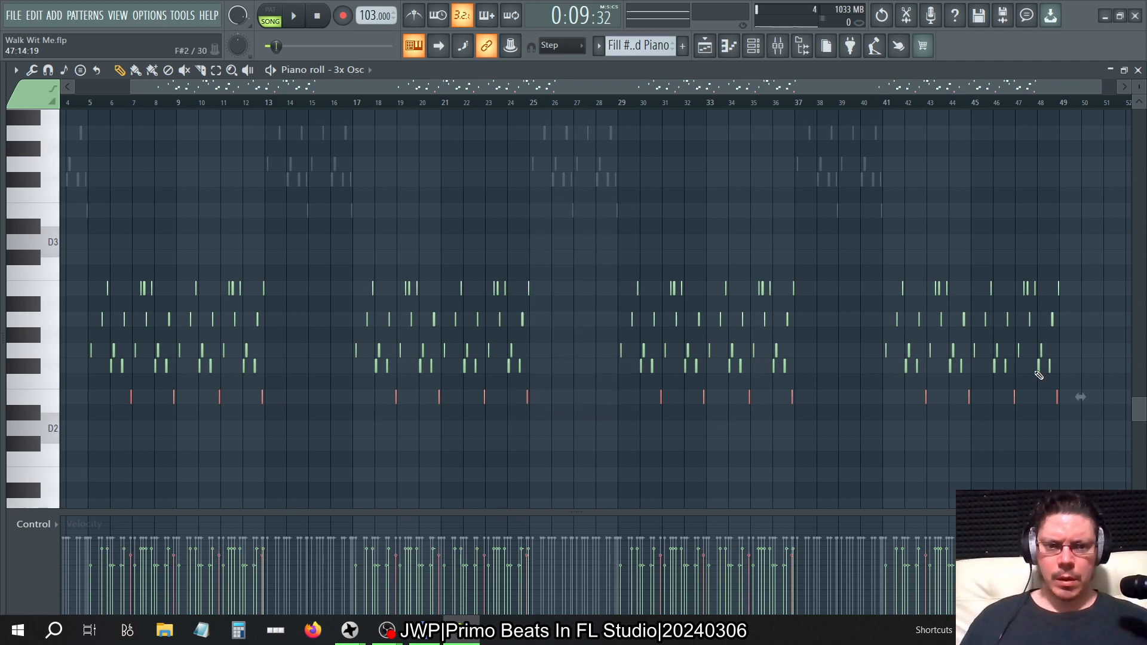
pyautogui.click(293, 15)
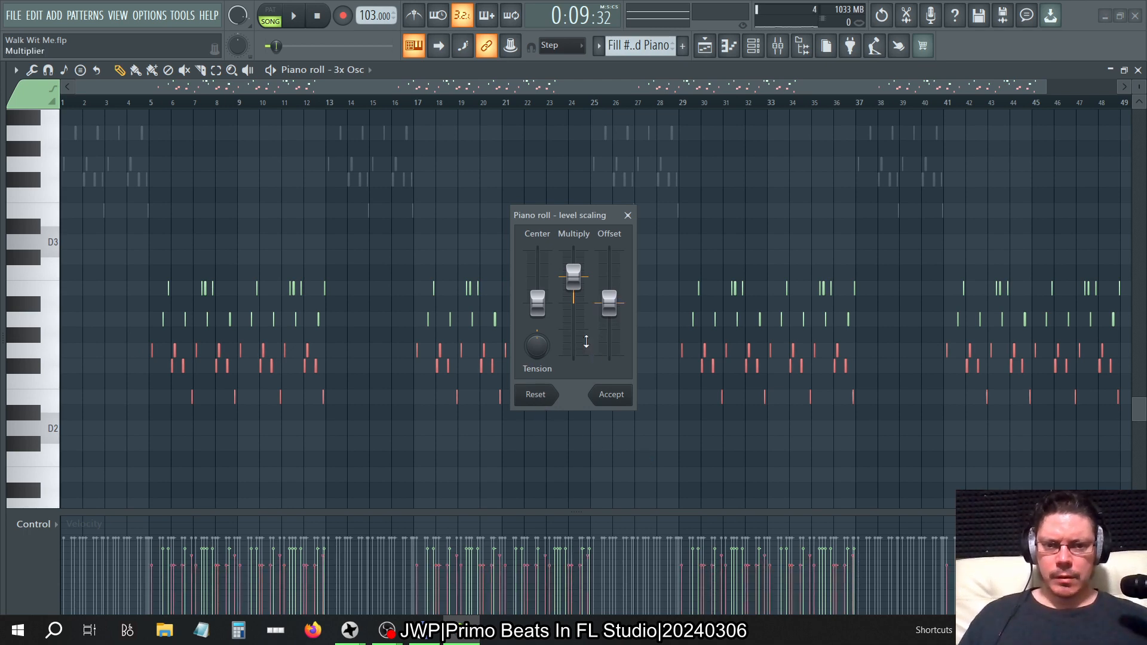
# - Reset the level scaling values, then raise the upper notes' velocity offset to the top
pyautogui.moveTo(572, 285); pyautogui.dragTo(572, 282)
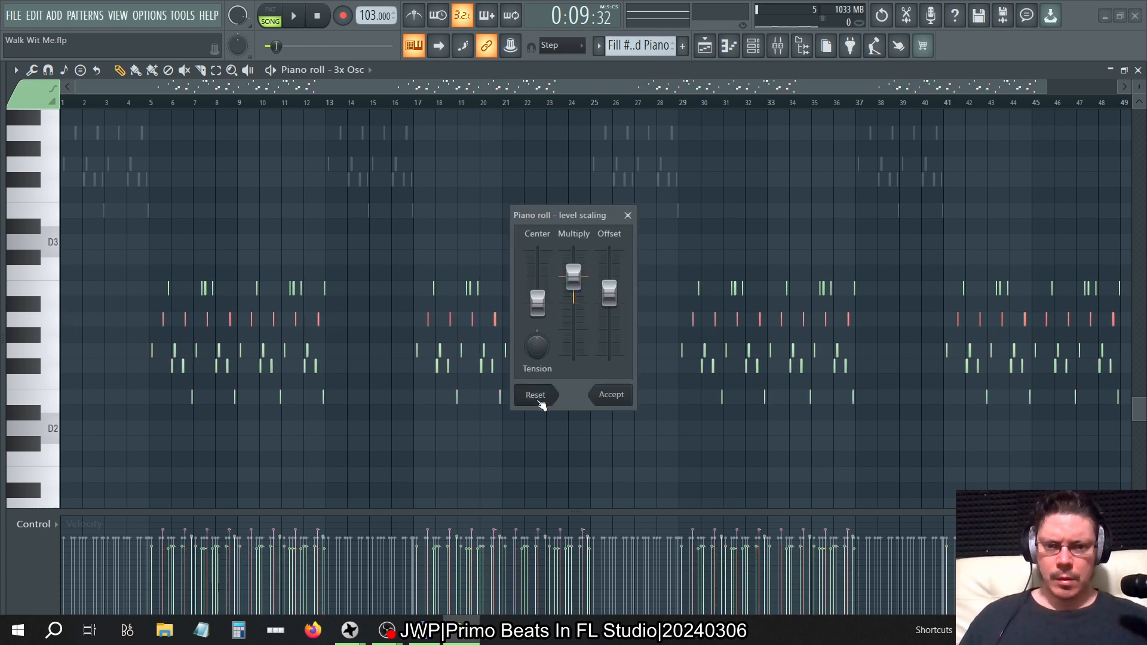
pyautogui.click(535, 394)
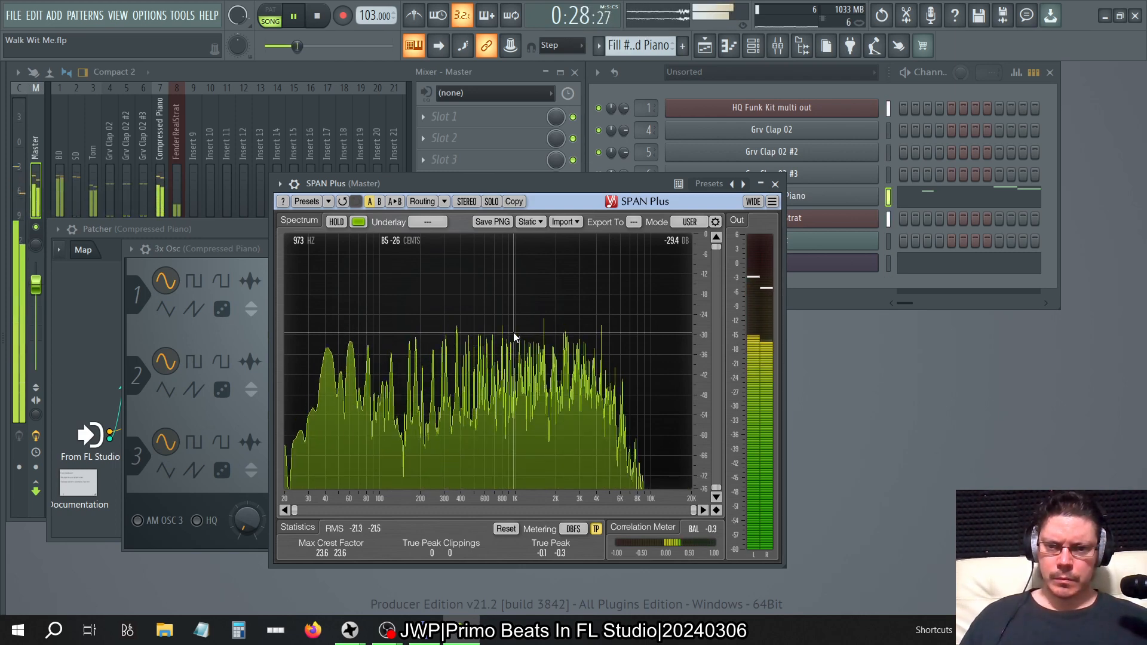
pyautogui.click(292, 14)
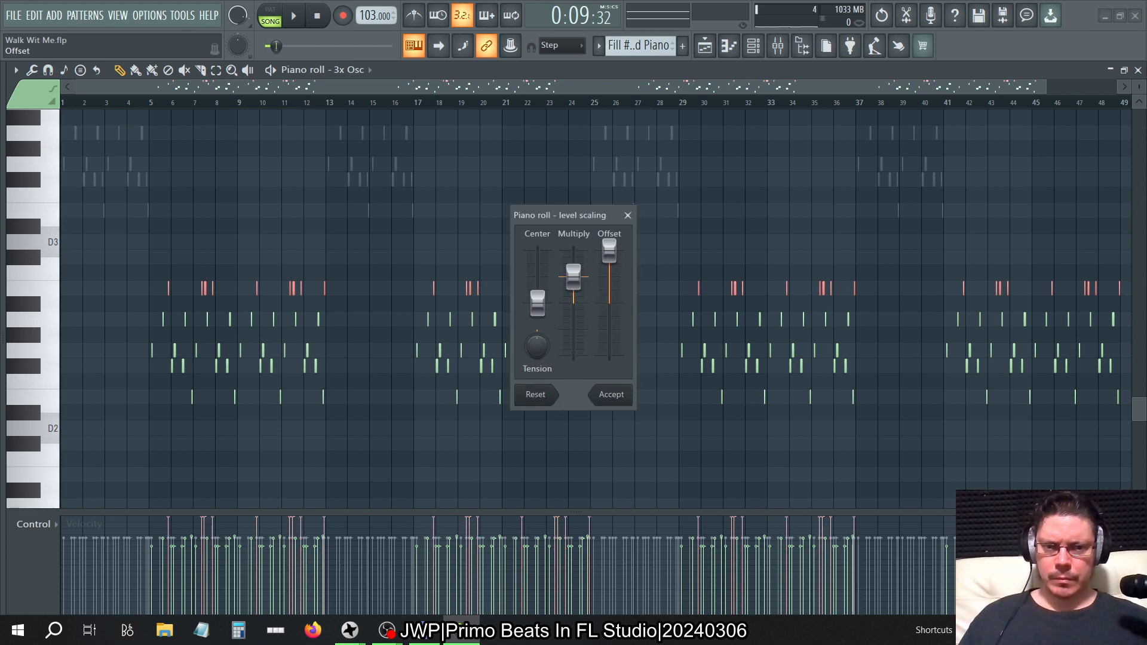
pyautogui.moveTo(609, 252); pyautogui.dragTo(609, 314)
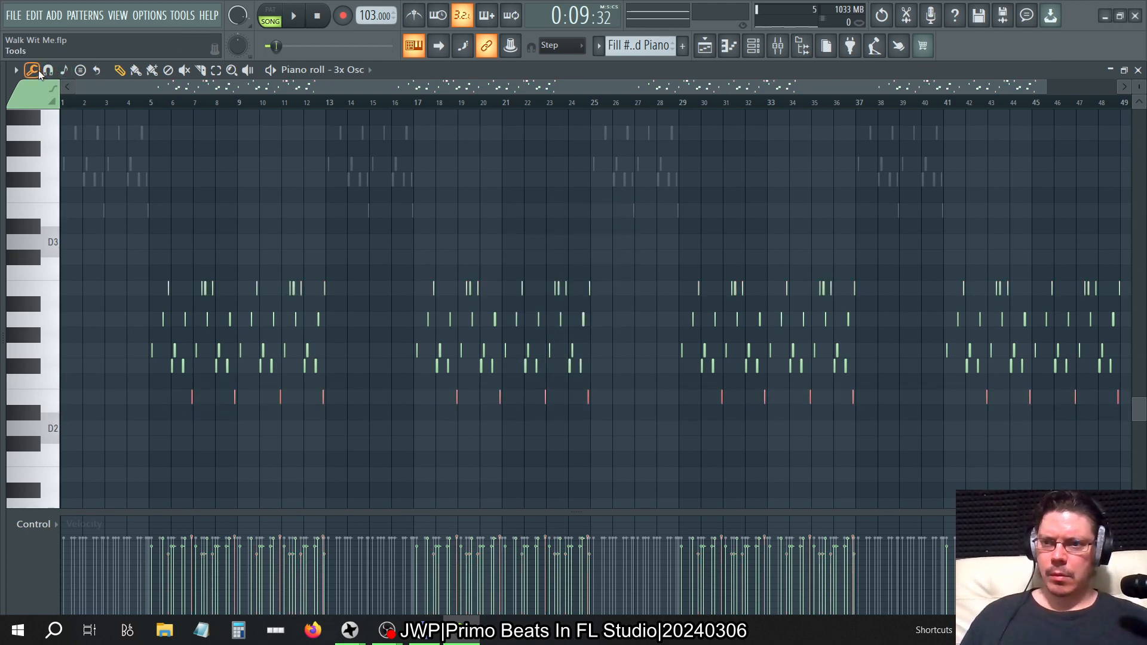
# - Apply one more Scale levels pass to the lowest 3x Osc notes and return to the piano roll
pyautogui.click(32, 69)
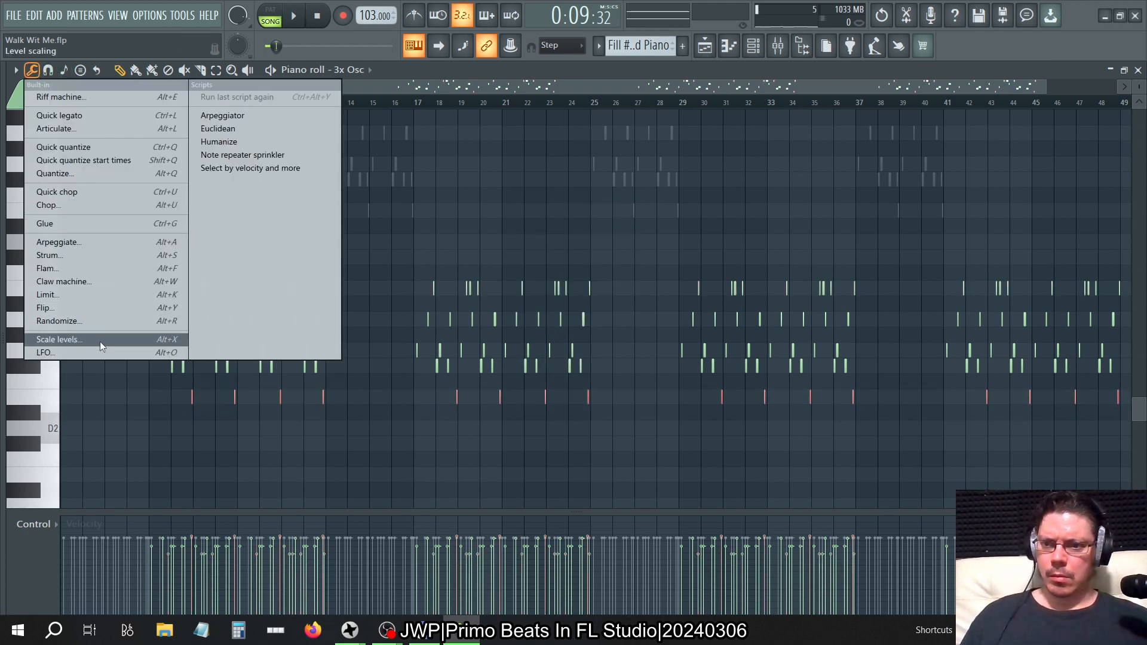
pyautogui.click(58, 339)
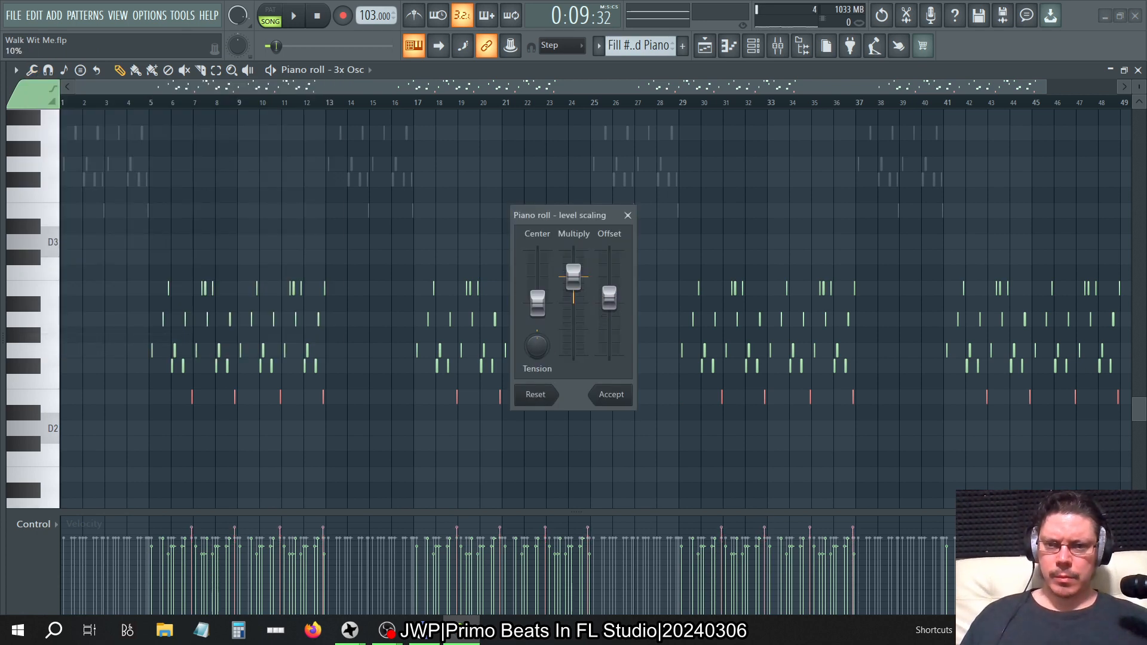
pyautogui.click(610, 394)
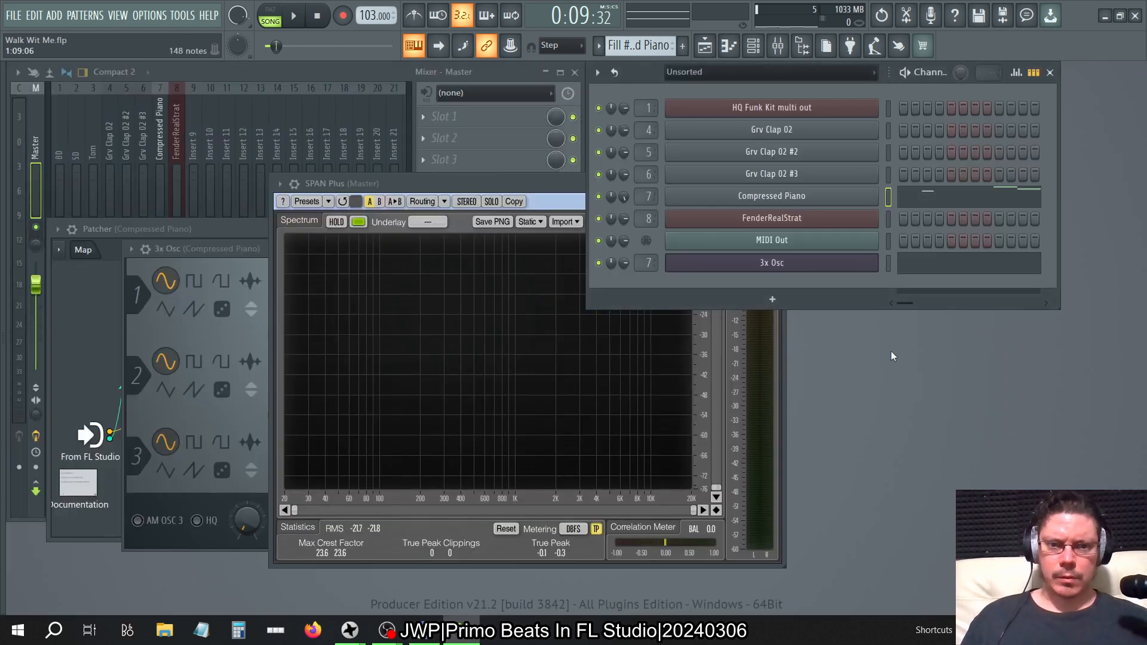
pyautogui.click(291, 15)
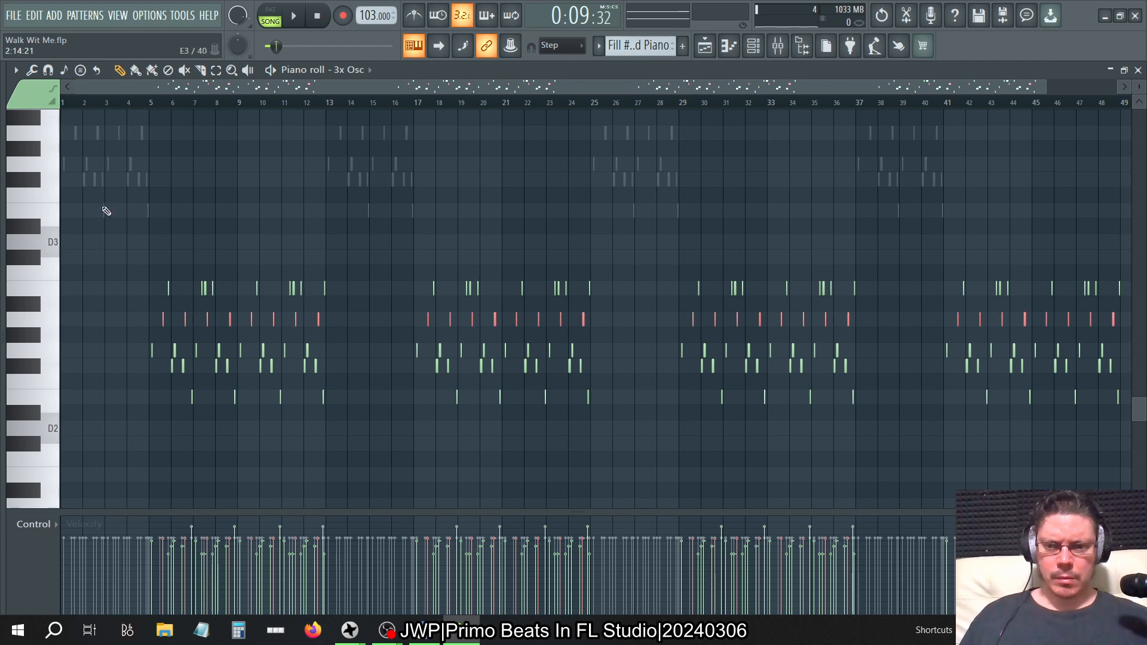
# - Nudge the middle-row 3x Osc velocity offset in Scale levels and play from around bar 7
pyautogui.click(31, 69)
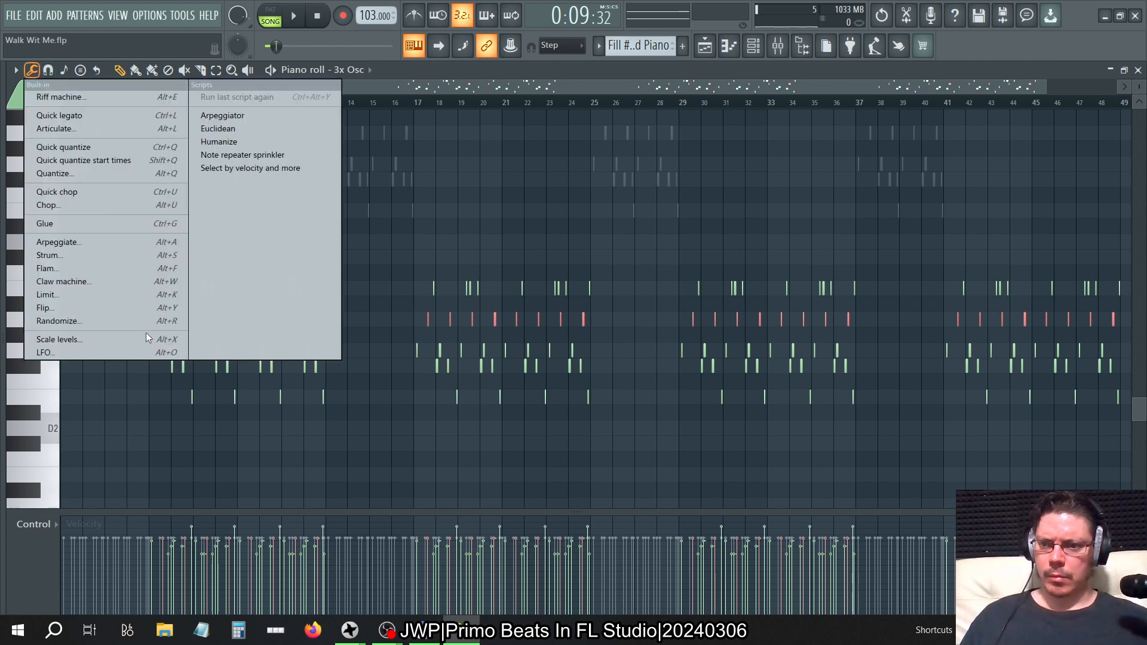
pyautogui.click(58, 338)
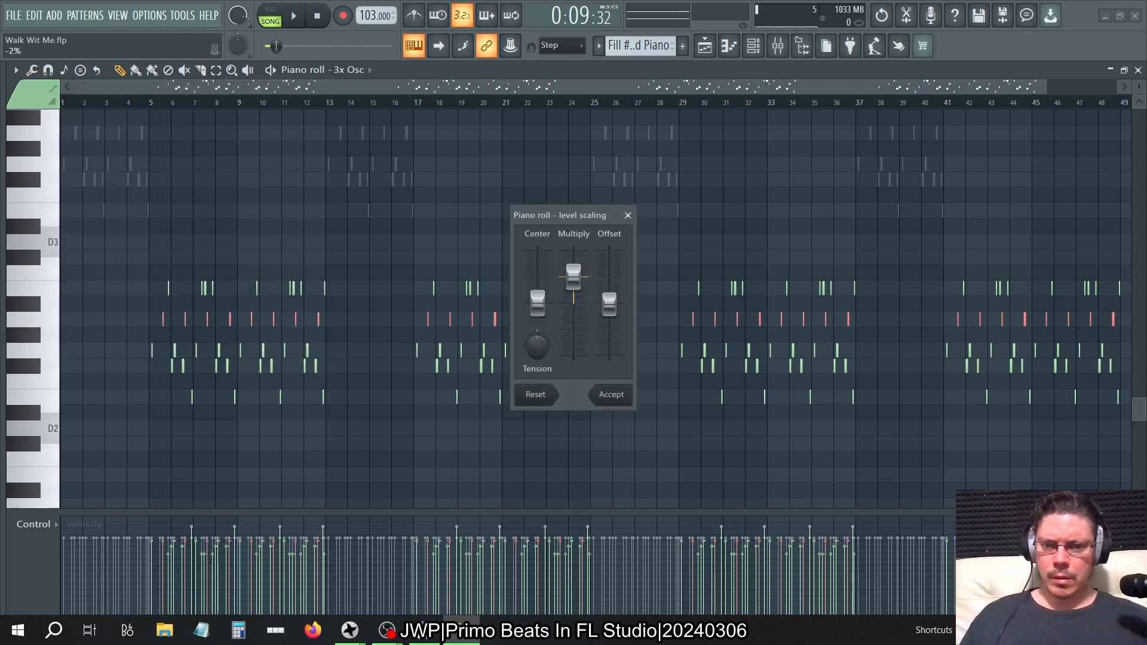
pyautogui.click(610, 395)
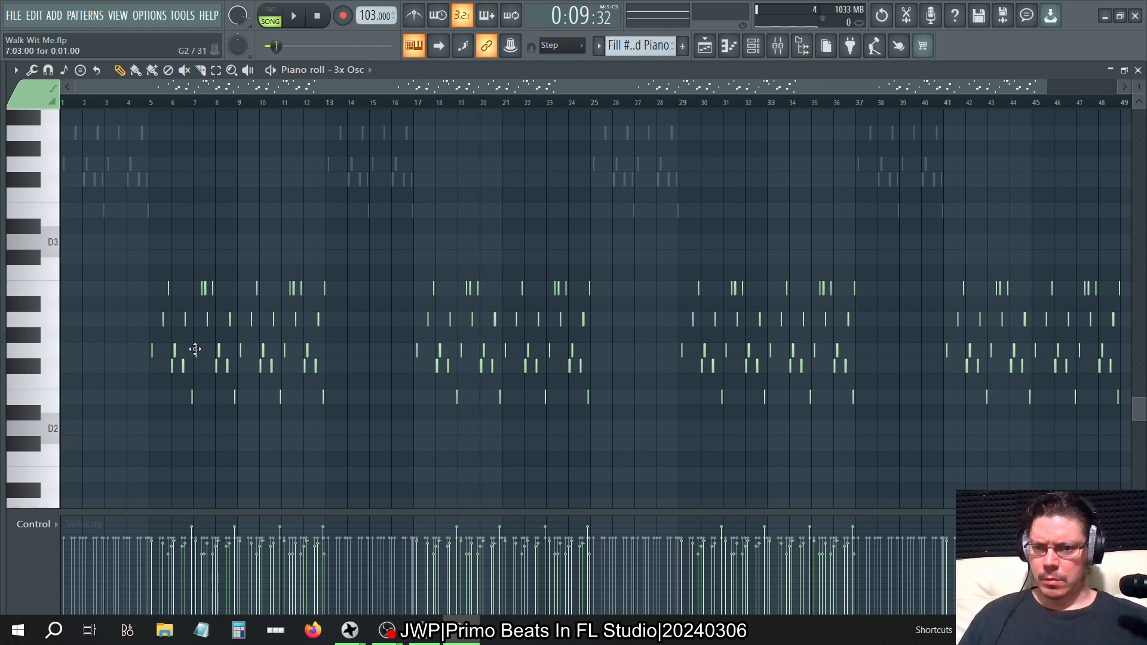
pyautogui.click(293, 14)
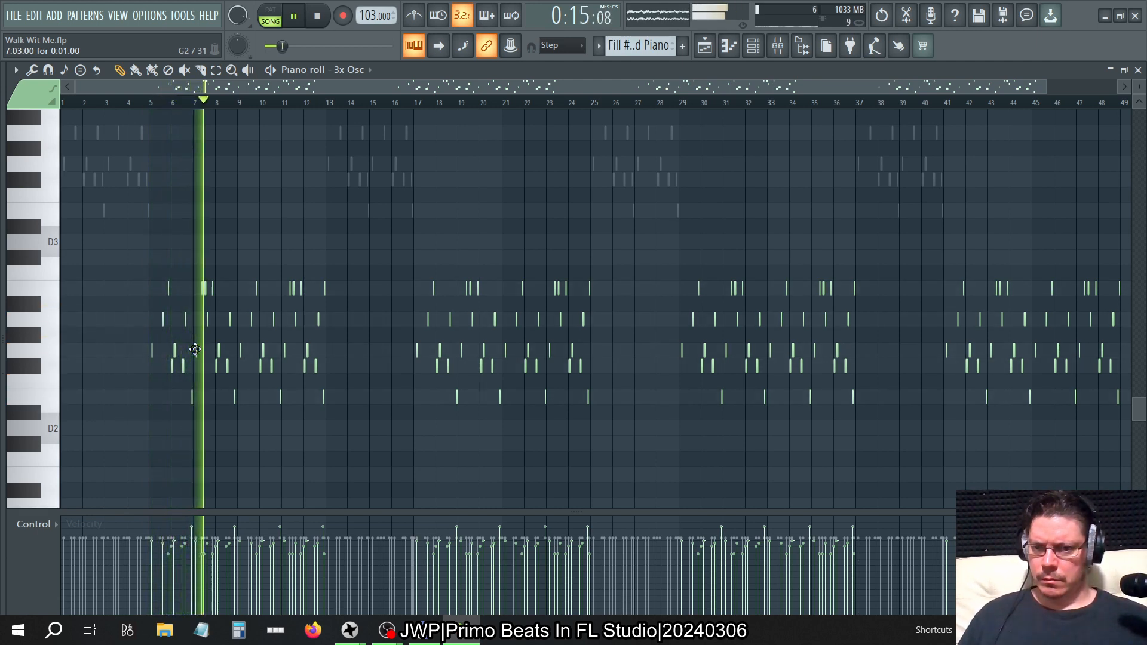
# - Play the song while watching SPAN Plus, then stop playback and dismiss the patcher
pyautogui.click(294, 15)
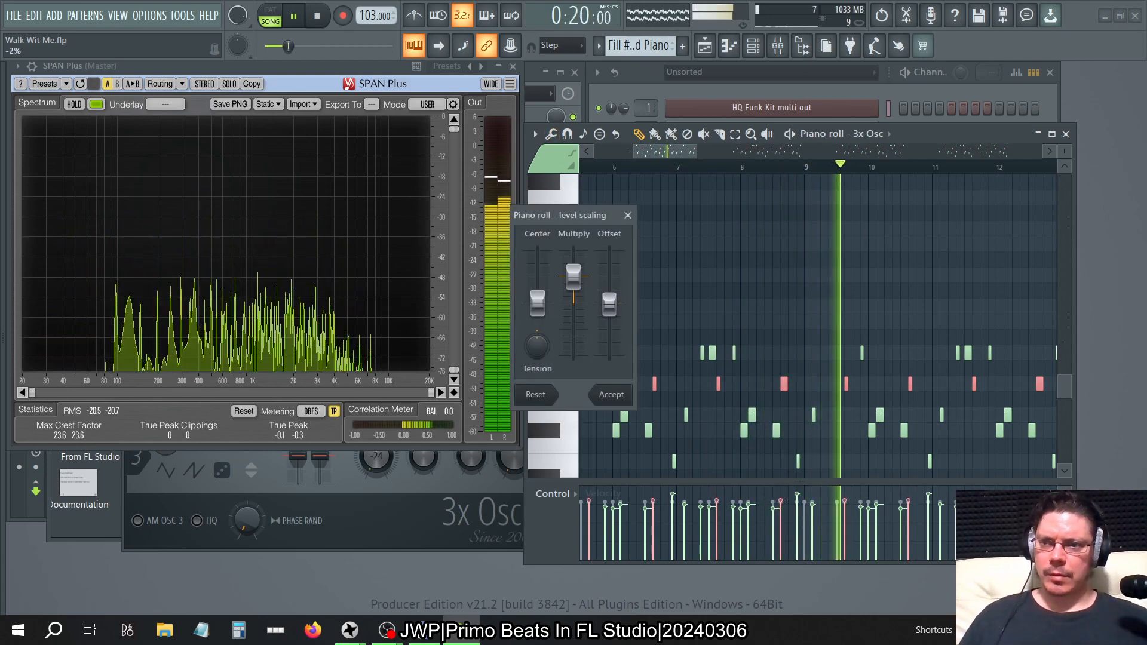
pyautogui.click(611, 394)
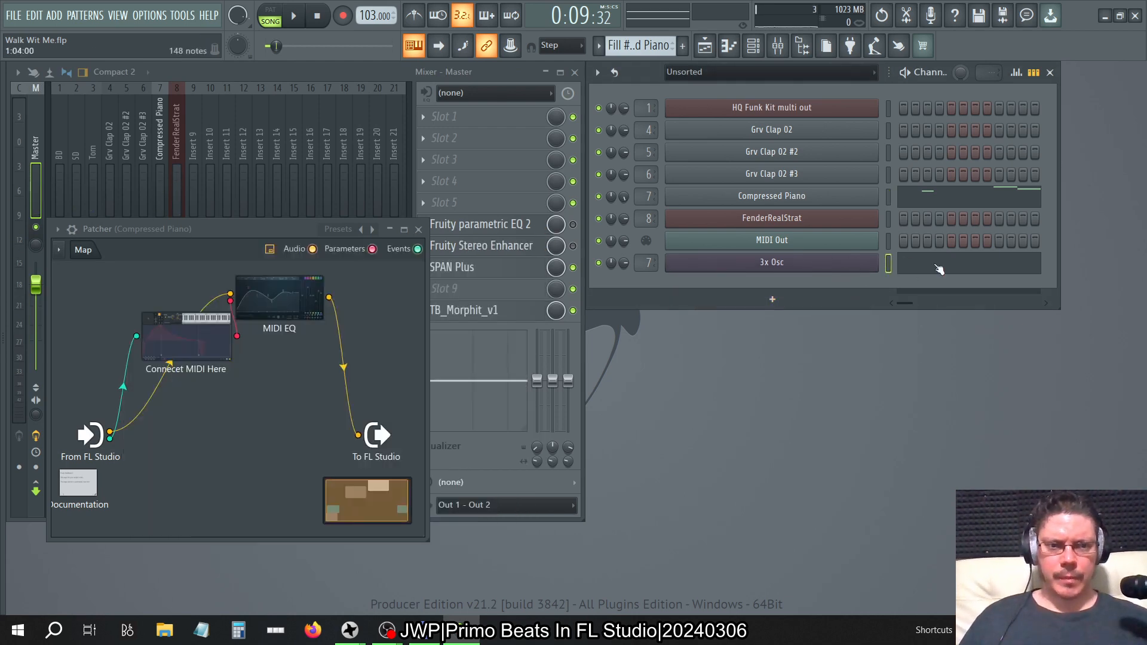
pyautogui.click(771, 240)
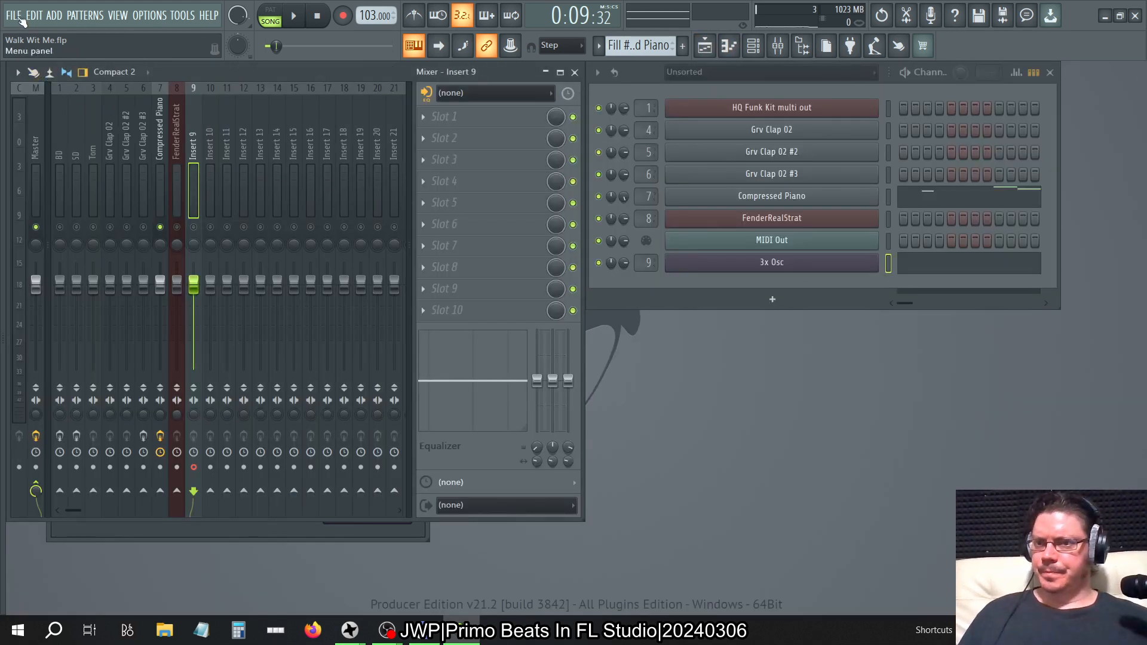
# - Bring up the mixer options menu from the mixer's top-left arrow
pyautogui.click(17, 71)
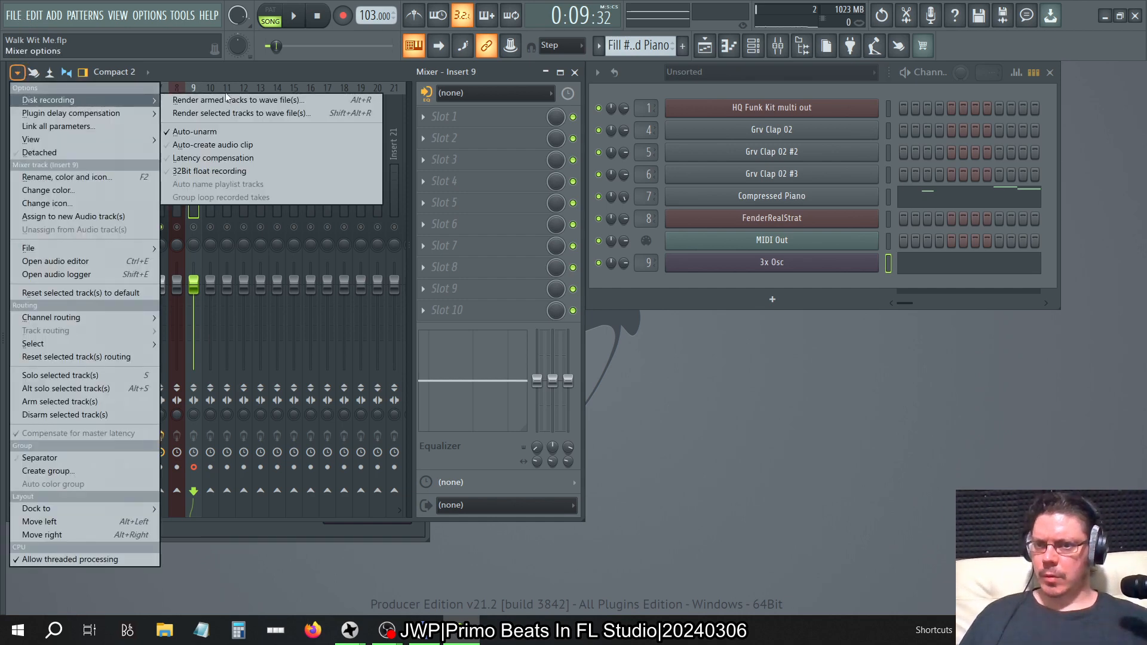
pyautogui.moveTo(241, 99)
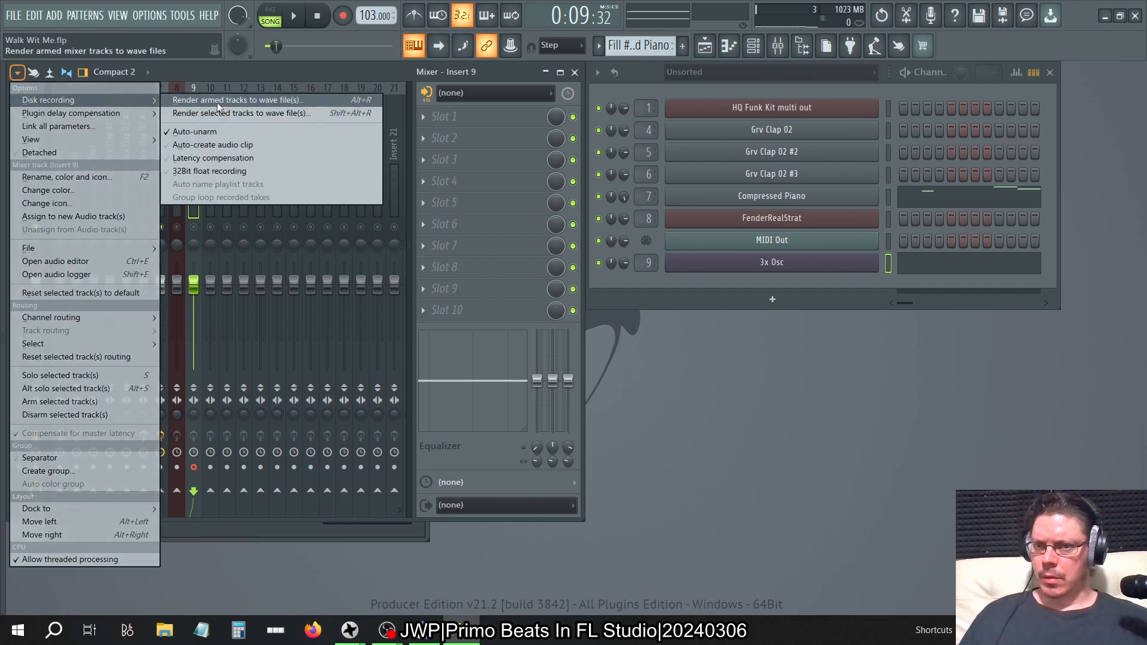
# - Render armed mixer tracks to wave files at 24-bit int depth and start
pyautogui.click(248, 99)
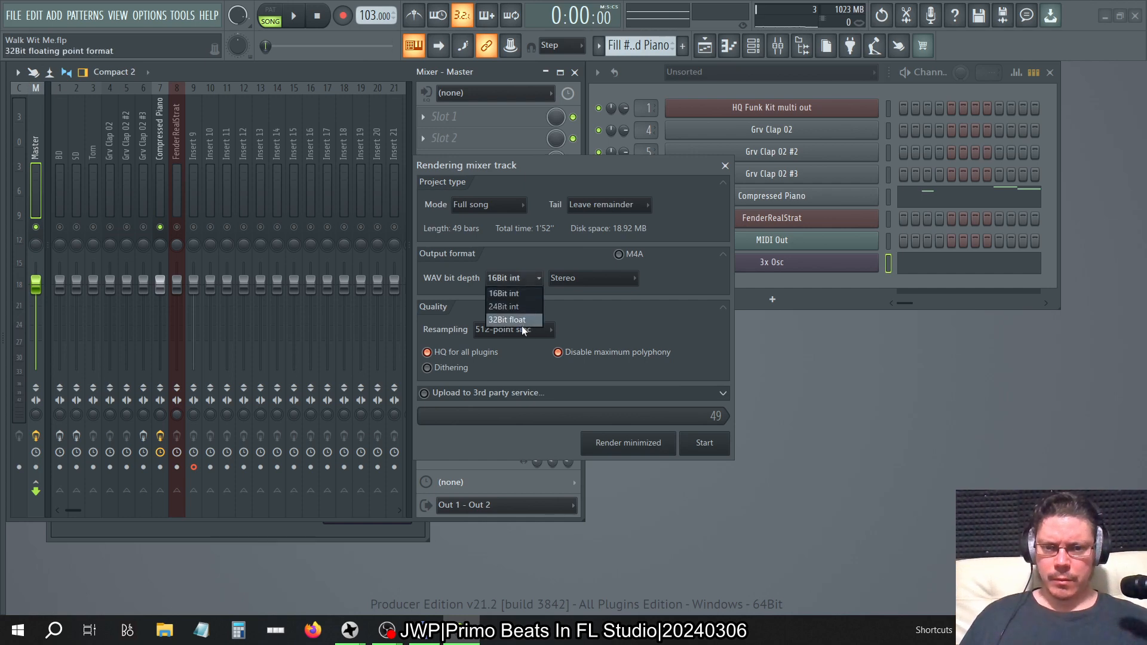
pyautogui.click(503, 306)
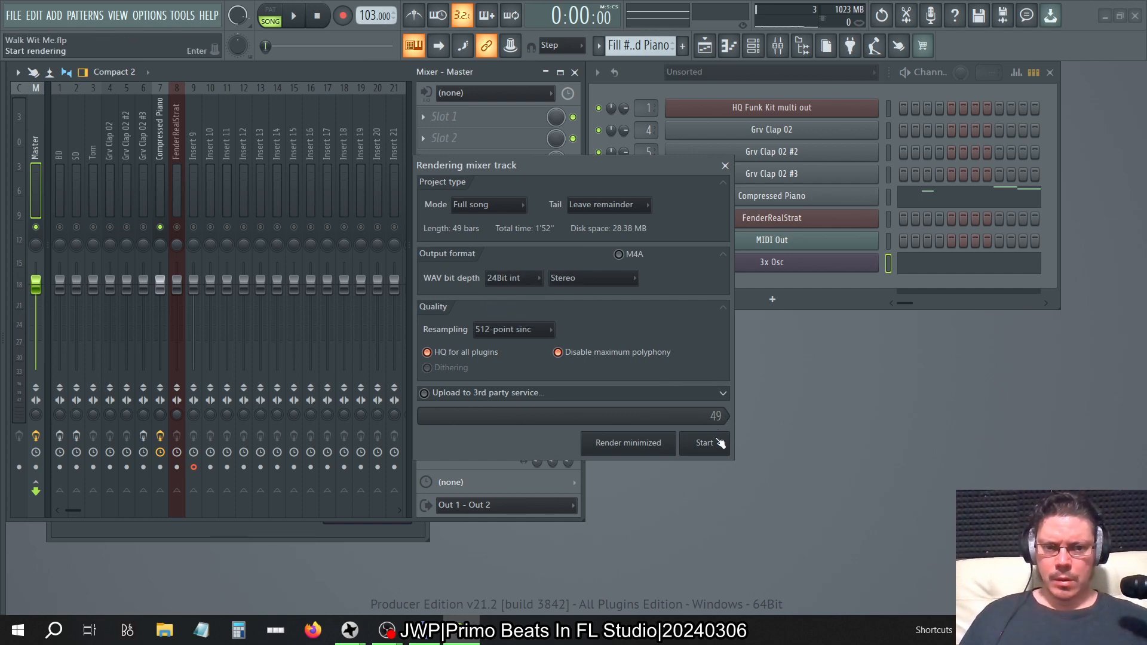
pyautogui.click(705, 442)
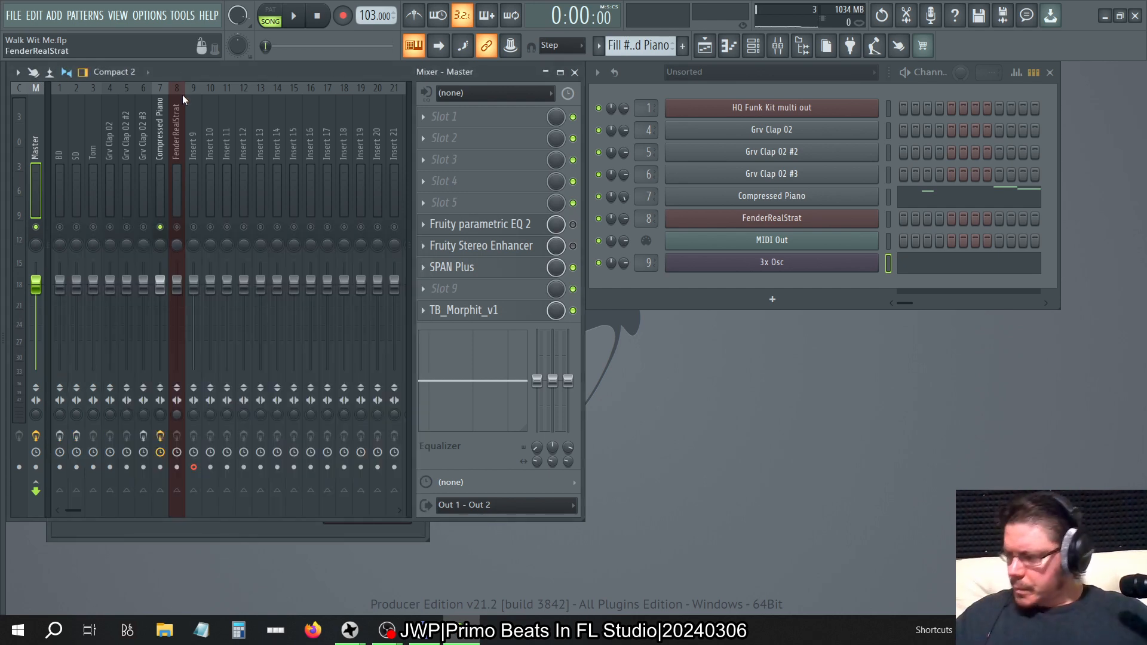
# - Arm Insert 9 for disk recording and save its WAV destination into the Audio folder
pyautogui.click(193, 467)
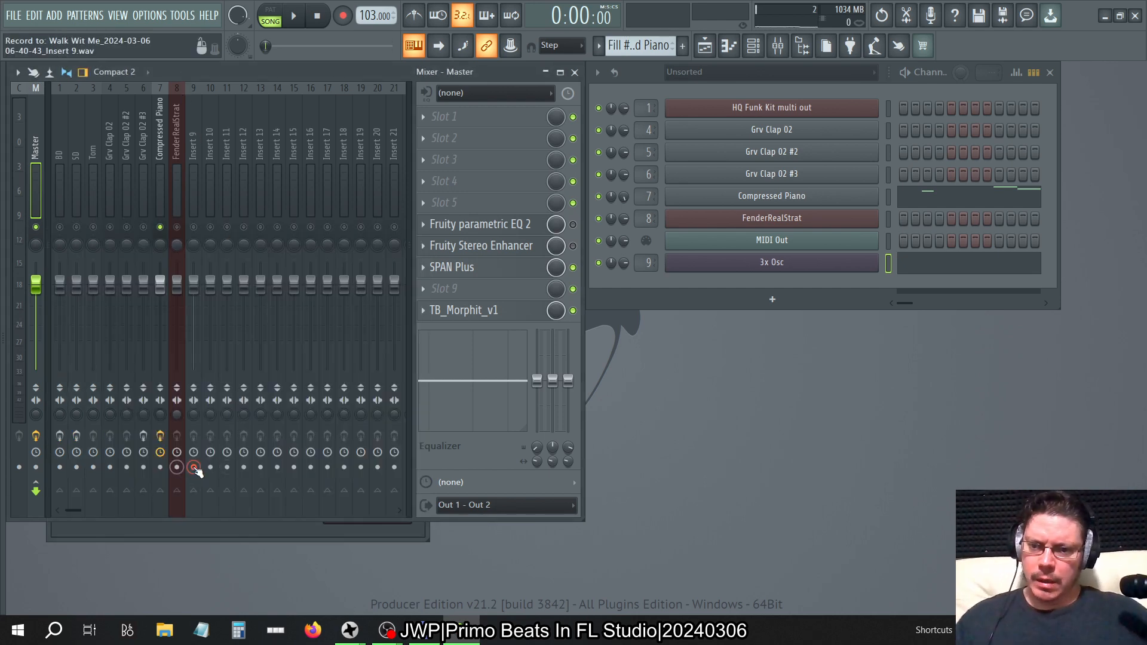
pyautogui.click(193, 467)
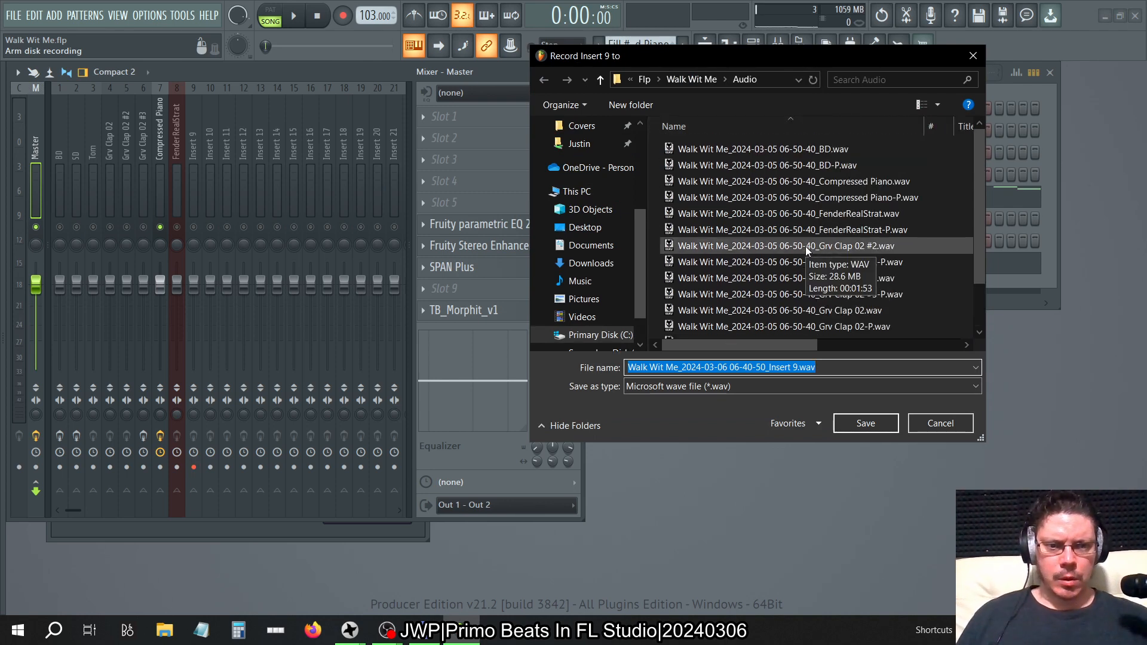
pyautogui.scroll(-3)
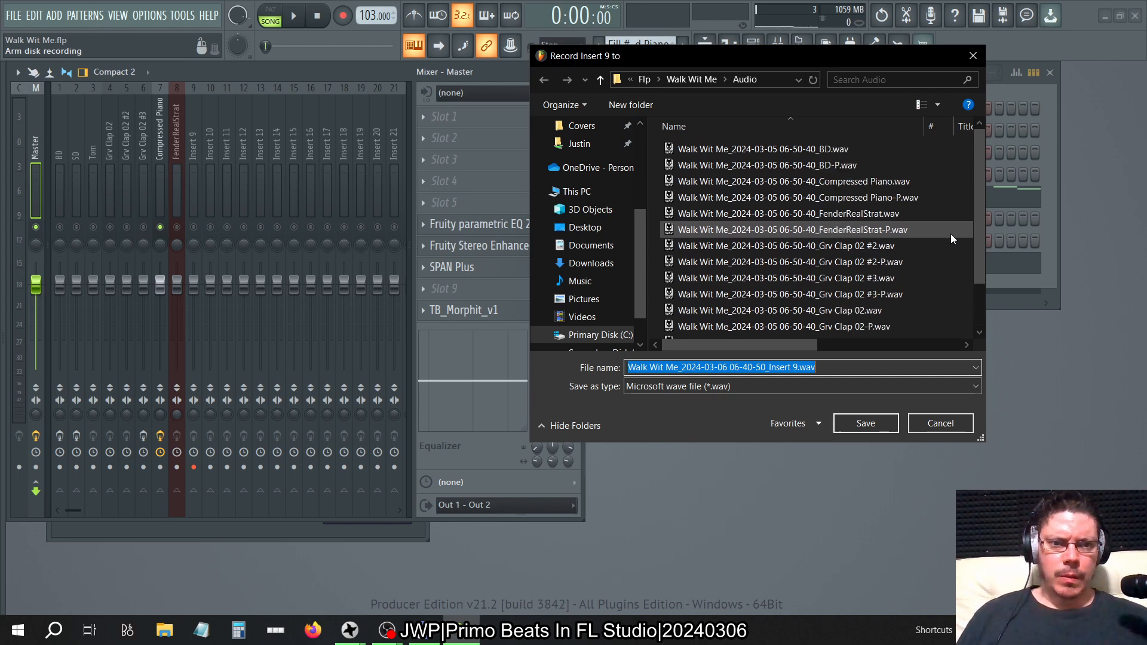
pyautogui.scroll(-3)
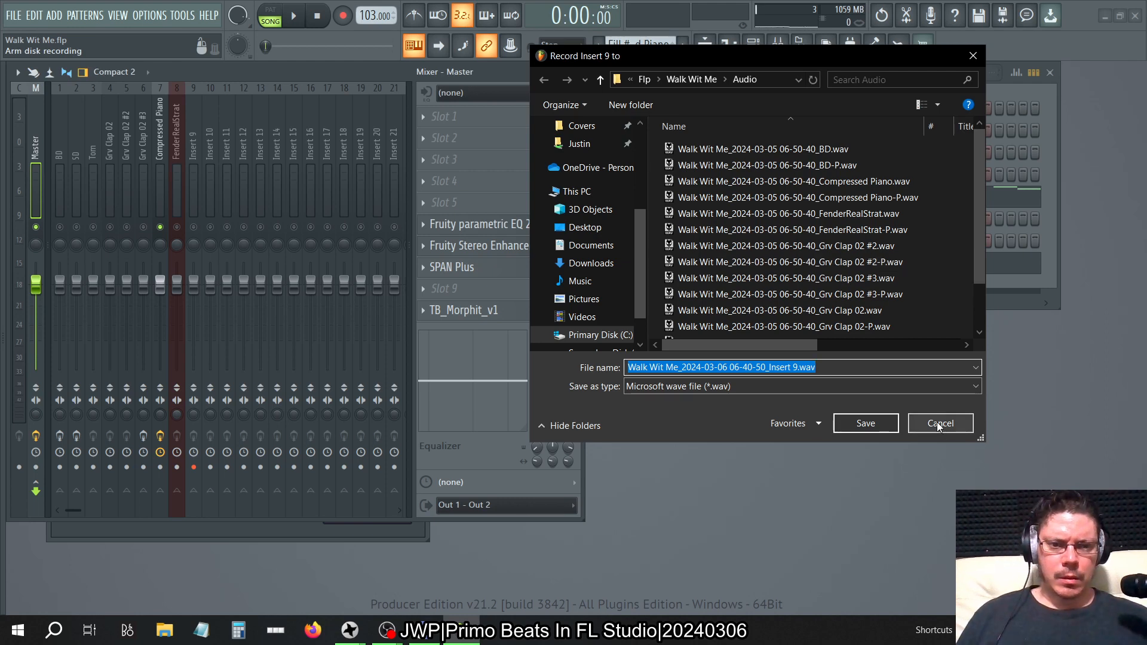
pyautogui.click(939, 423)
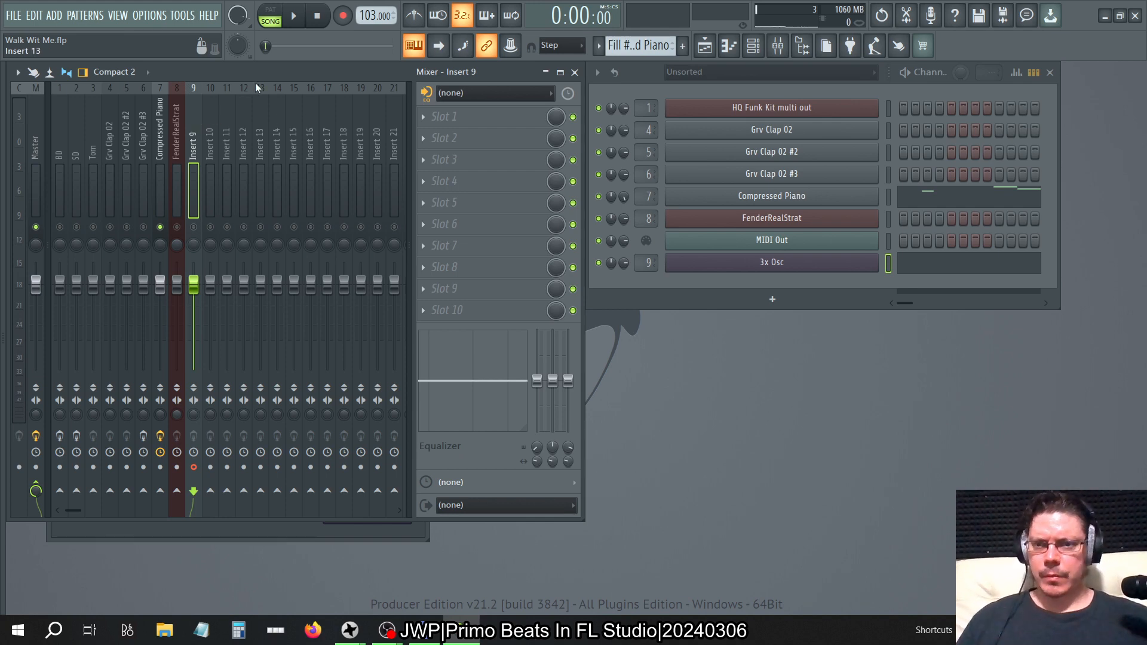
pyautogui.moveTo(250, 70)
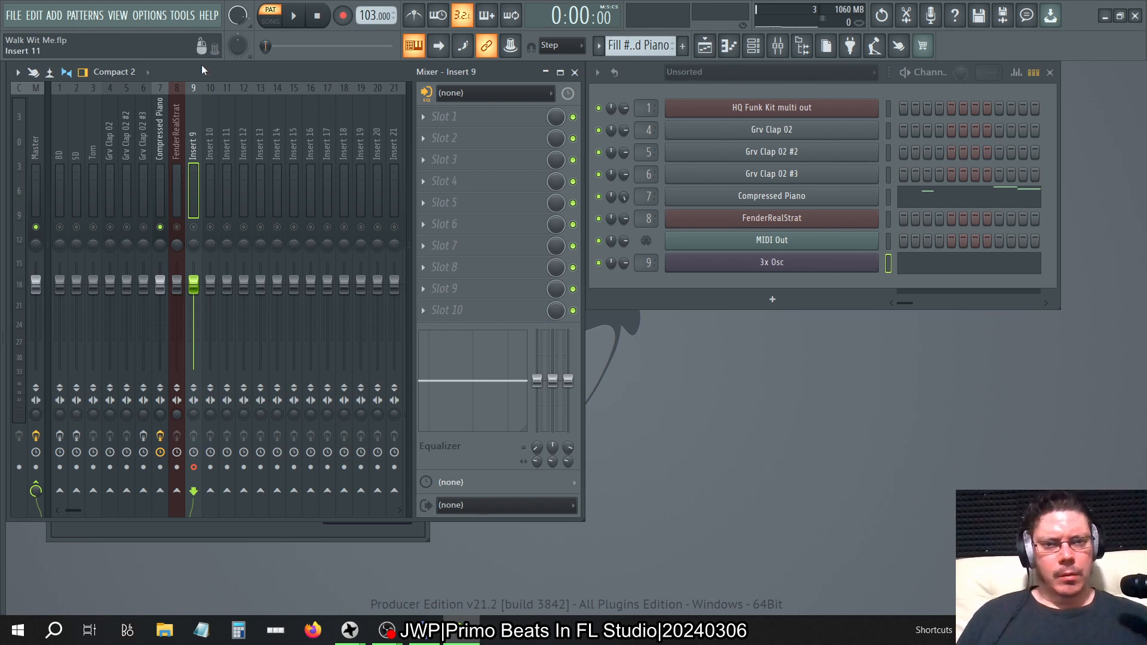
pyautogui.click(193, 467)
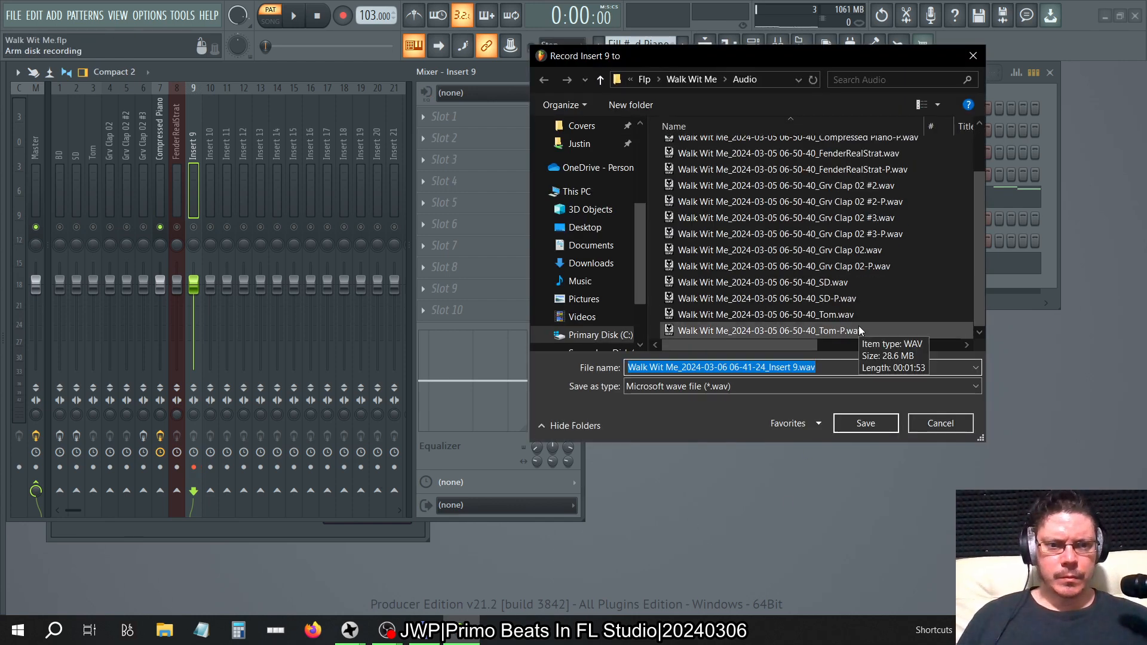
pyautogui.click(940, 423)
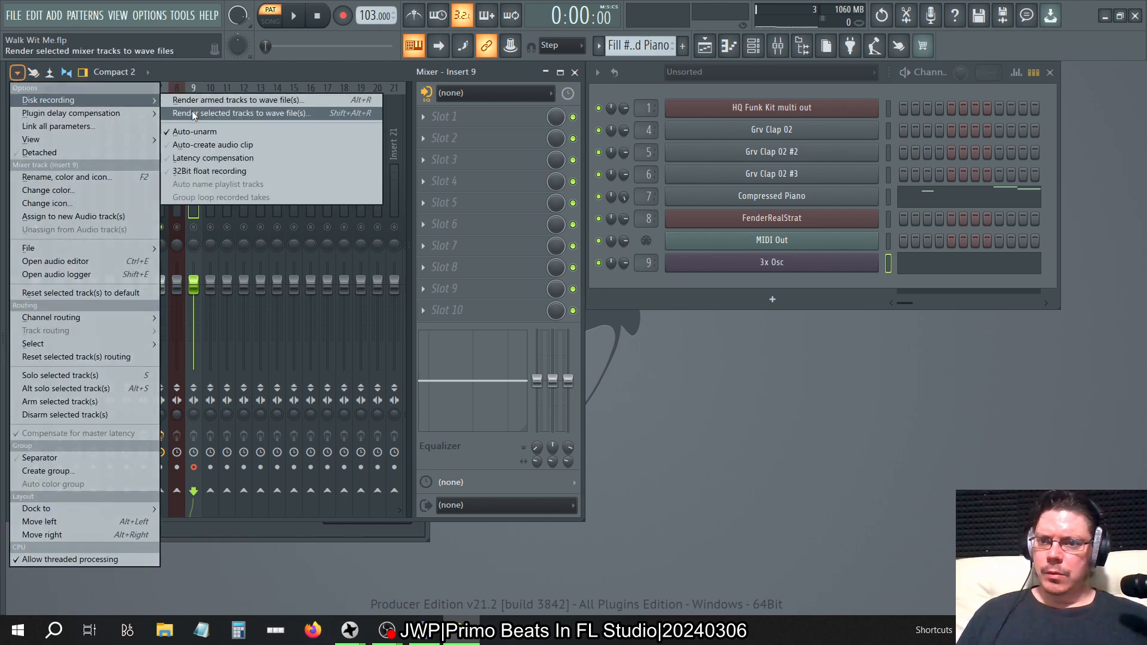
# - Render the selected armed track, hide the browser, then reopen Insert 9's recording destination
pyautogui.click(241, 112)
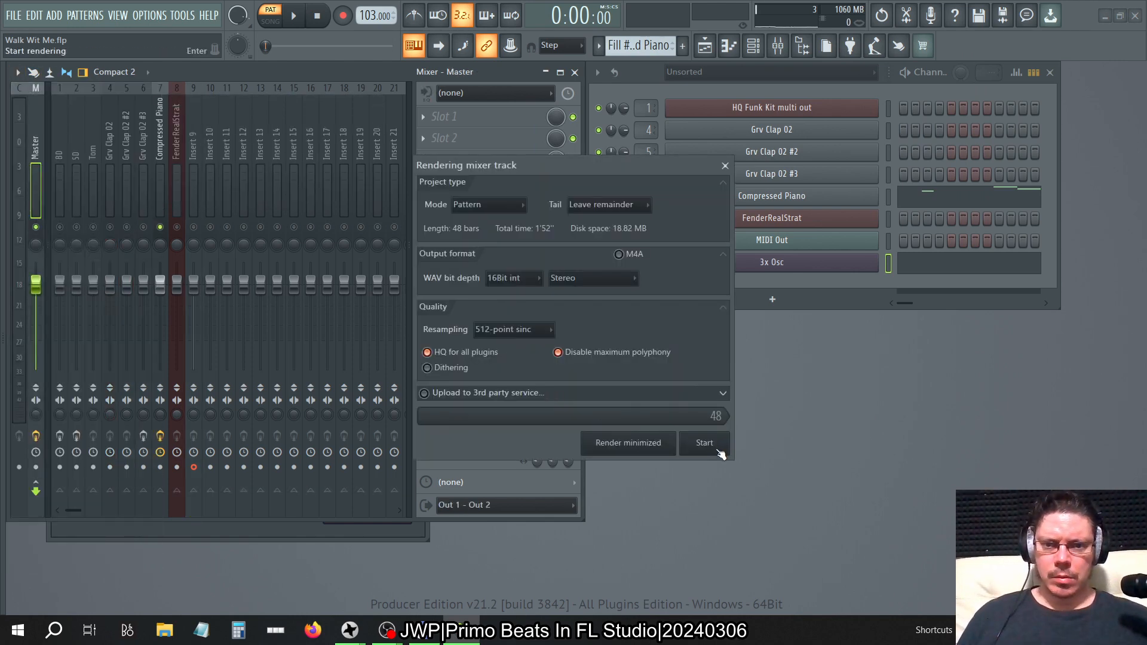
pyautogui.click(704, 442)
pyautogui.write('rx')
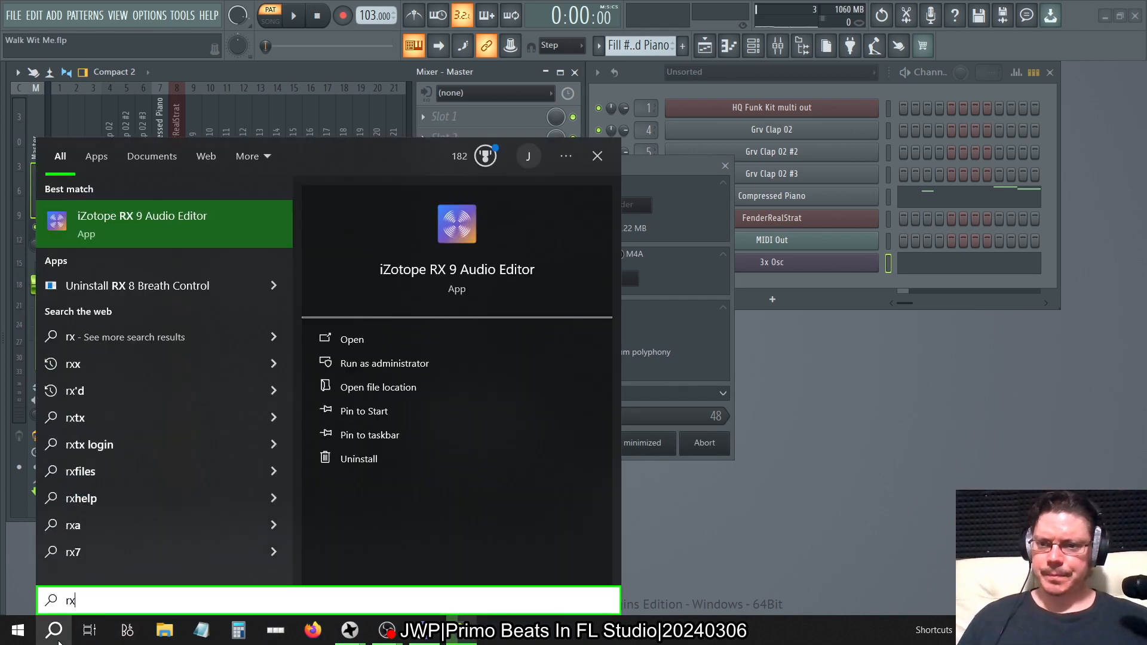
pyautogui.click(351, 338)
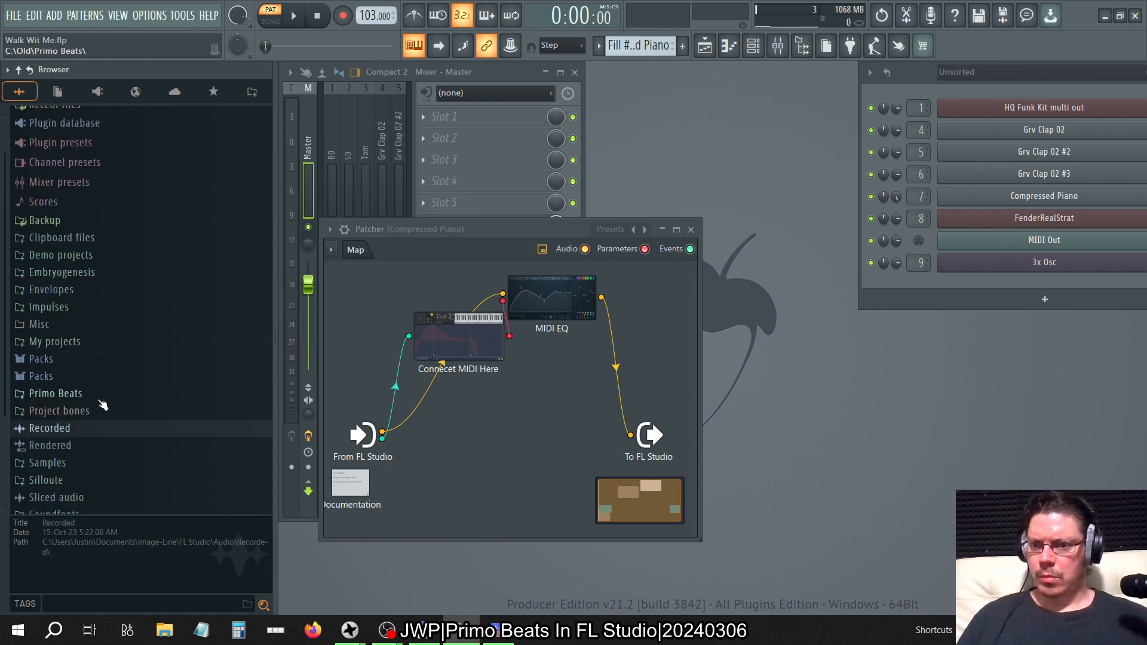
pyautogui.click(50, 444)
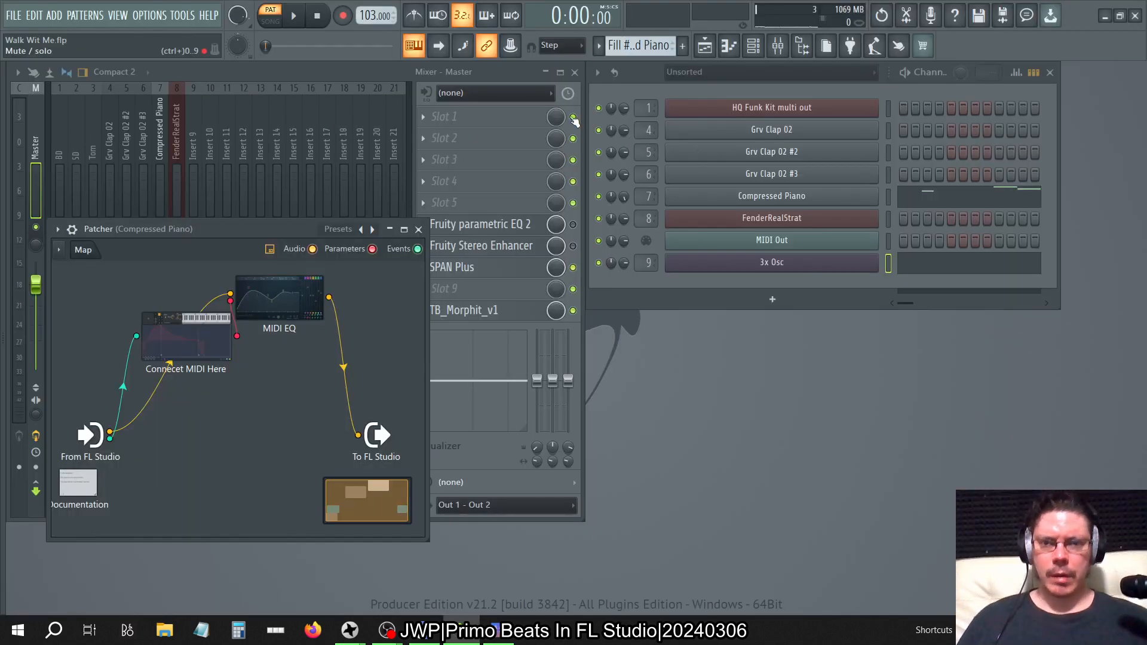
pyautogui.click(419, 228)
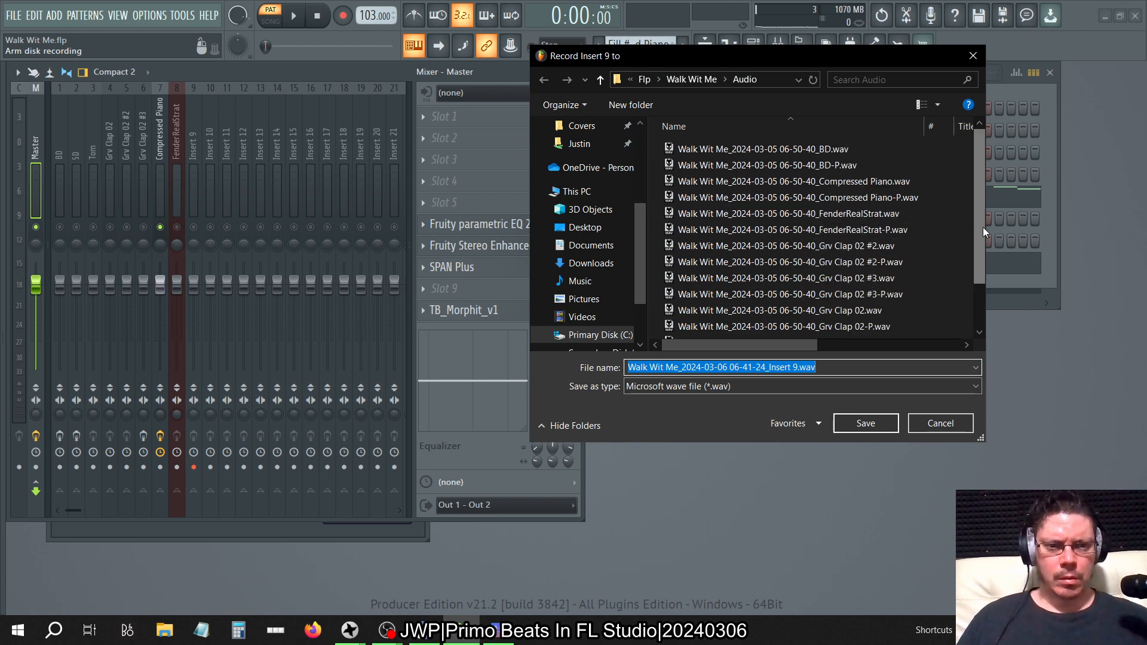
# - Cancel the save dialog and re-arm Insert 9 for disk recording
pyautogui.scroll(-3)
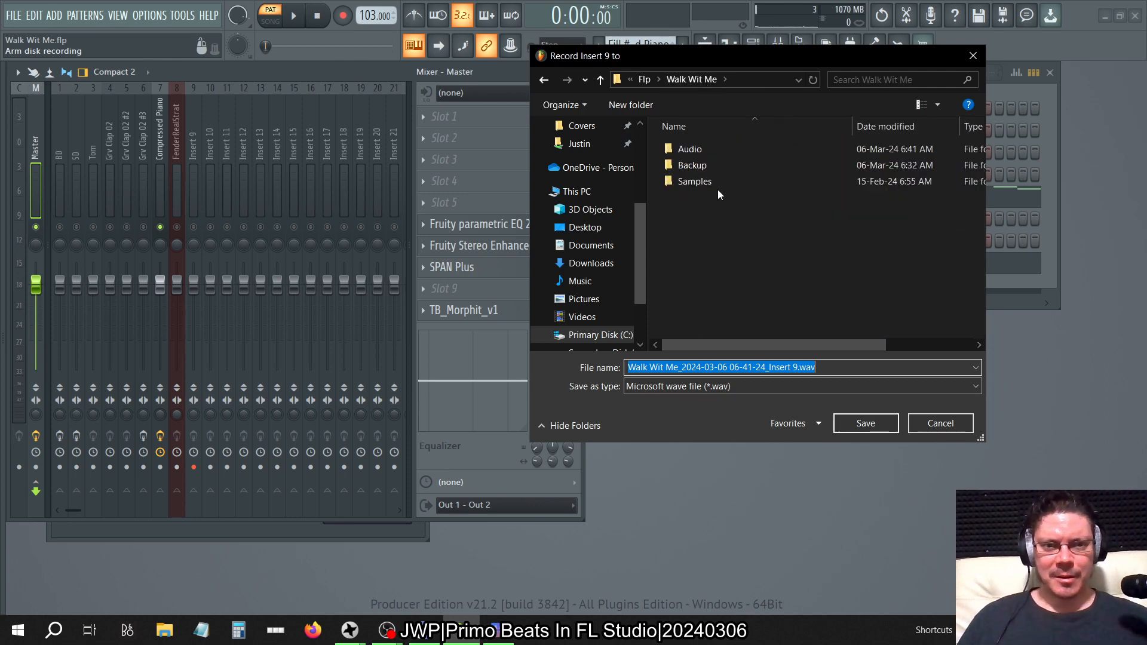
pyautogui.rightClick(689, 148)
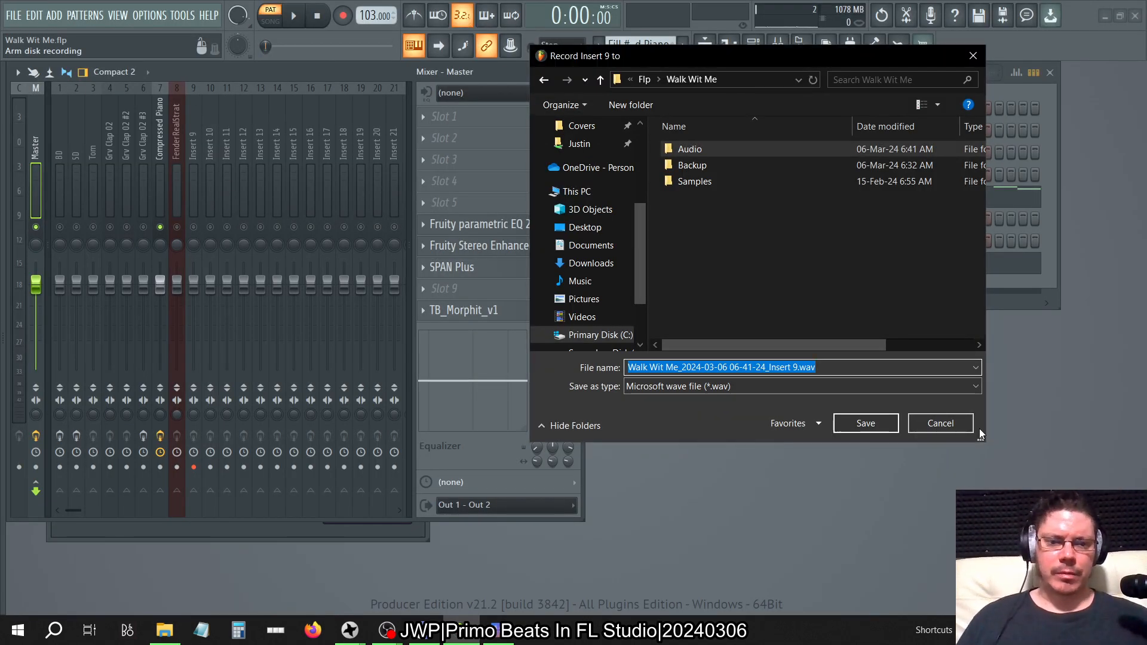
pyautogui.click(941, 422)
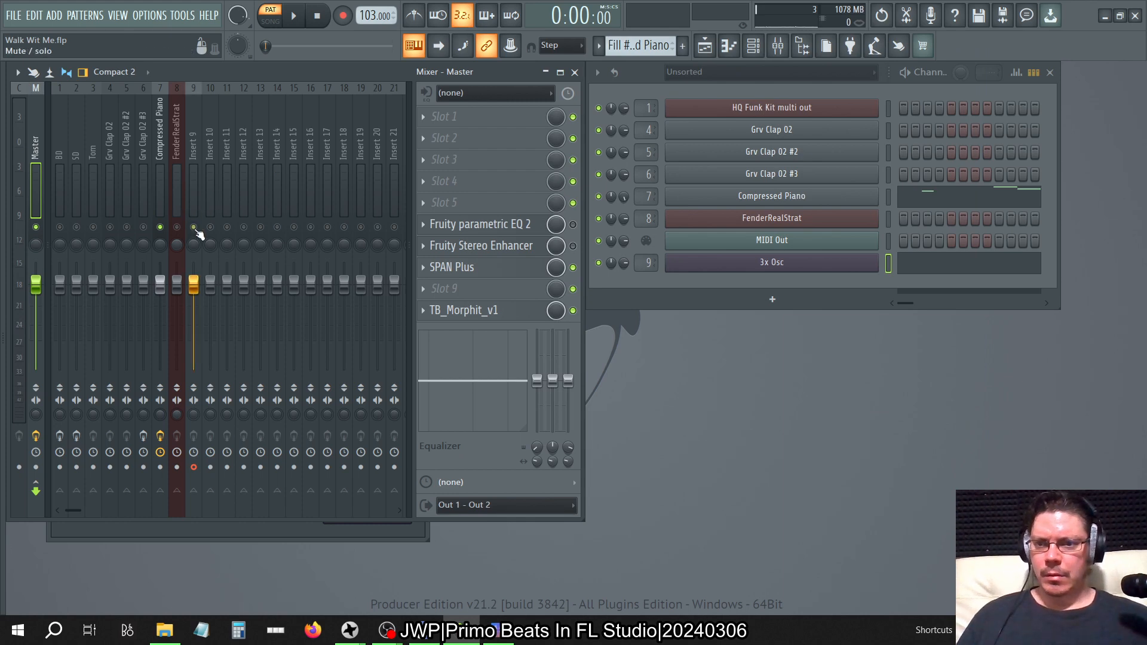
pyautogui.click(193, 467)
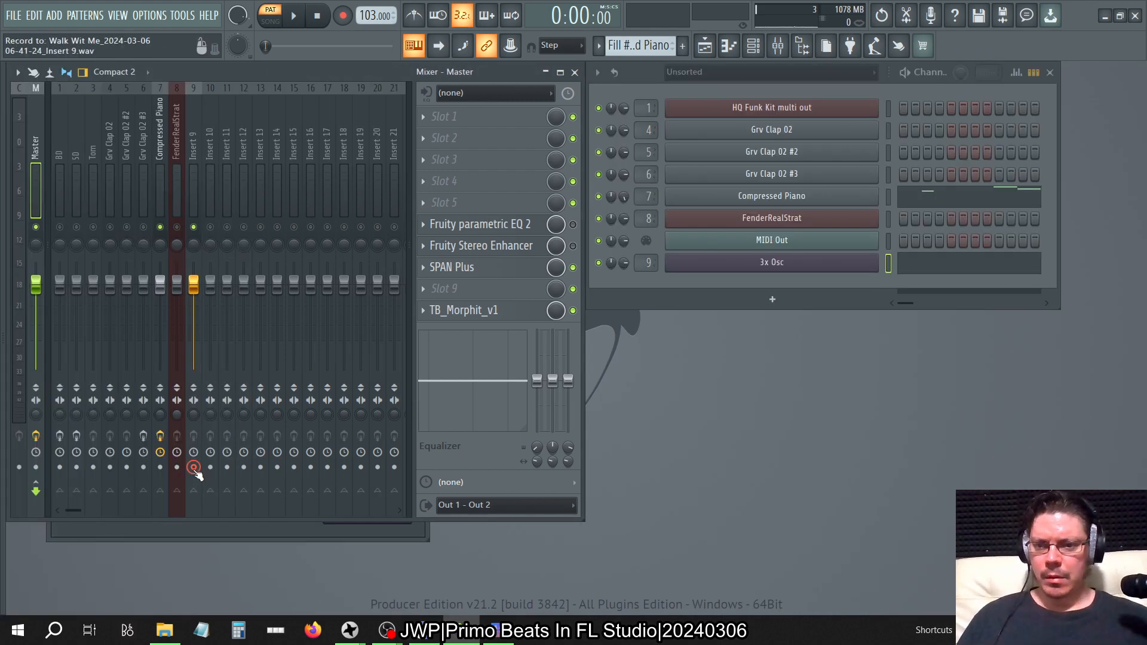
# - Render the selected armed track again, close the patcher and reopen Insert 9's save dialog
pyautogui.click(17, 71)
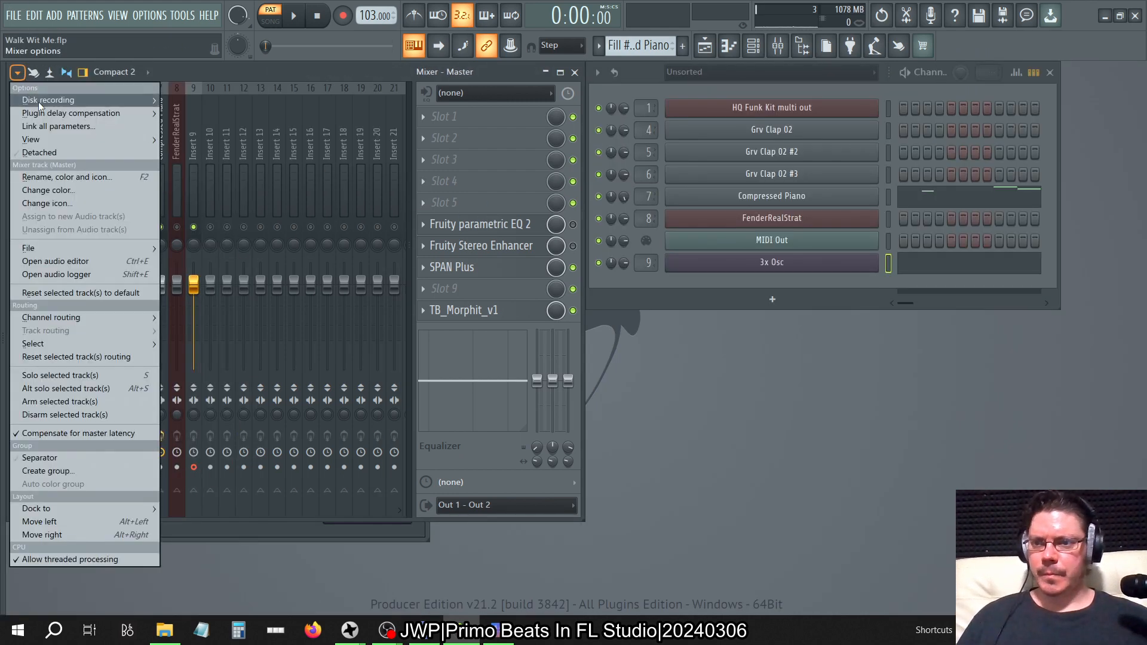
pyautogui.click(48, 99)
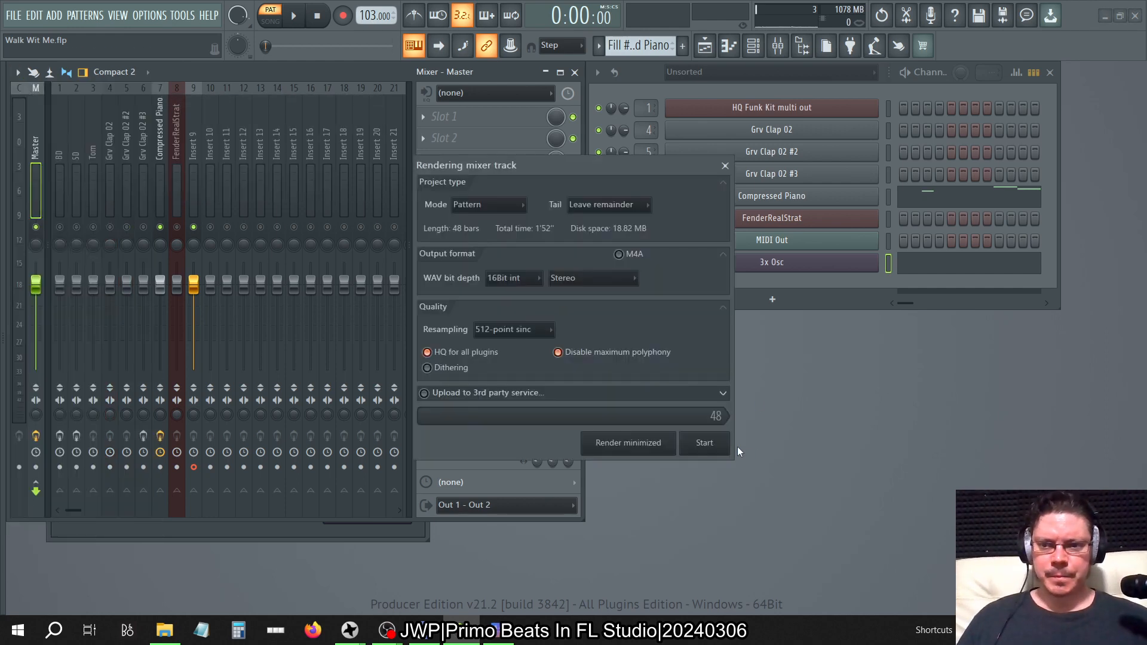
pyautogui.click(703, 442)
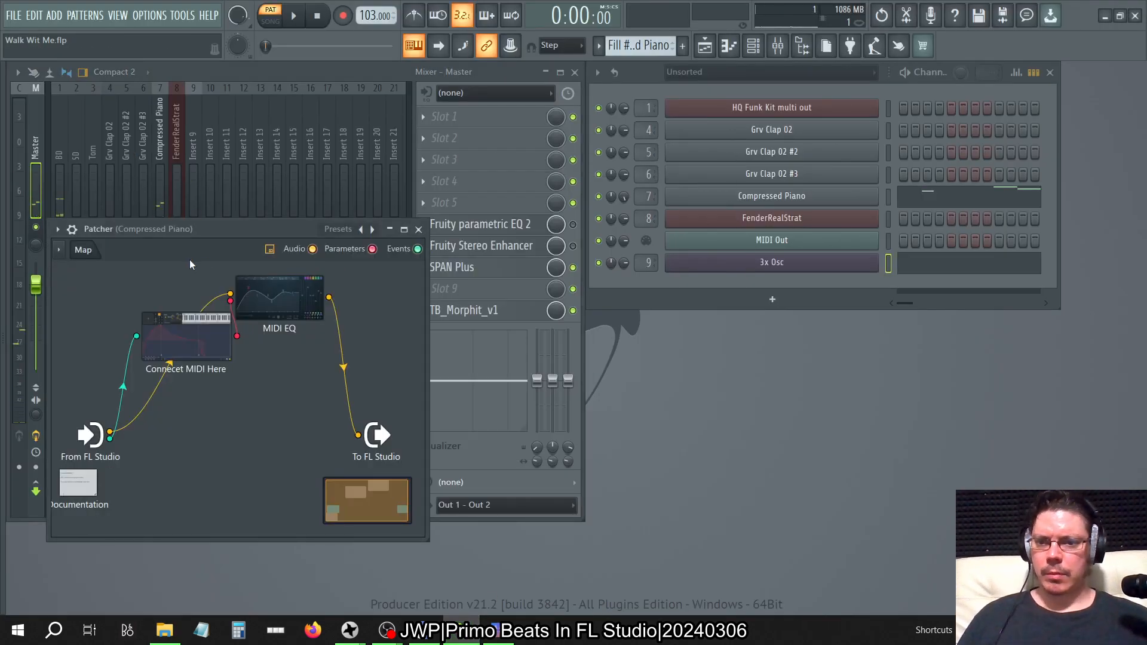
pyautogui.click(419, 228)
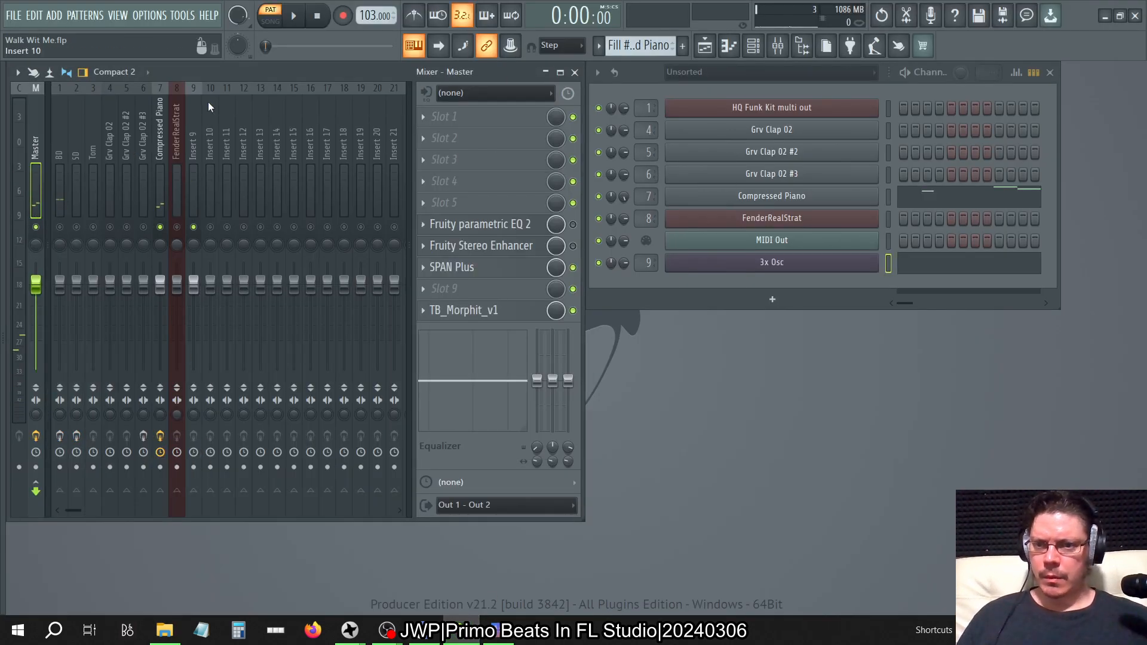
pyautogui.click(194, 451)
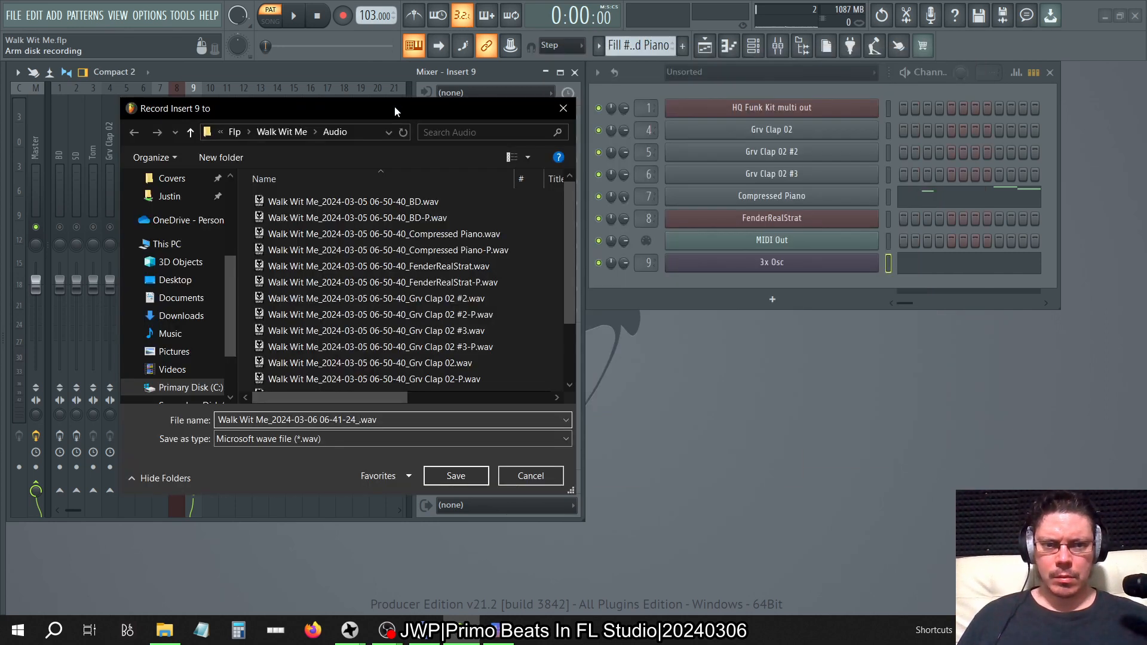
# - Name the recording '3x Osc' and render it as a 24-bit int WAV into the Audio folder
pyautogui.write('3x')
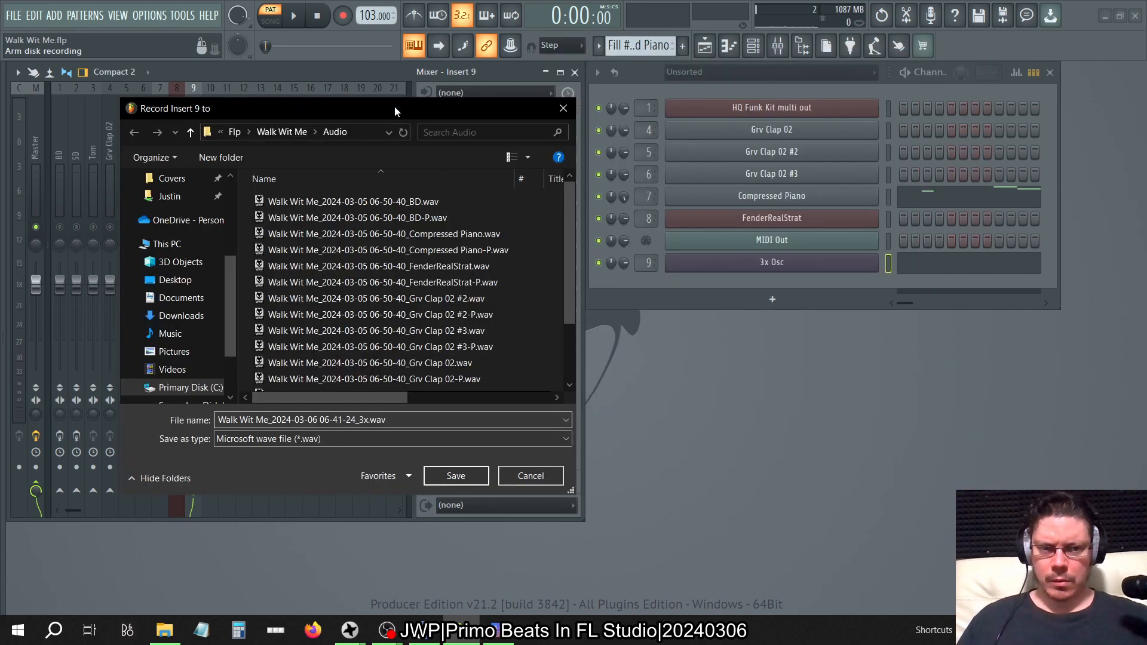
pyautogui.write('Osc')
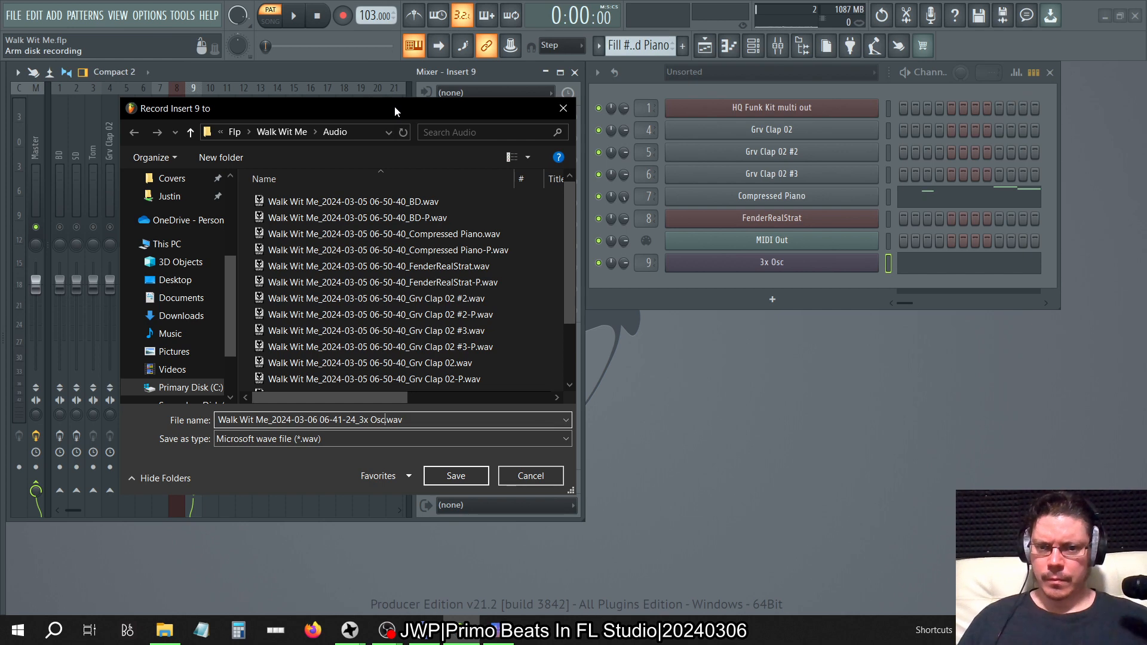
pyautogui.moveTo(455, 476)
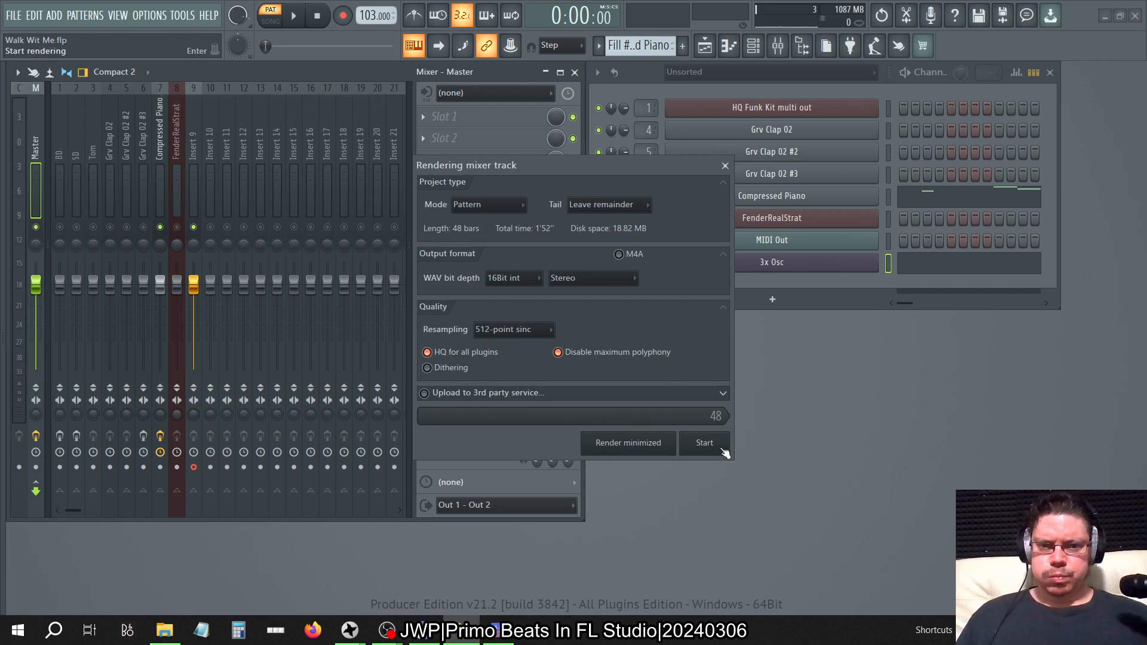
pyautogui.click(513, 277)
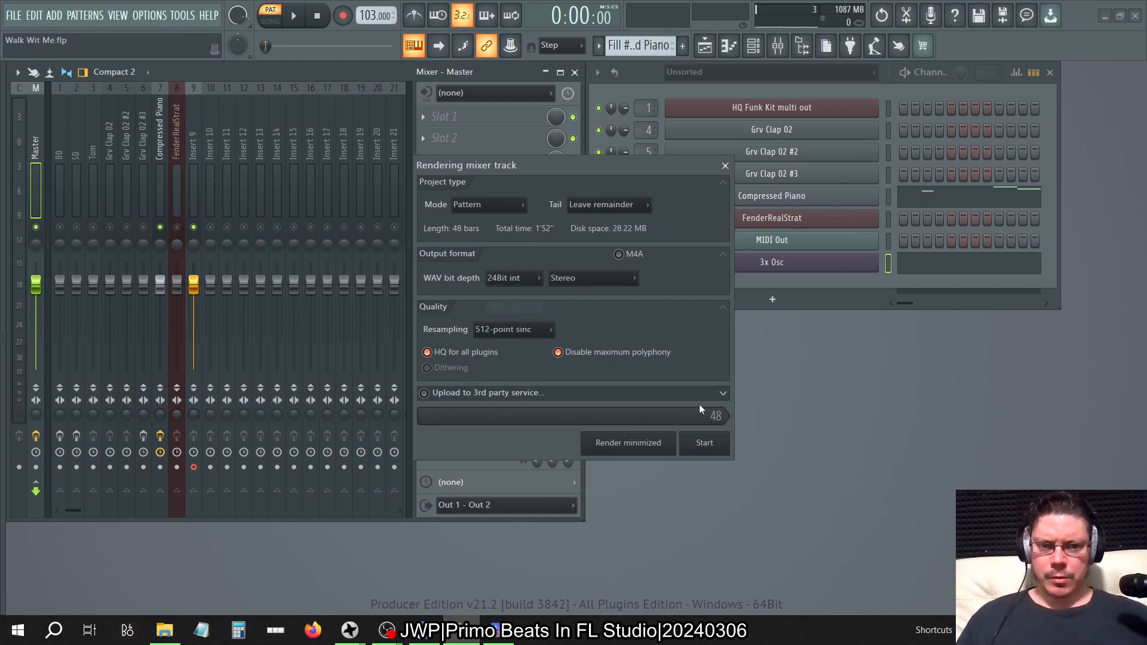
pyautogui.press('alt+tab')
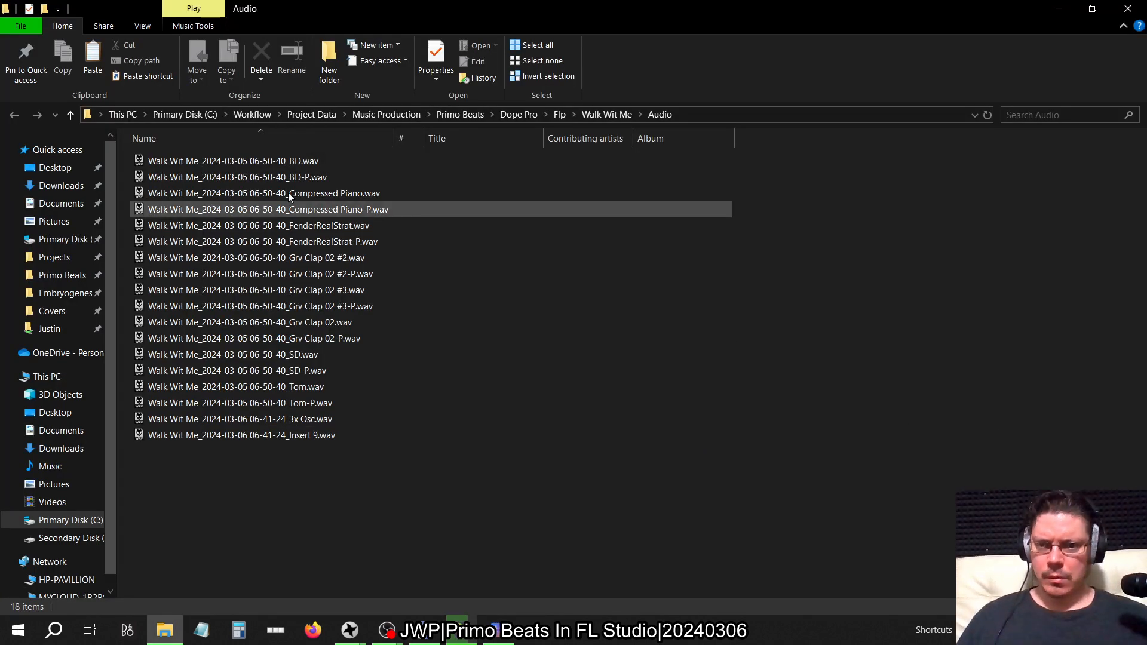
# - Delete the unwanted Insert 9 WAV and open the 3x Osc WAV in iZotope RX 9
pyautogui.click(242, 435)
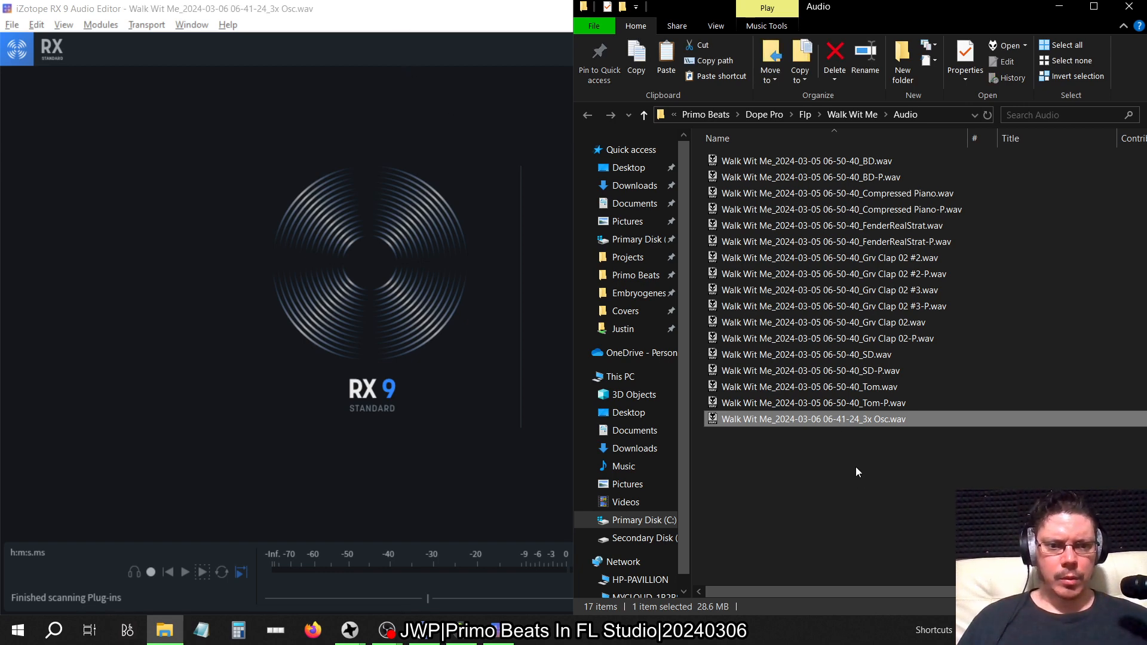
pyautogui.doubleClick(813, 418)
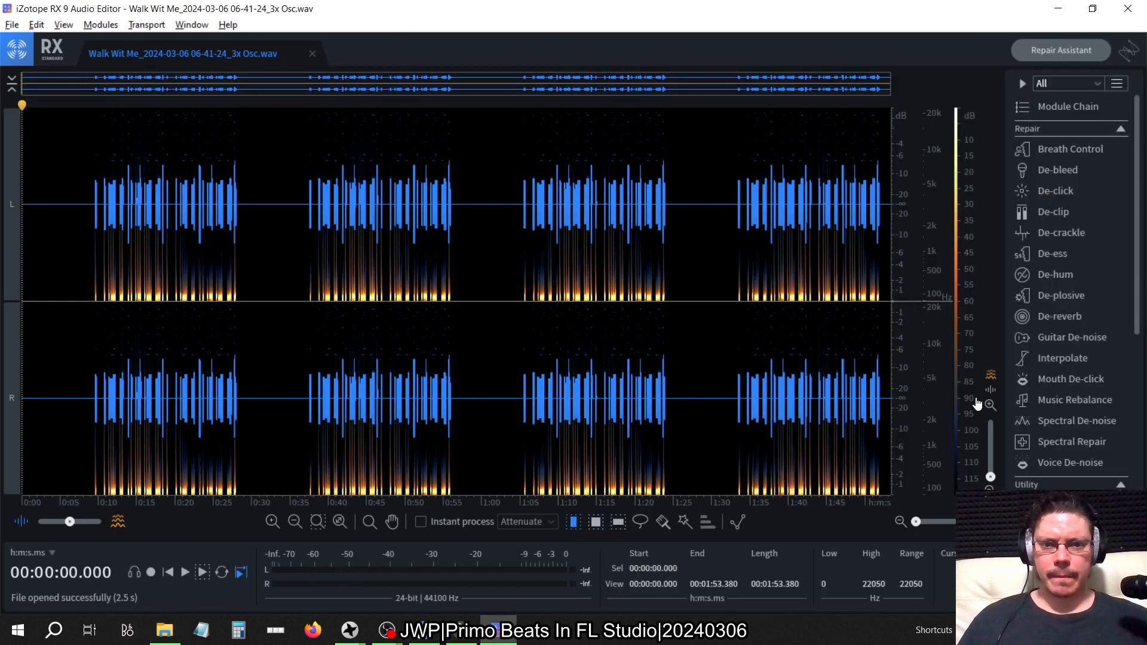
pyautogui.moveTo(1079, 379)
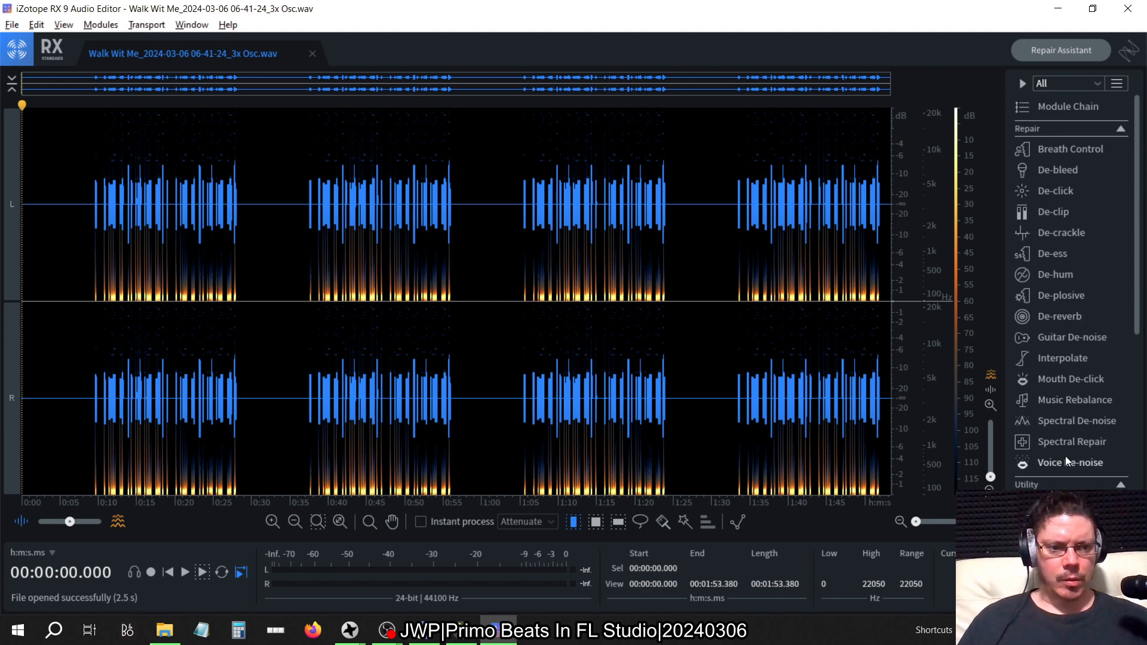
pyautogui.moveTo(1051, 253)
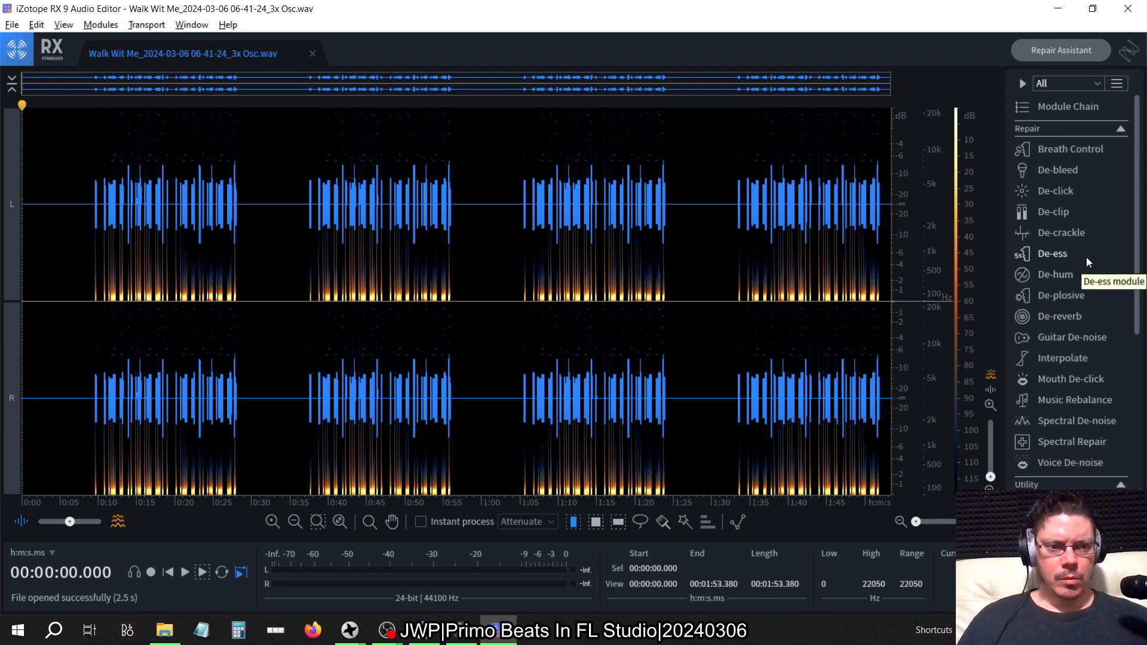
# - Render adaptive phase rotation on the whole 3x Osc recording and close the Phase module
pyautogui.scroll(-3)
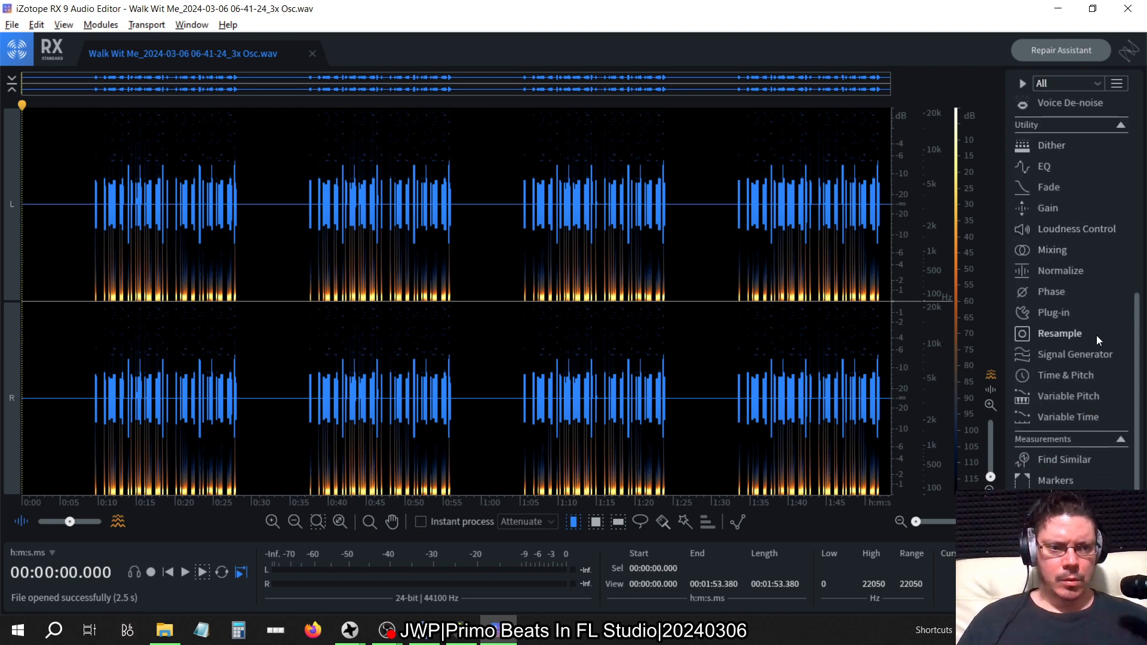
pyautogui.moveTo(1090, 408)
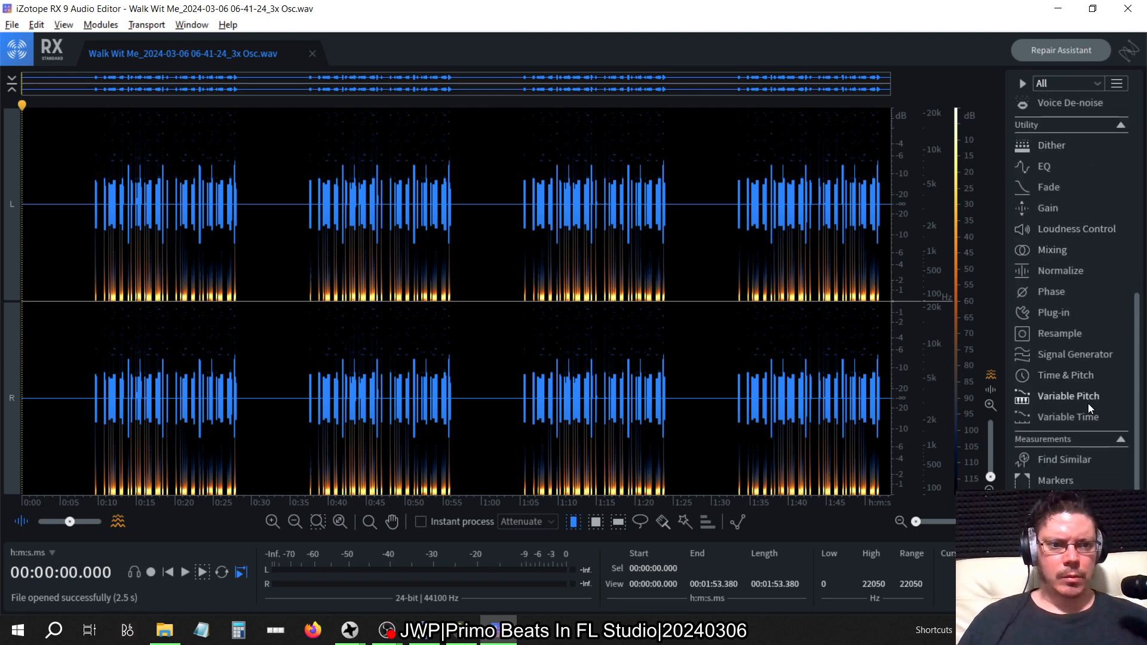
pyautogui.click(1050, 292)
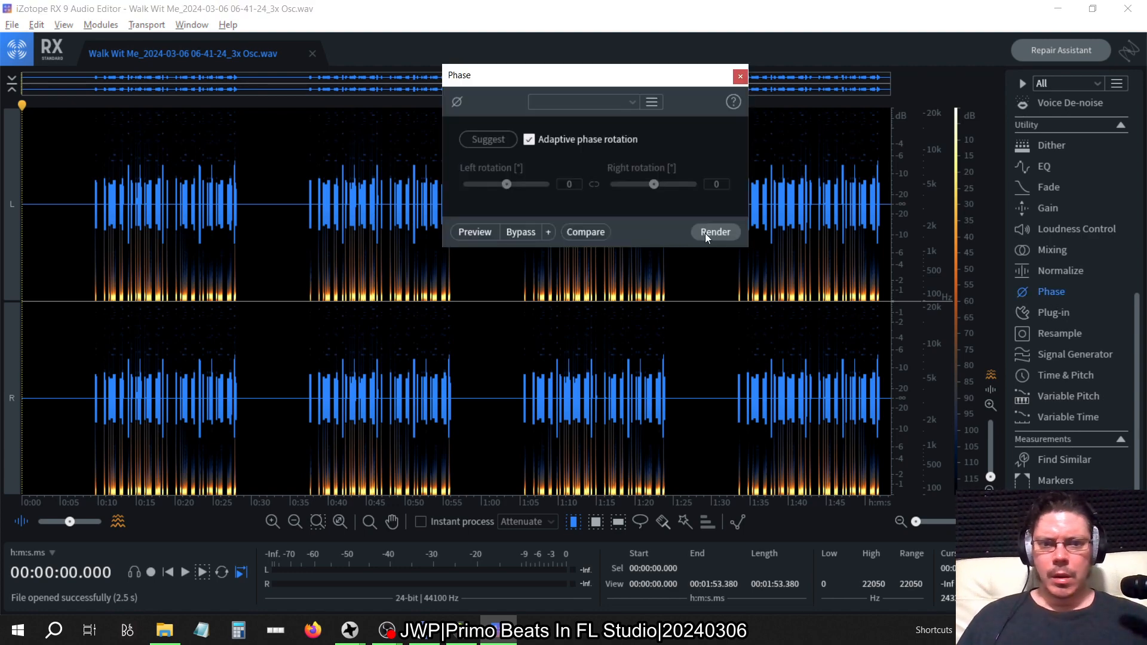
pyautogui.click(715, 232)
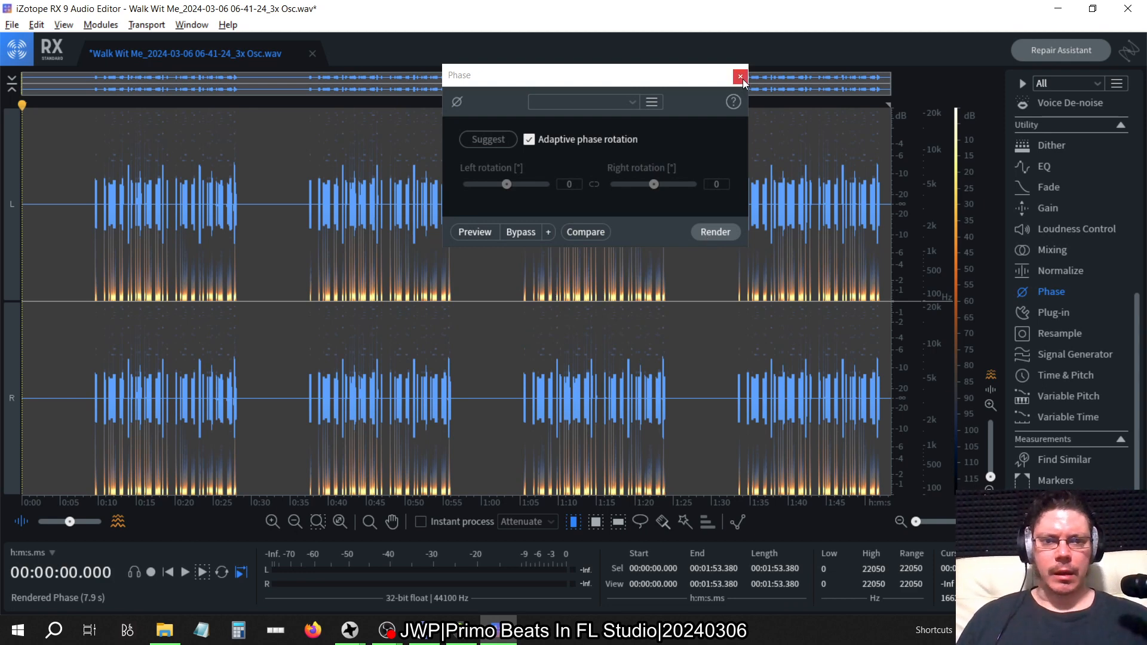
pyautogui.click(740, 77)
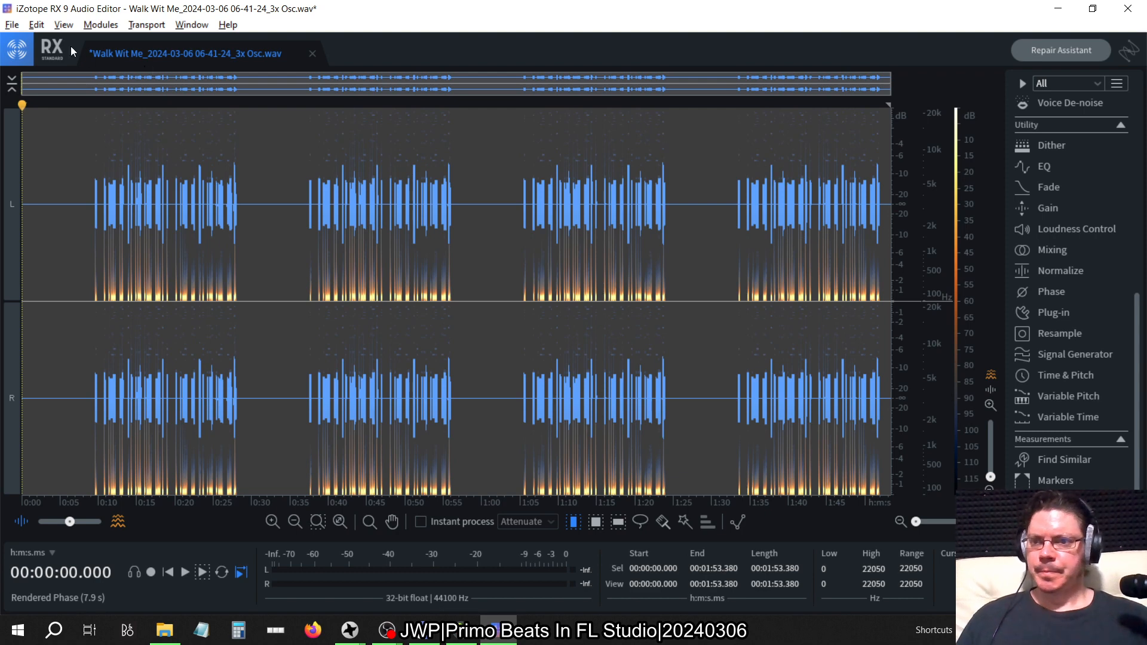
pyautogui.click(12, 24)
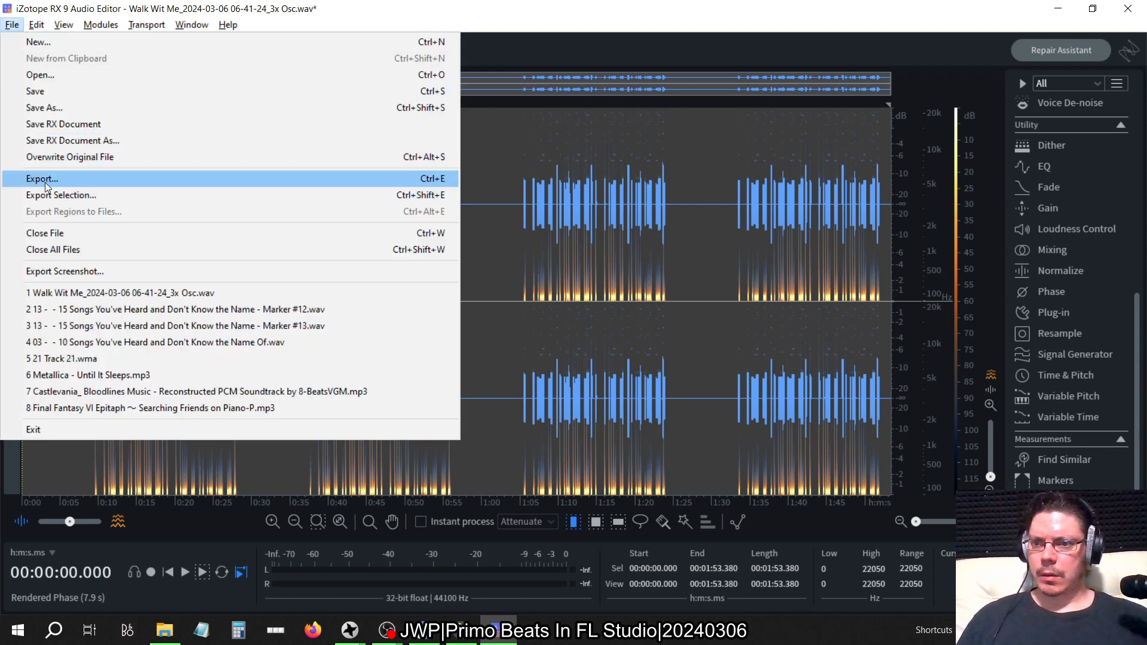
# - Export the processed audio as a 24-bit BWF WAV saved into the Audio folder
pyautogui.click(40, 178)
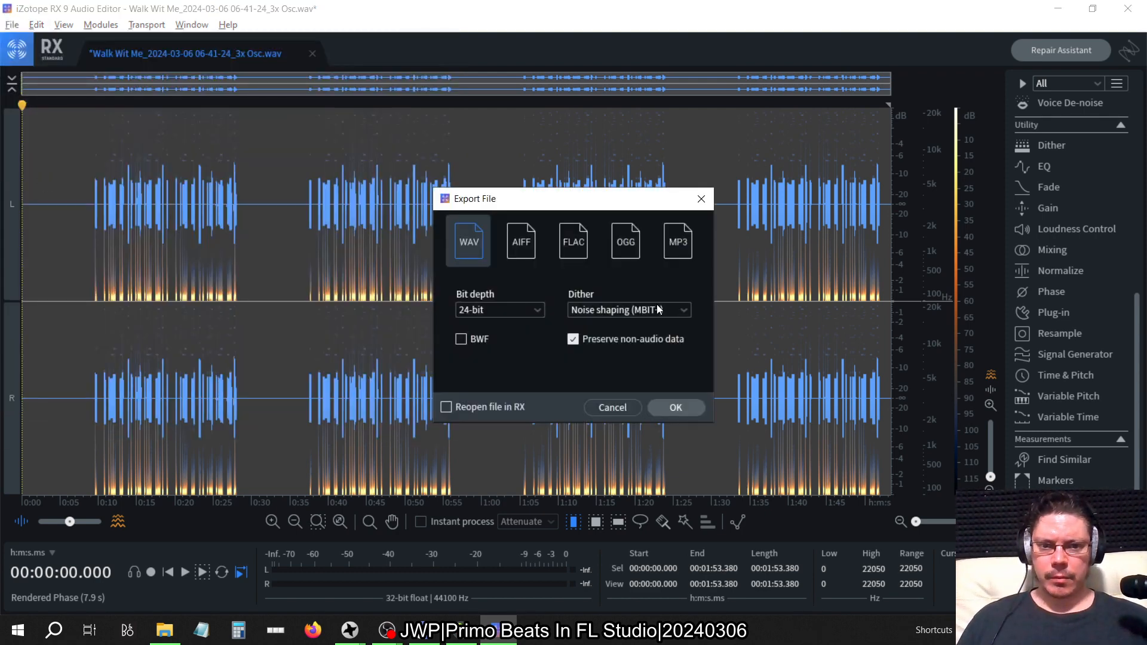
pyautogui.click(462, 338)
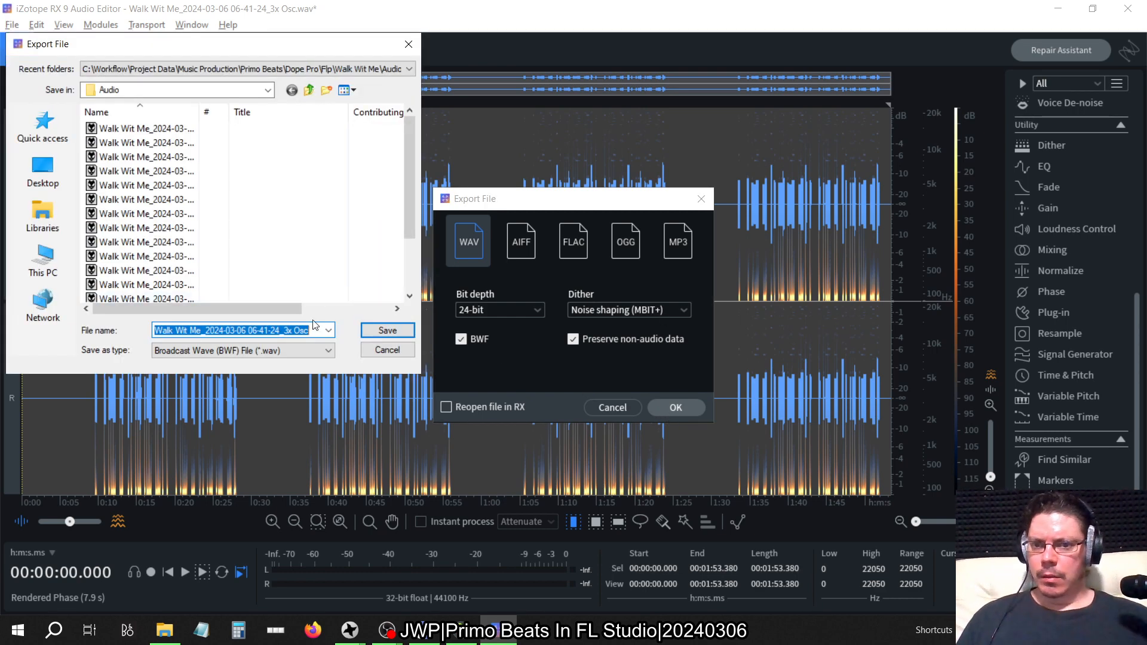
pyautogui.click(674, 407)
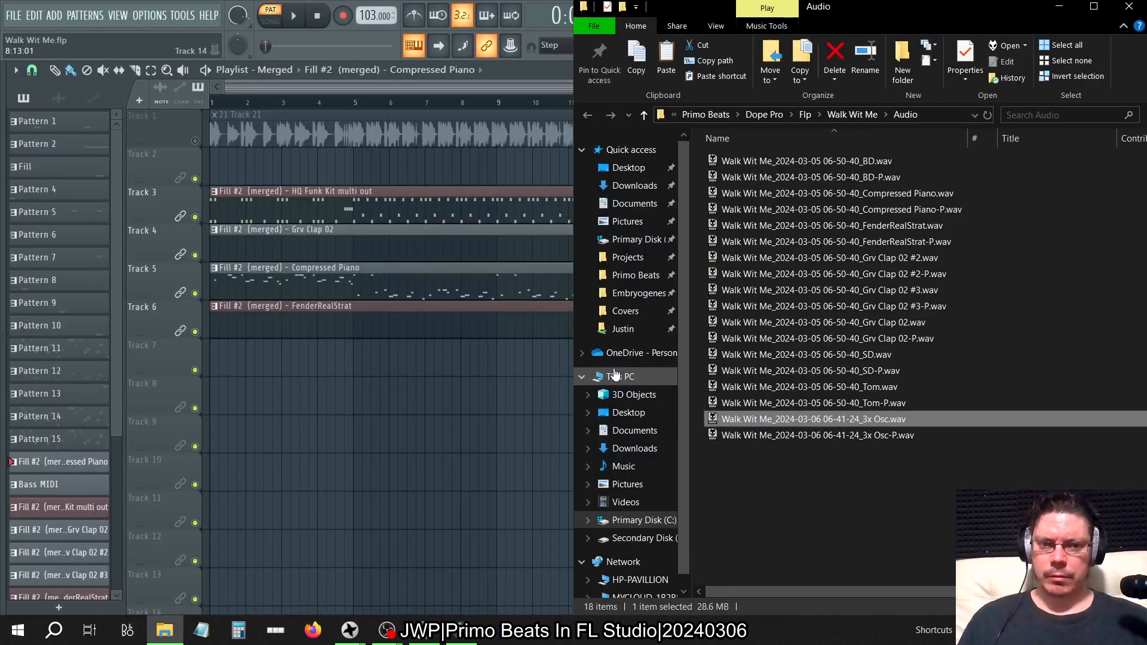
# - Select the processed 3x Osc-P file and switch the playlist to the Consolidated arrangement
pyautogui.click(817, 434)
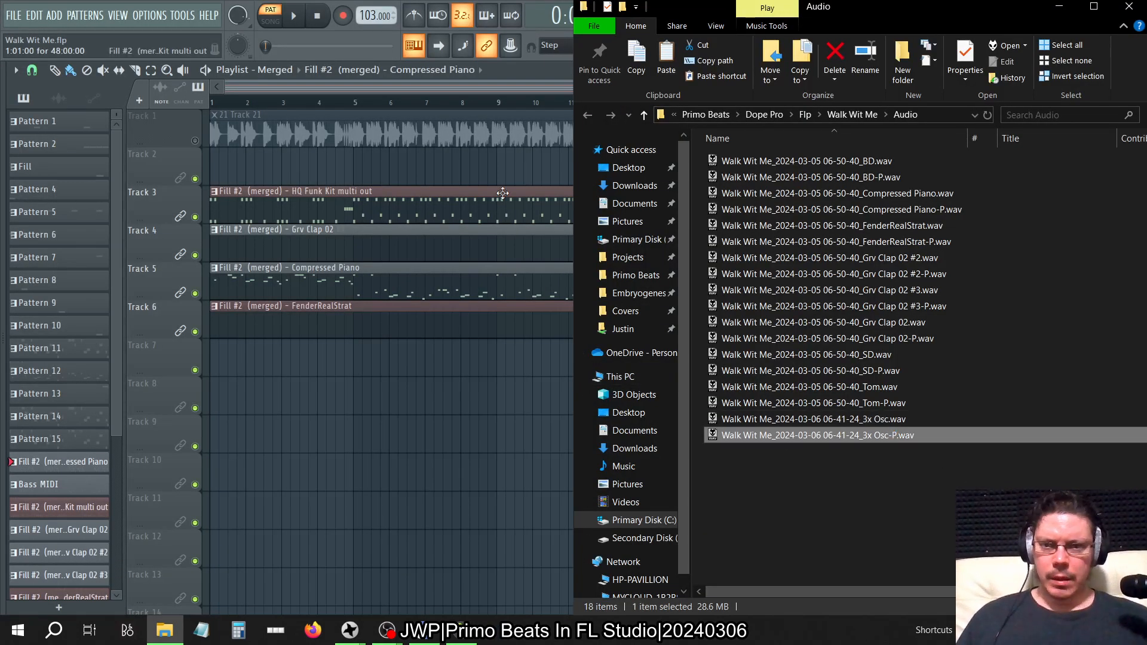
pyautogui.click(327, 70)
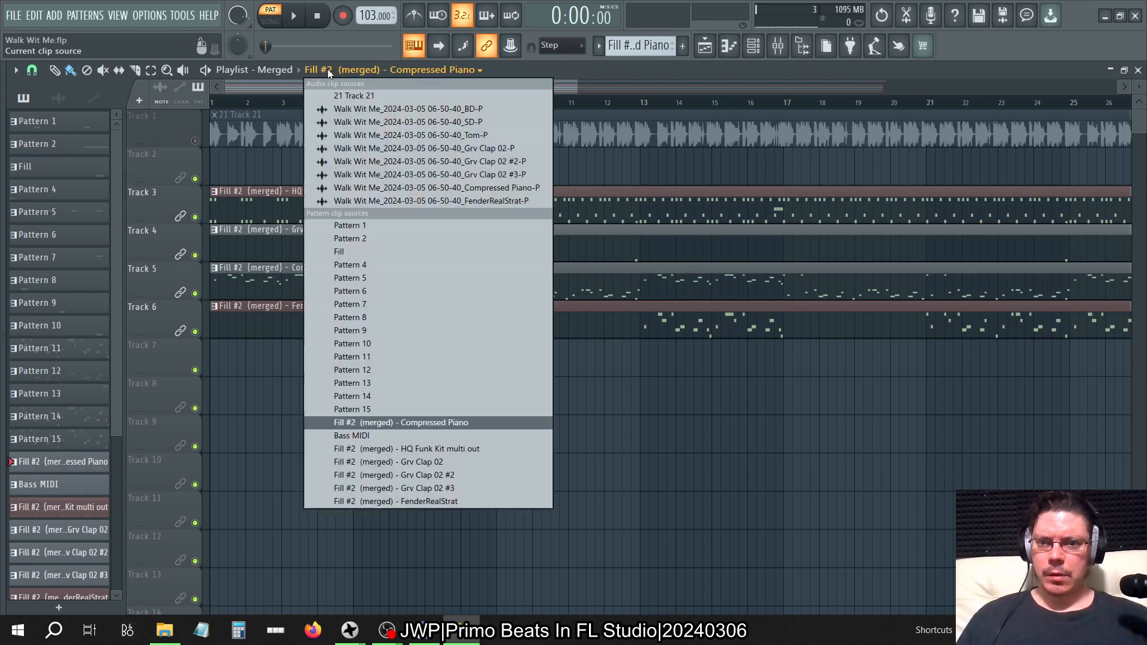
pyautogui.click(400, 422)
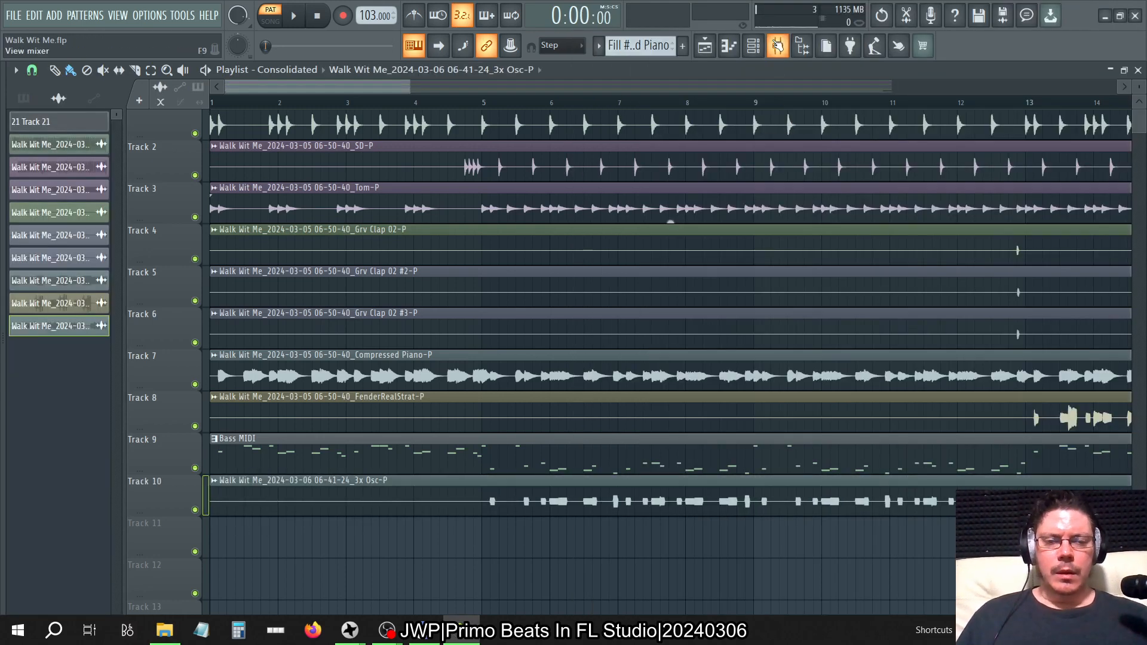
pyautogui.click(778, 45)
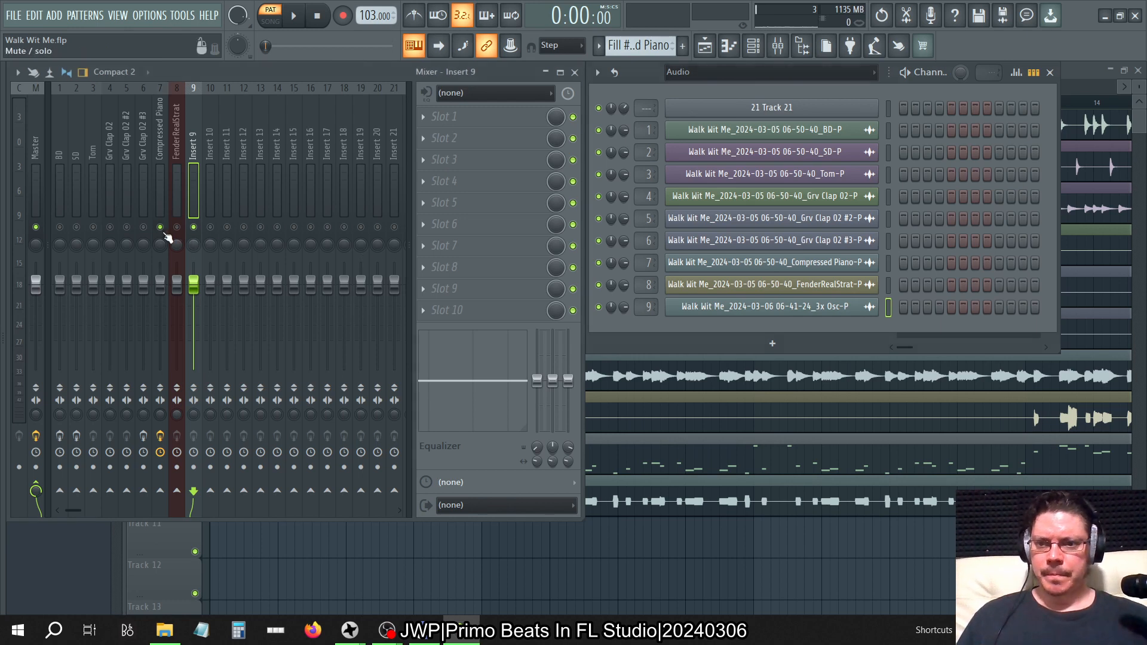
# - Play the song and select the Compressed Piano insert to view its Parametric EQ 2 and Patcher chain
pyautogui.click(291, 15)
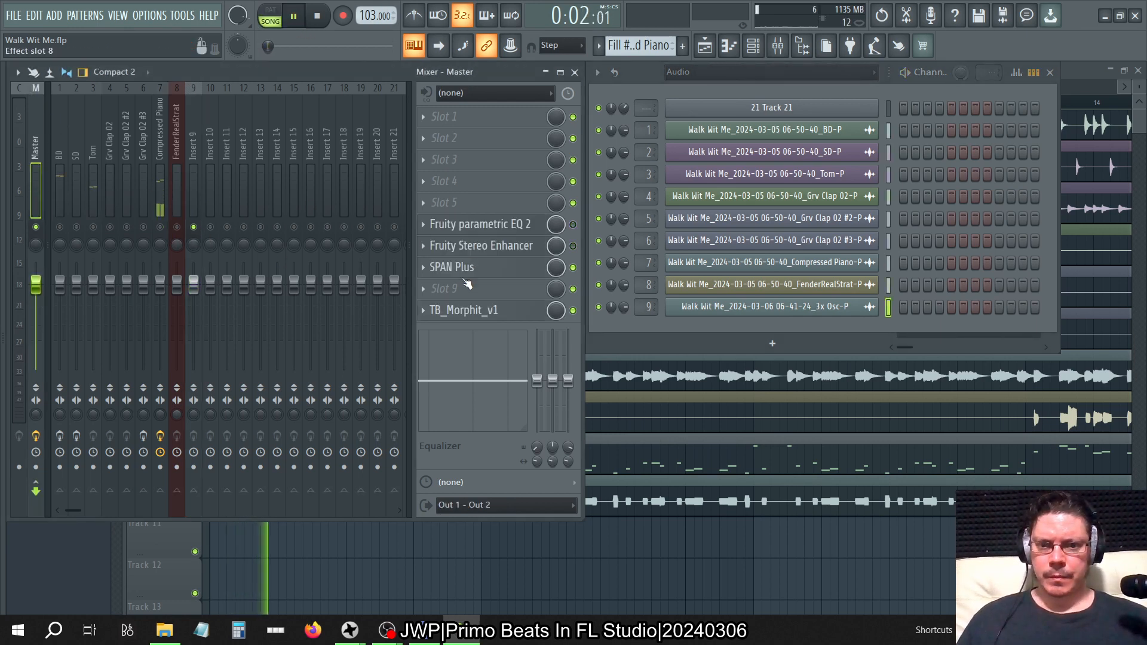
pyautogui.click(451, 266)
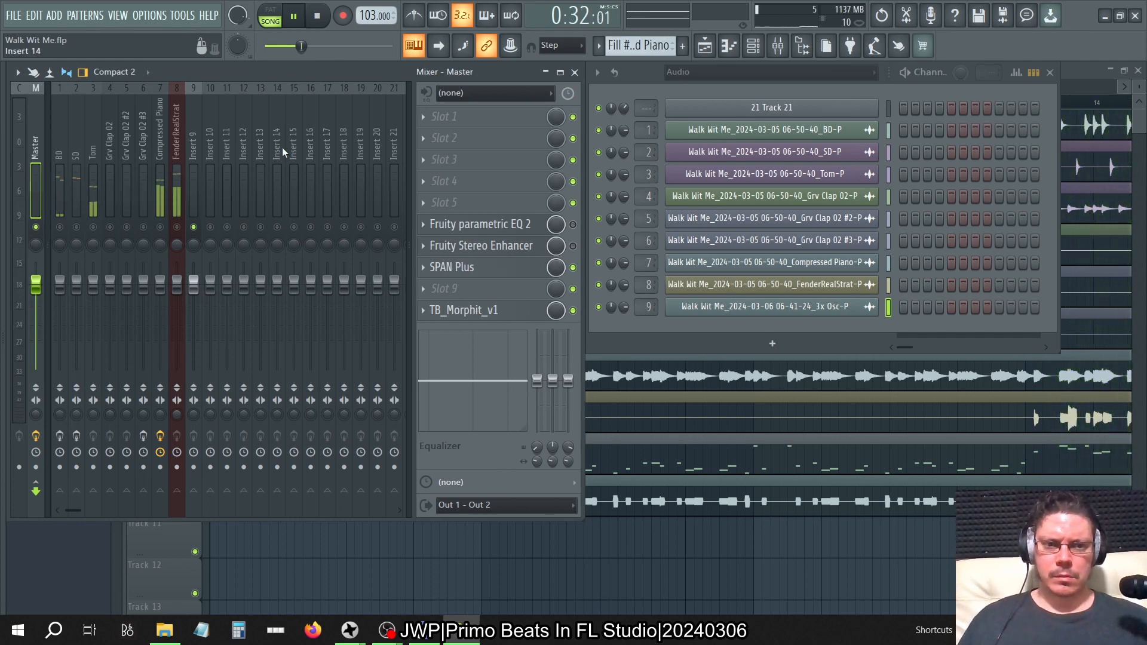
pyautogui.click(159, 146)
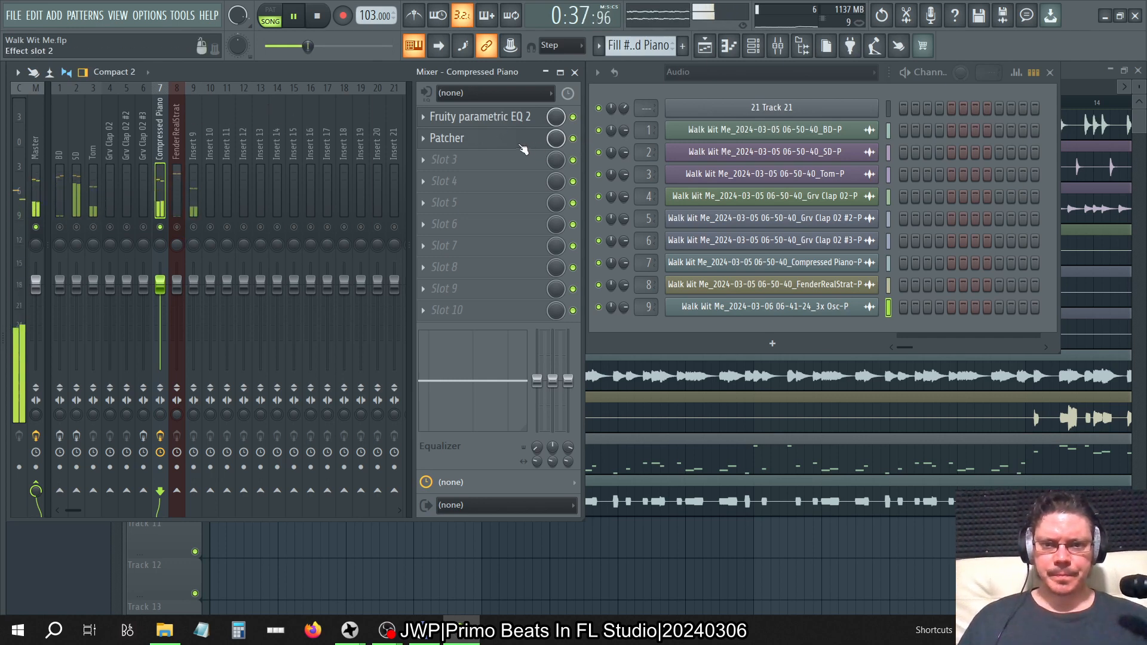
# - Open the piano's Patcher, close the MIDI EQ inside it, then close Patcher
pyautogui.click(446, 138)
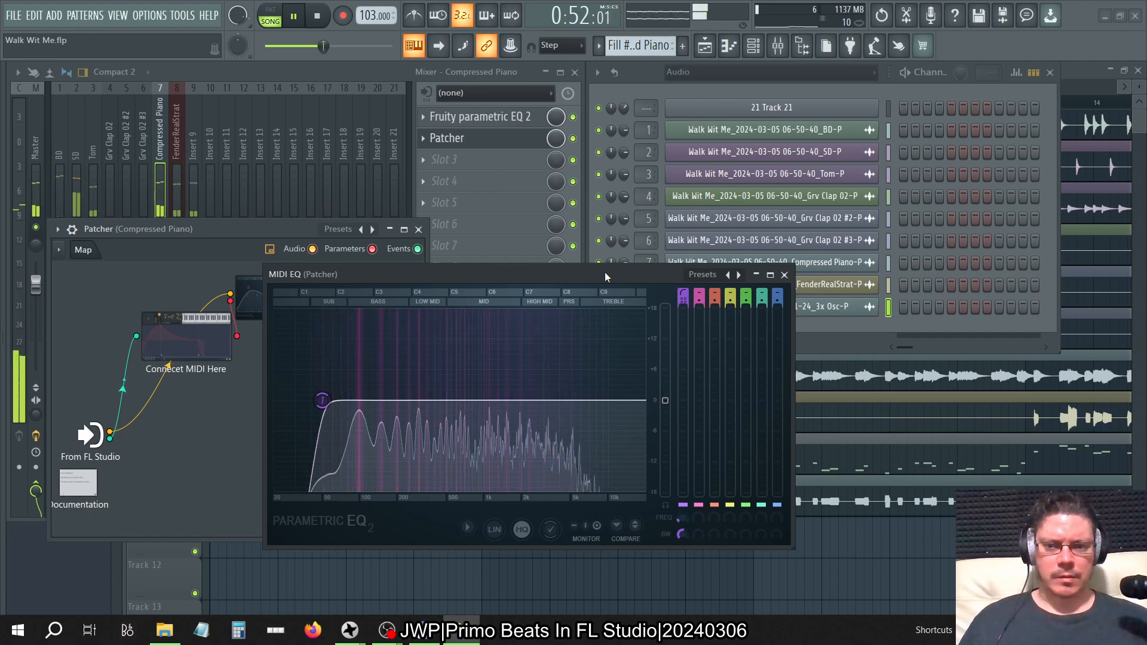
pyautogui.click(784, 275)
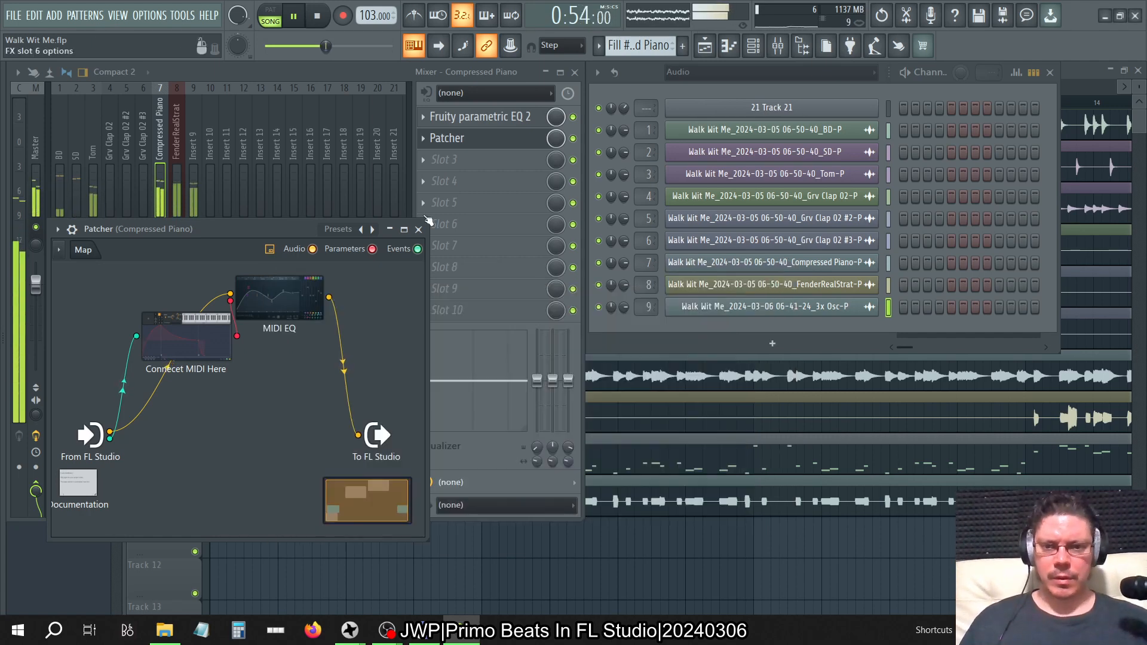
pyautogui.click(418, 229)
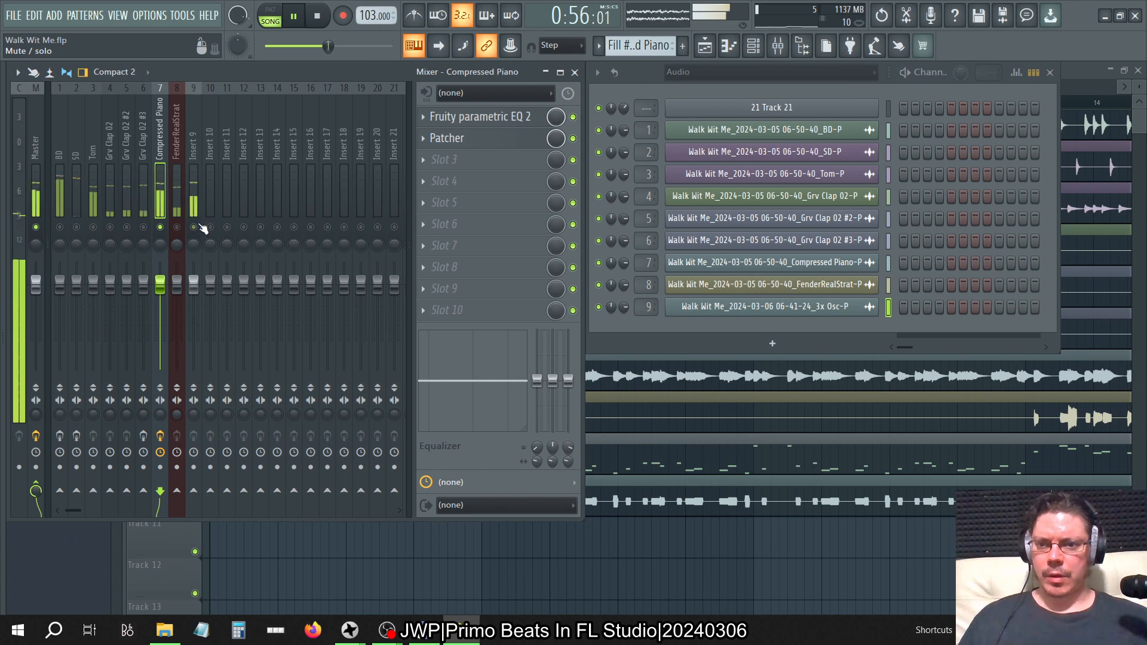
# - Select the Master track and open its SPAN Plus spectrum analyser
pyautogui.click(35, 146)
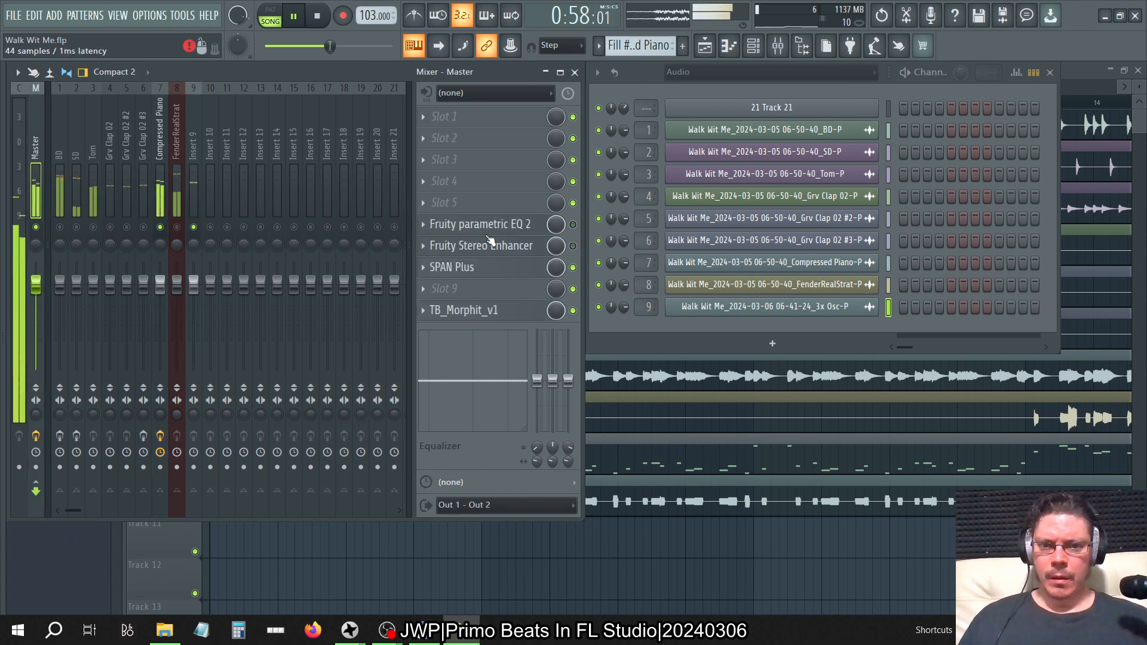
pyautogui.click(451, 267)
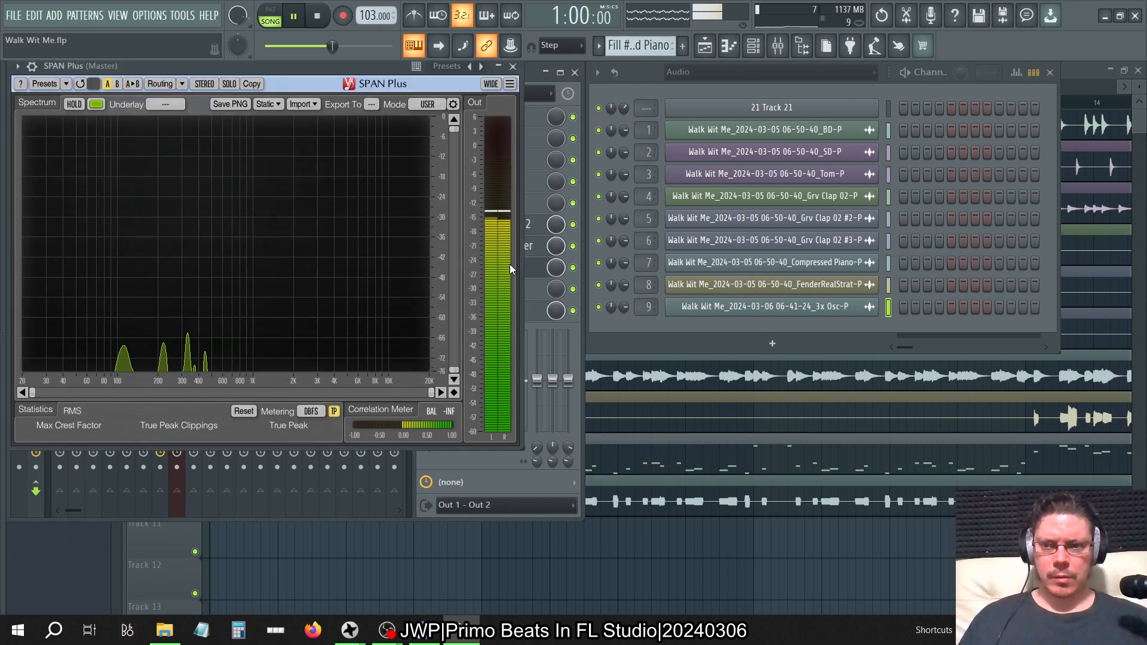
# - Focus the FenderRealStrat insert with its Slot 1 plugin list open beside SPAN Plus
pyautogui.click(315, 15)
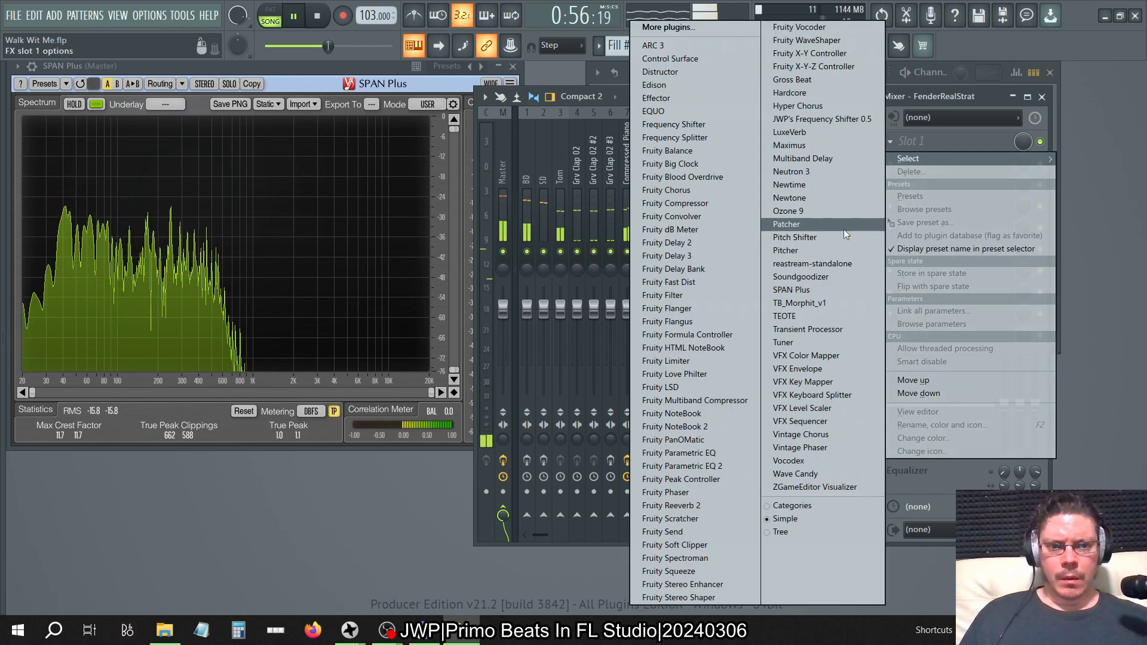
# - Close the plugin menu, review the Tom and BD inserts' effect chains, and stop playback
pyautogui.click(786, 224)
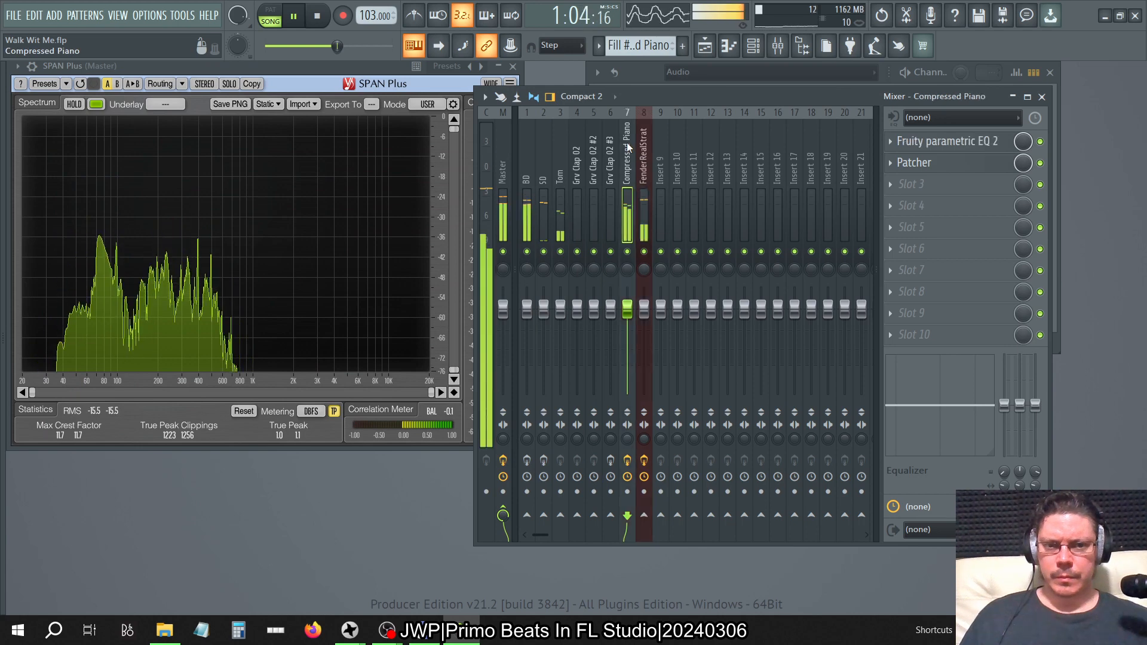
pyautogui.click(559, 154)
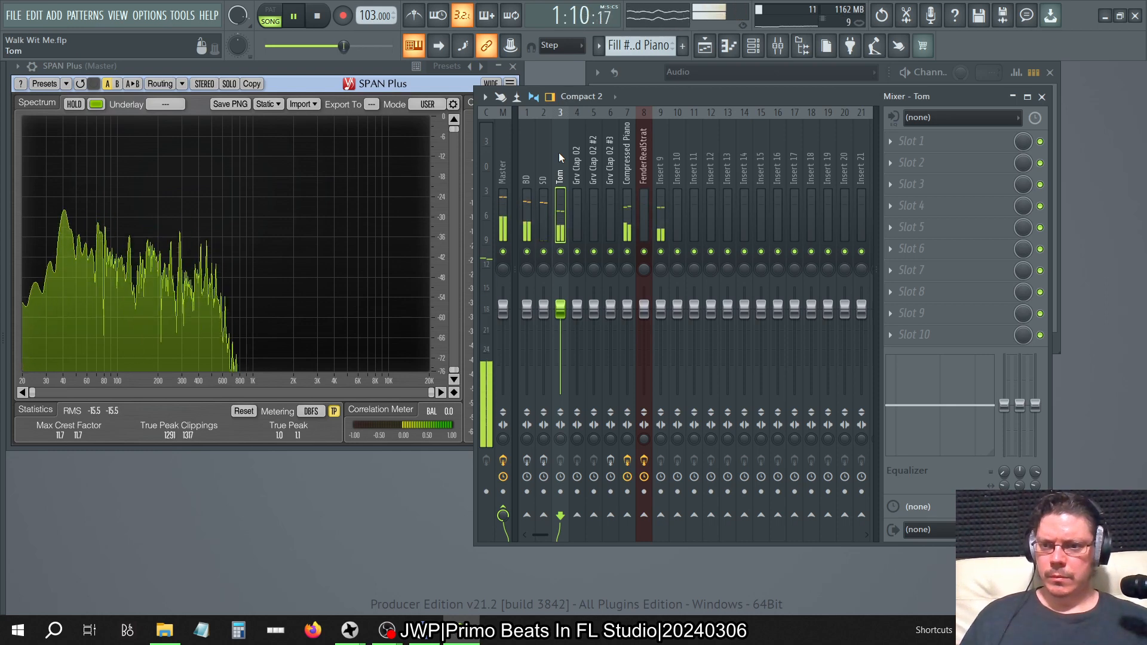
pyautogui.click(503, 169)
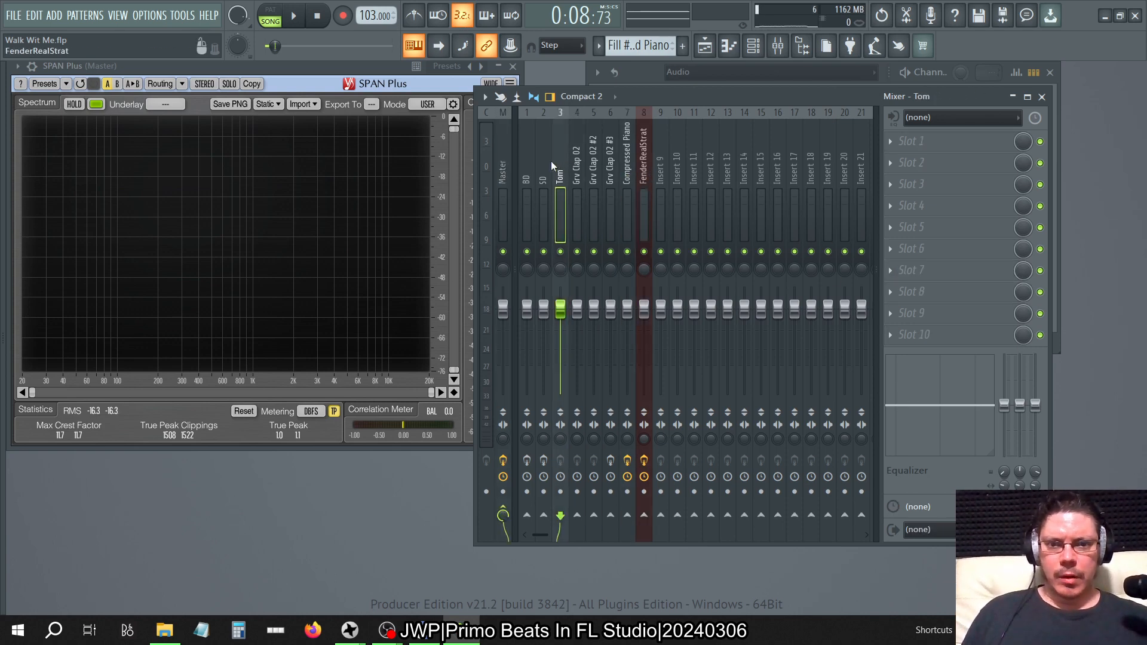
pyautogui.click(628, 182)
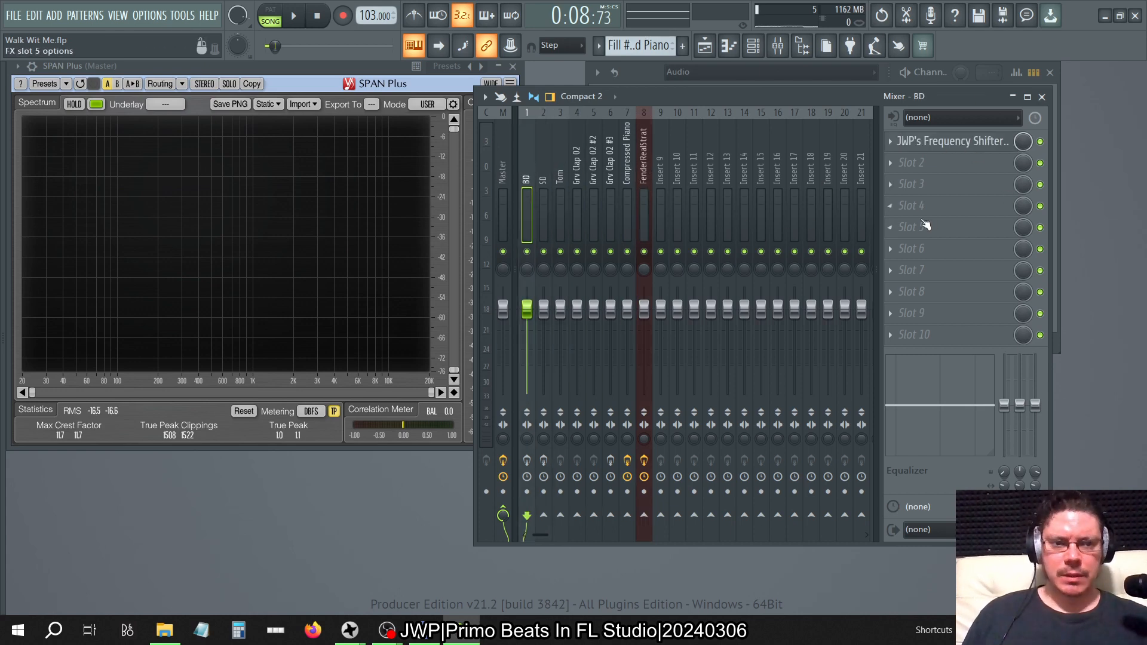
# - Try a Parametric EQ 2 band shape, then select the empty ninth mixer track and check its options
pyautogui.click(643, 461)
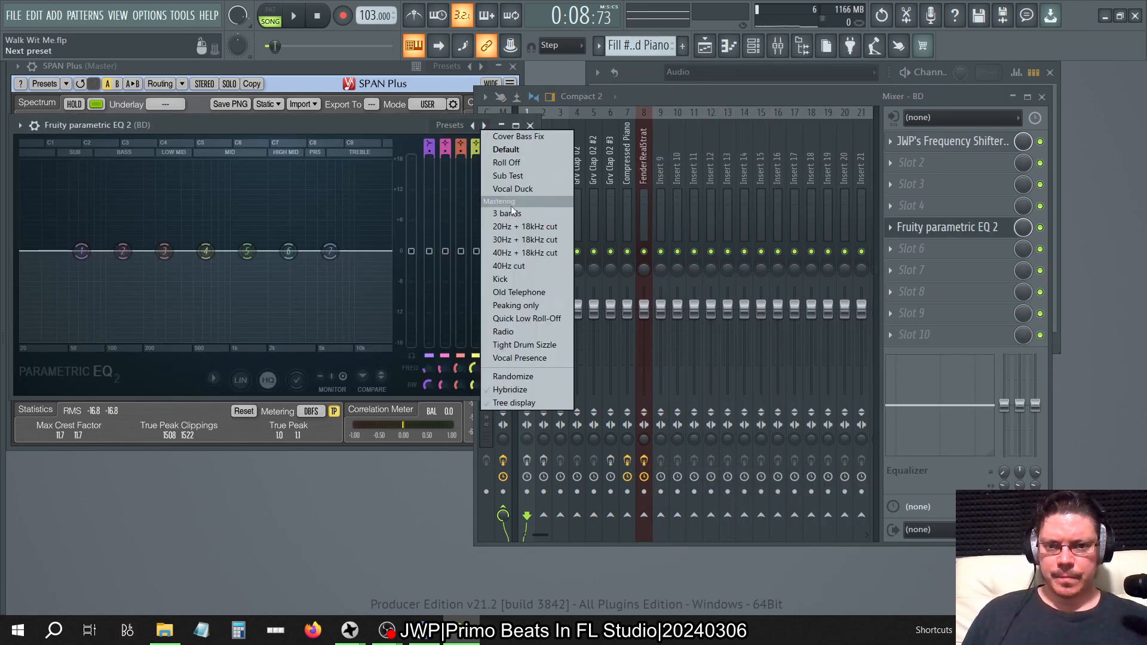
pyautogui.click(503, 331)
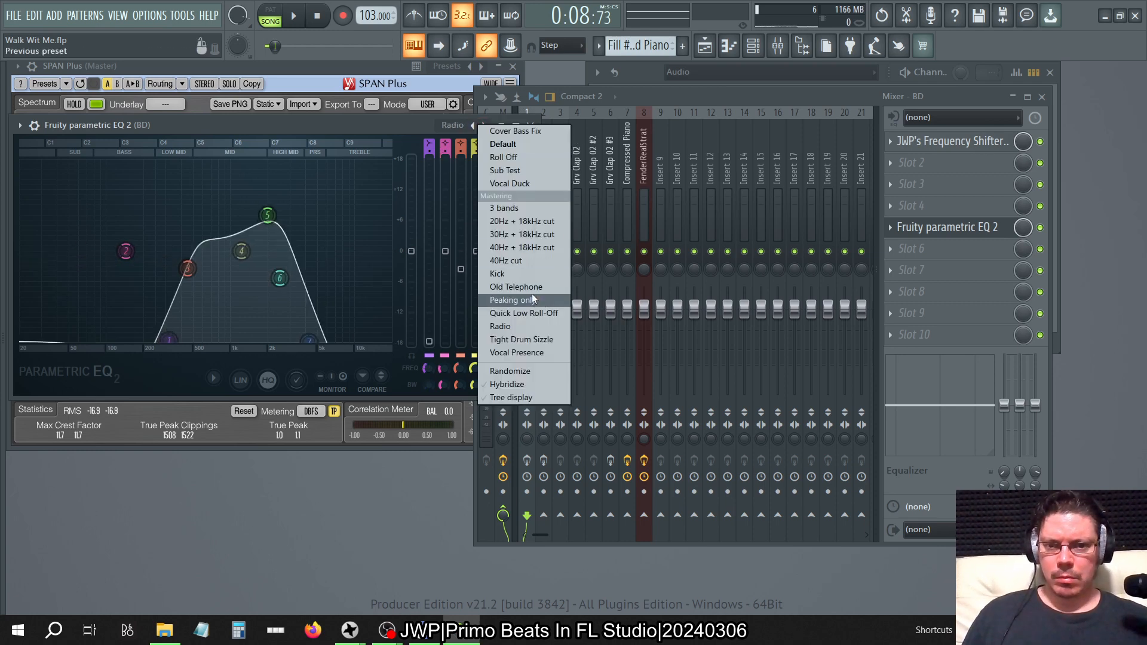
pyautogui.click(523, 313)
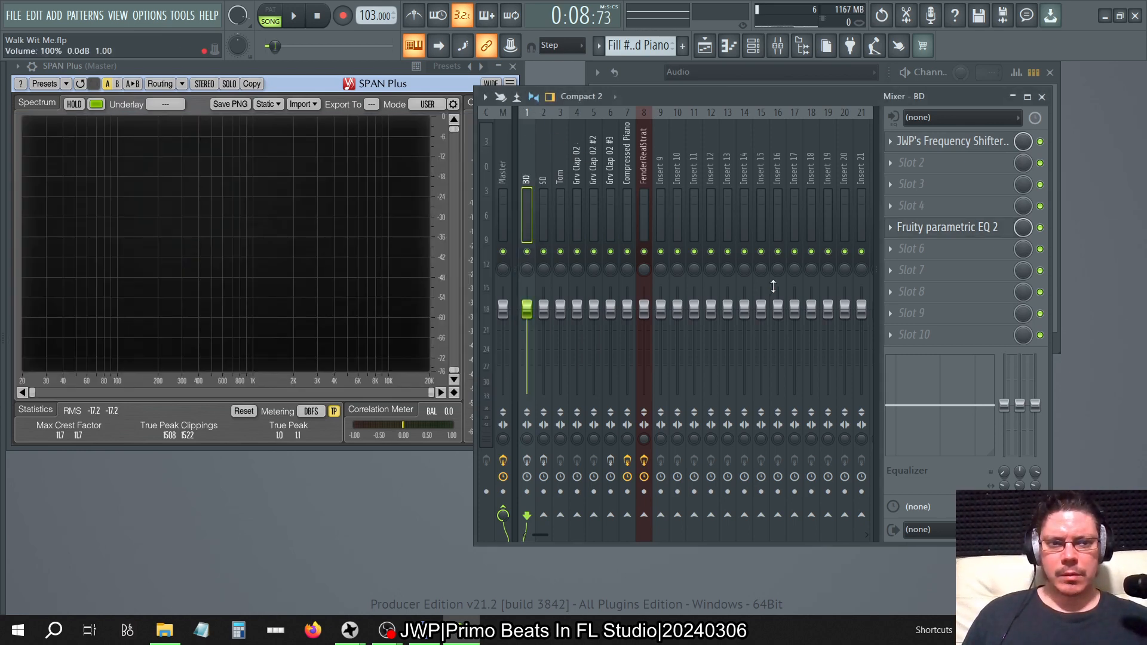
pyautogui.click(660, 176)
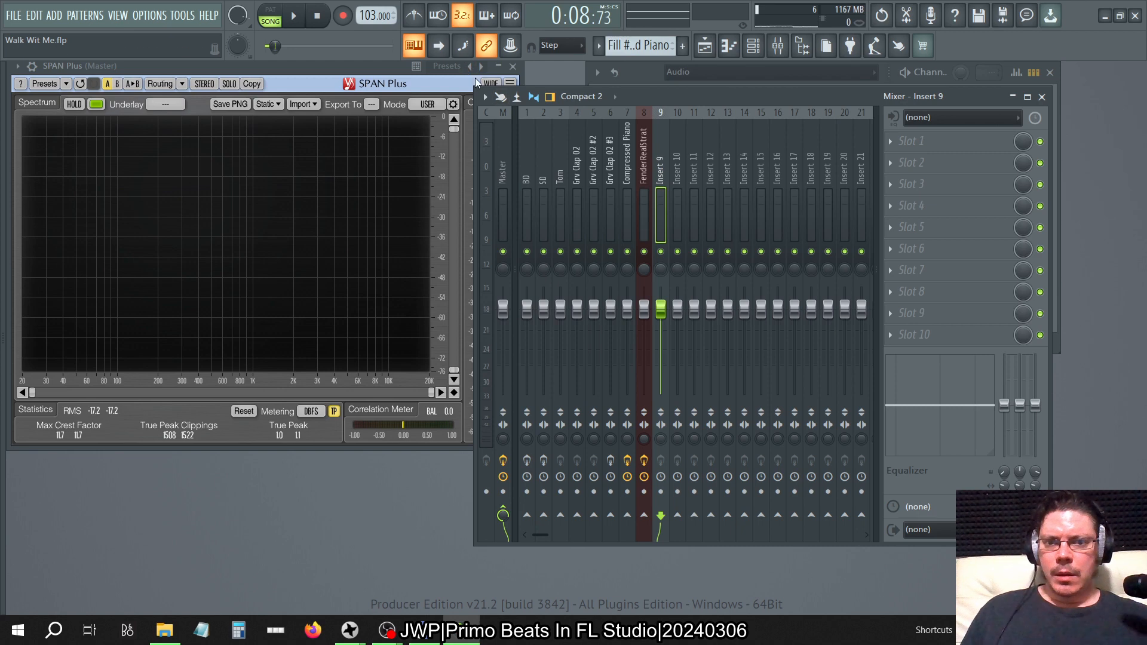
pyautogui.click(483, 96)
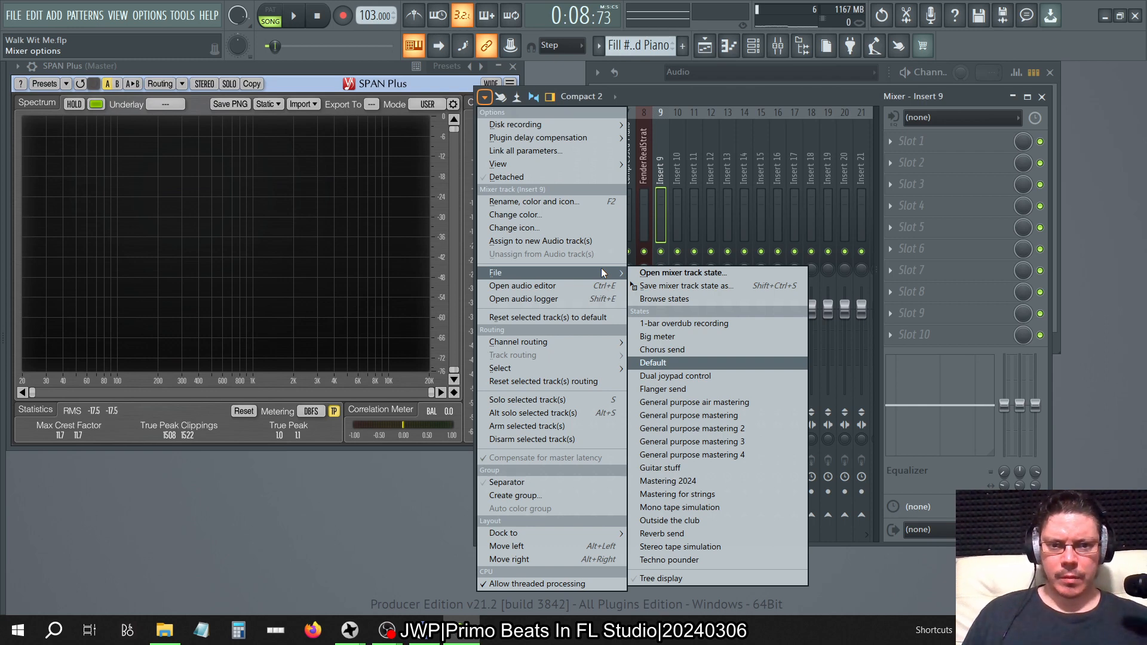
pyautogui.click(651, 362)
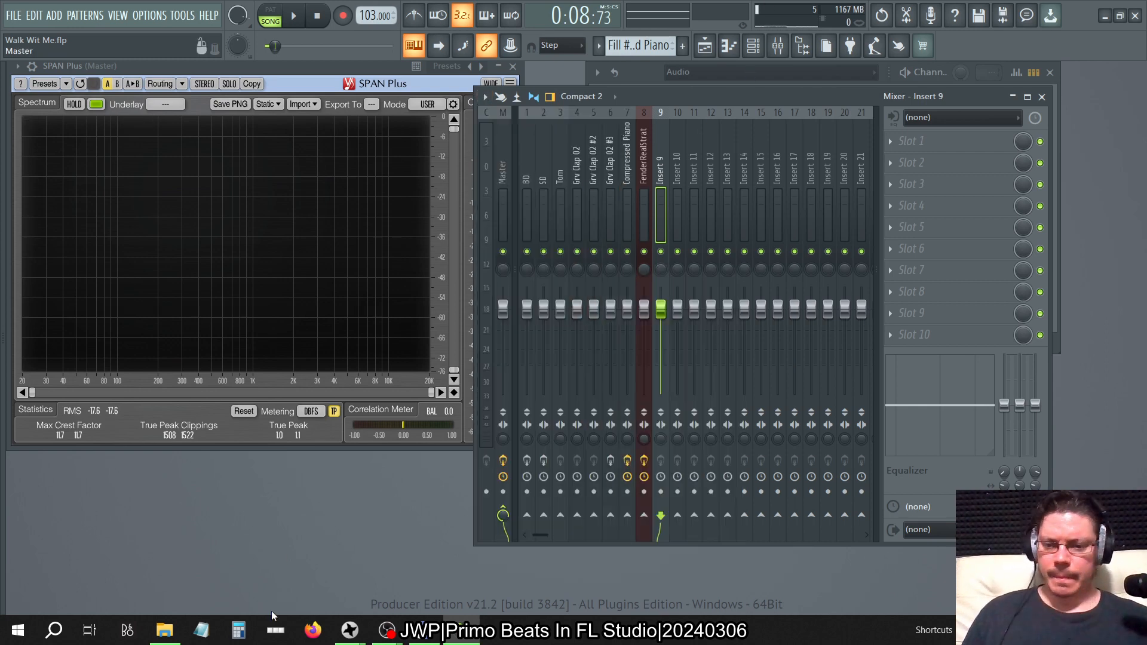
pyautogui.click(527, 179)
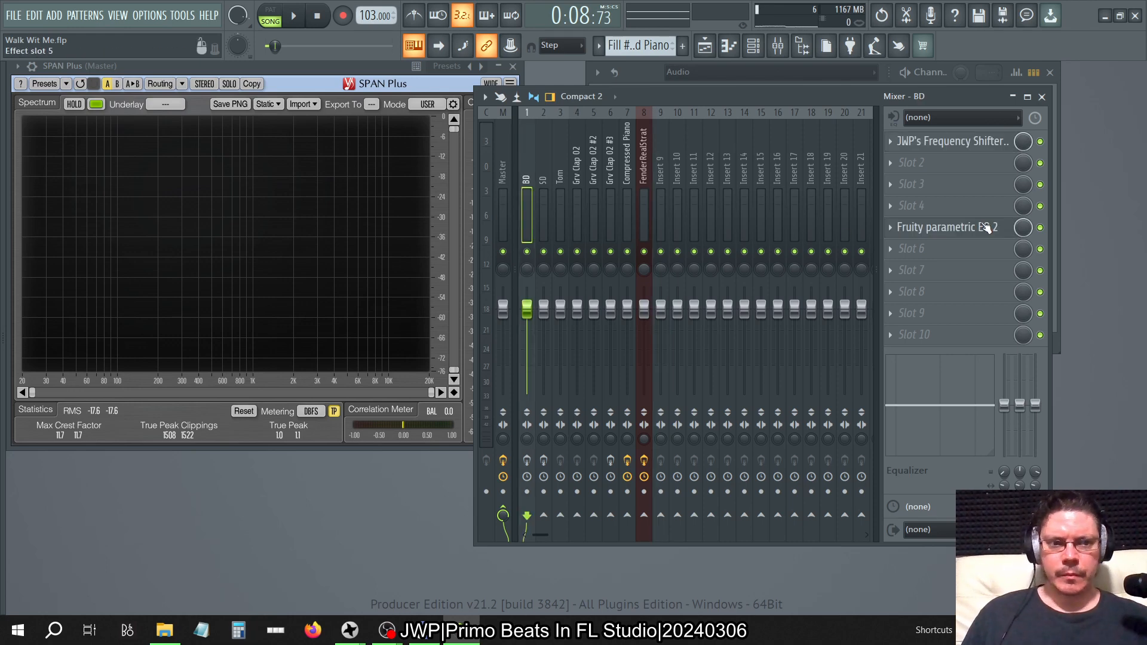
# - Open and close the BD track's Parametric EQ 2, then show the plugin list for its empty Slot 3
pyautogui.click(947, 227)
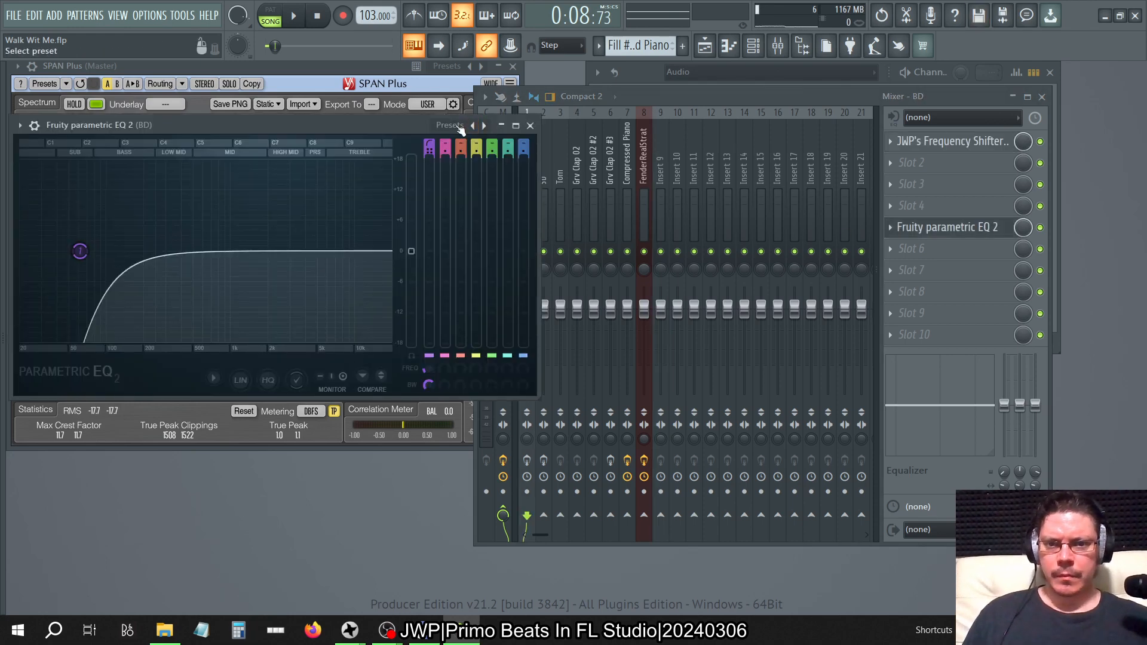
pyautogui.click(482, 124)
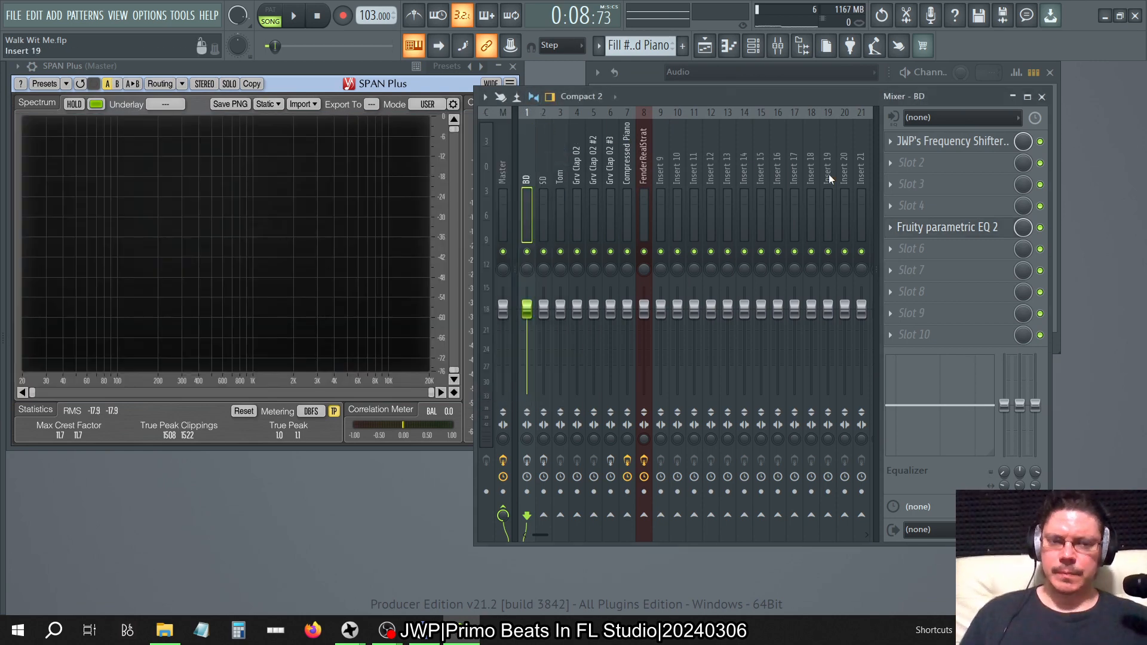
pyautogui.click(890, 184)
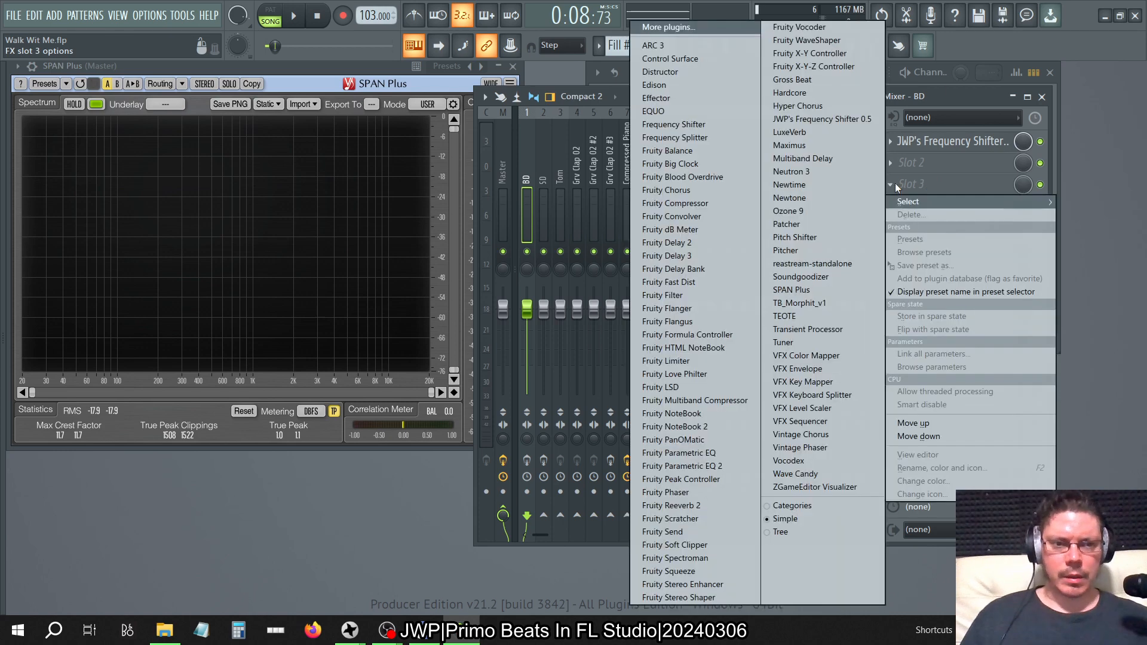
# - Load a second Parametric EQ 2 on BD with the Cover Bass Fix preset, then start a new empty project
pyautogui.click(682, 465)
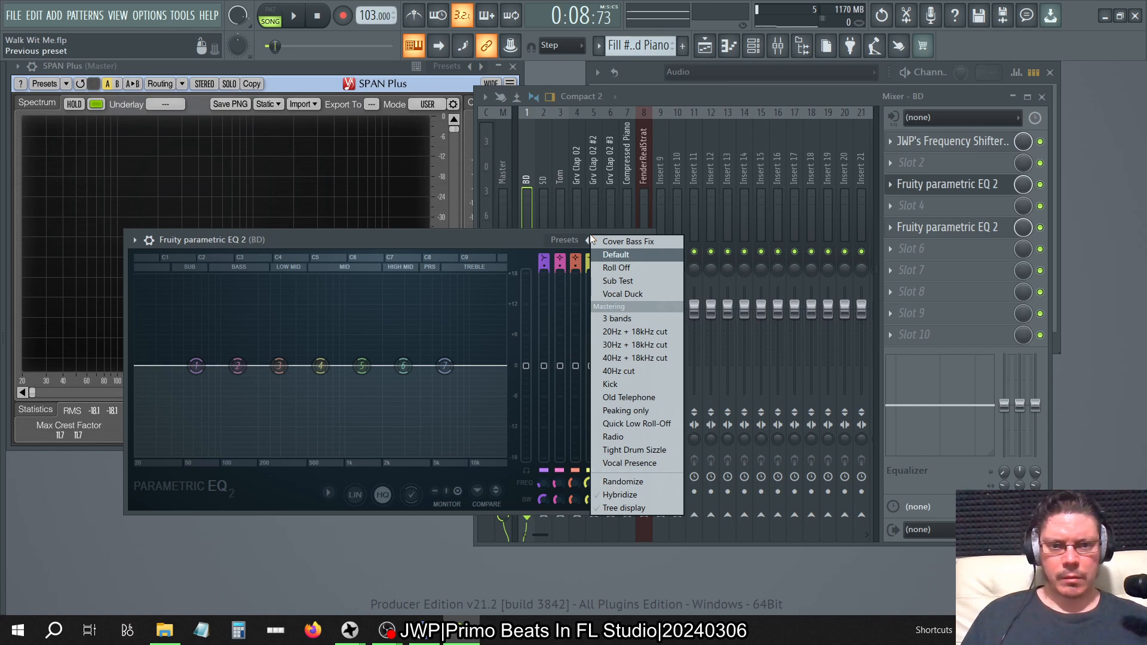
pyautogui.click(627, 241)
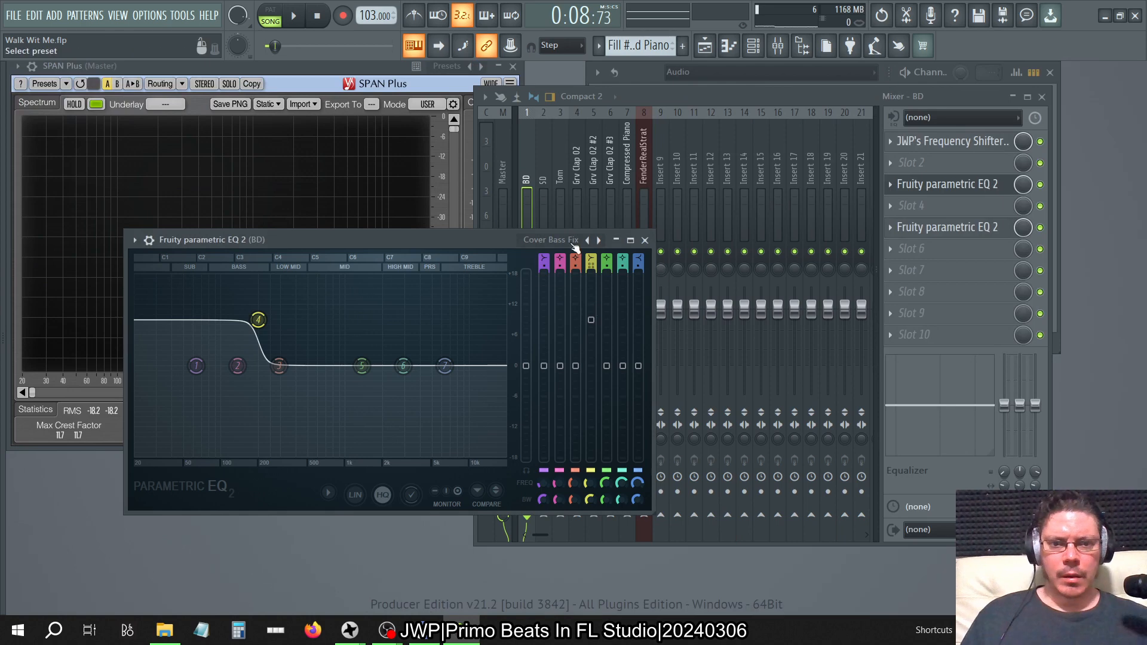
pyautogui.click(589, 240)
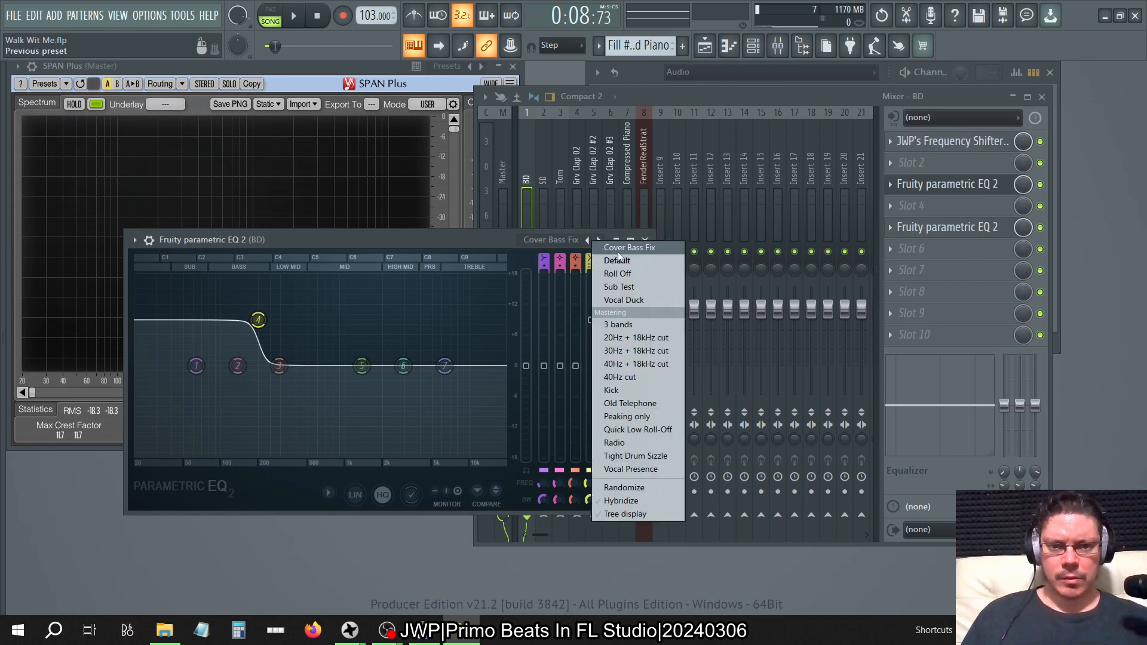
pyautogui.moveTo(617, 261)
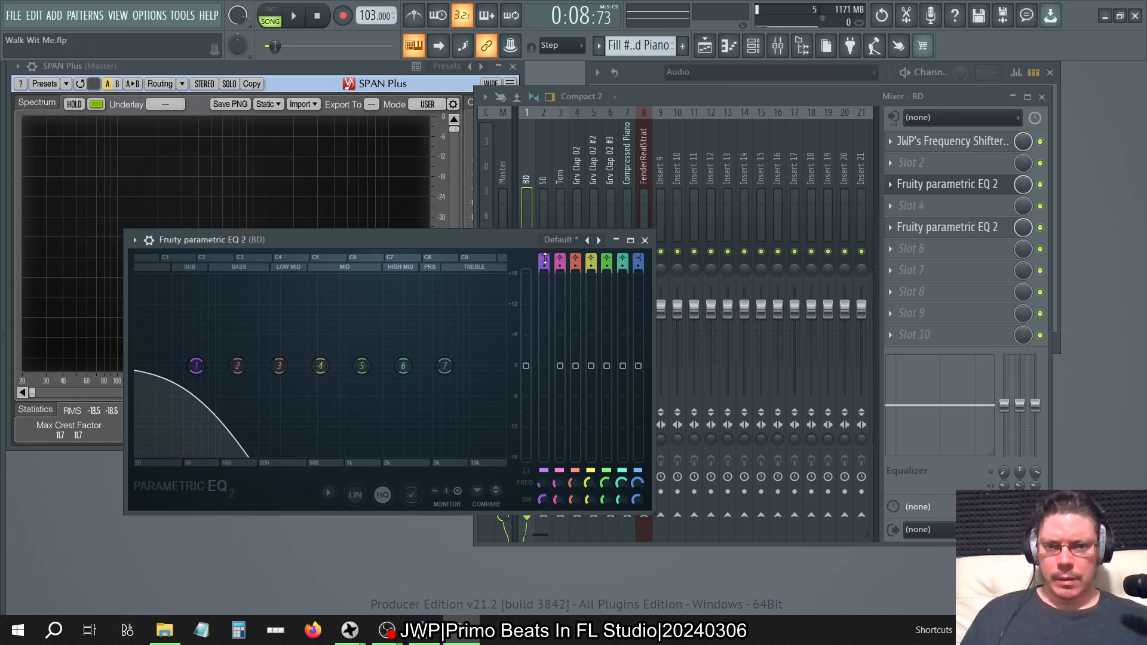
pyautogui.rightClick(544, 260)
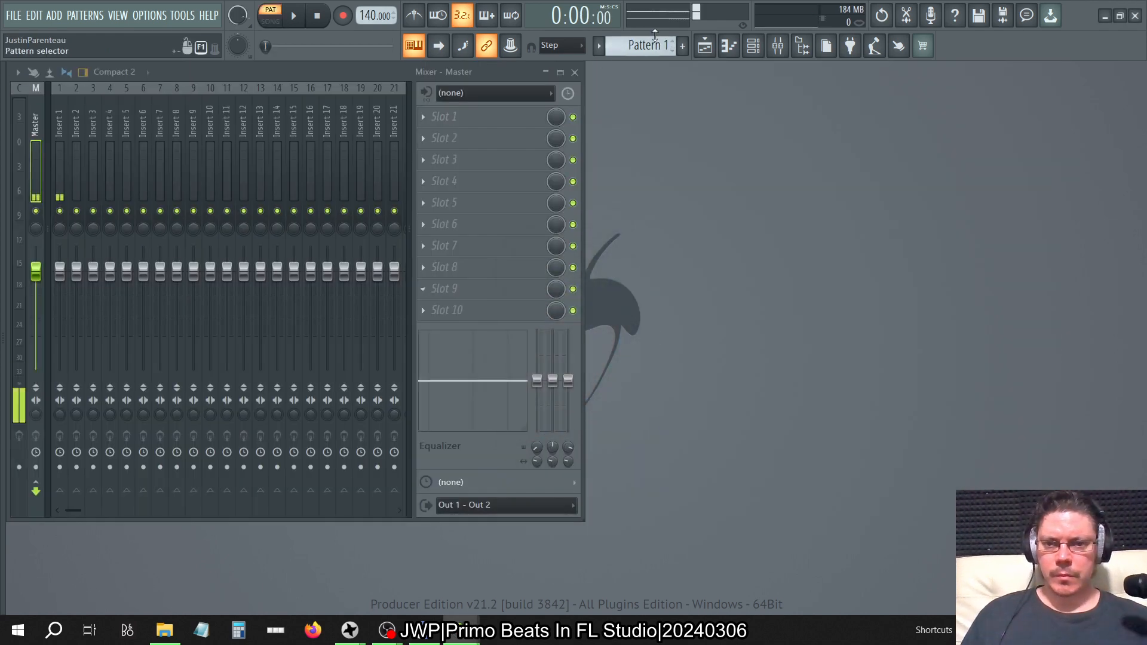
# - Open the recent Wind Battery project and bring up its Parametric EQ 2 options
pyautogui.click(12, 14)
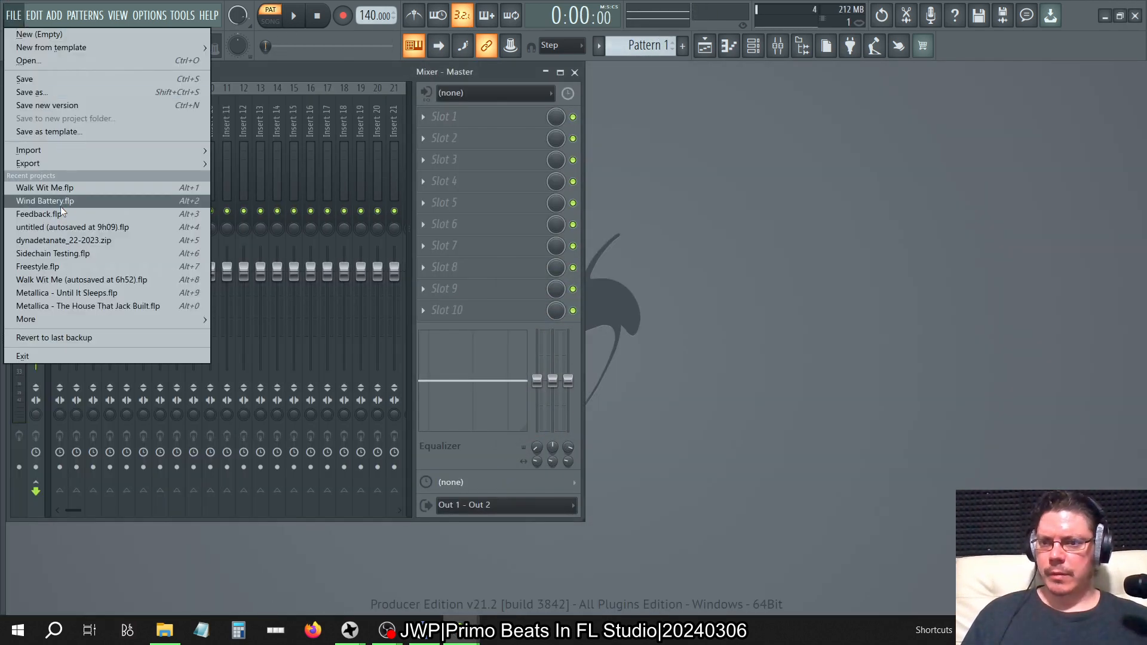
pyautogui.click(44, 200)
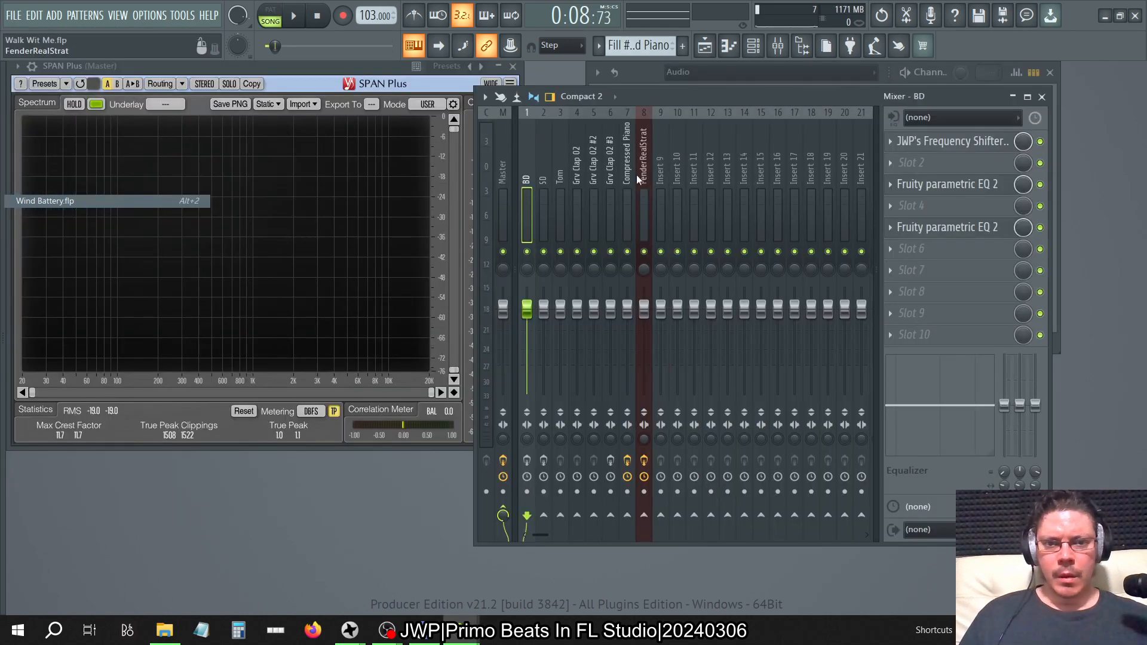
pyautogui.click(593, 183)
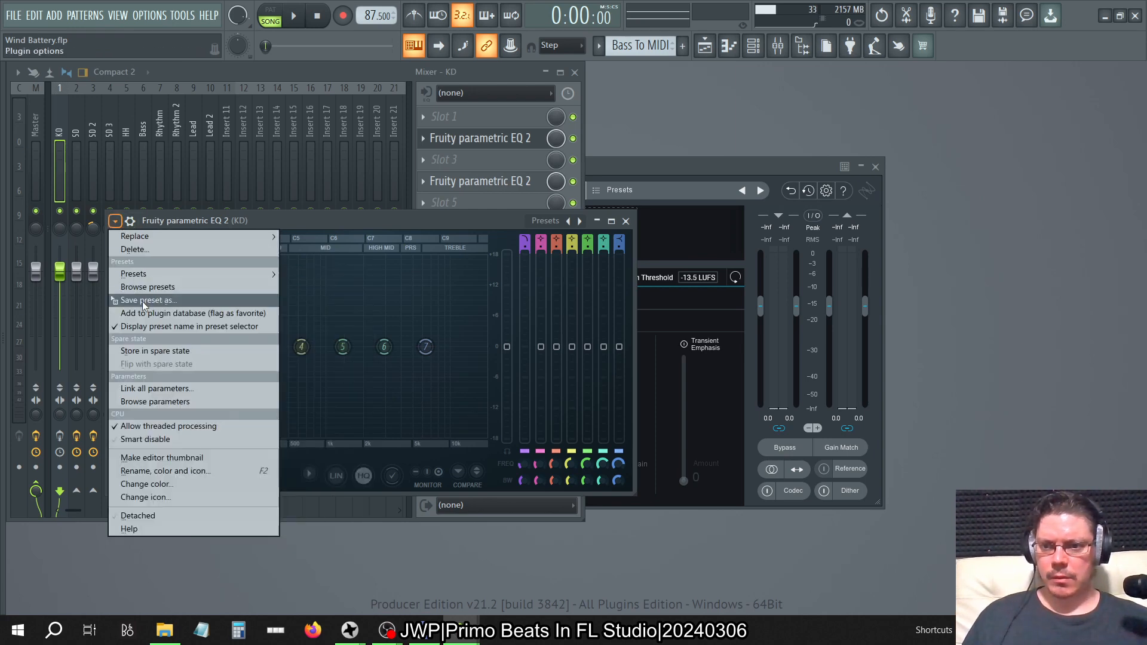
# - Save the EQ settings as a preset named '80' and return to Walk Wit Me
pyautogui.click(149, 299)
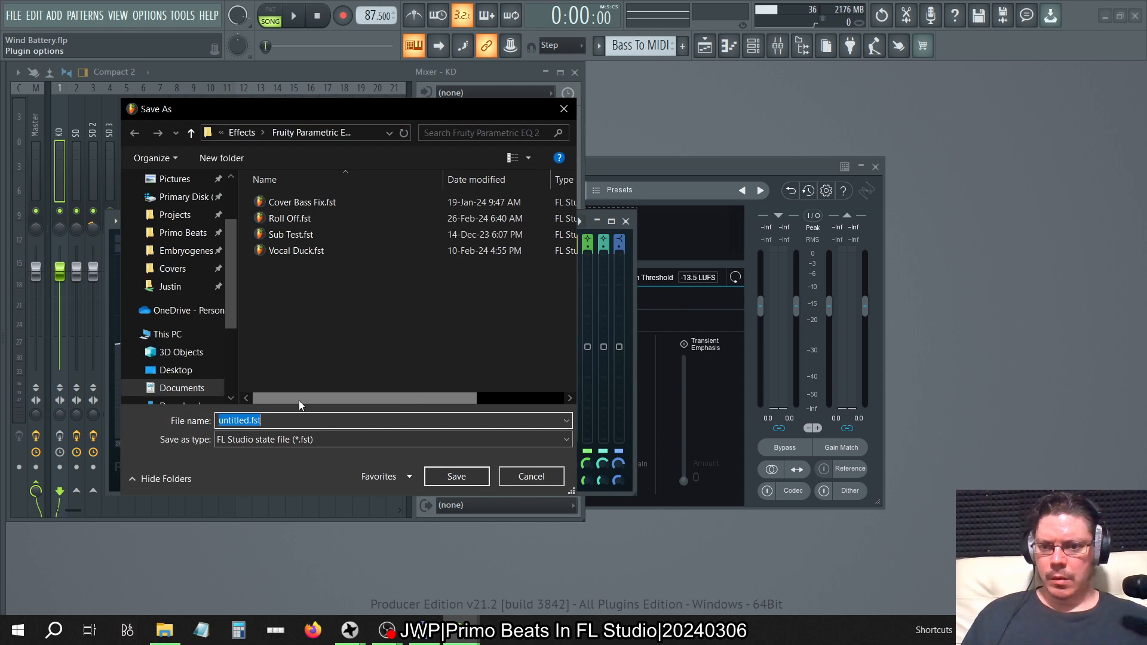
pyautogui.write('80')
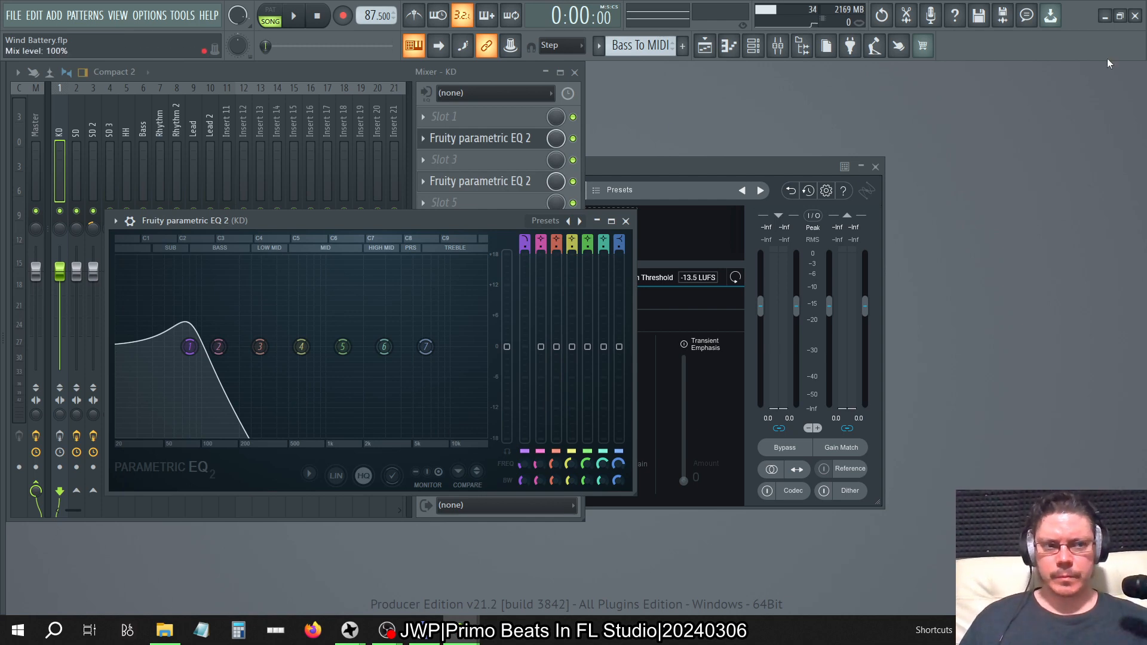
pyautogui.press('alt+tab')
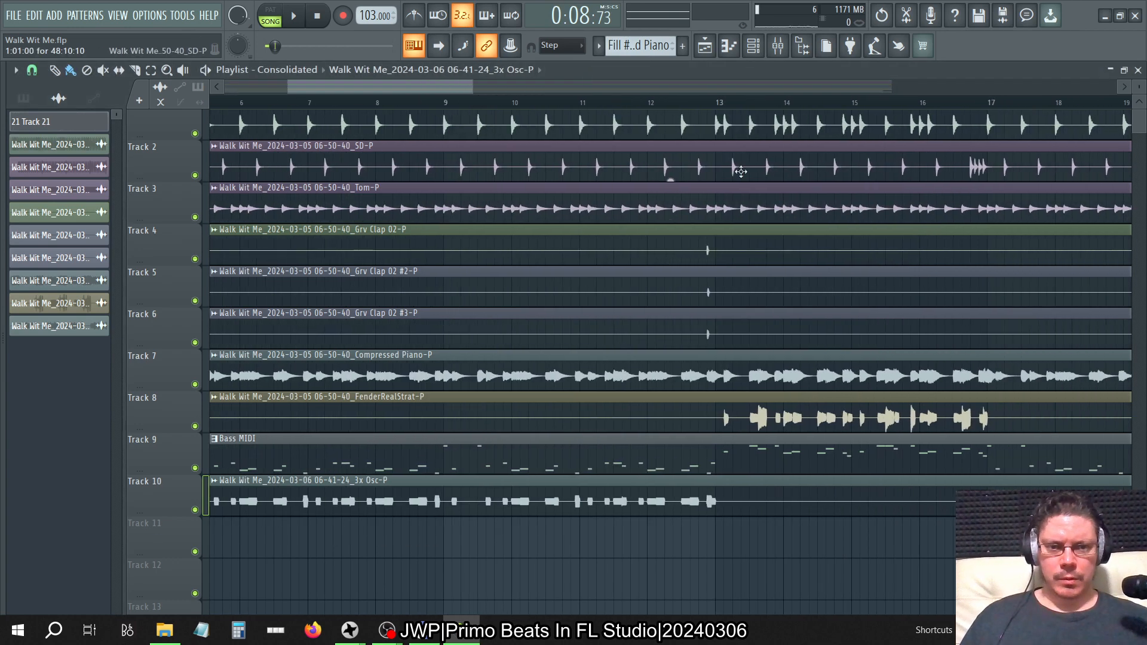
# - Play the song briefly, stop it, and select empty Insert 9 for renaming
pyautogui.click(293, 15)
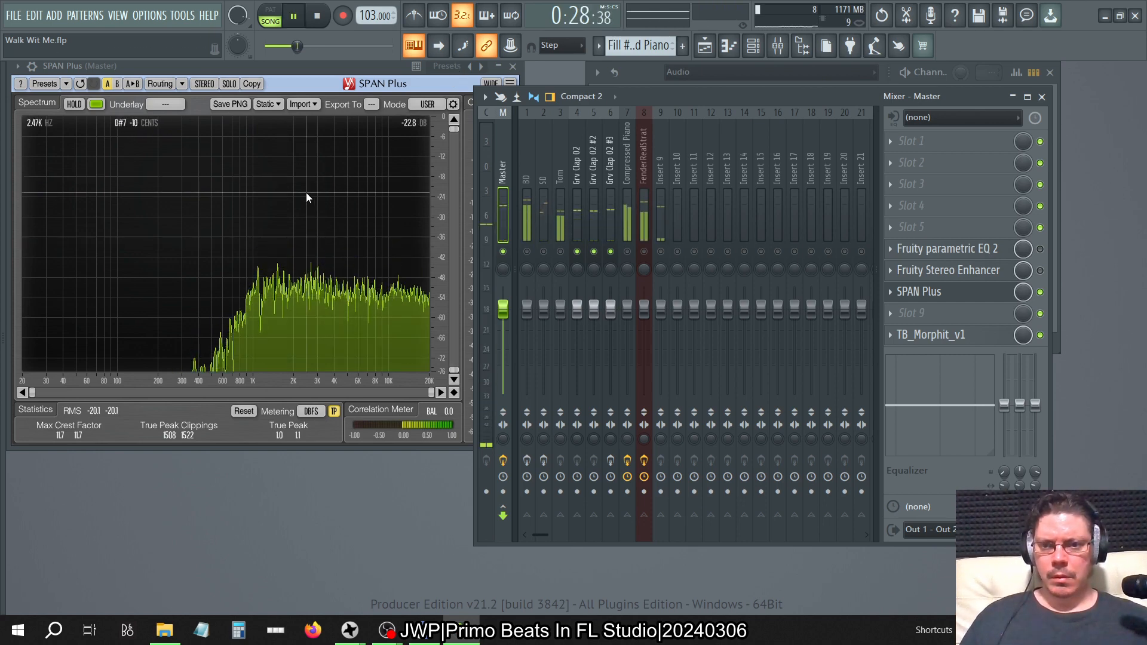
pyautogui.click(292, 15)
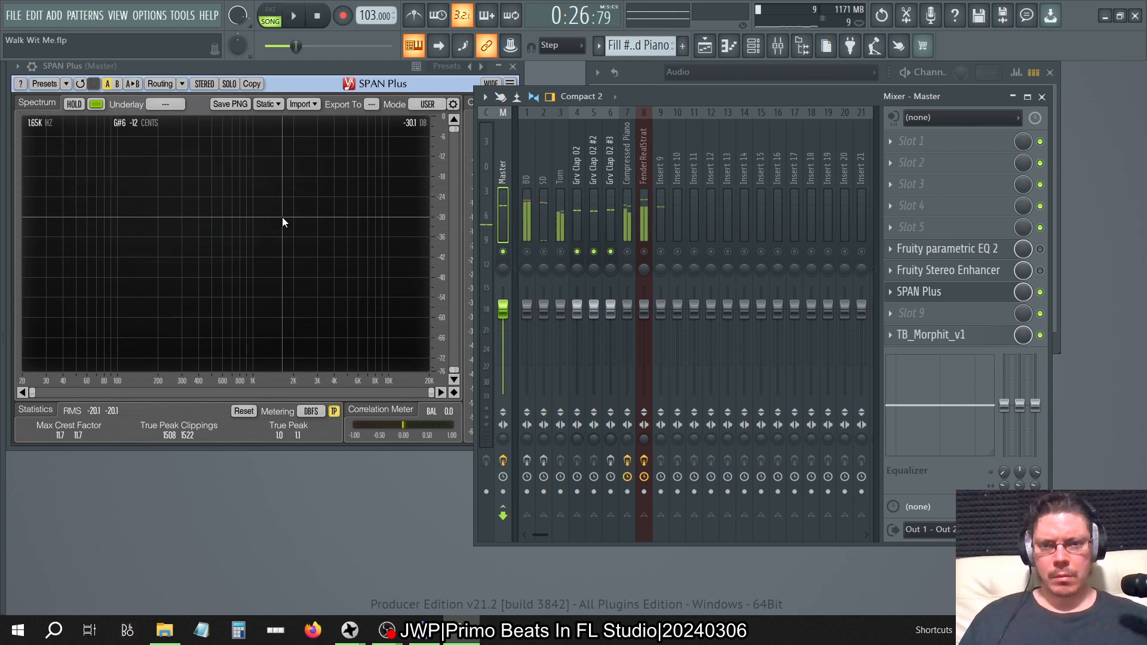
pyautogui.click(293, 14)
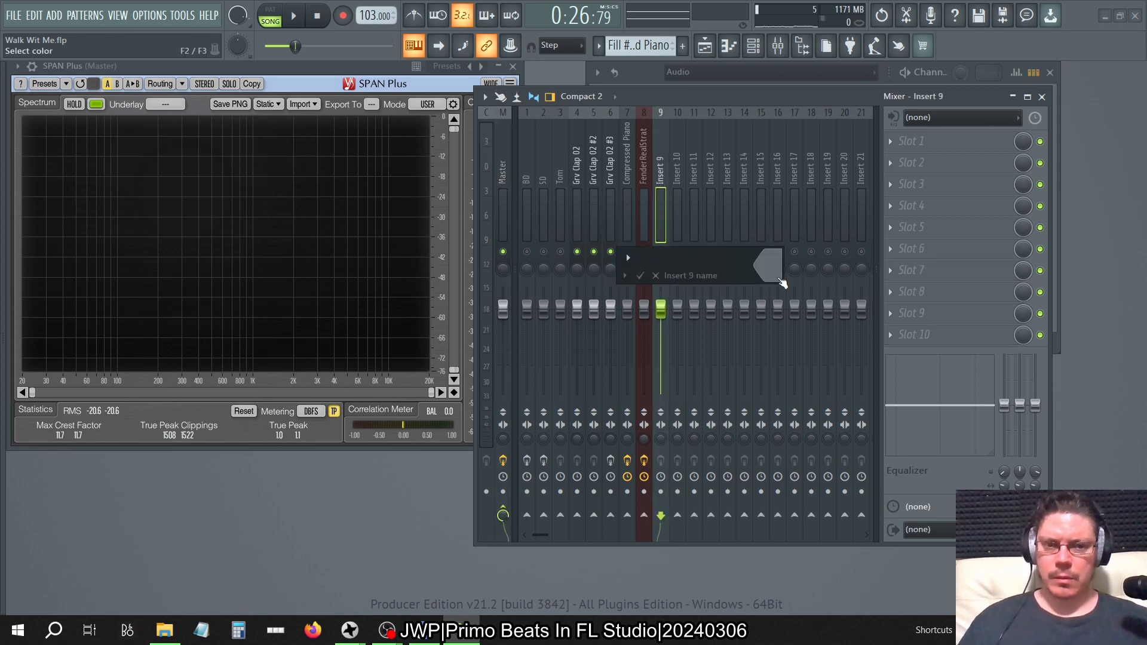
# - Name insert 9 Clap Send and load Parametric EQ 2 with band 7 raised to cut lows below about 500 Hz
pyautogui.write('Clap Se')
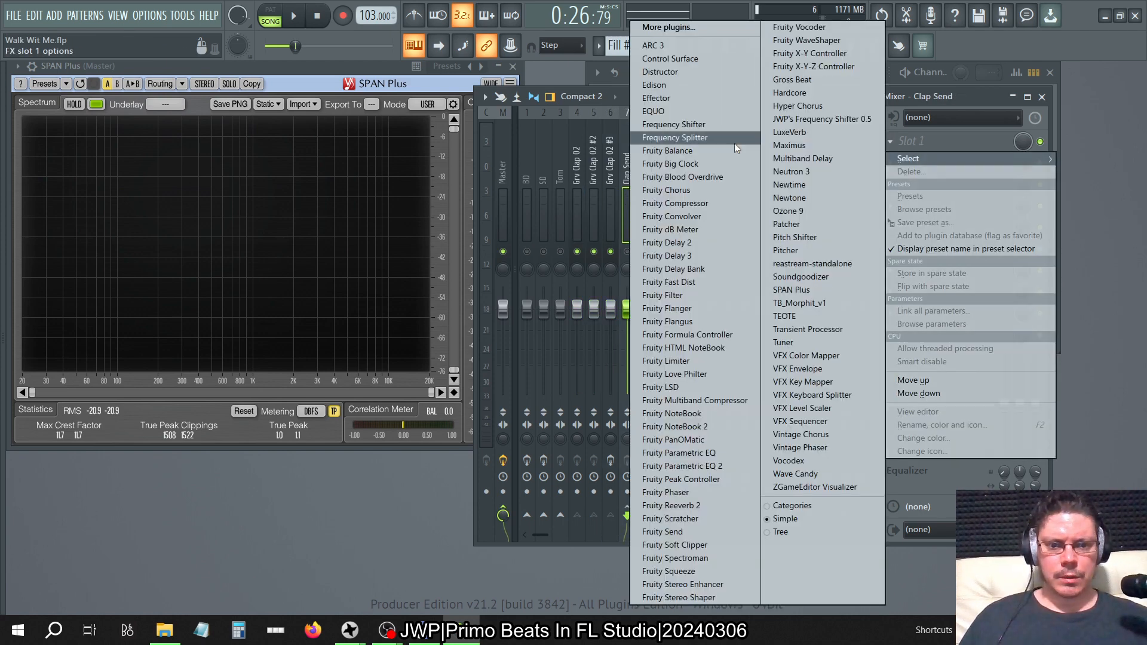
pyautogui.click(682, 466)
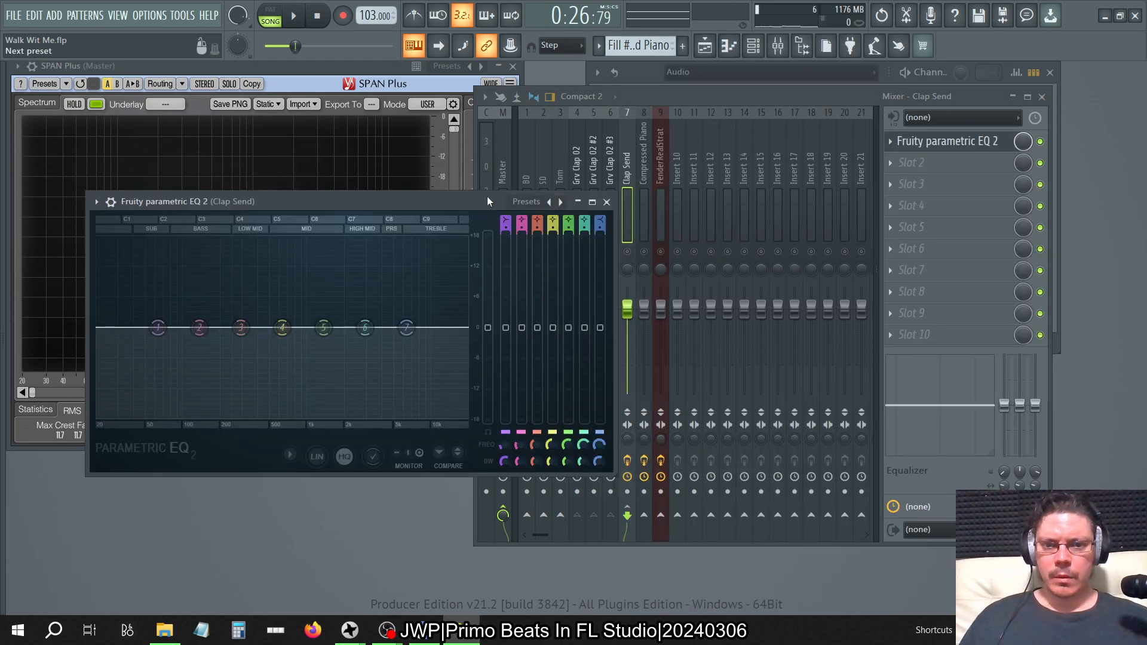
pyautogui.moveTo(406, 327); pyautogui.dragTo(407, 327)
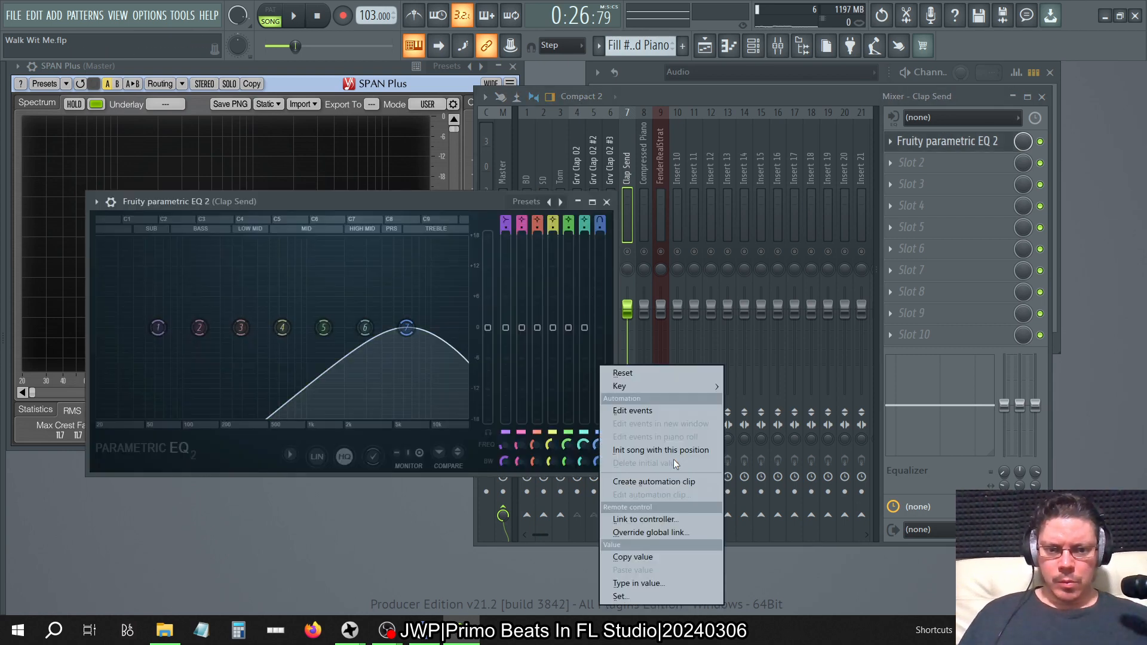
pyautogui.click(619, 386)
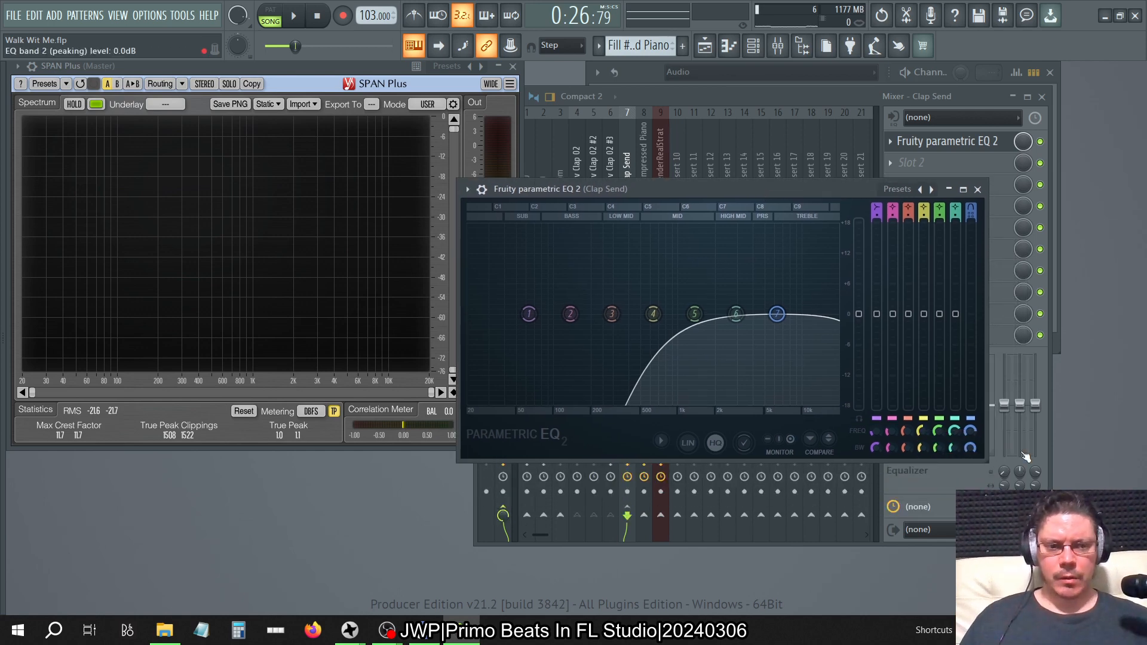
# - Narrow band 7 into a tight band-pass around 6272 Hz and start playback to hear it
pyautogui.moveTo(775, 314); pyautogui.dragTo(775, 314)
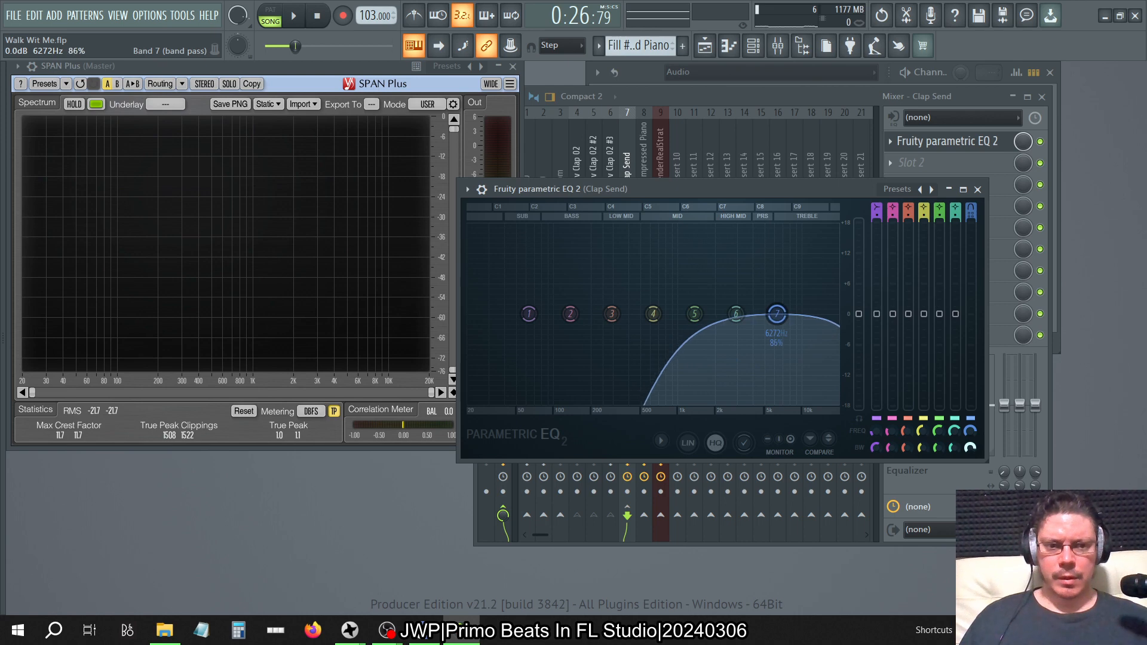
pyautogui.moveTo(777, 314); pyautogui.dragTo(776, 315)
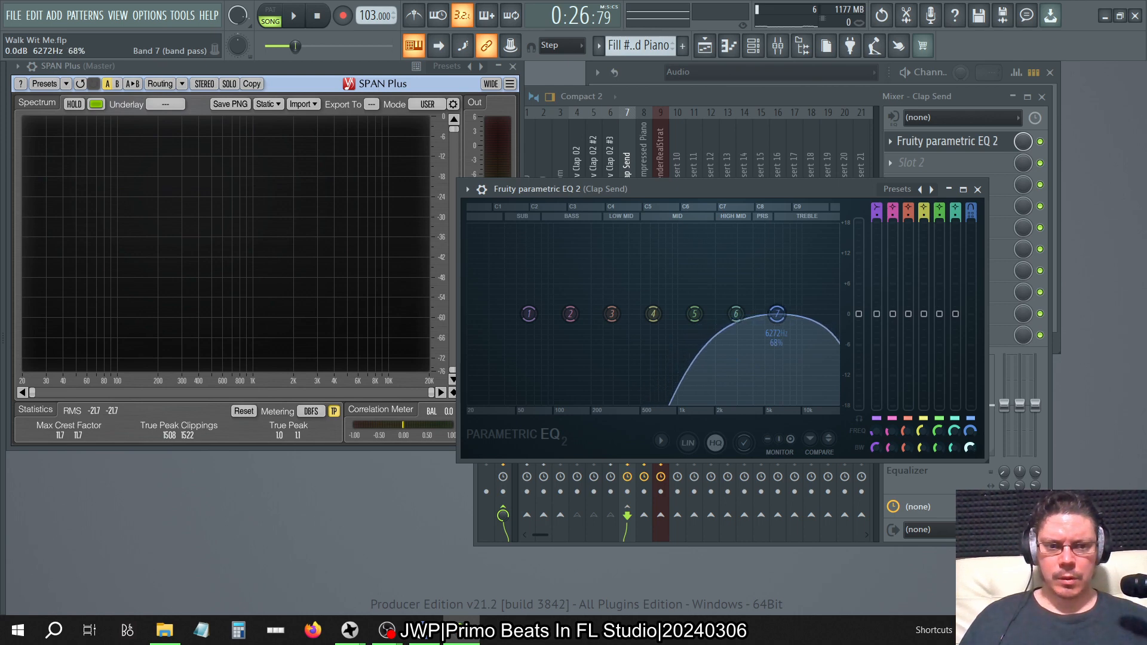
pyautogui.moveTo(776, 314); pyautogui.dragTo(776, 321)
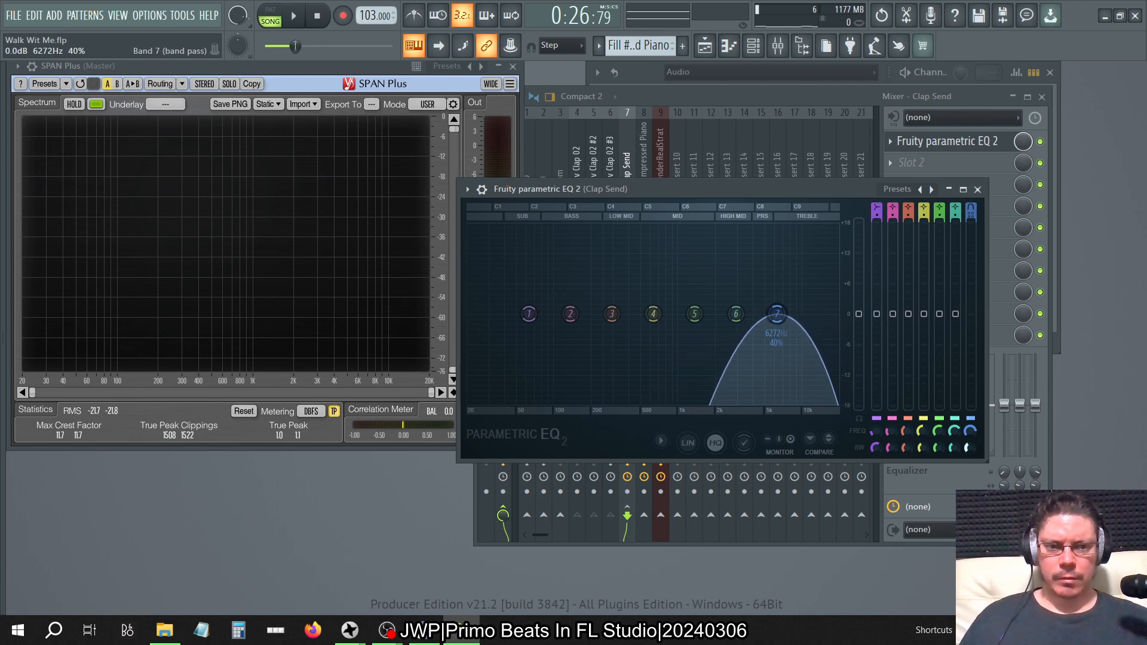
pyautogui.click(292, 15)
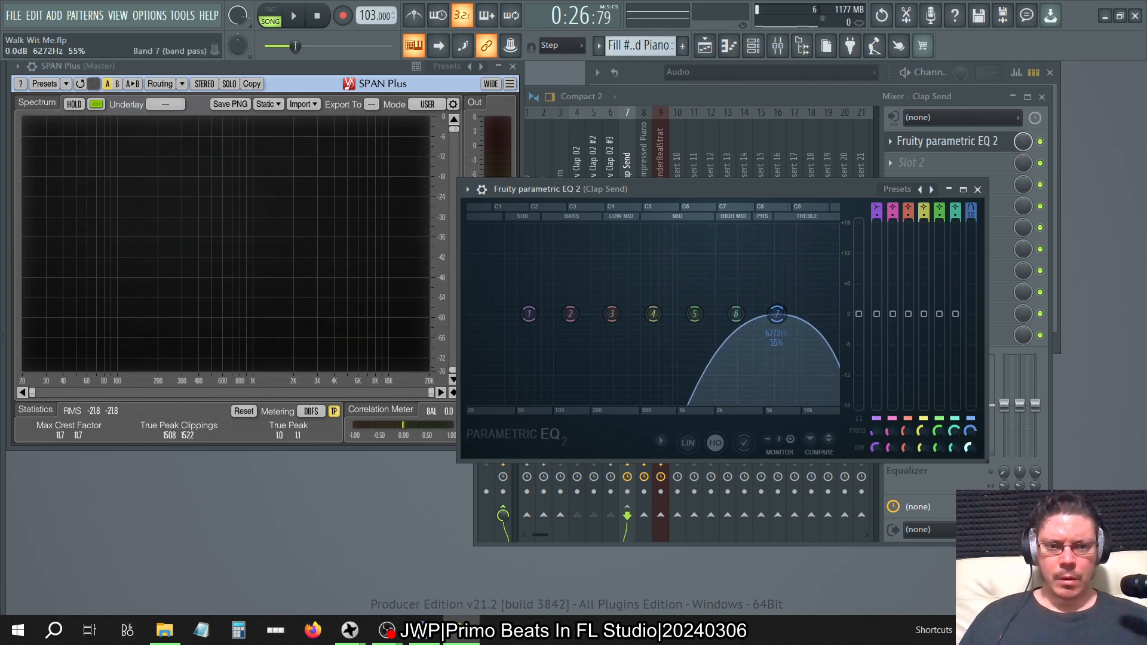
# - Widen the band-pass slightly, stop playback, and reset the EQ bands flat
pyautogui.moveTo(775, 313); pyautogui.dragTo(775, 307)
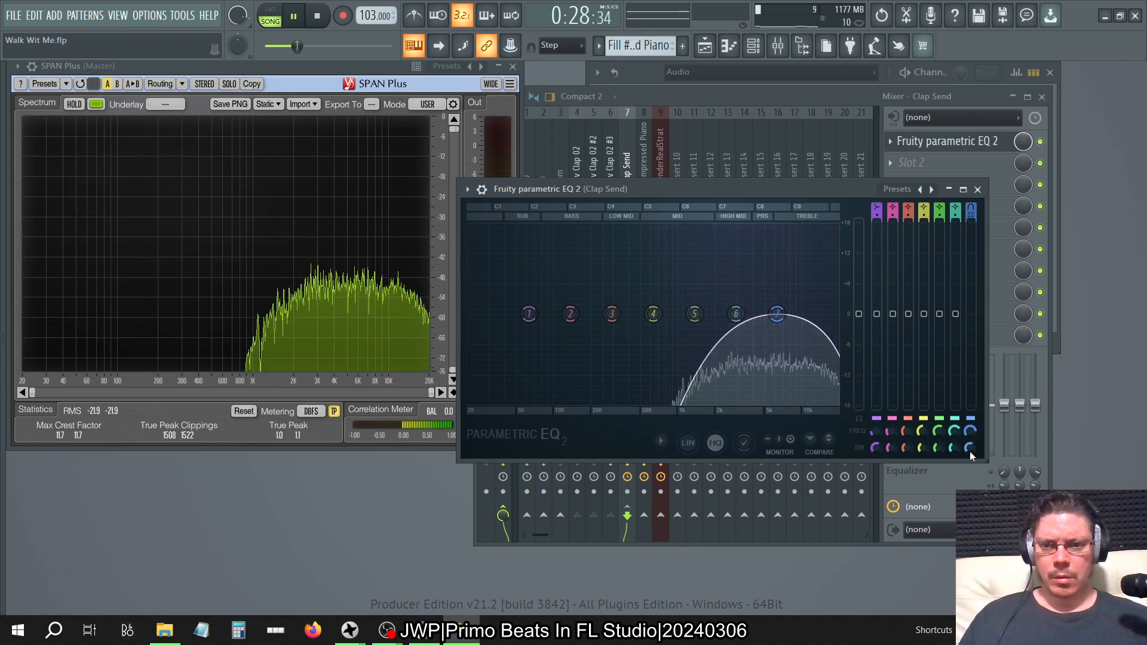
pyautogui.click(777, 315)
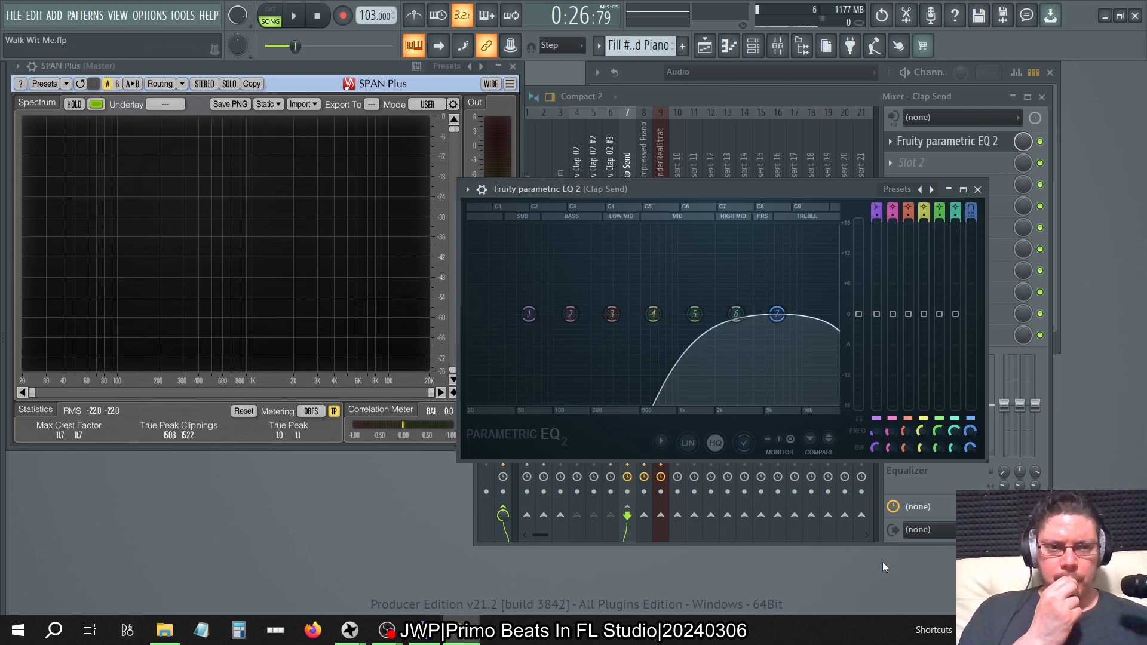
pyautogui.moveTo(528, 314); pyautogui.dragTo(528, 312)
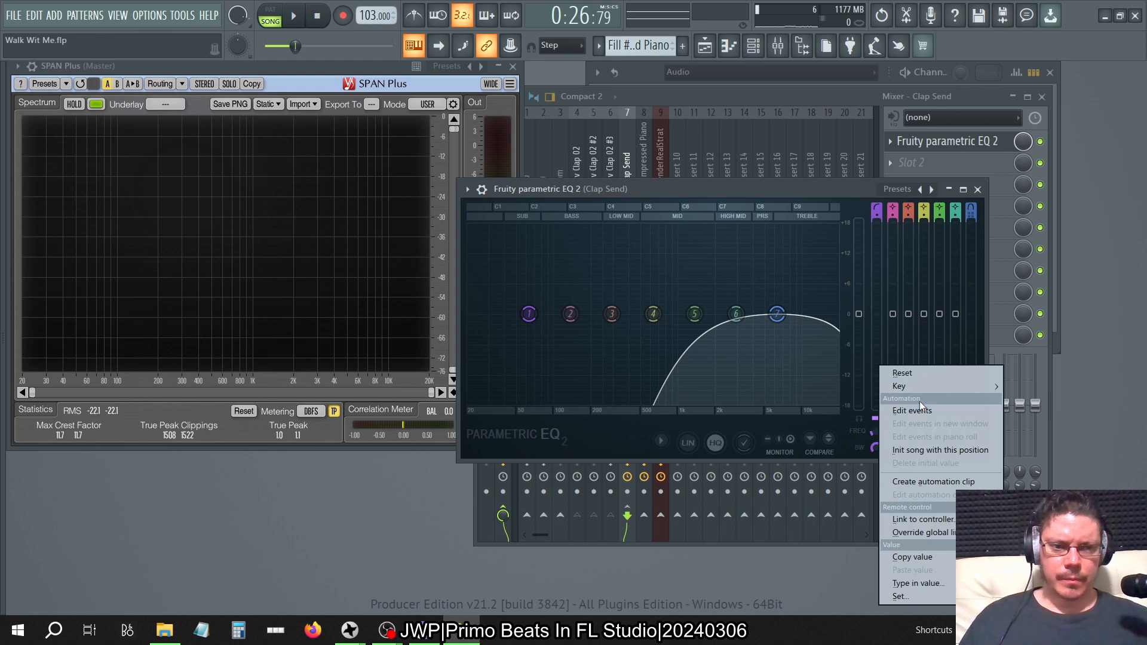
pyautogui.moveTo(898, 386)
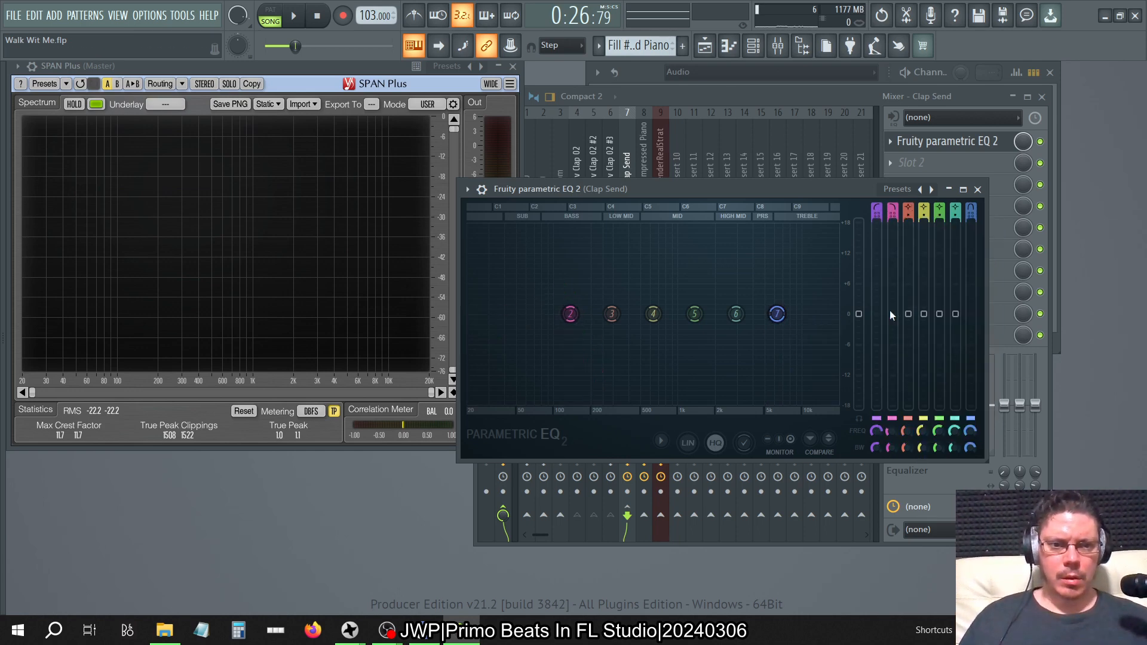
# - Set band 7's type to high pass and steepen its curve near 6 kHz
pyautogui.rightClick(907, 314)
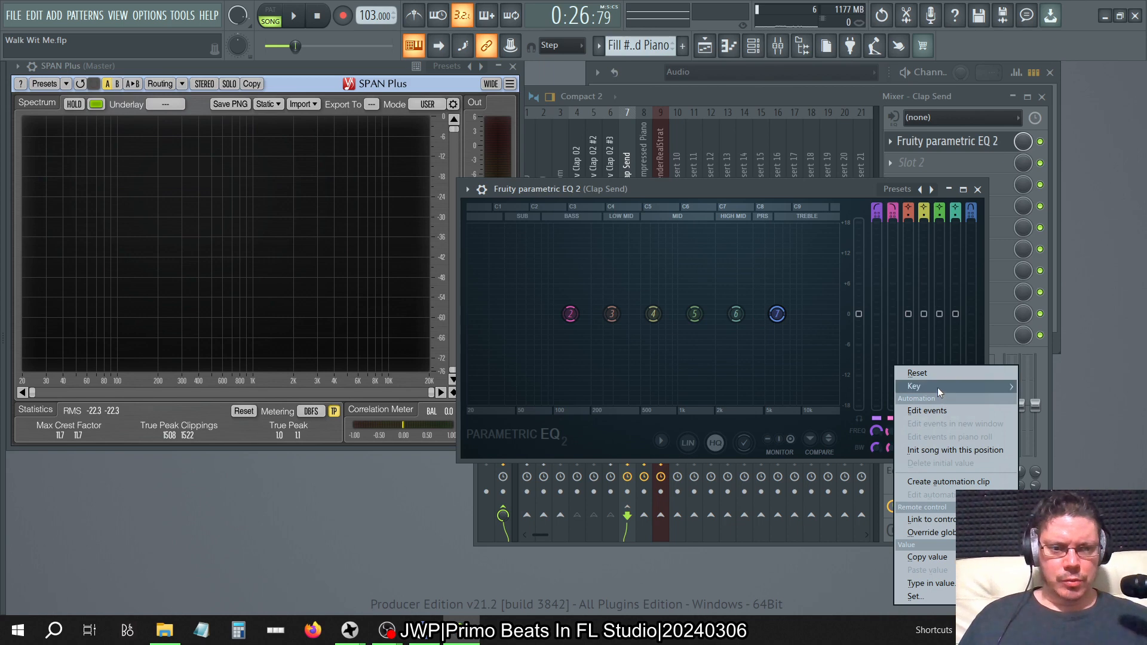
pyautogui.moveTo(914, 385)
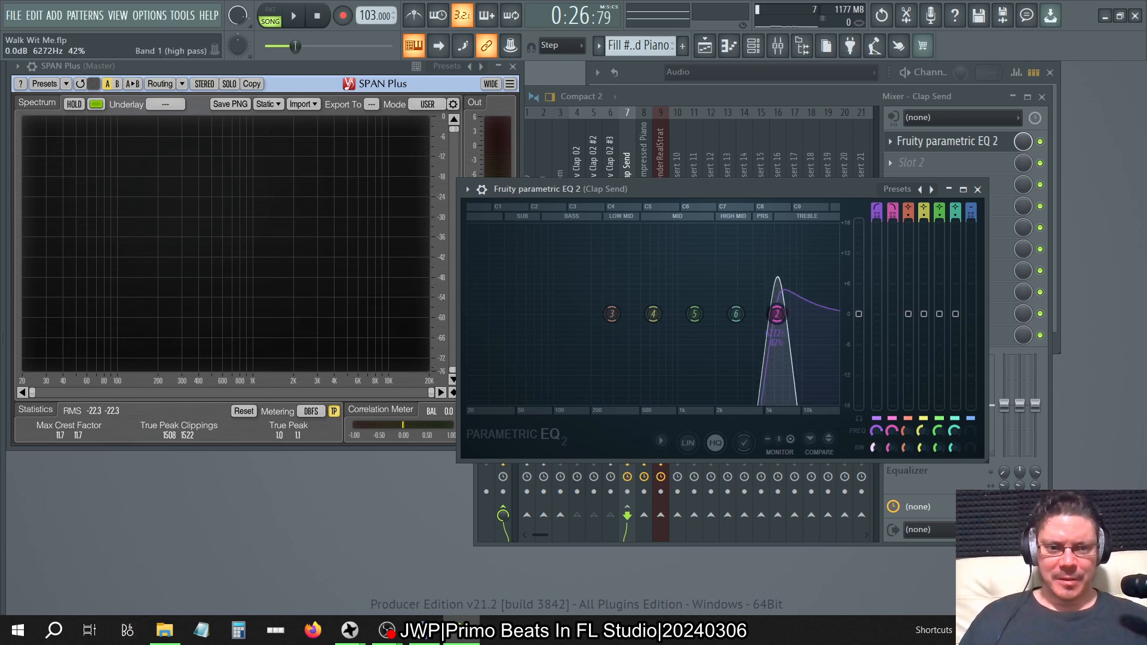
pyautogui.moveTo(777, 313); pyautogui.dragTo(776, 318)
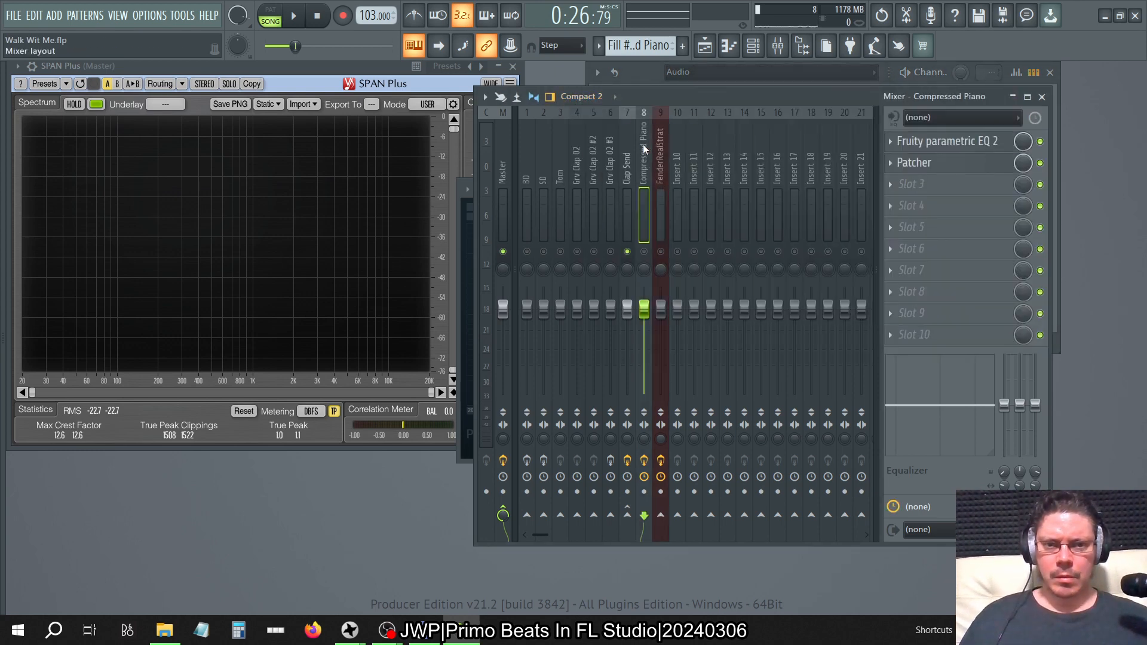
# - On the Clap Send track, widen band 7 into a broad low cut below roughly 300 Hz
pyautogui.click(294, 15)
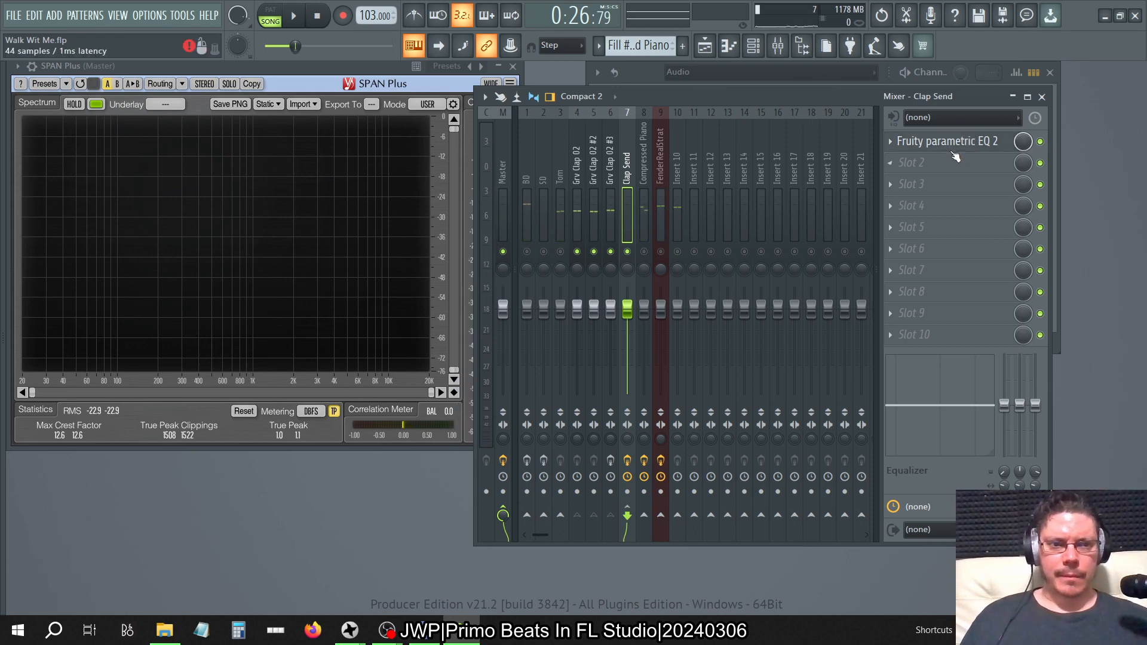
pyautogui.click(946, 141)
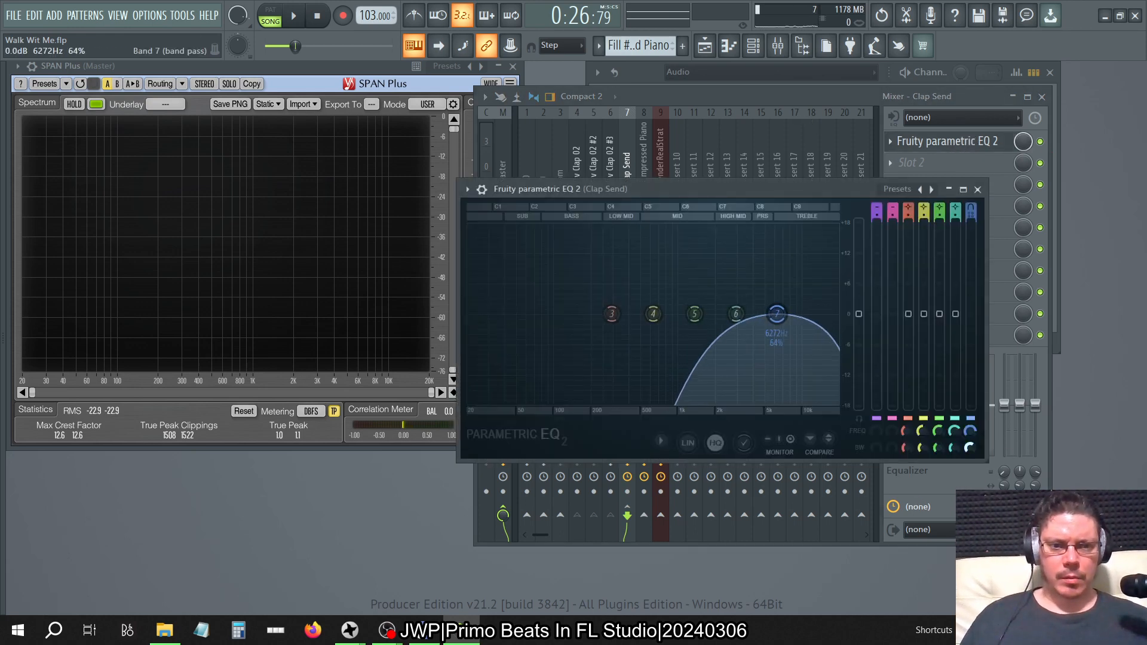
pyautogui.moveTo(774, 314); pyautogui.dragTo(774, 313)
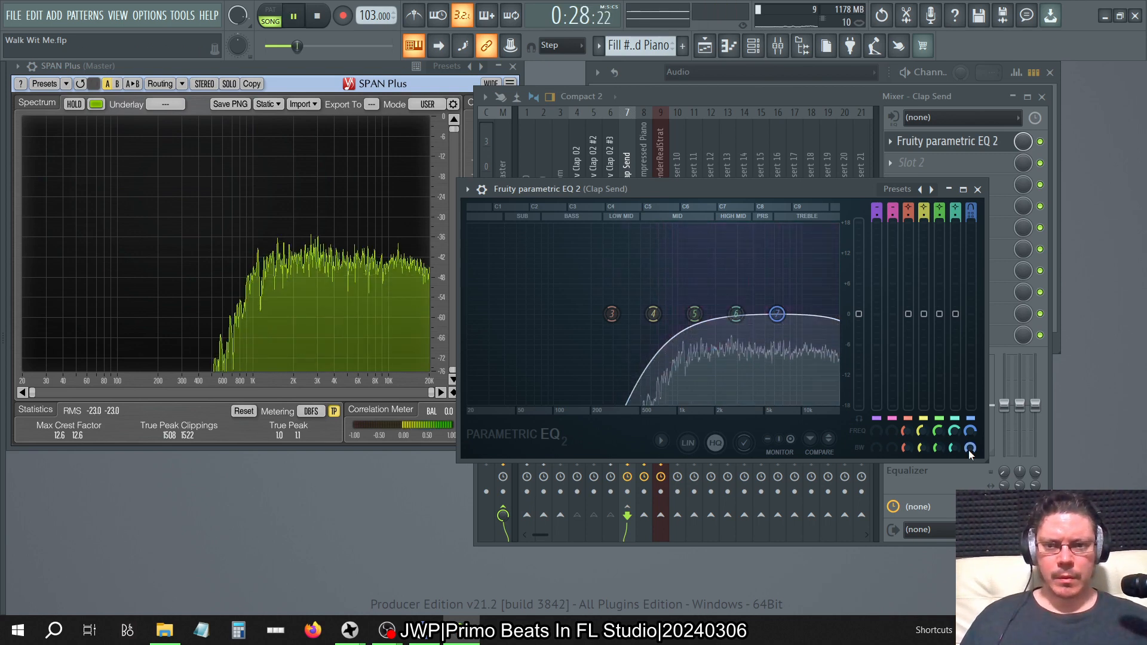
# - Close the EQ, play the song to check the low cut, and bring the EQ back up
pyautogui.click(976, 188)
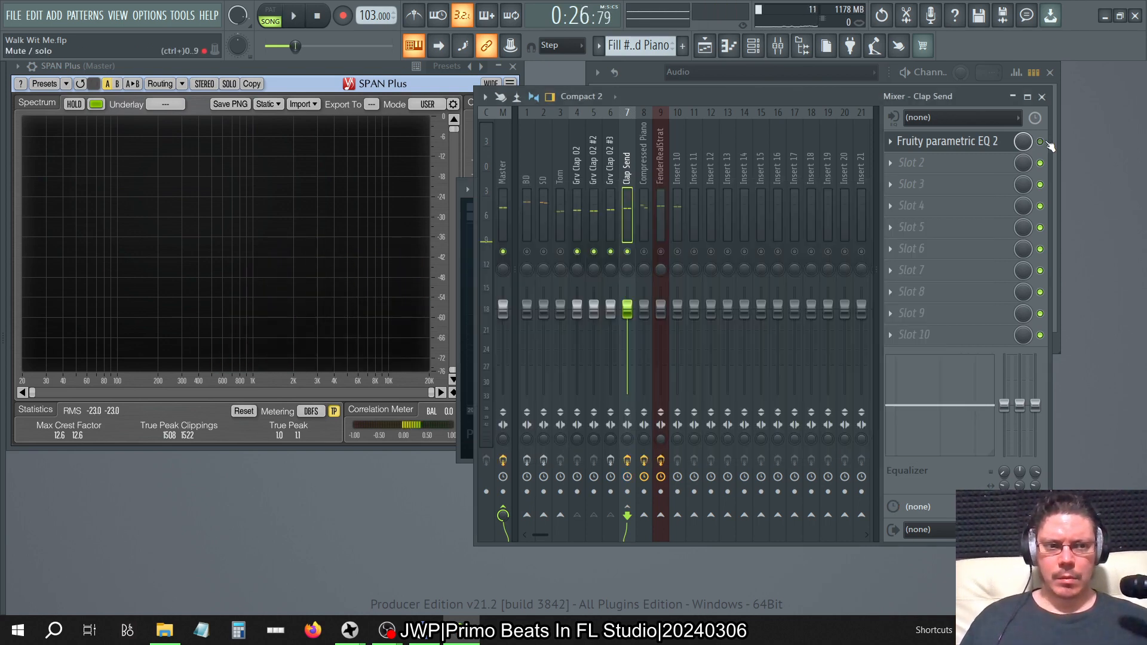
pyautogui.click(294, 14)
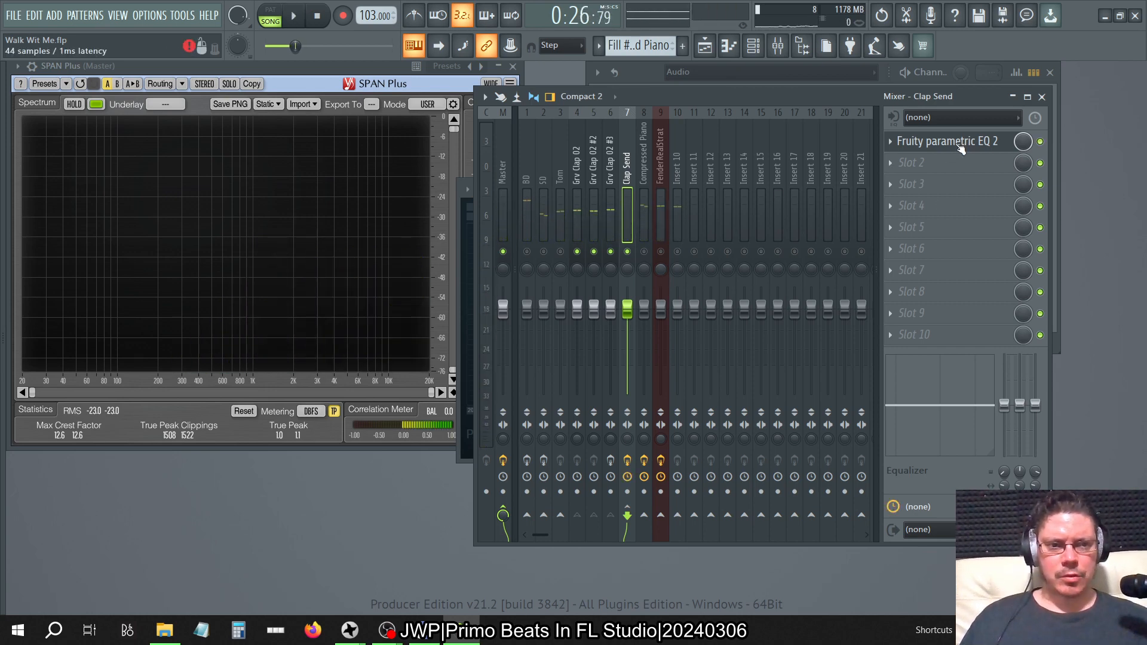
pyautogui.click(948, 141)
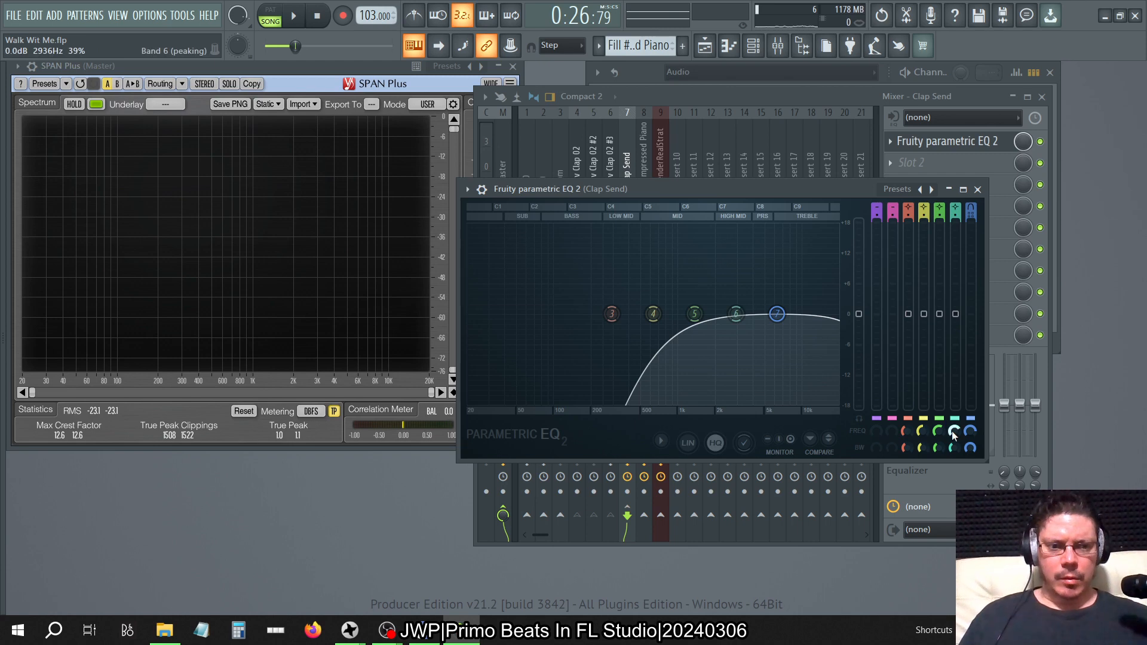
# - Make band 6 a peaking boost at 392 Hz of about 18 dB and audition it
pyautogui.rightClick(954, 434)
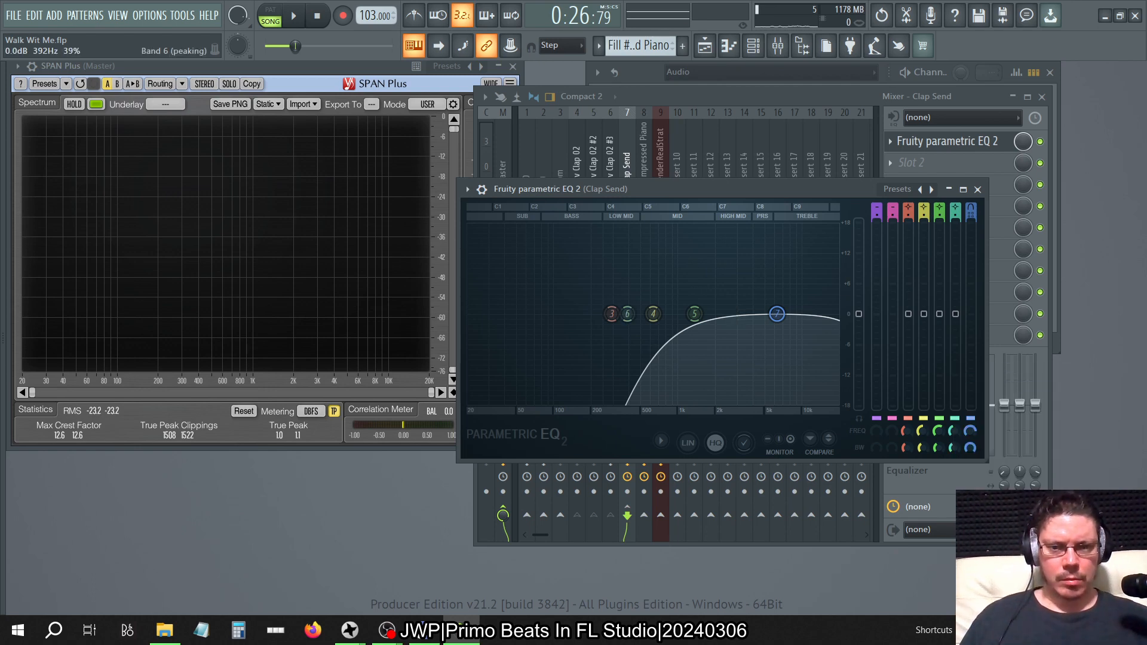
pyautogui.moveTo(627, 314); pyautogui.dragTo(627, 292)
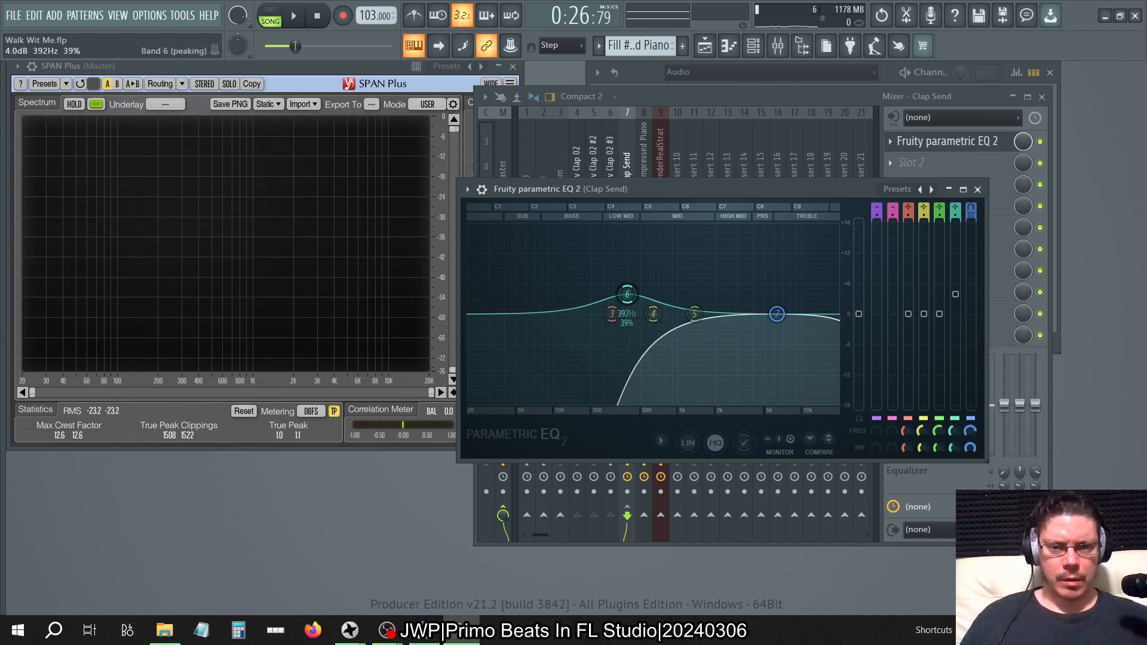
pyautogui.moveTo(626, 294); pyautogui.dragTo(627, 240)
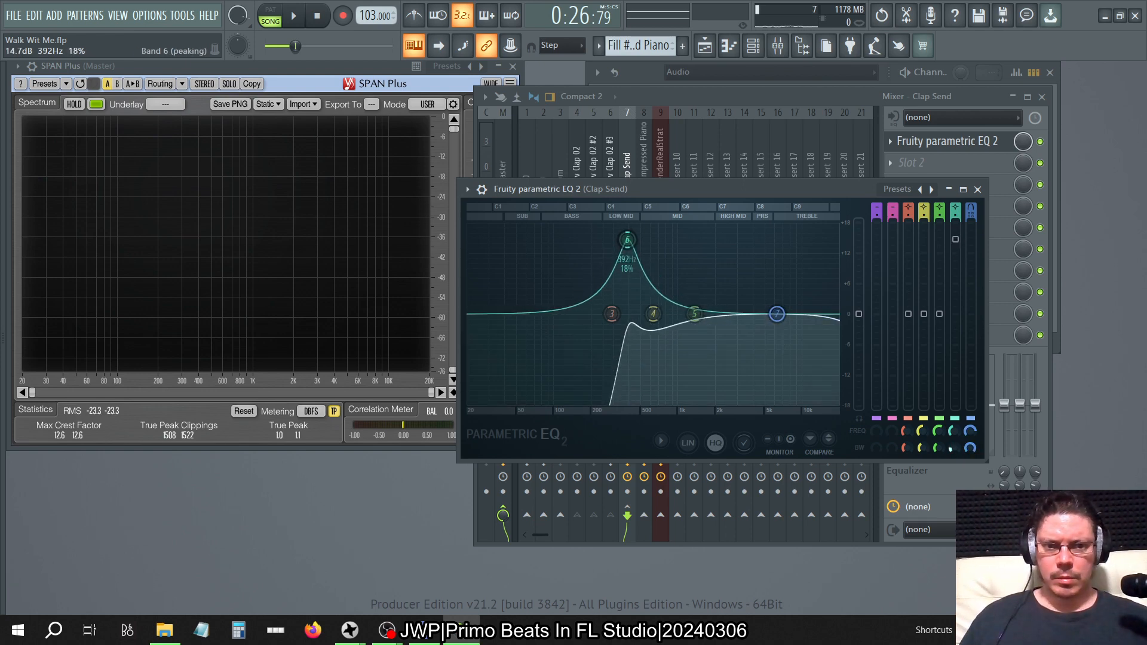
pyautogui.moveTo(626, 239); pyautogui.dragTo(626, 245)
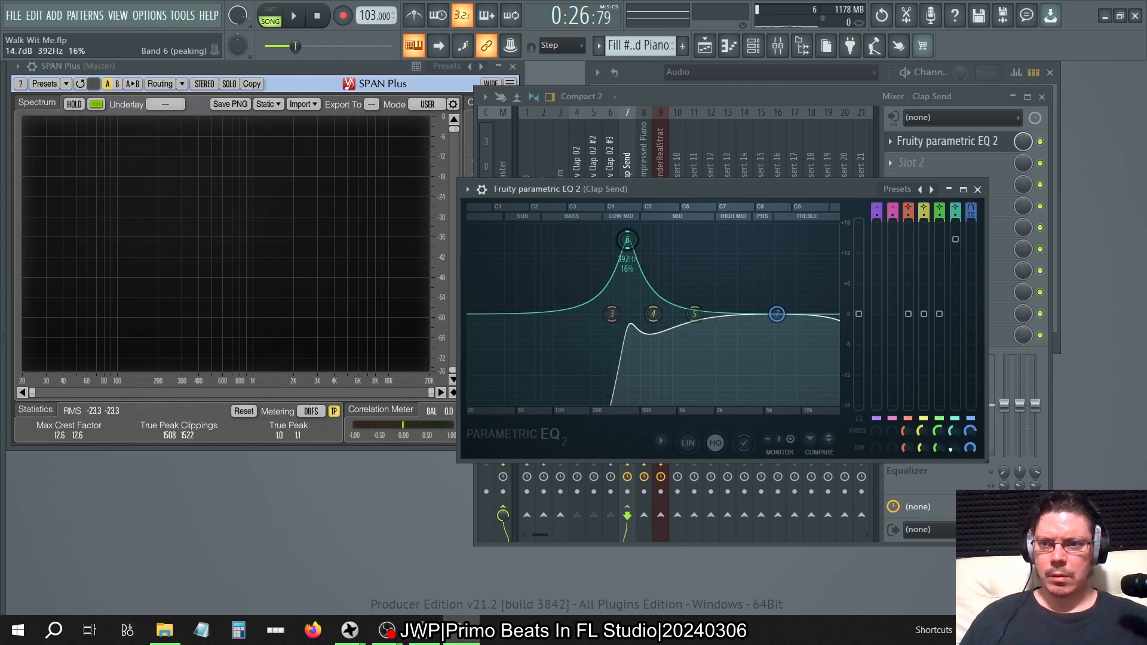
pyautogui.moveTo(627, 241); pyautogui.dragTo(627, 234)
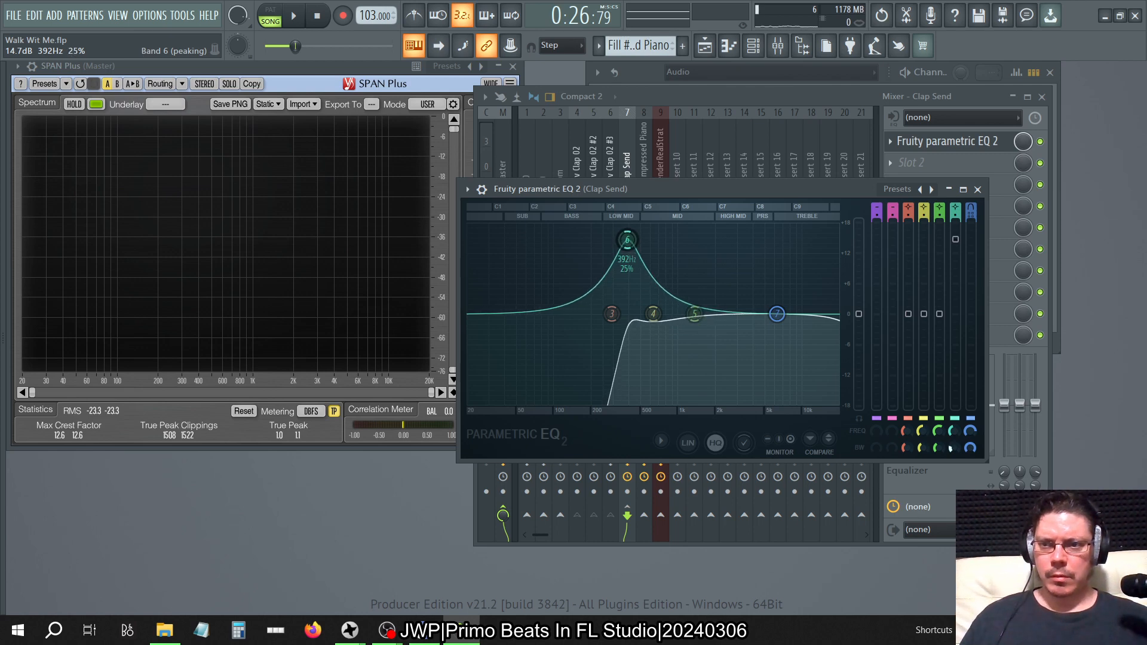
pyautogui.click(293, 14)
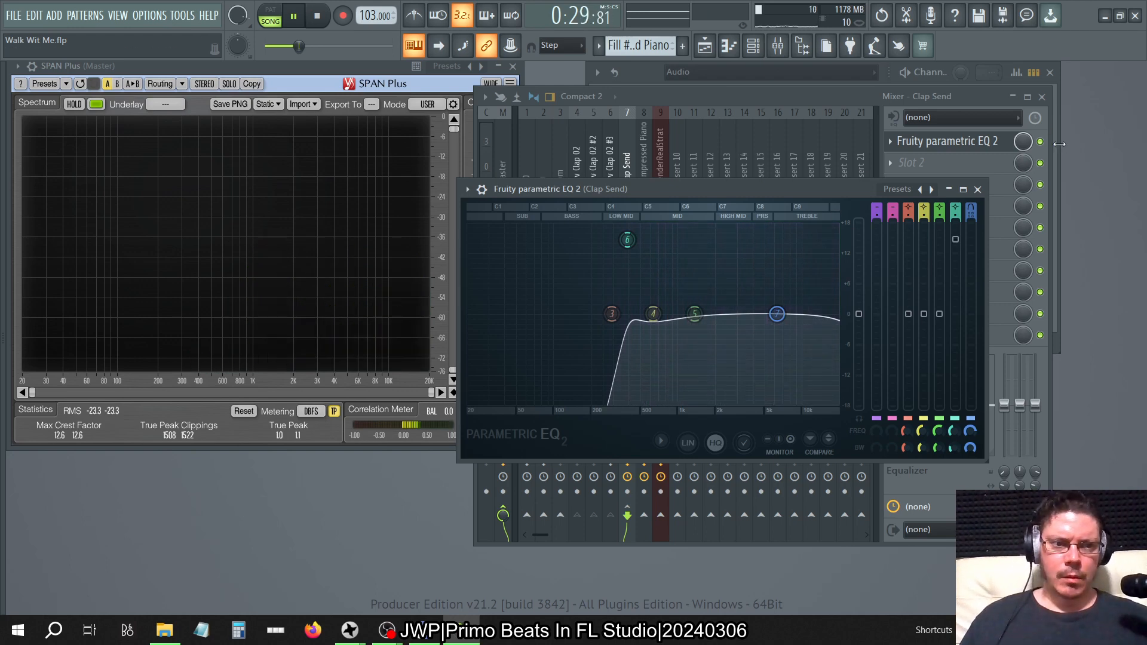
# - Reopen the EQ and fine-tune the 392 Hz boost's width to a narrow spike while playing
pyautogui.click(976, 189)
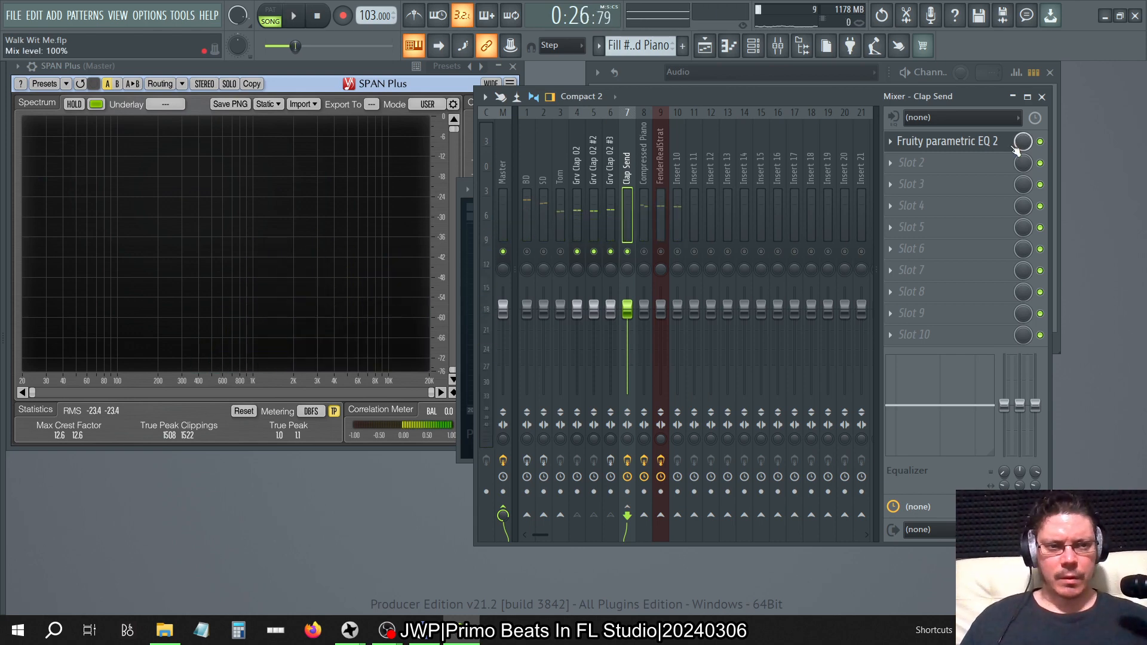
pyautogui.click(946, 141)
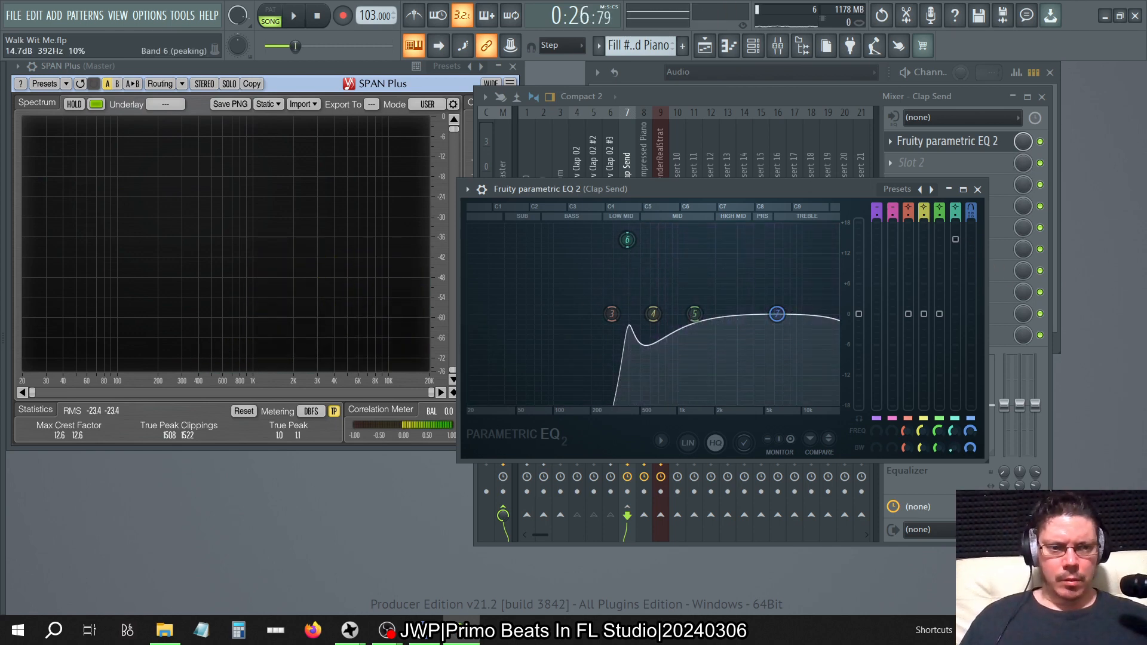
pyautogui.click(294, 15)
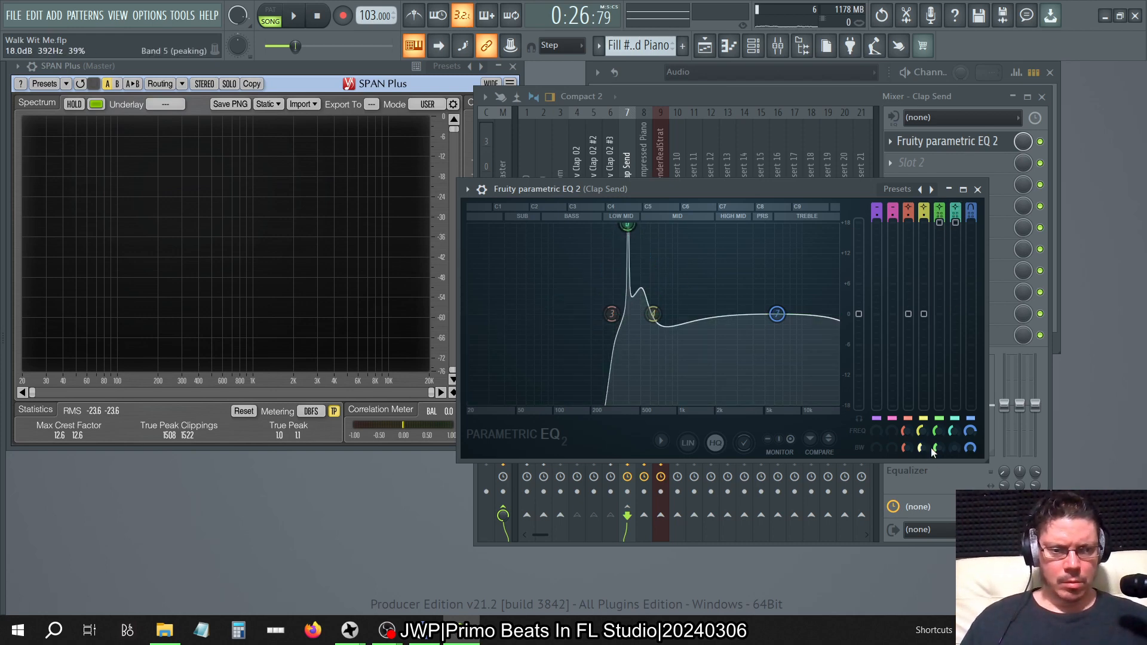
pyautogui.moveTo(627, 225); pyautogui.dragTo(627, 224)
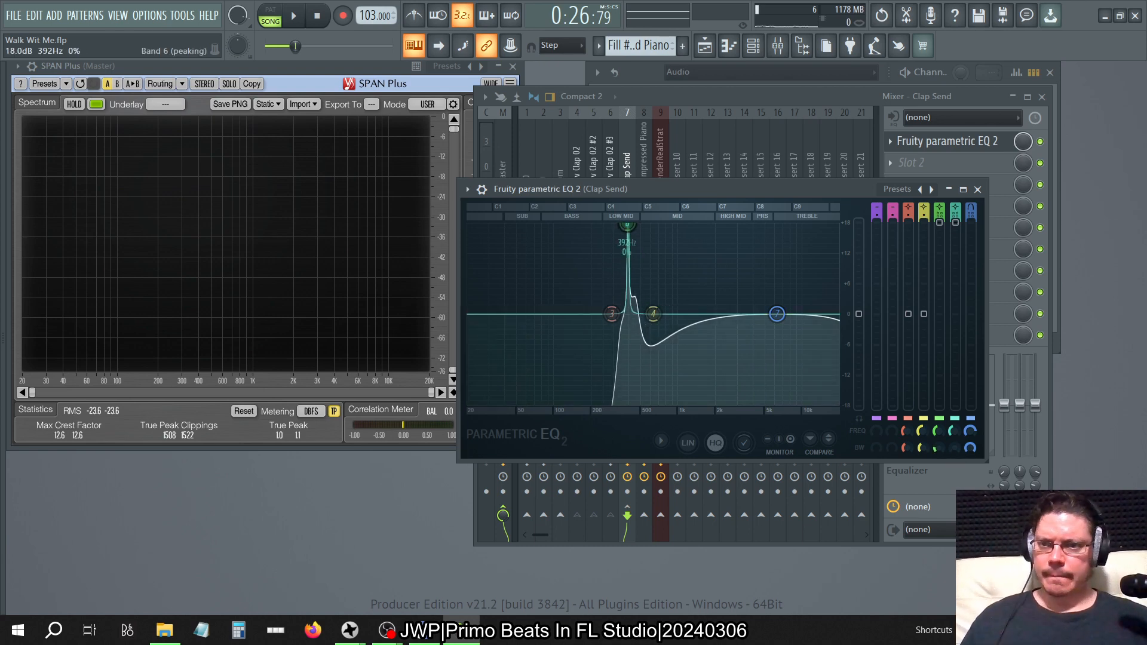
pyautogui.moveTo(627, 227); pyautogui.dragTo(627, 234)
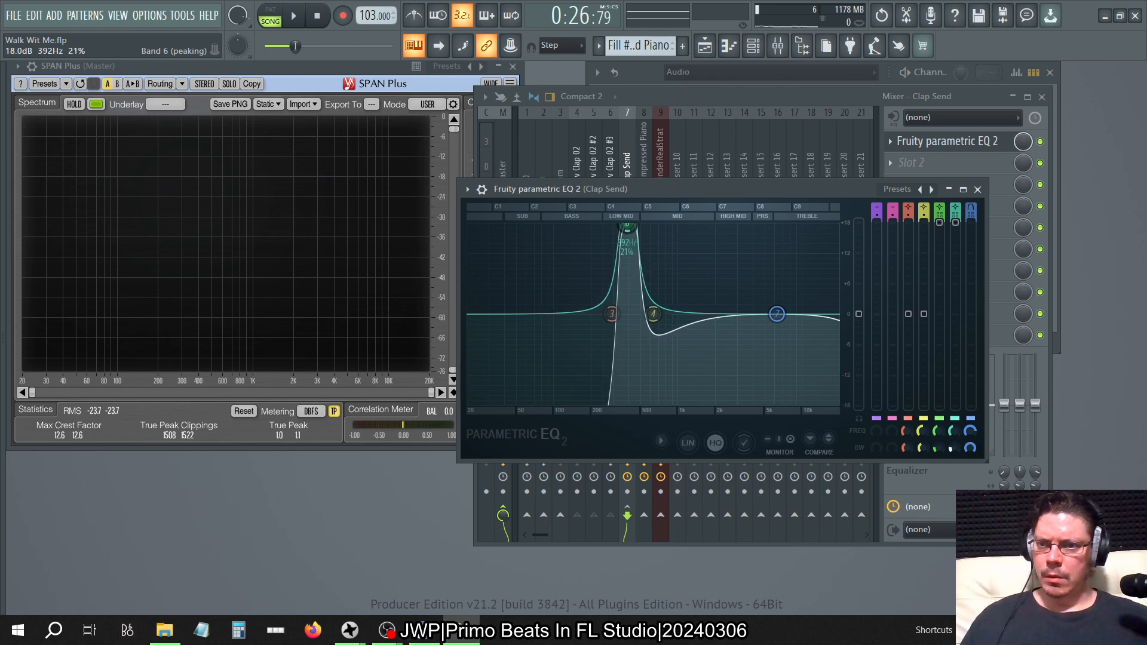
pyautogui.click(293, 15)
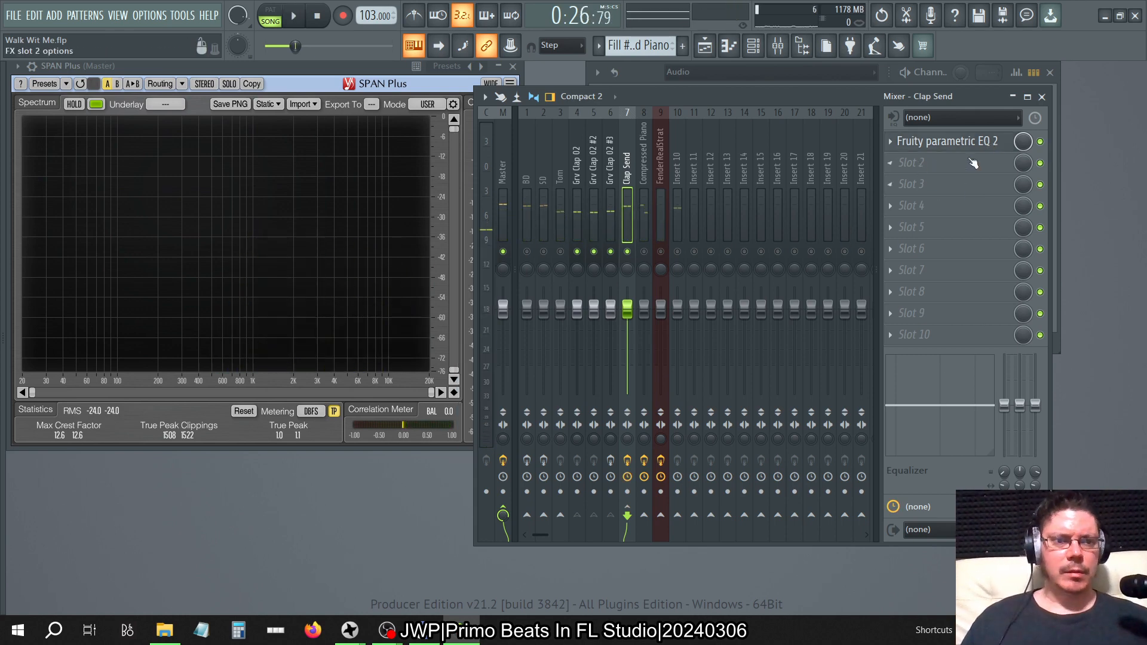
# - Shift the band 6 peak up to about 784 Hz and close the EQ to the playlist
pyautogui.click(946, 141)
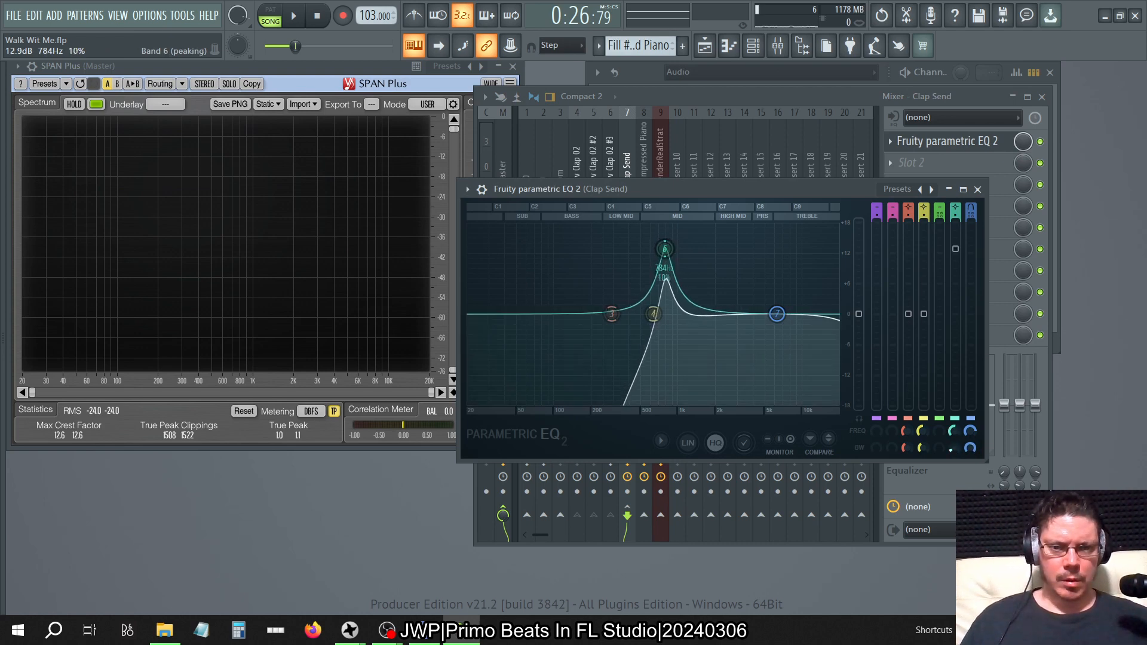
pyautogui.click(293, 15)
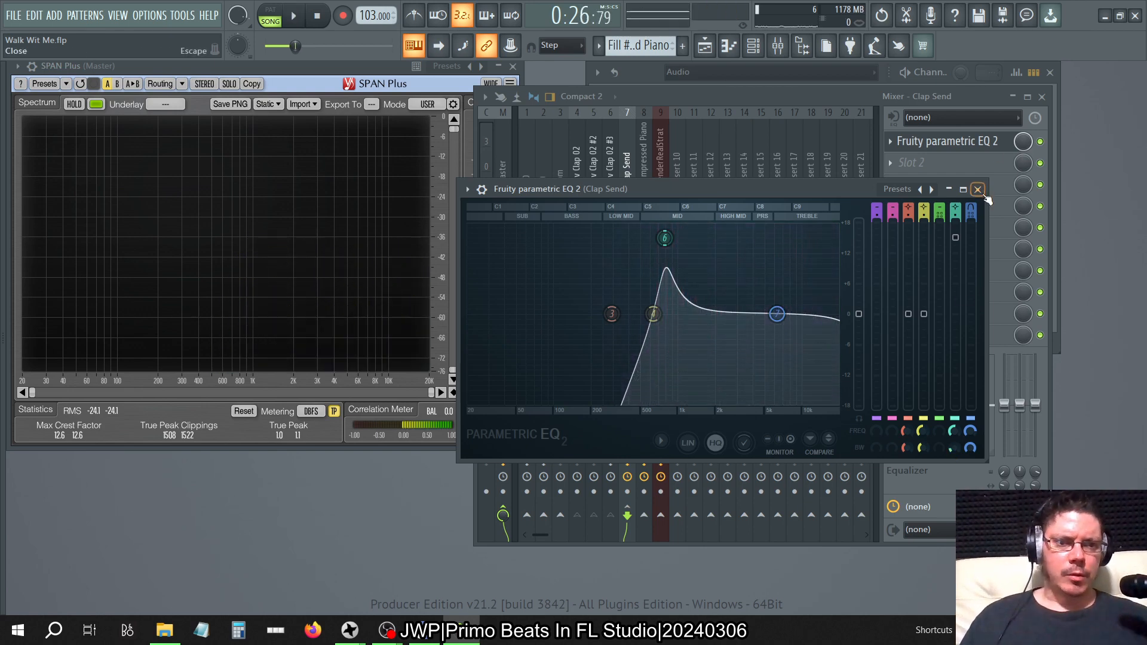
pyautogui.click(977, 188)
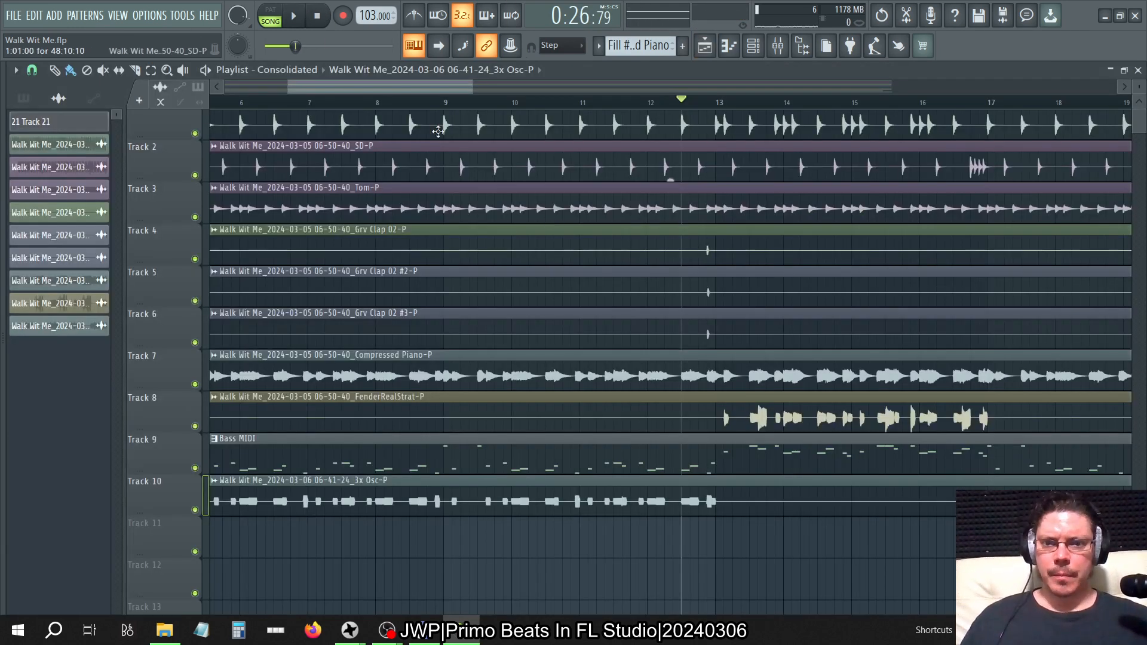
# - Play Walk Wit Me from the Consolidated playlist and jump ahead on the timeline ruler
pyautogui.click(315, 15)
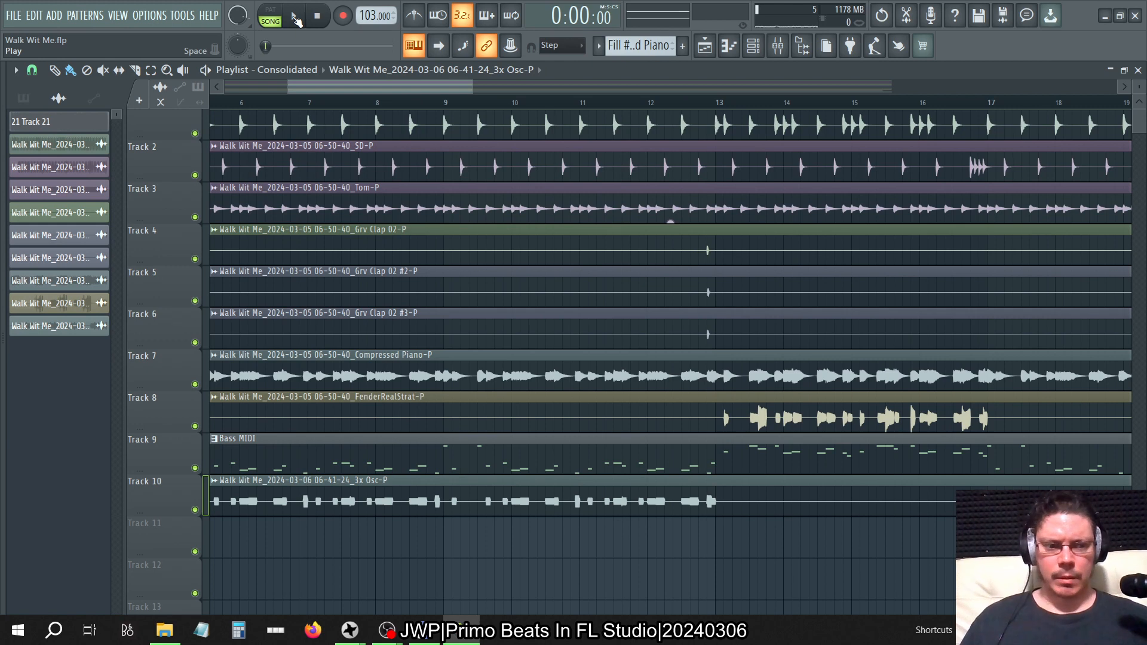
pyautogui.click(294, 16)
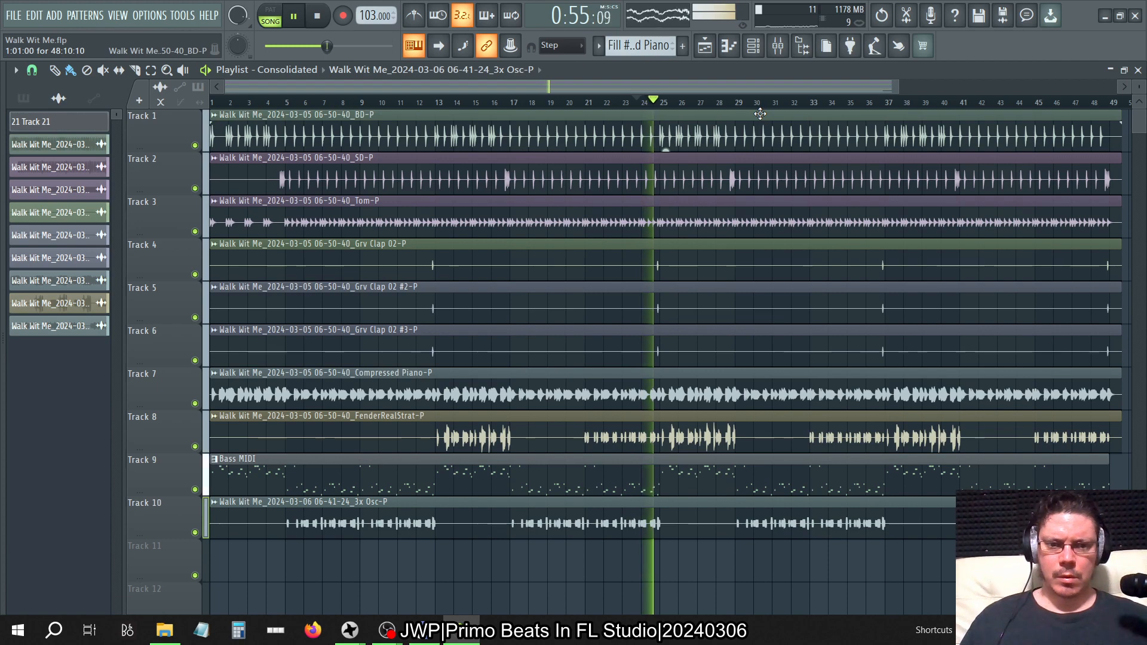
pyautogui.click(845, 102)
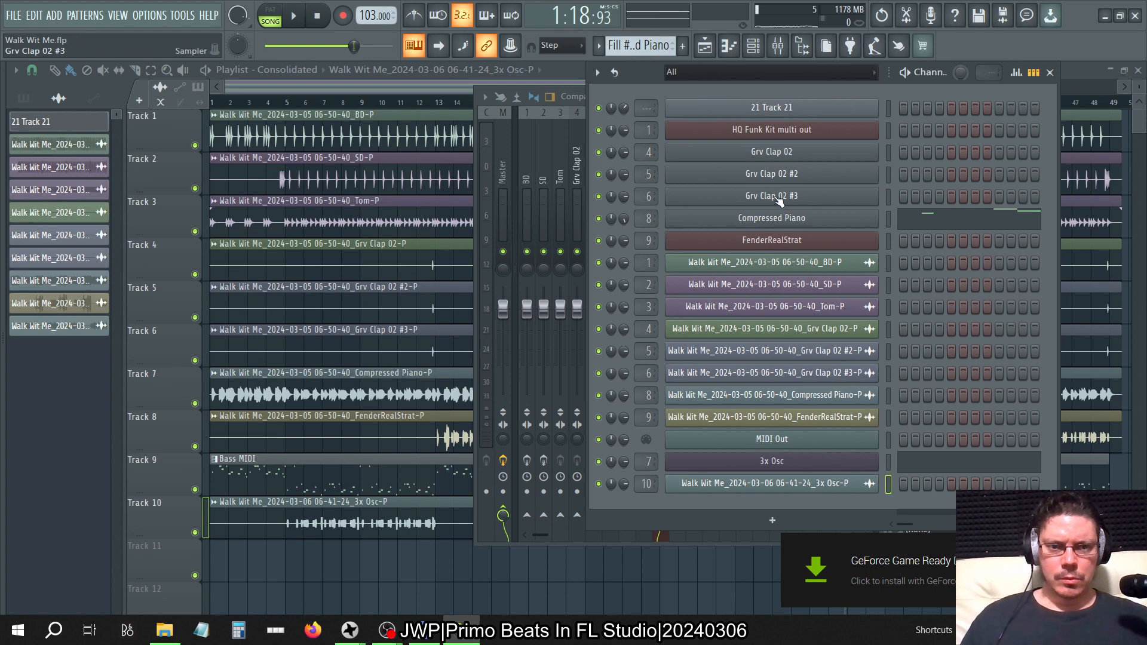
# - Bring up the FenderRealStrat channel settings with its levels, polyphony and arpeggiator
pyautogui.click(771, 241)
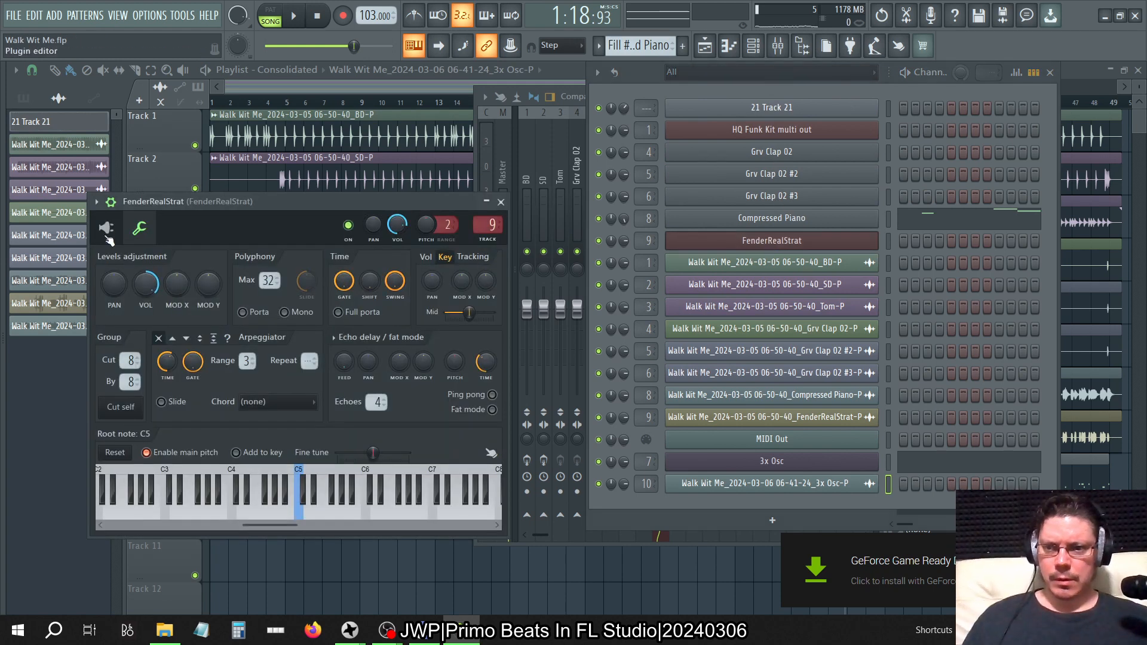